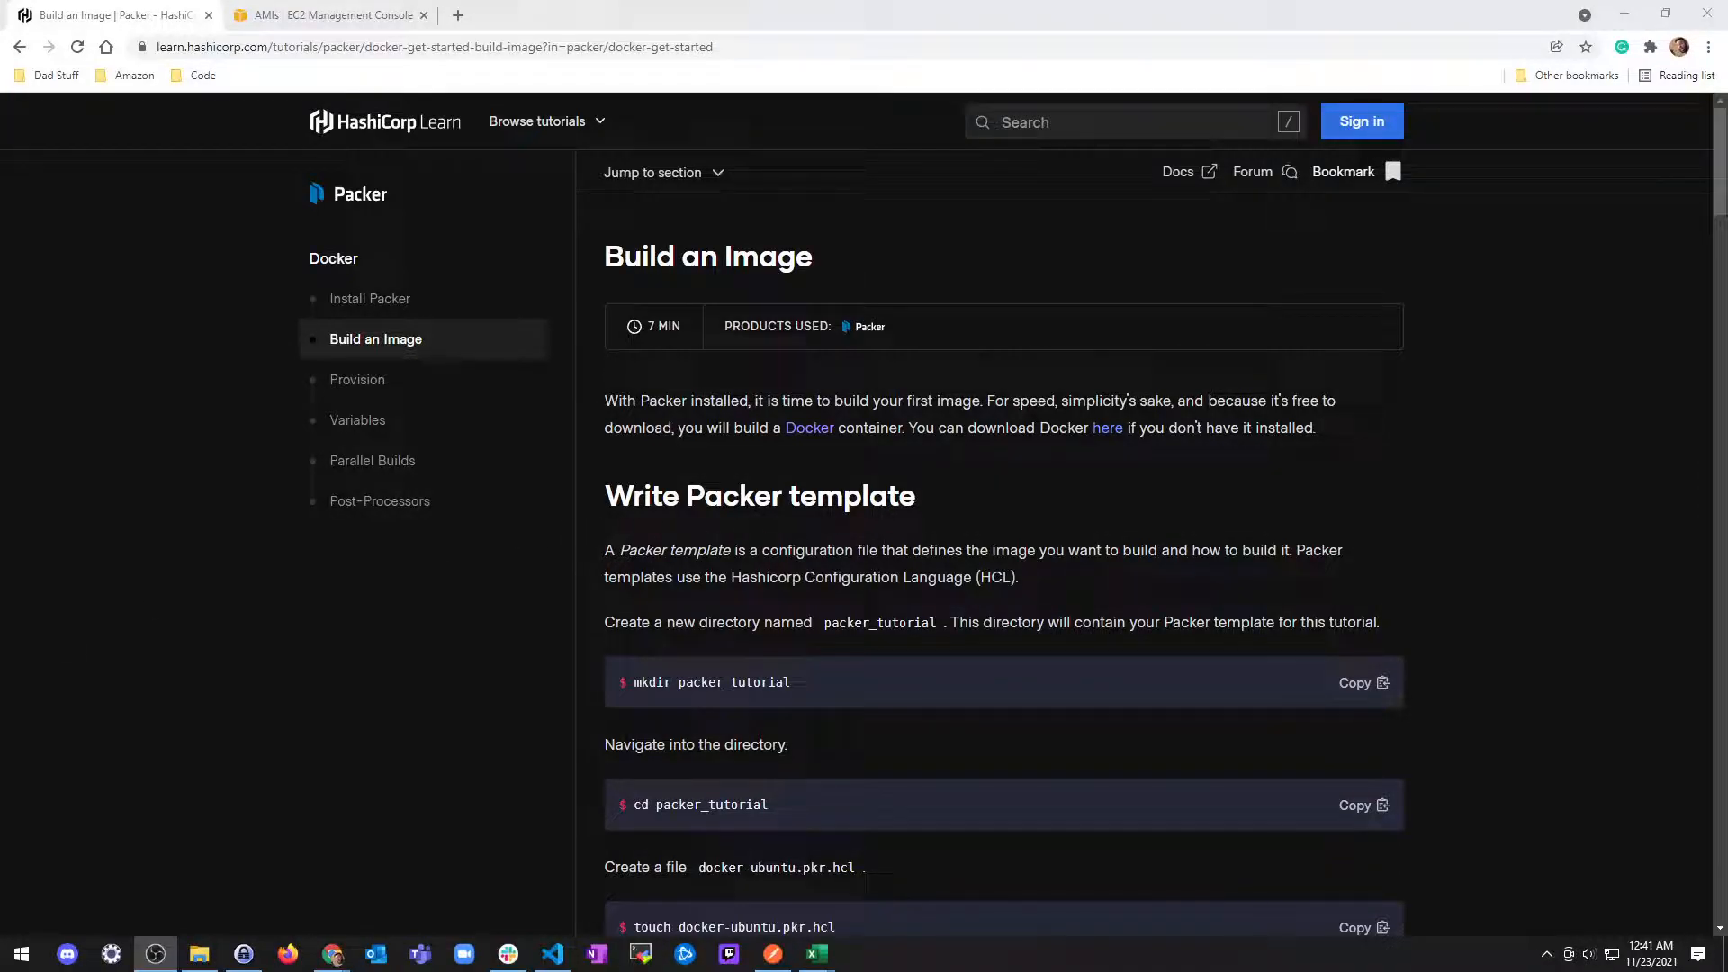
mouse_move(883, 526)
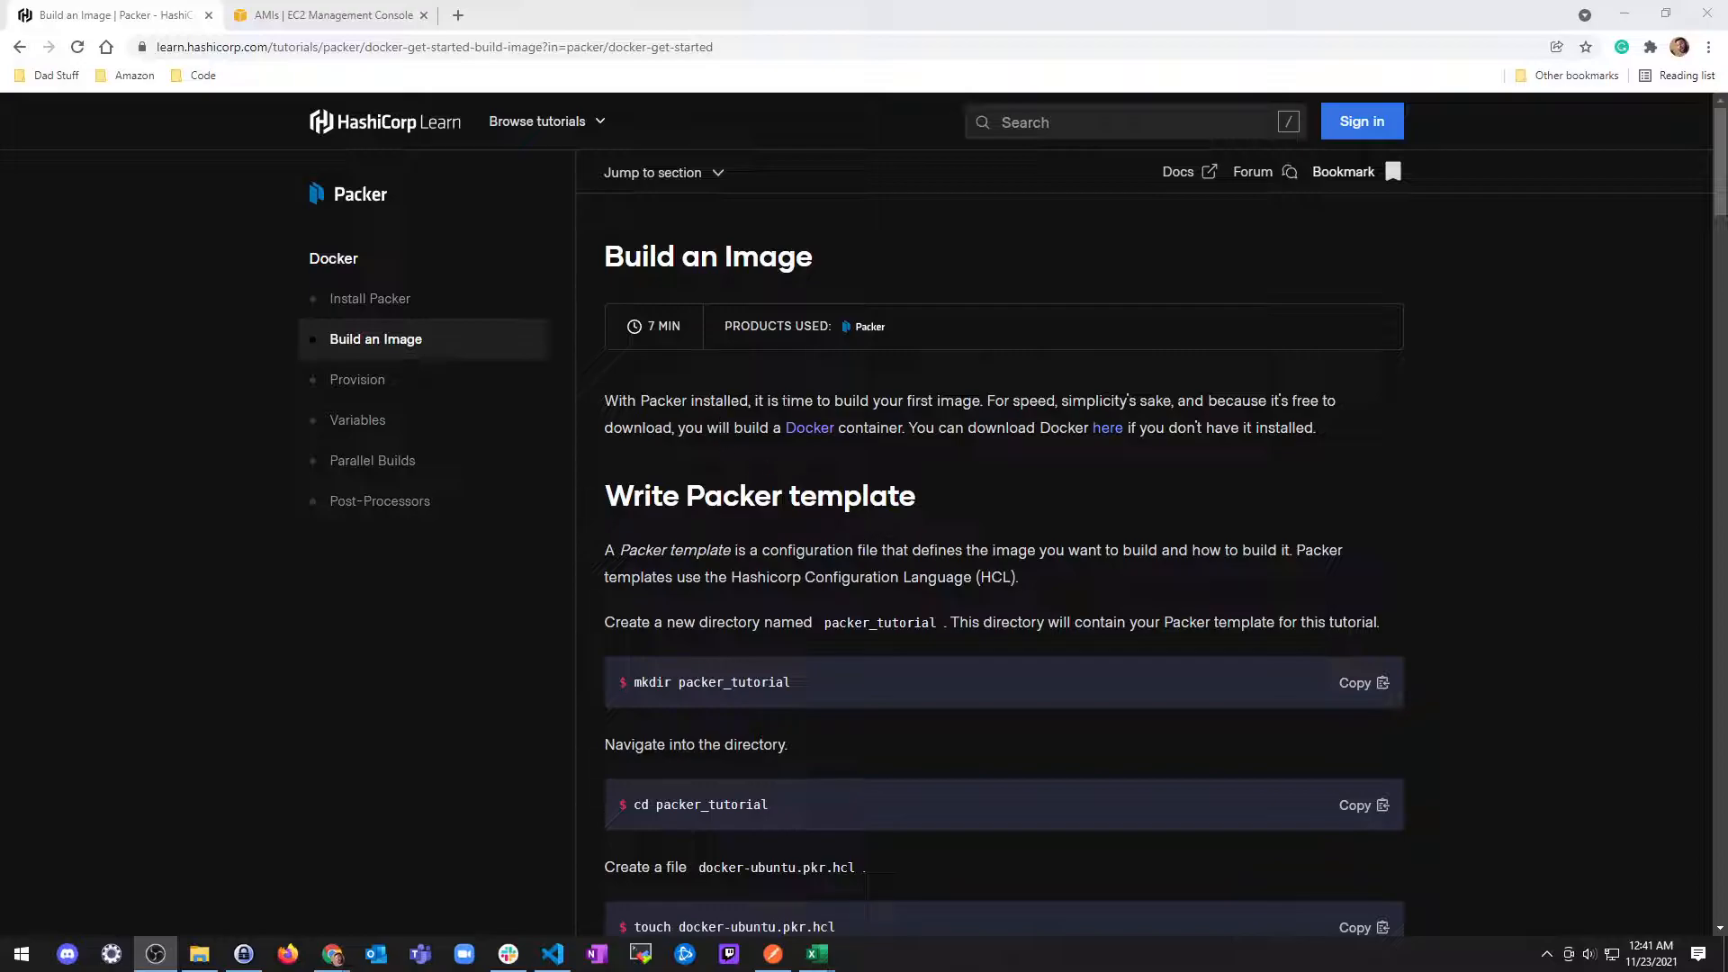
mouse_move(1038, 423)
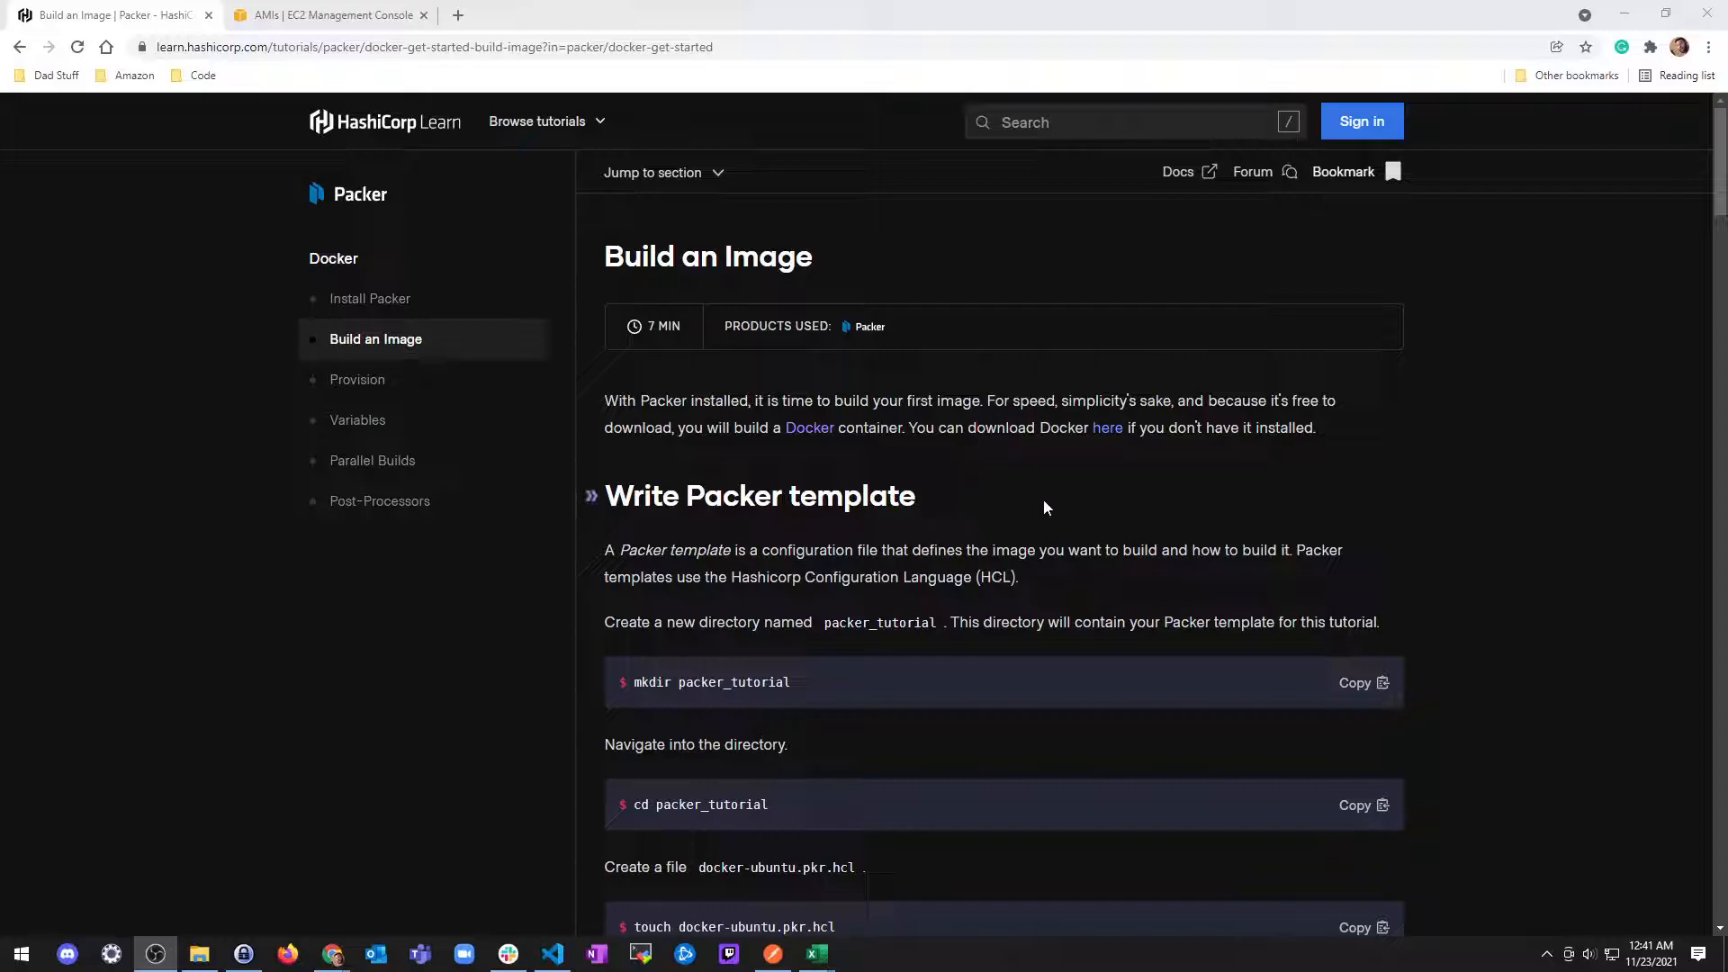
Step: Scroll the Build an Image tutorial to the docker-ubuntu.pkr.hcl template-writing steps and HCL block
scroll("down", 3)
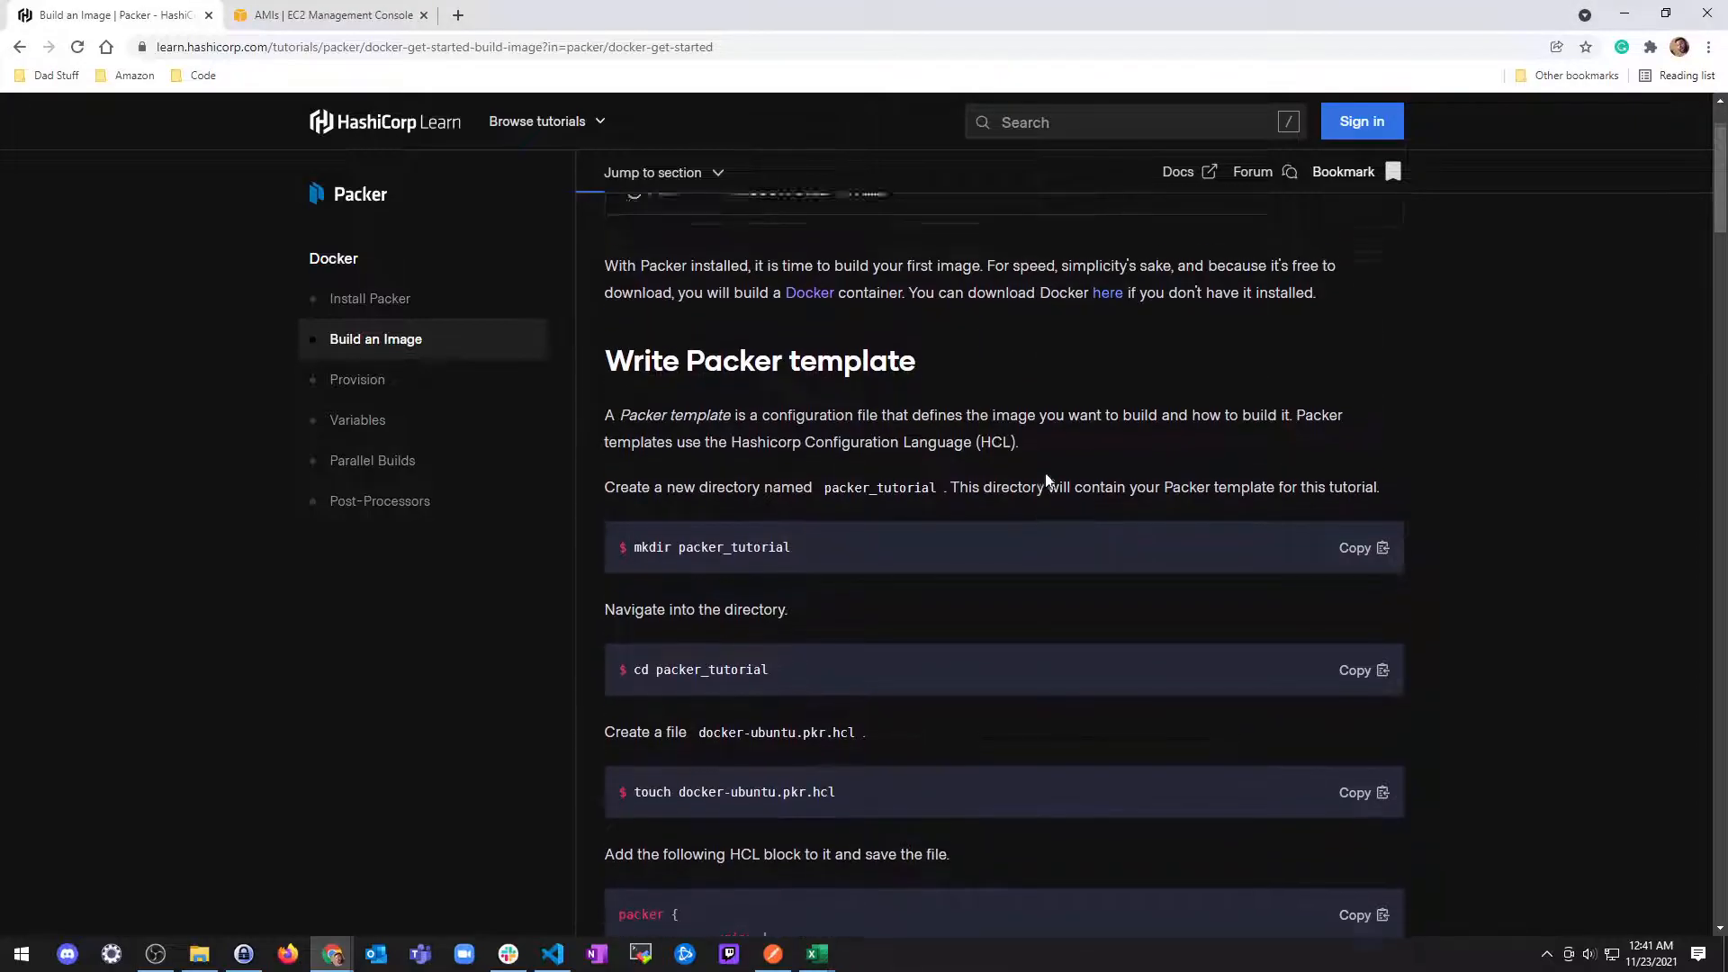
scroll("down", 3)
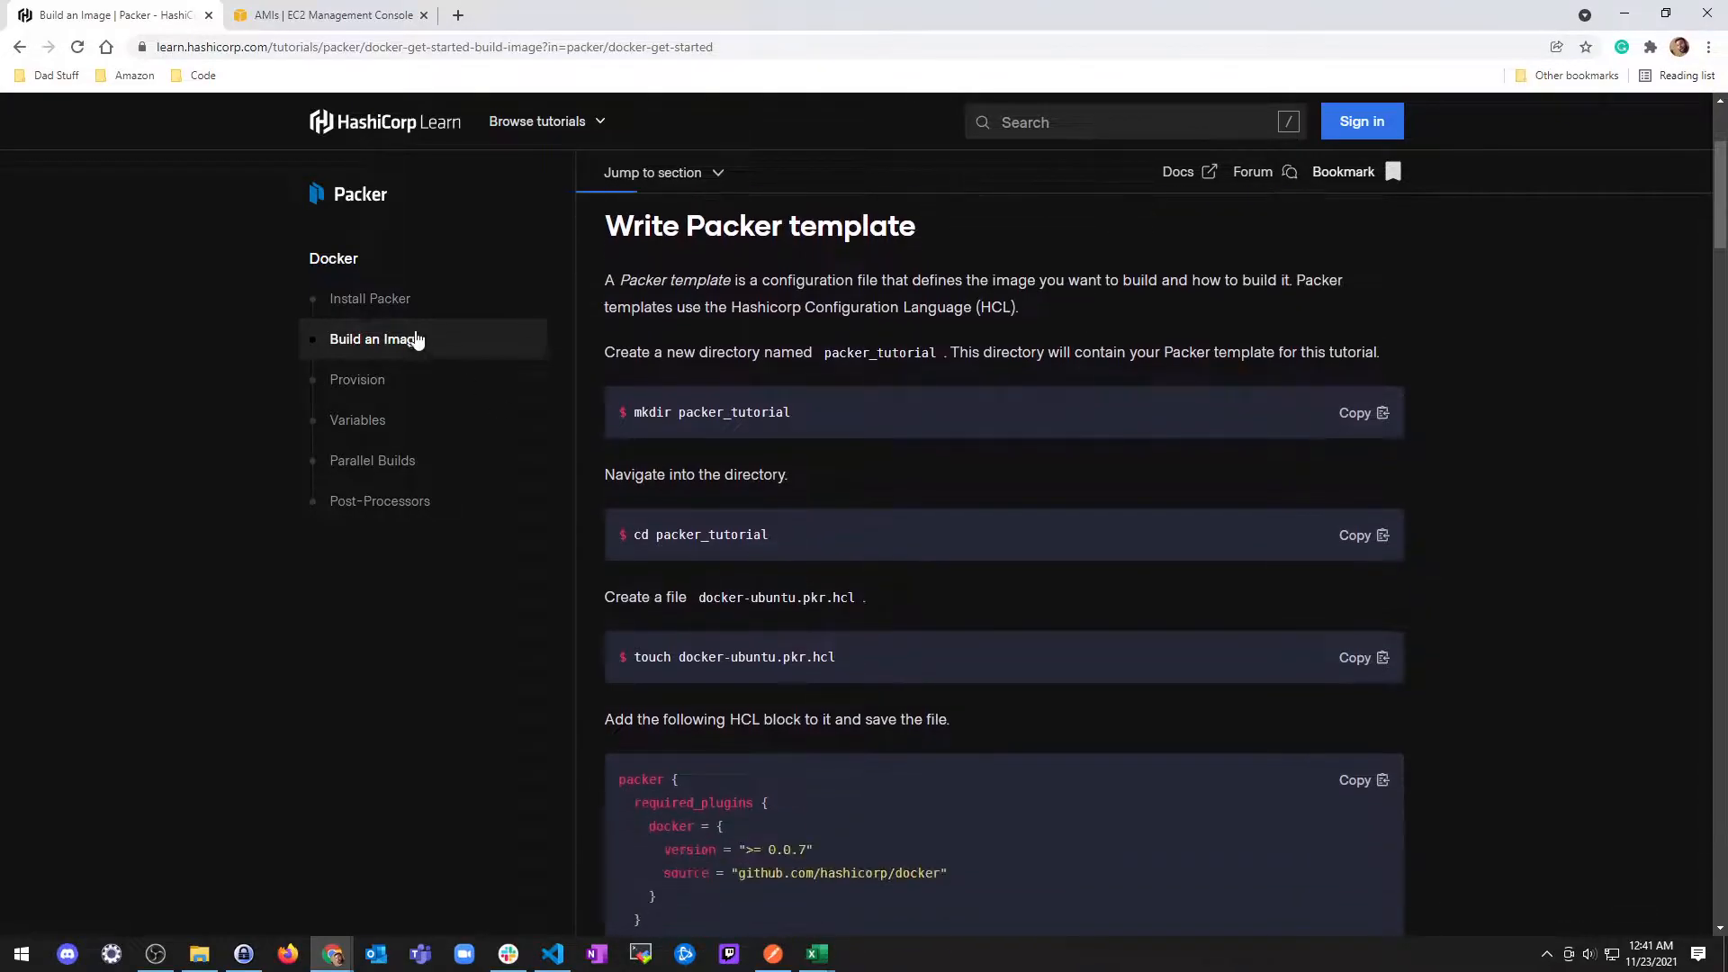
scroll("down", 3)
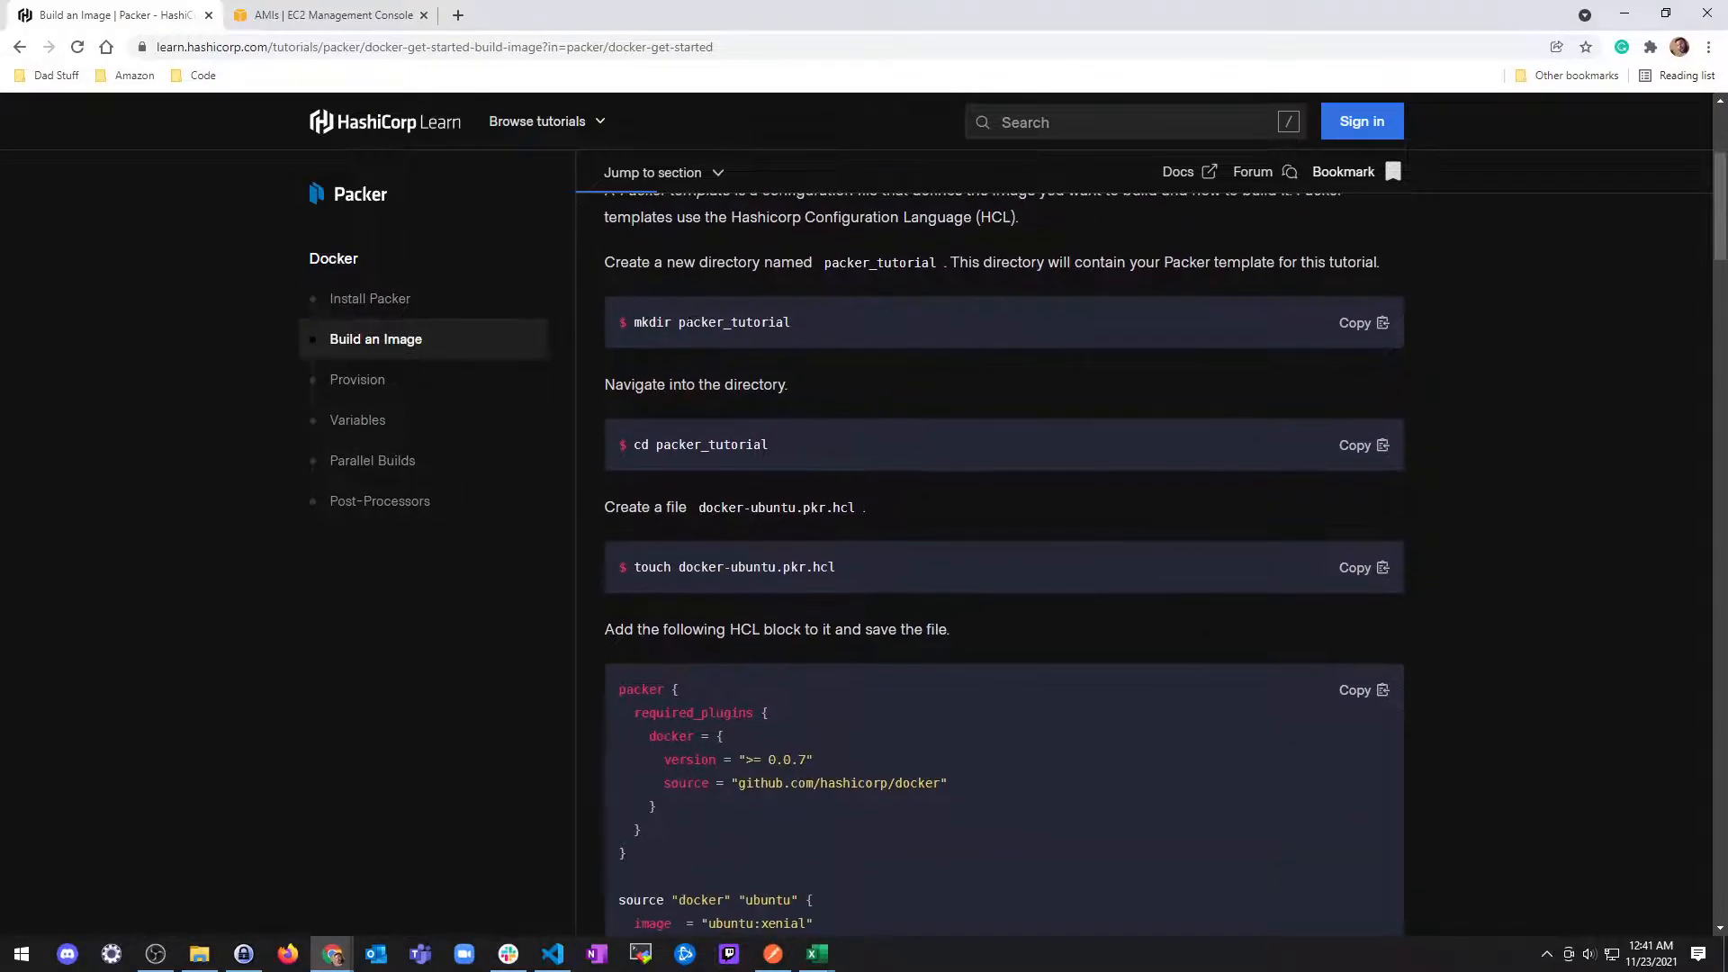
scroll("down", 3)
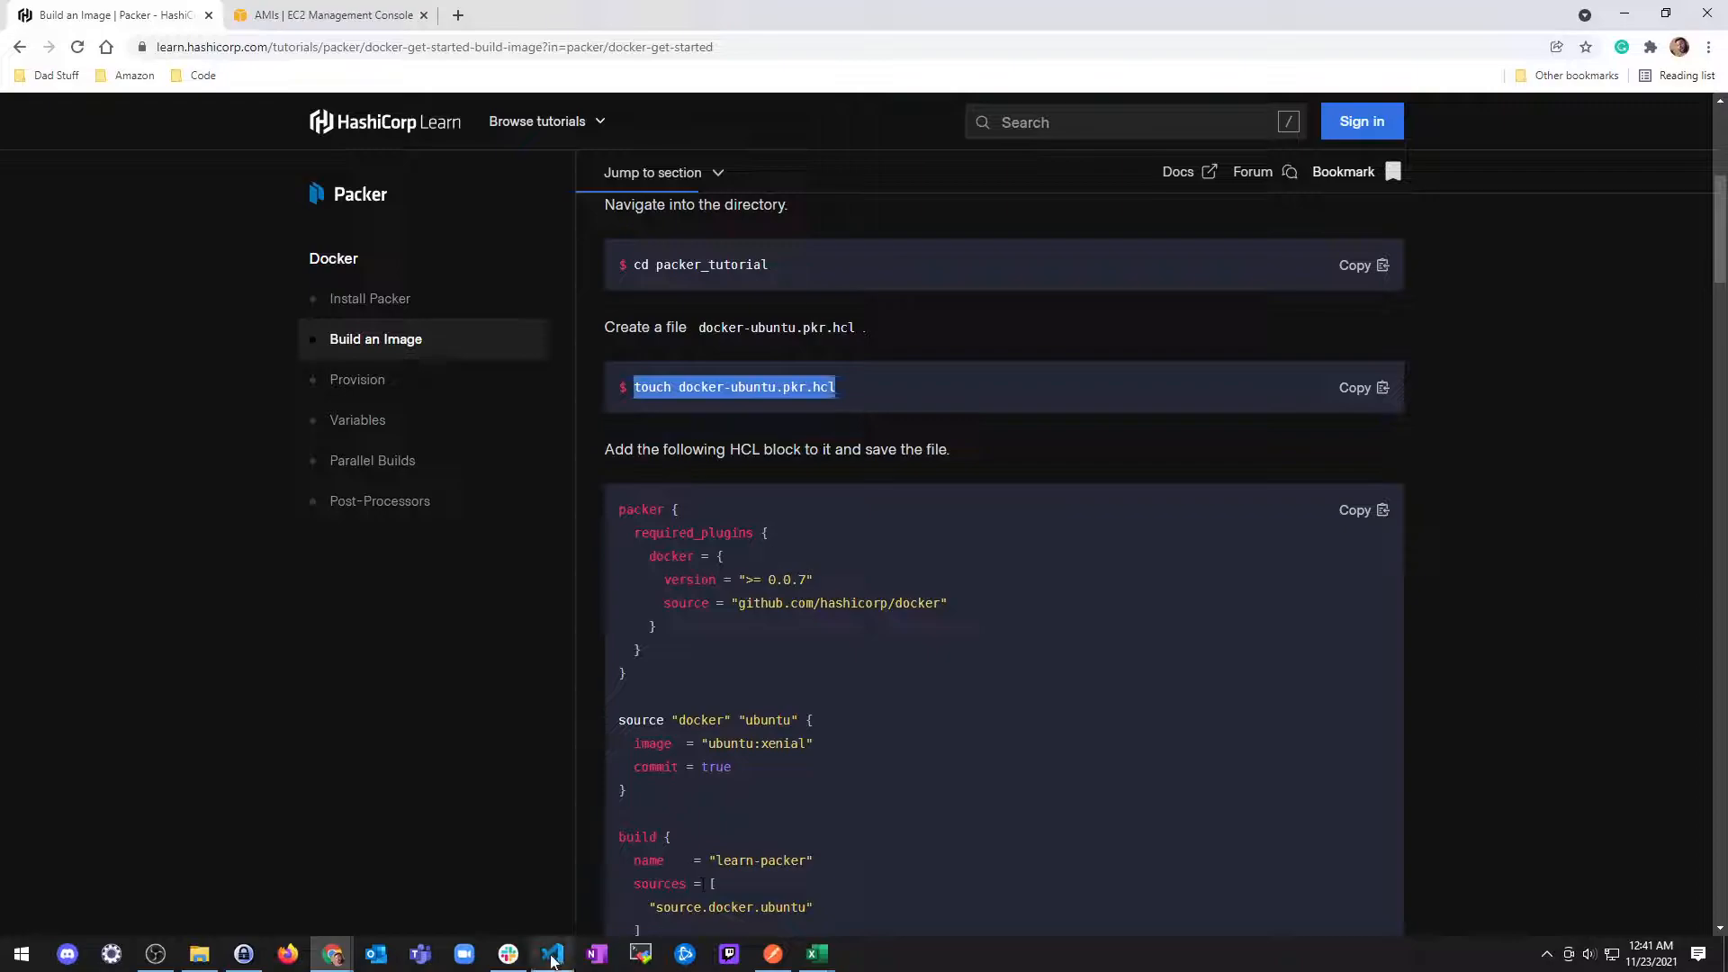
Step: Delete aws-ubuntu.pkr.hcl and the other leftover AWS files from packer_tutorial
left_click(552, 953)
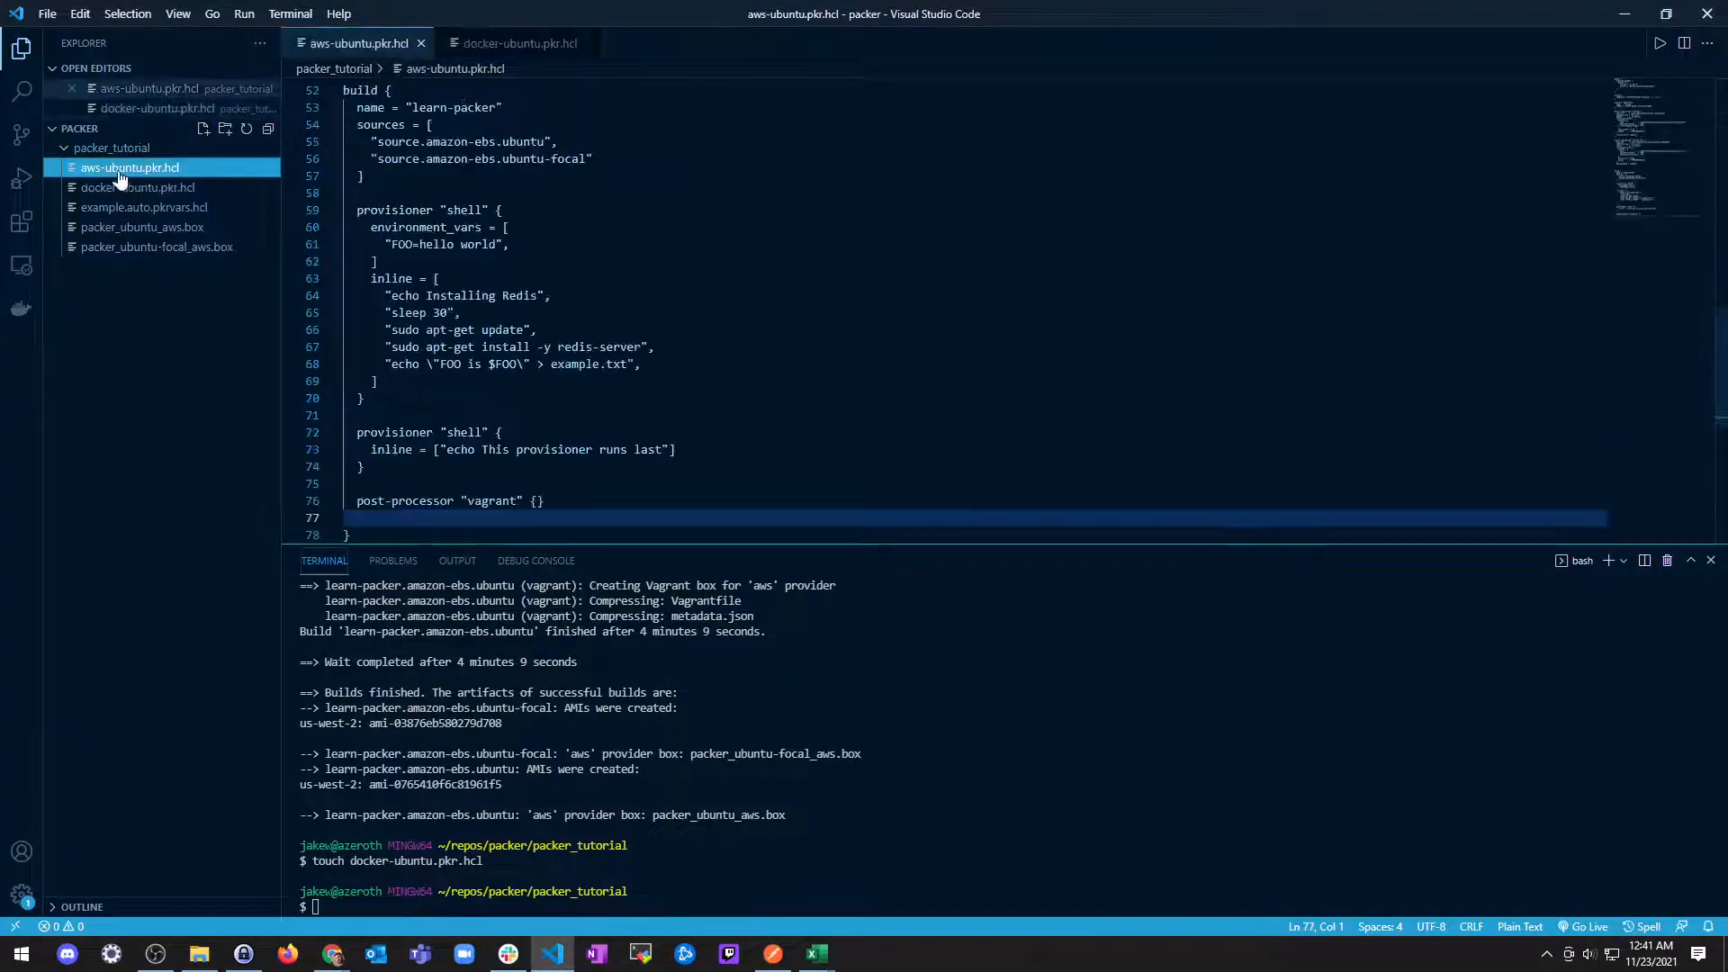
right_click(128, 168)
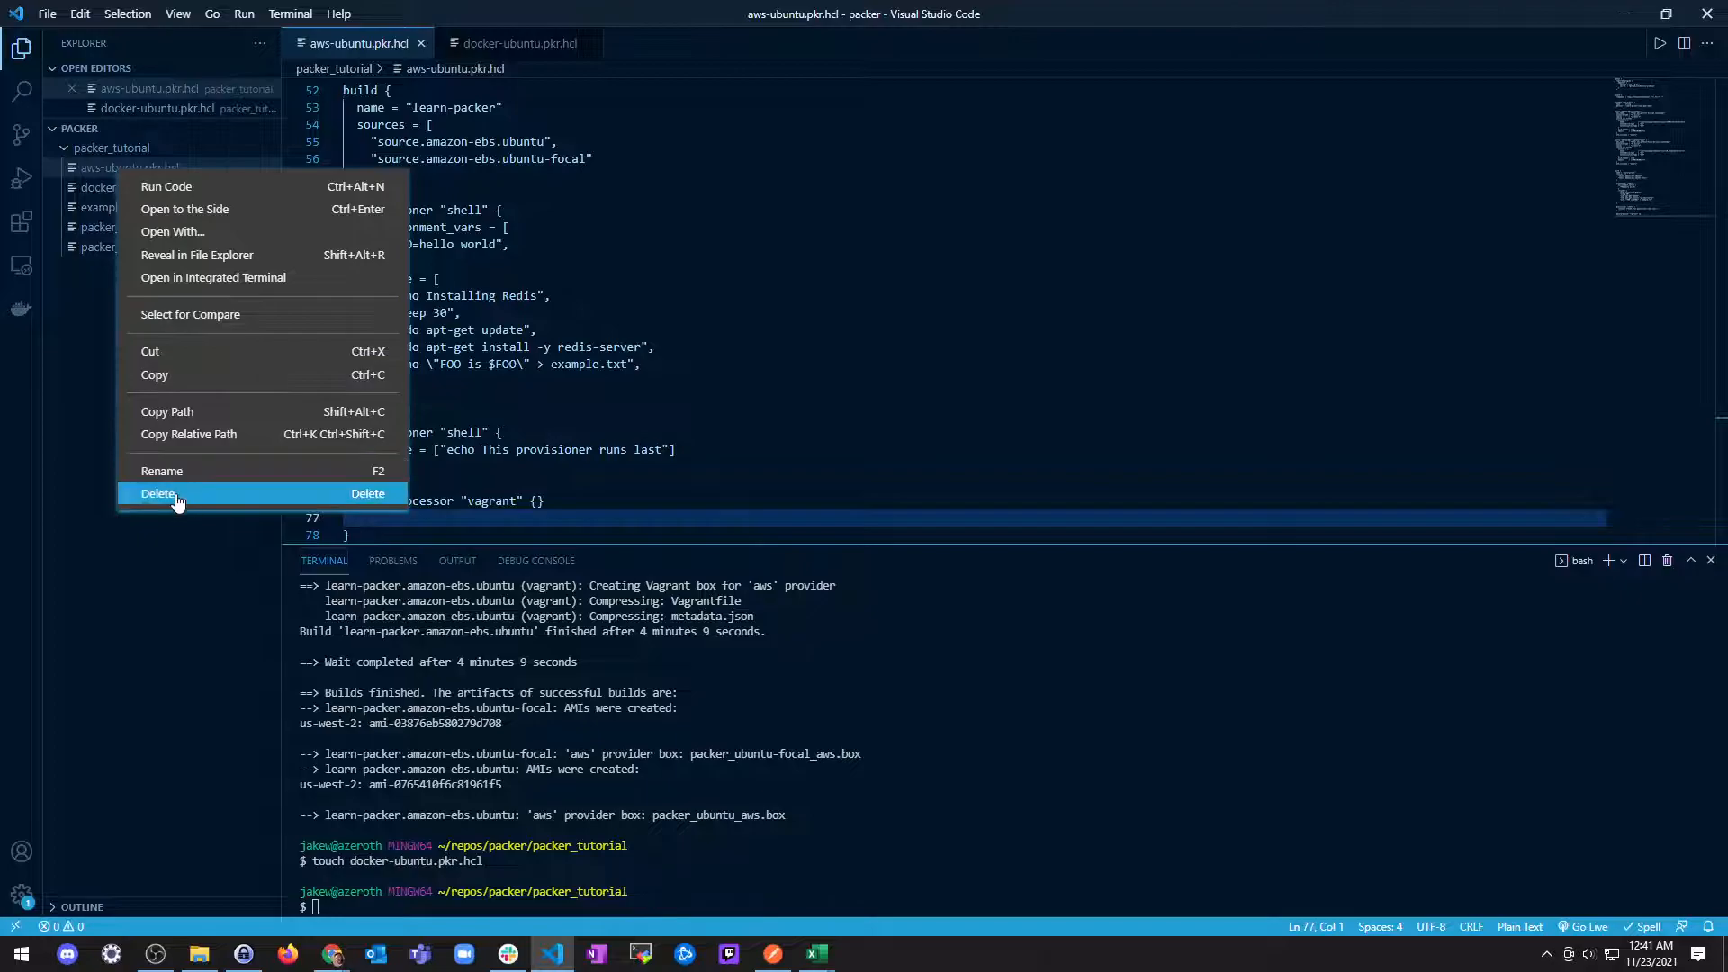
left_click(158, 492)
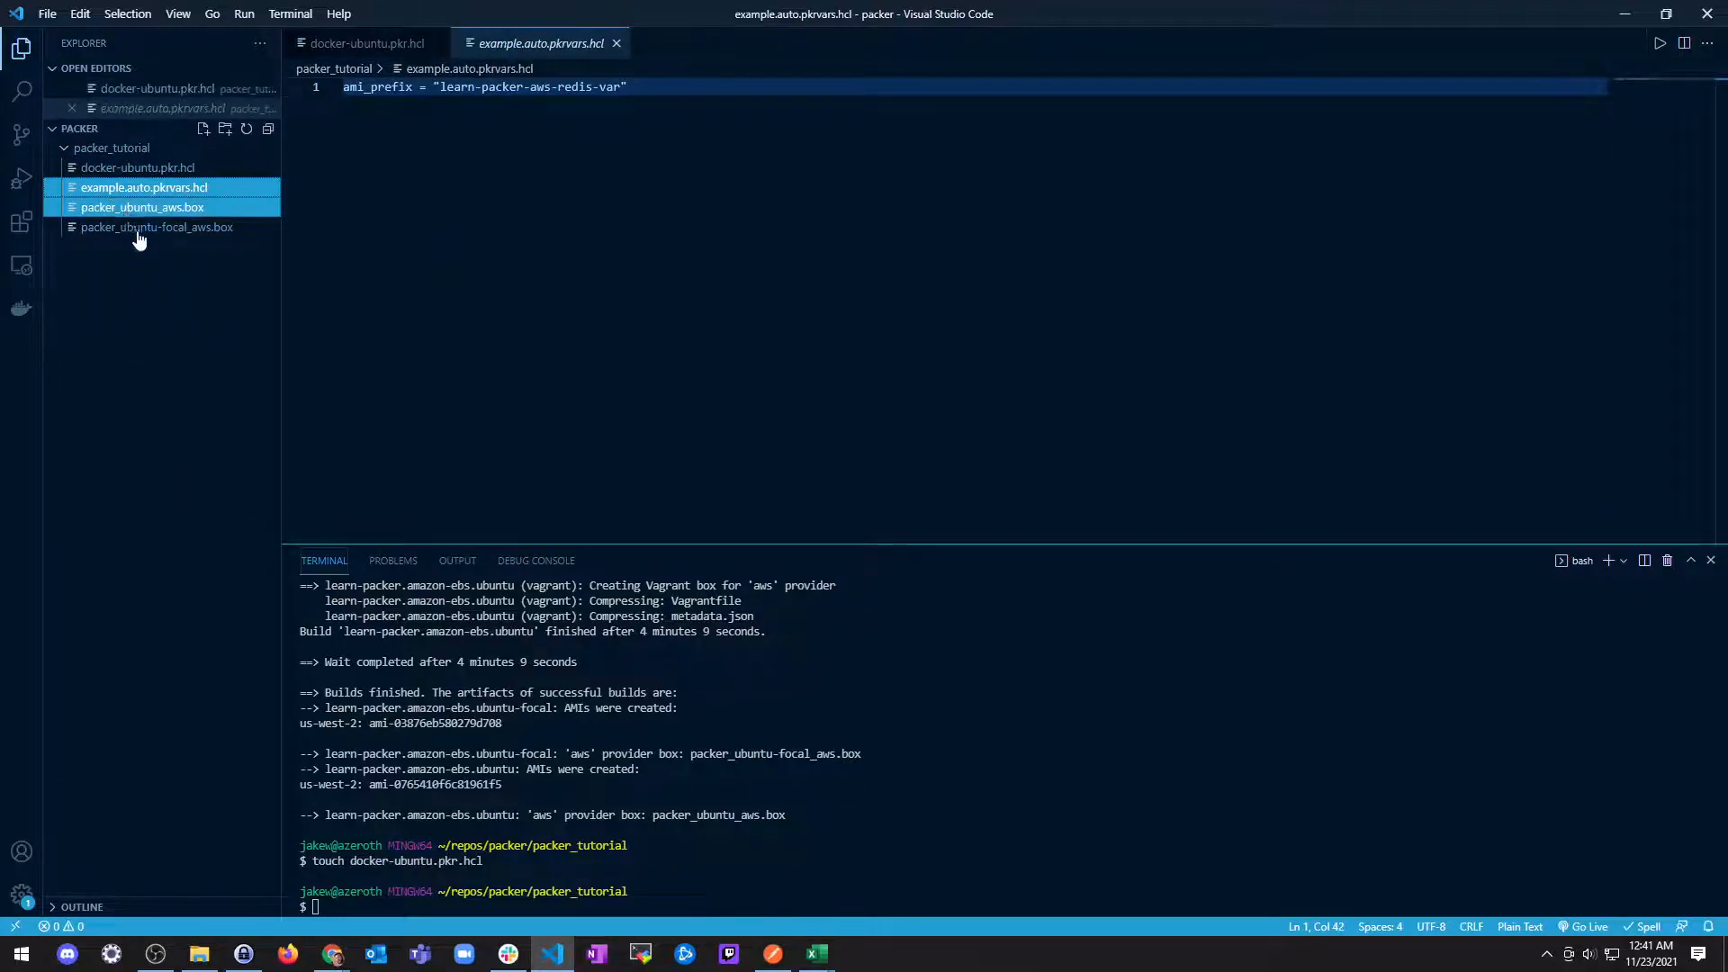
left_click(366, 44)
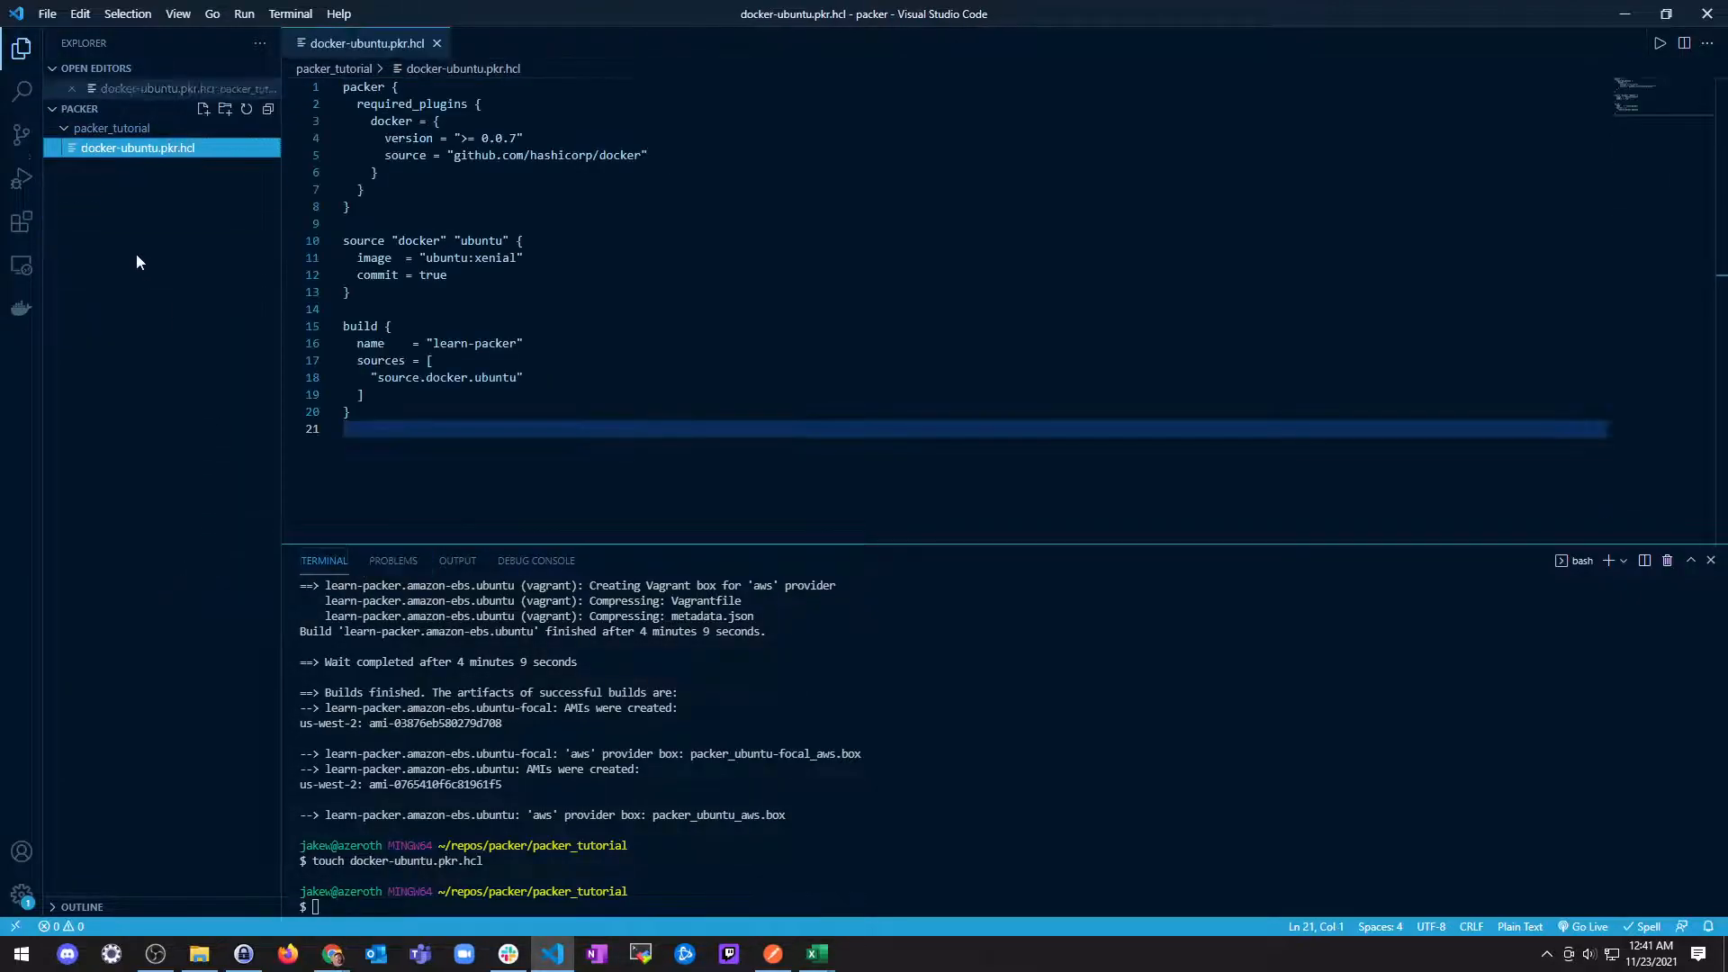
Step: Scroll further through the Build an Image tutorial in the browser
left_click(332, 953)
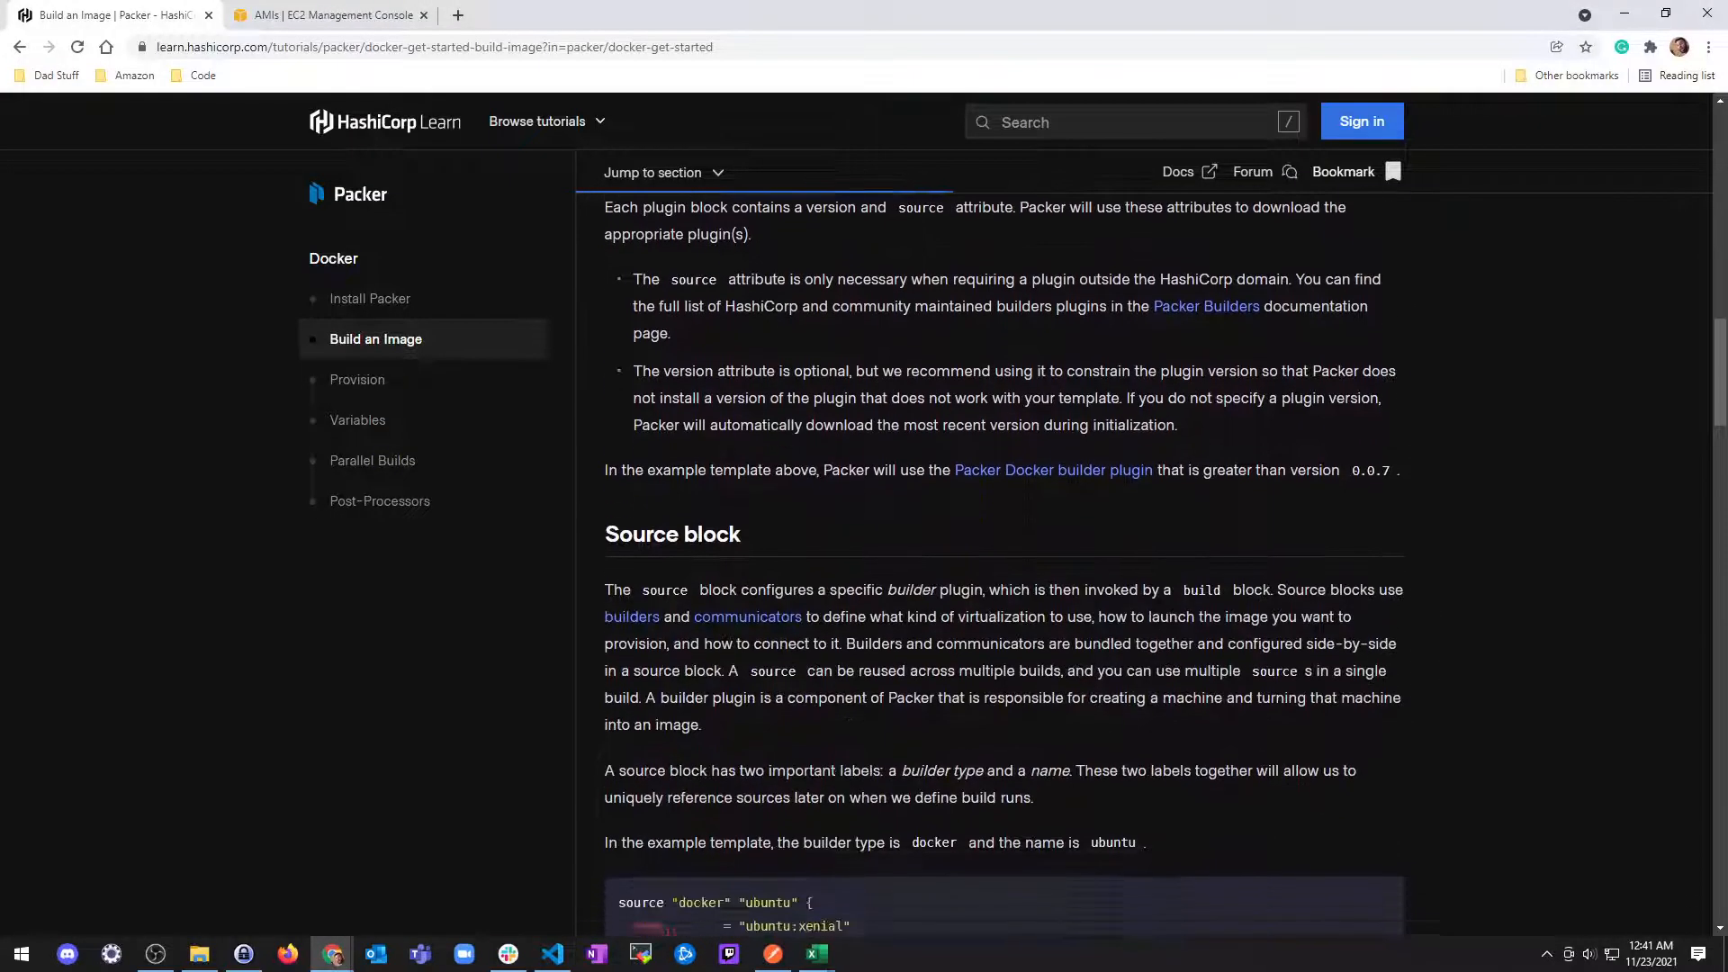
scroll("down", 3)
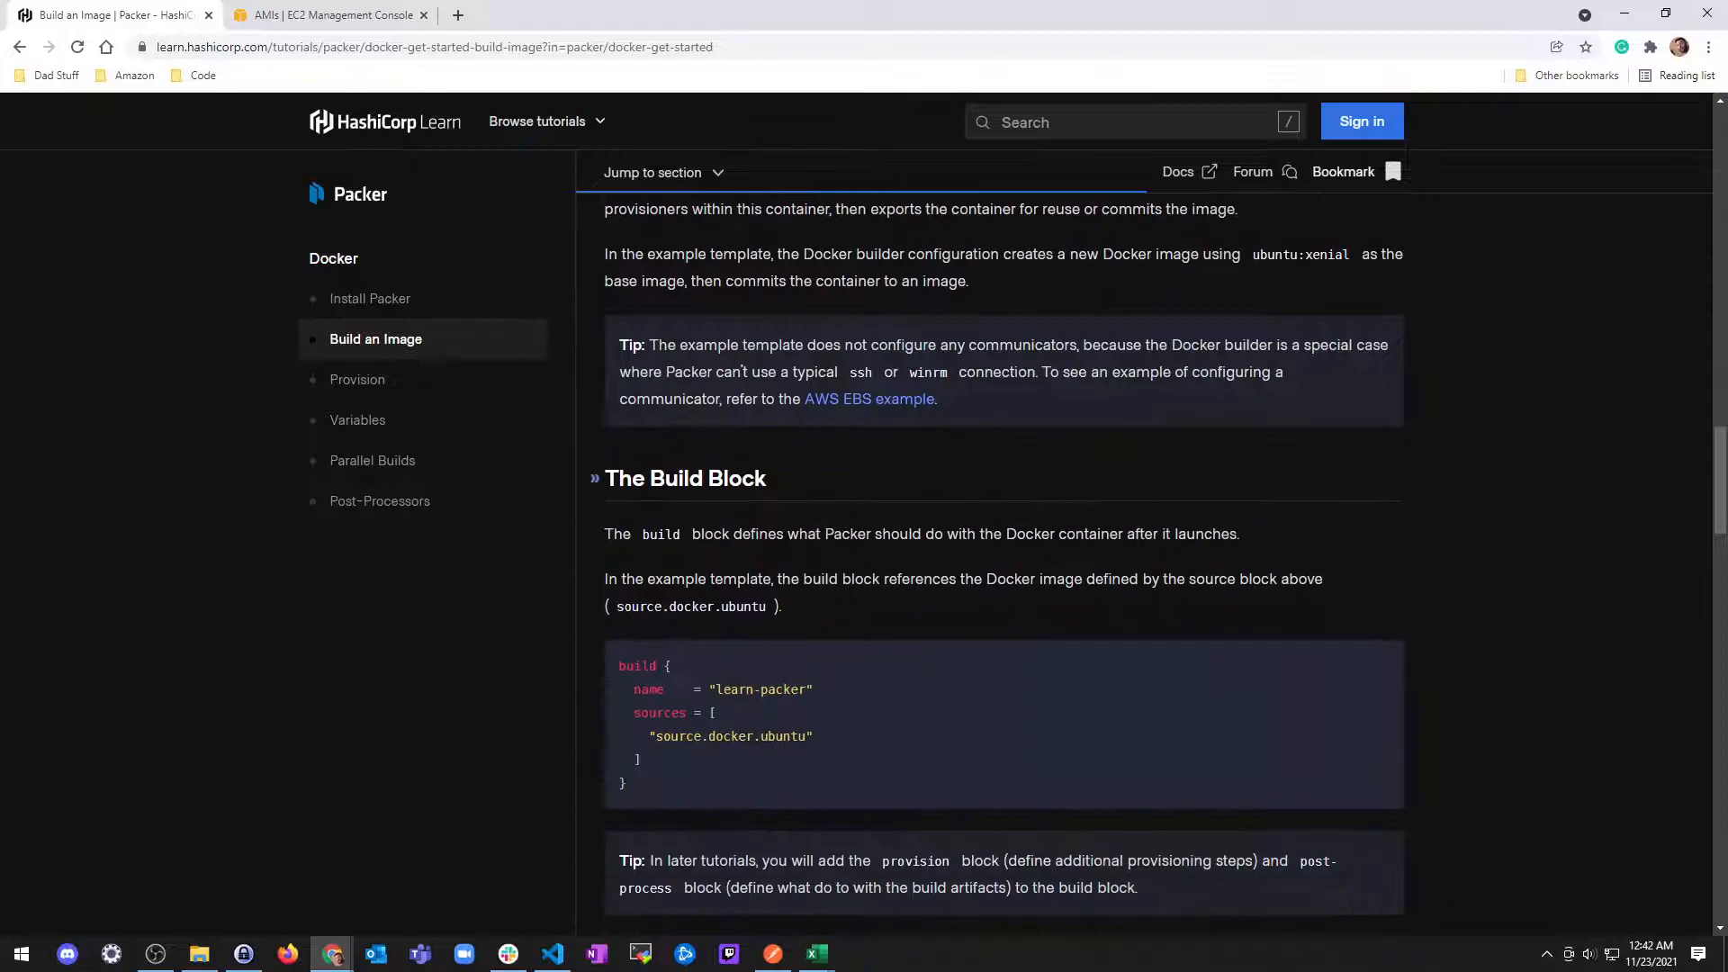
scroll("down", 3)
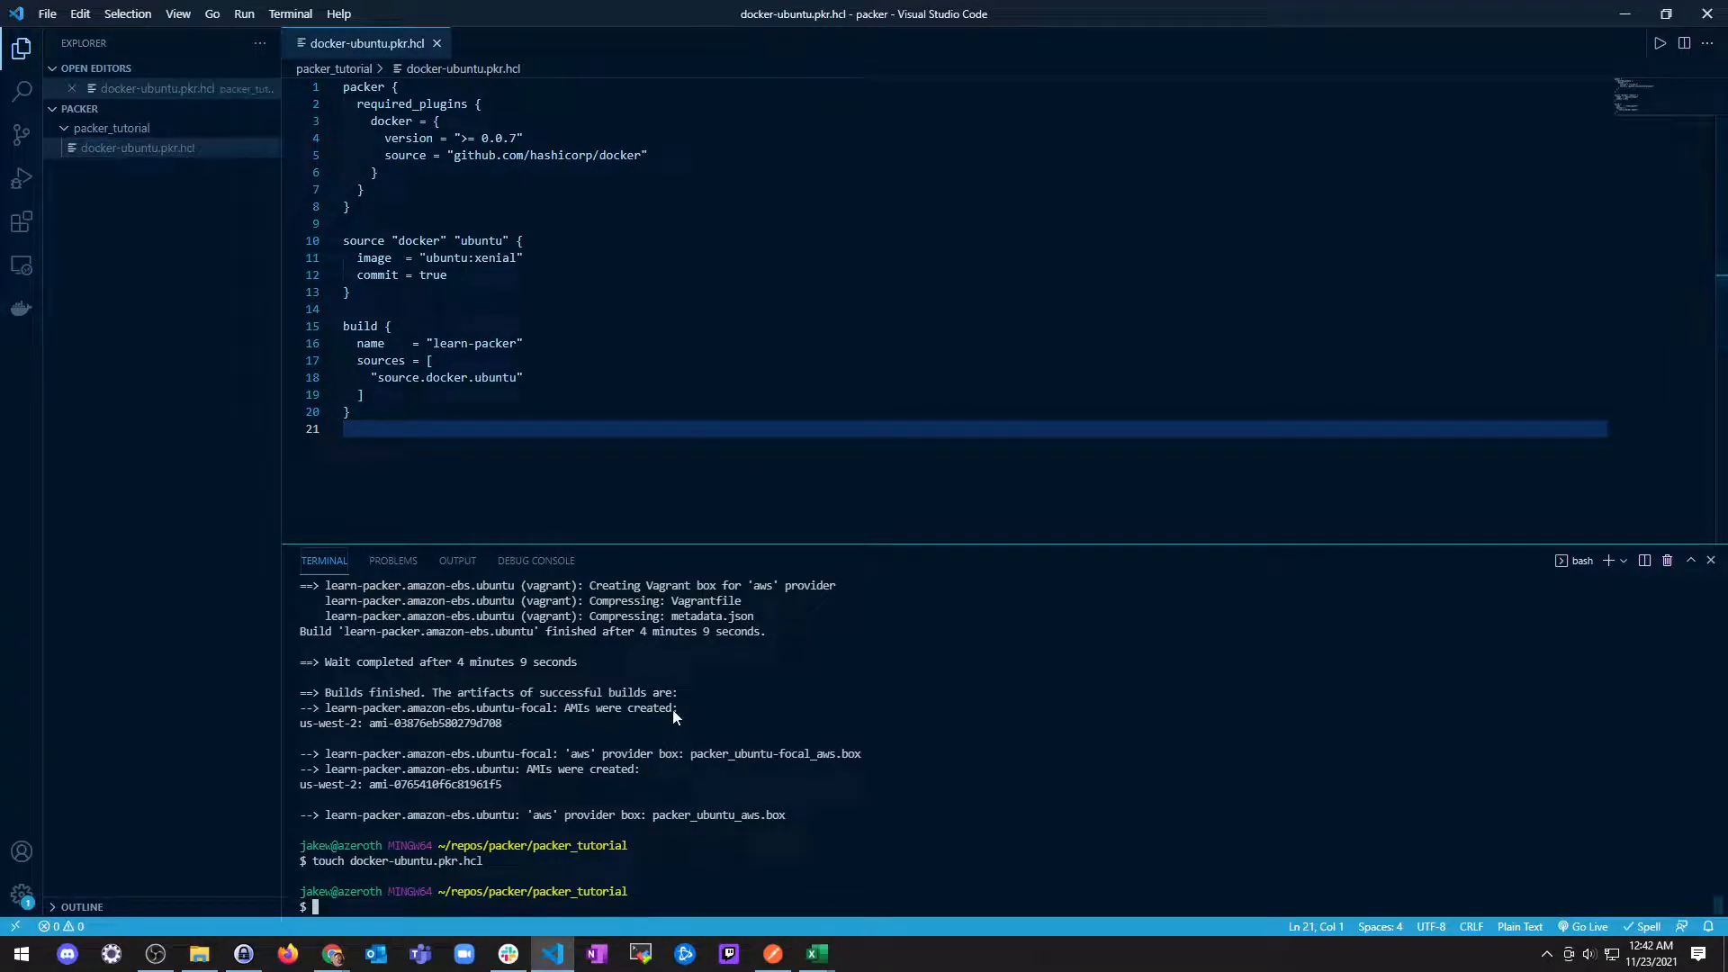
Step: Run packer init . to install the Docker plugin and check the tutorial's next instructions
type("packer init")
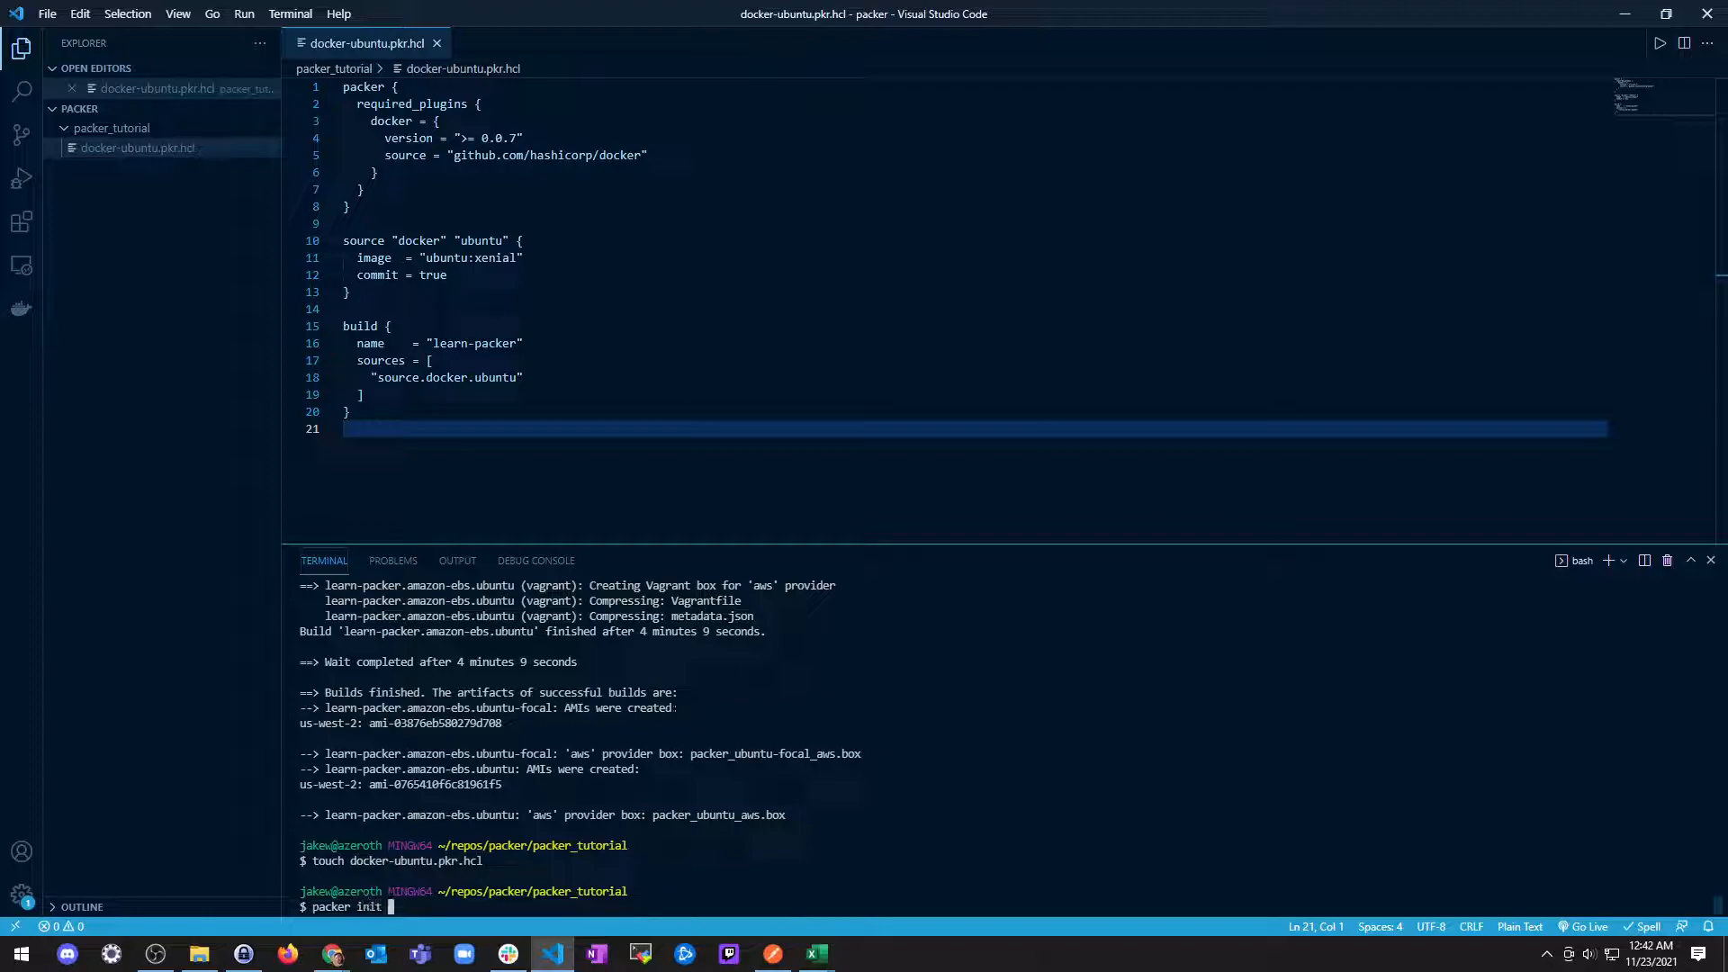
type(".")
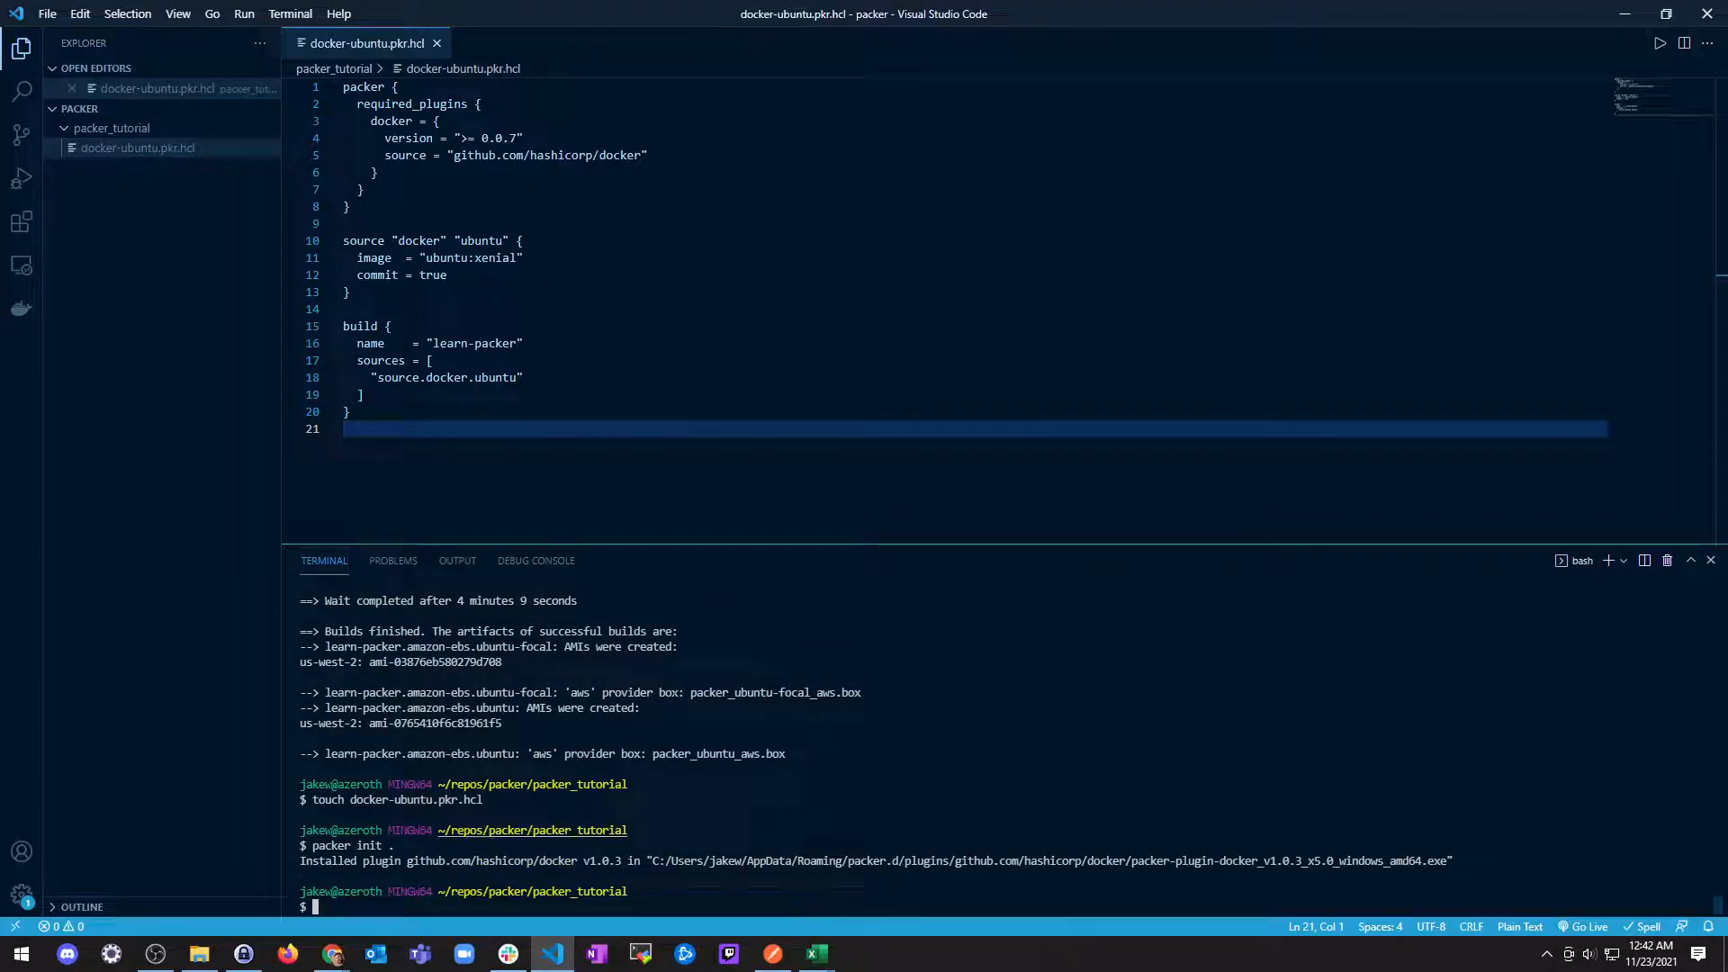
left_click(330, 953)
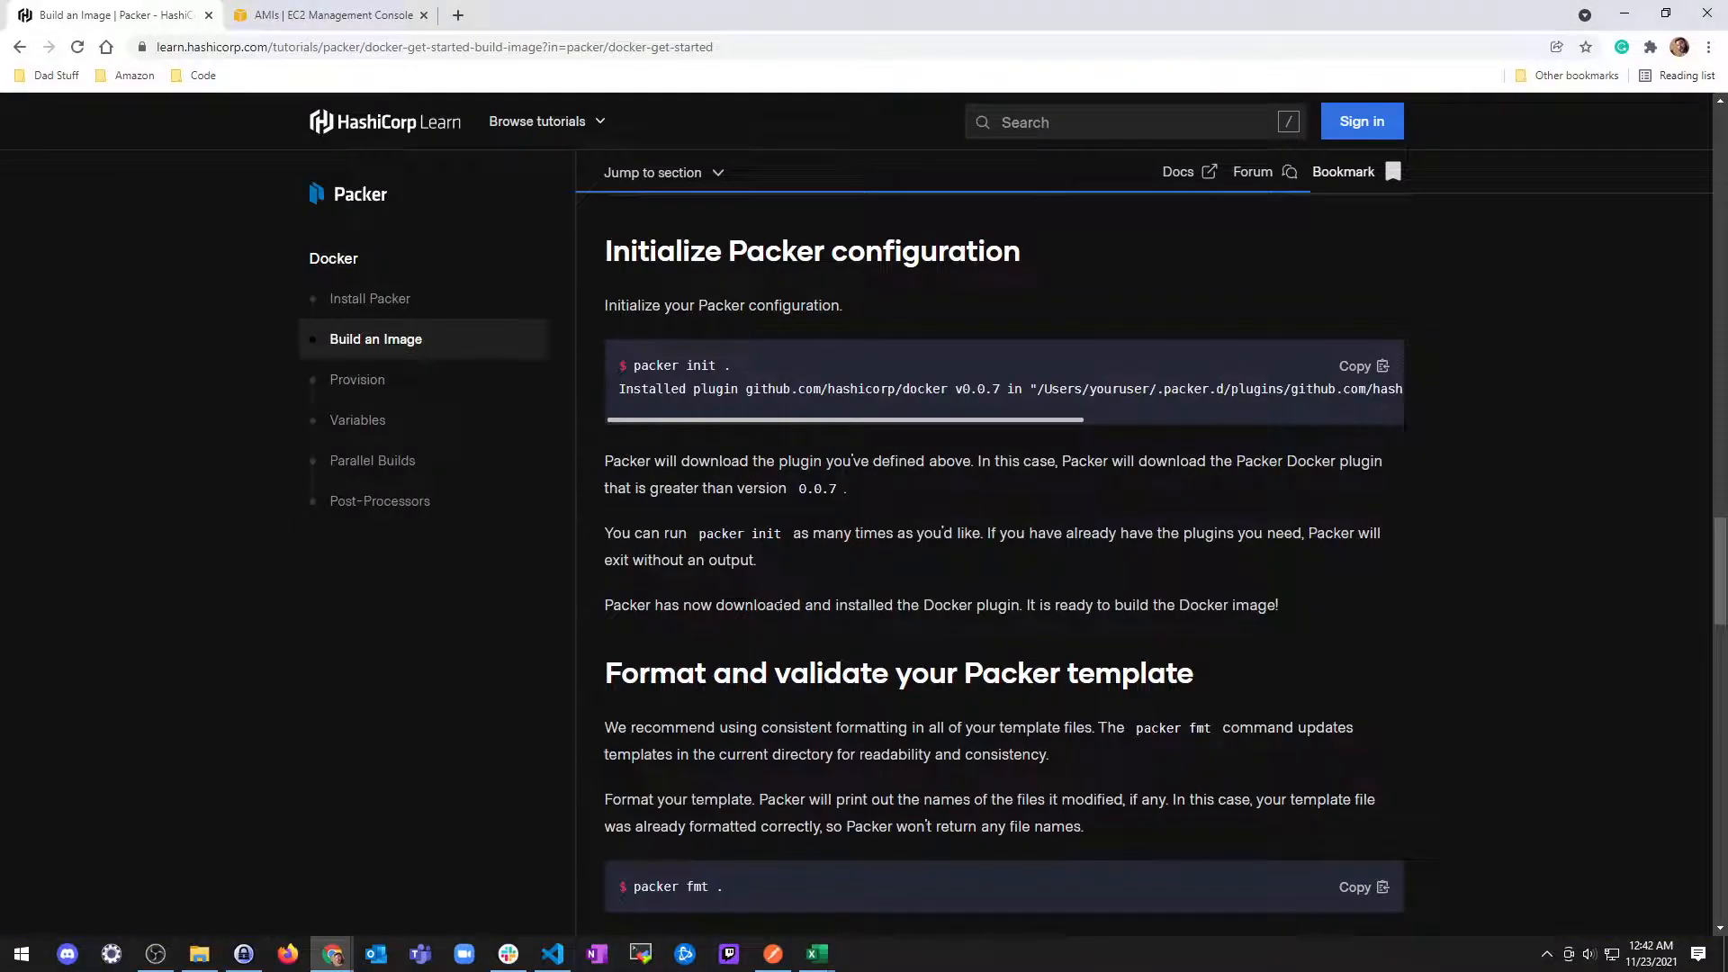
left_click(551, 962)
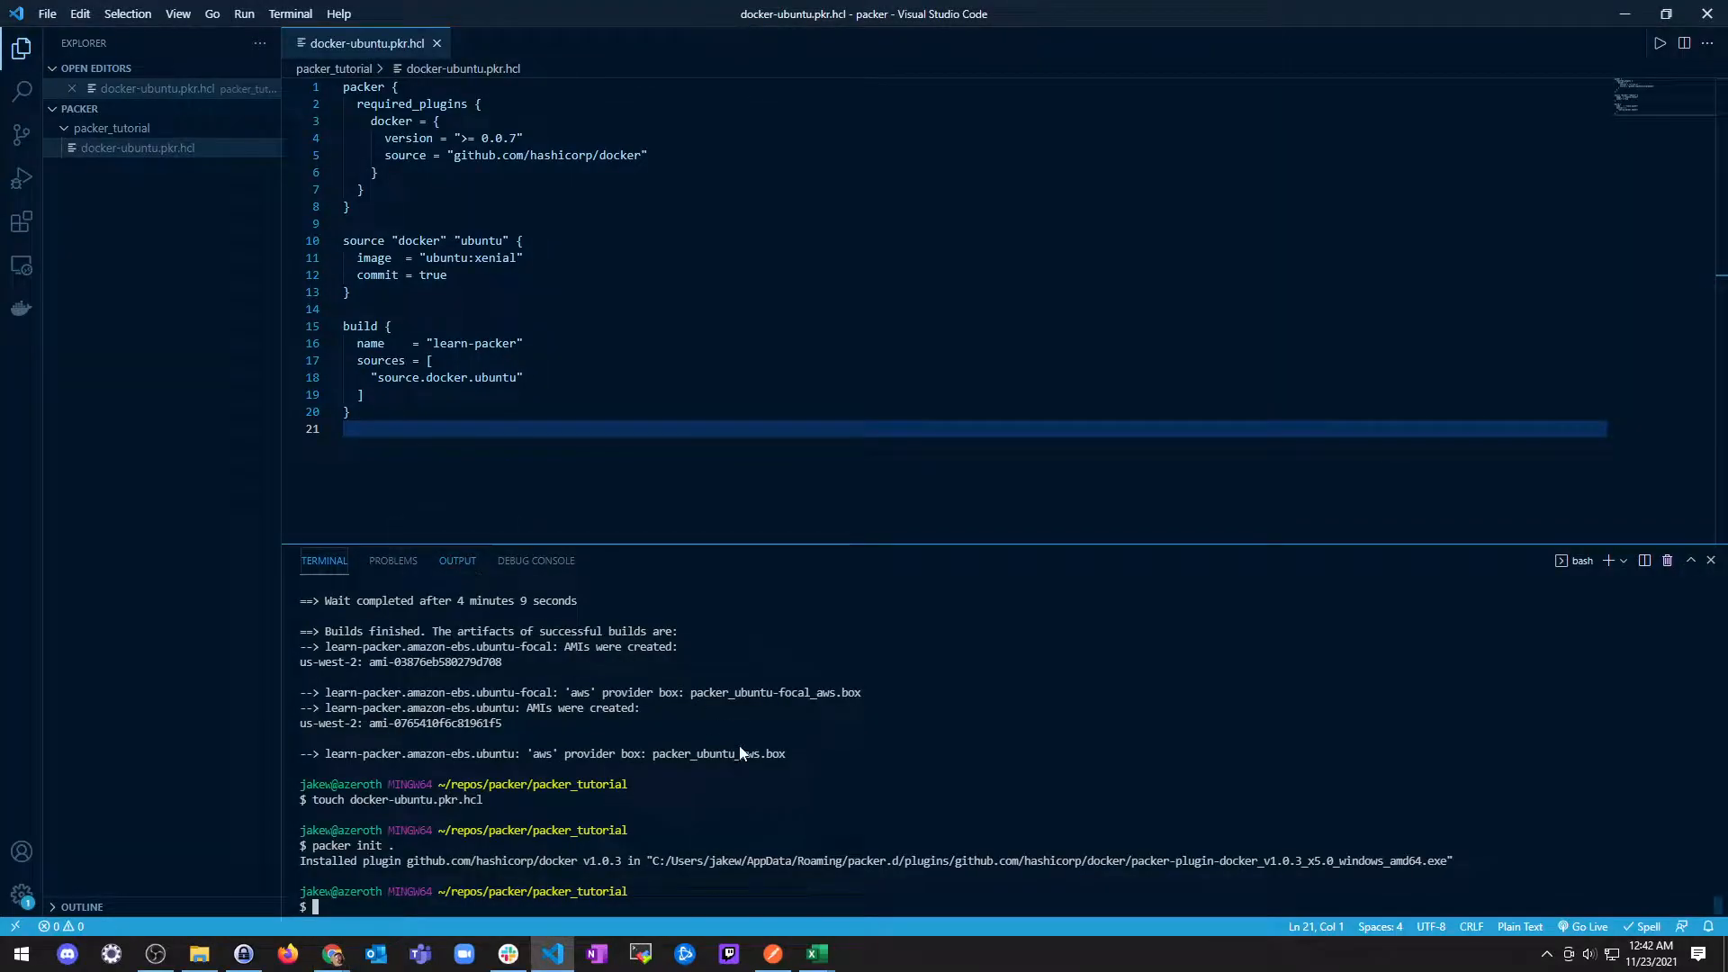
Step: Run packer fmt . and packer validate . on the template
type("packer fmt .")
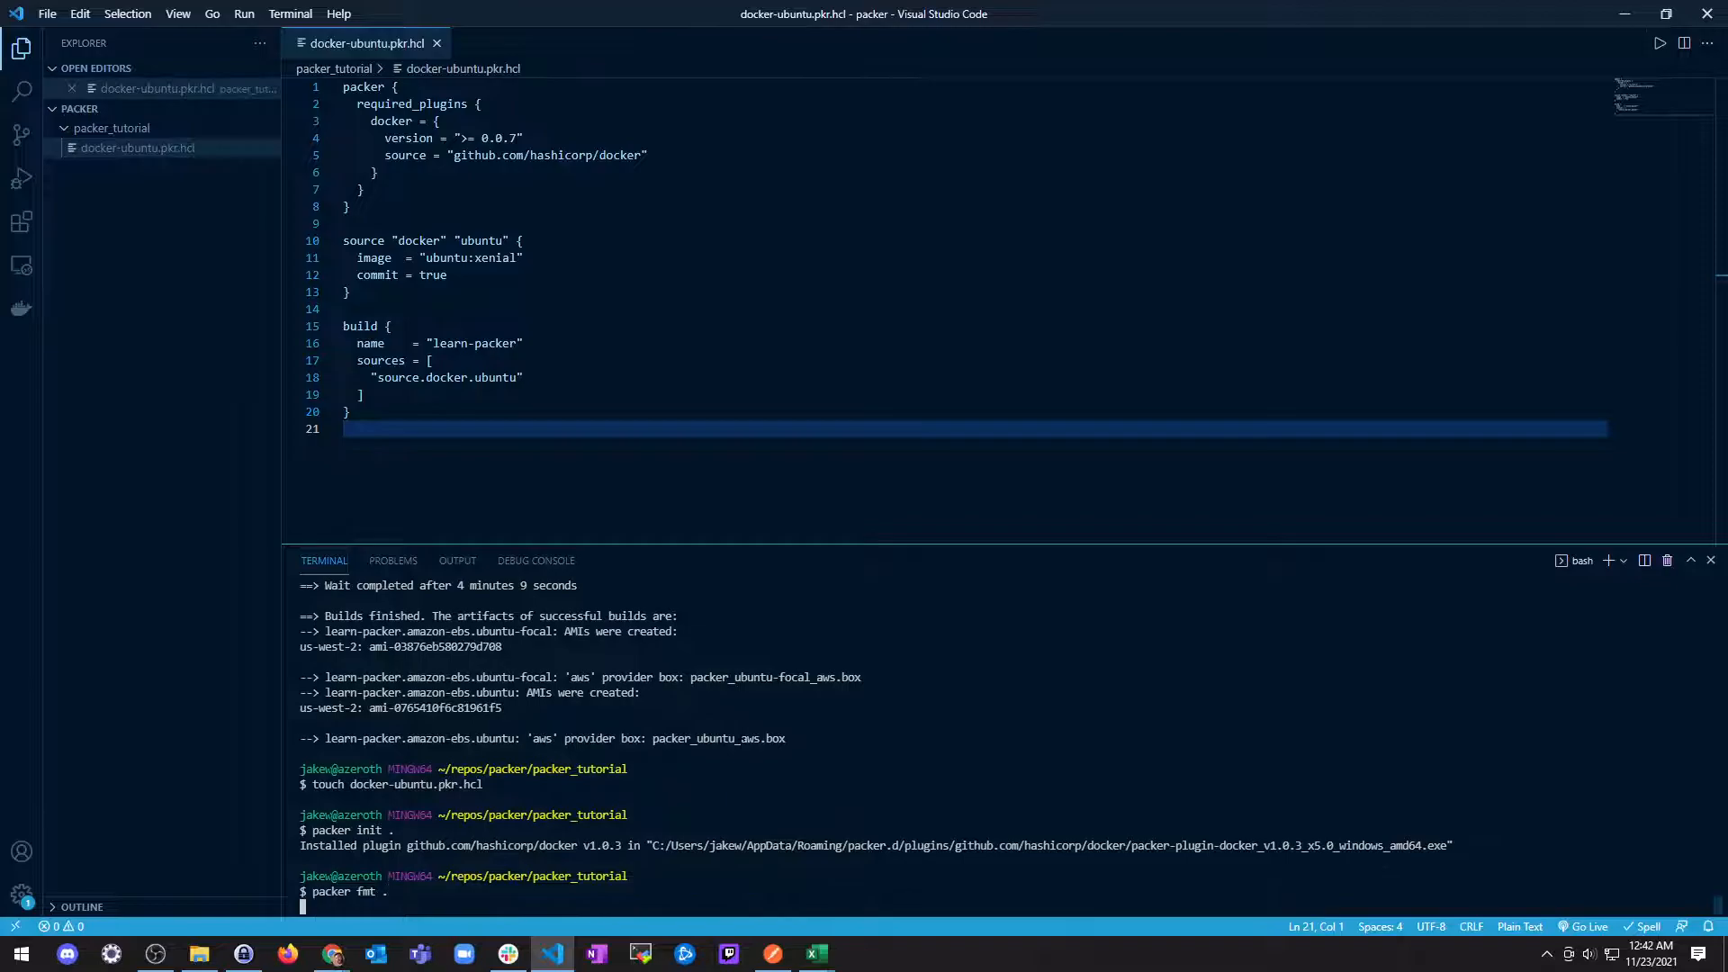
left_click(330, 954)
type("packer validate .")
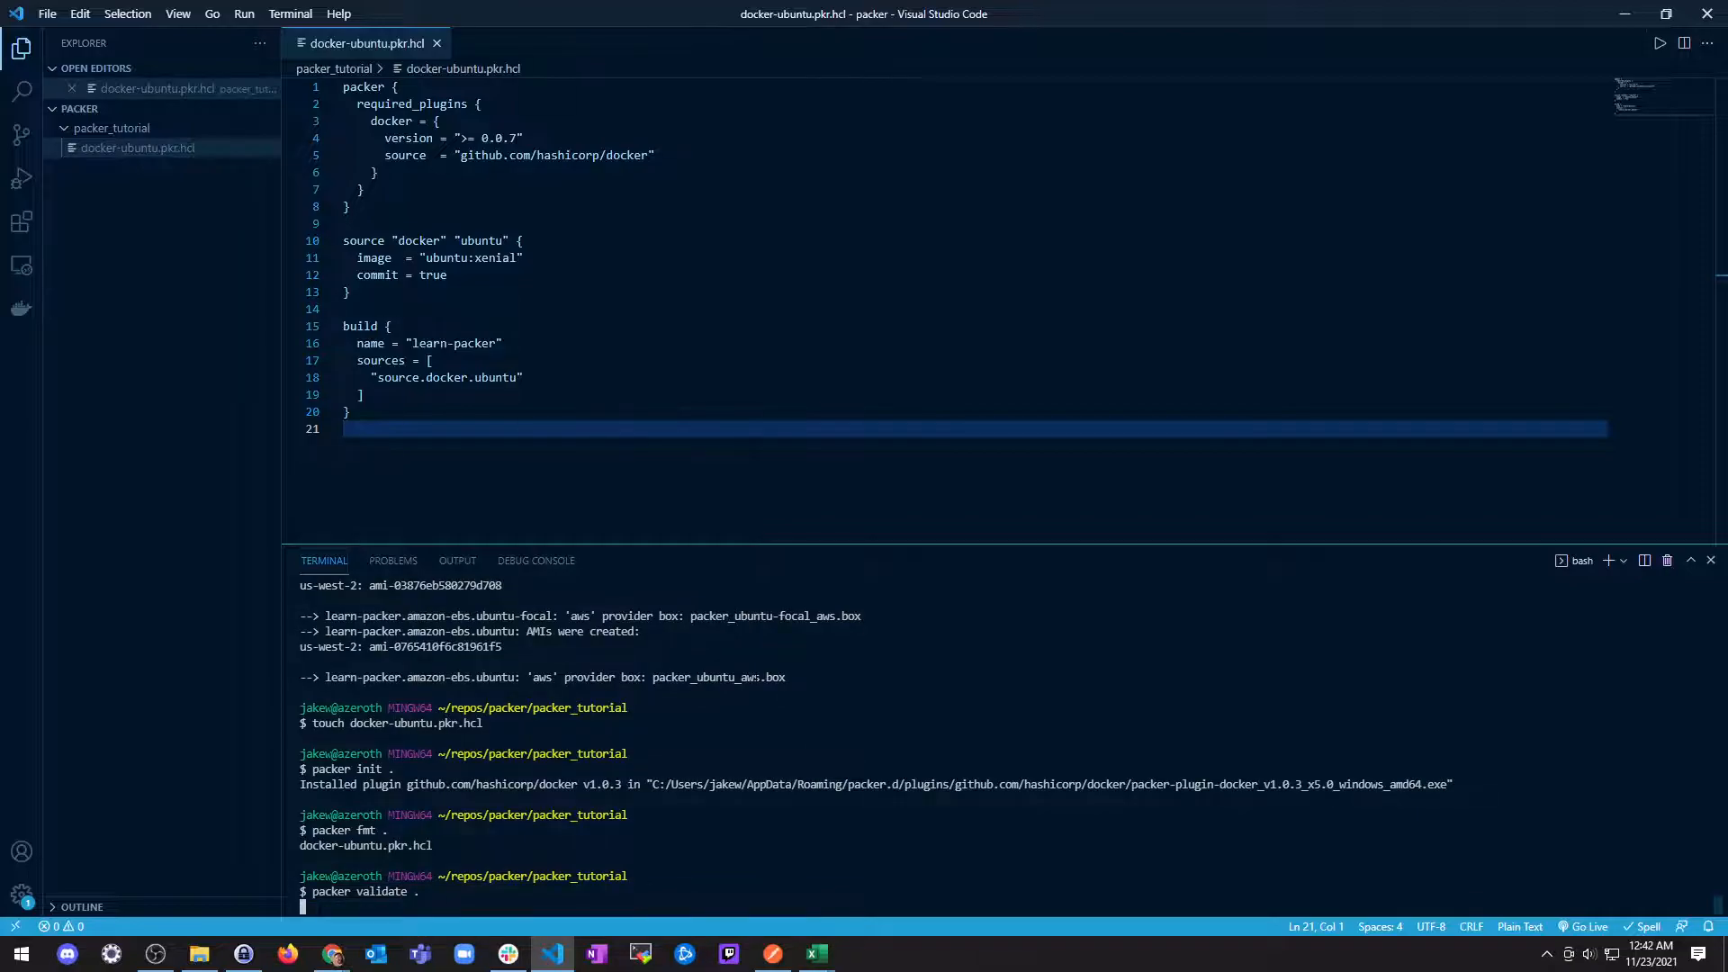
left_click(330, 953)
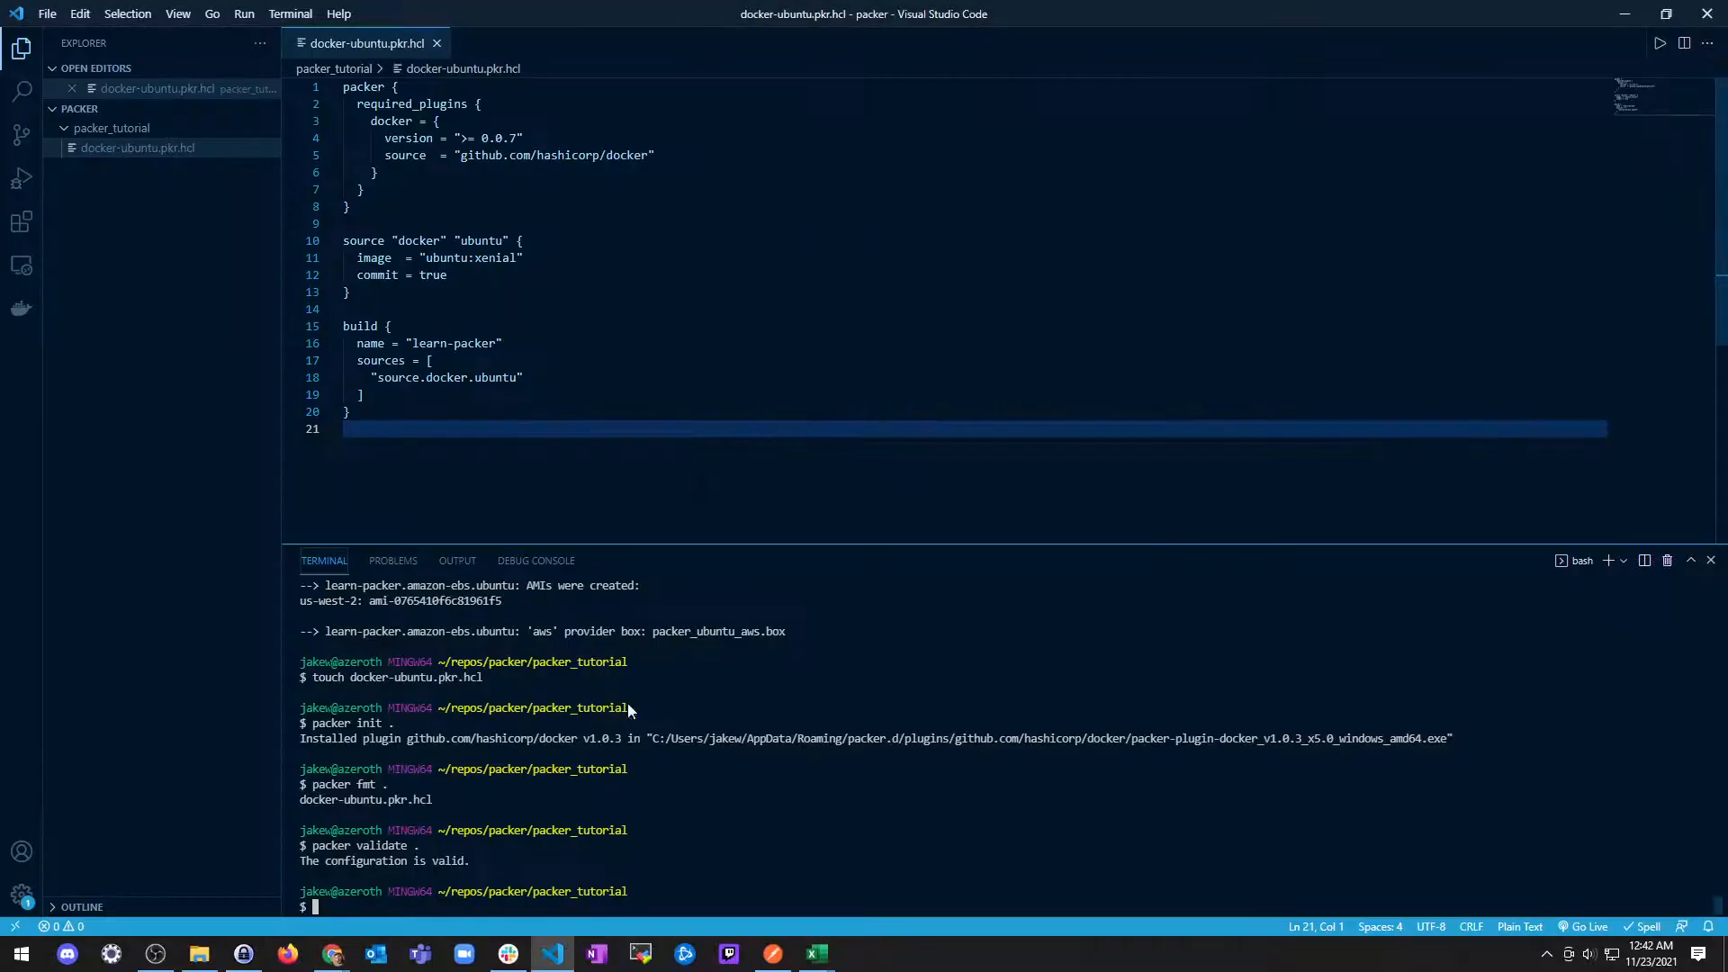
Step: Build docker-ubuntu.pkr.hcl with packer build, then run docker ps and docker images
type("packer build docker-ubuntu.pkr.hcl")
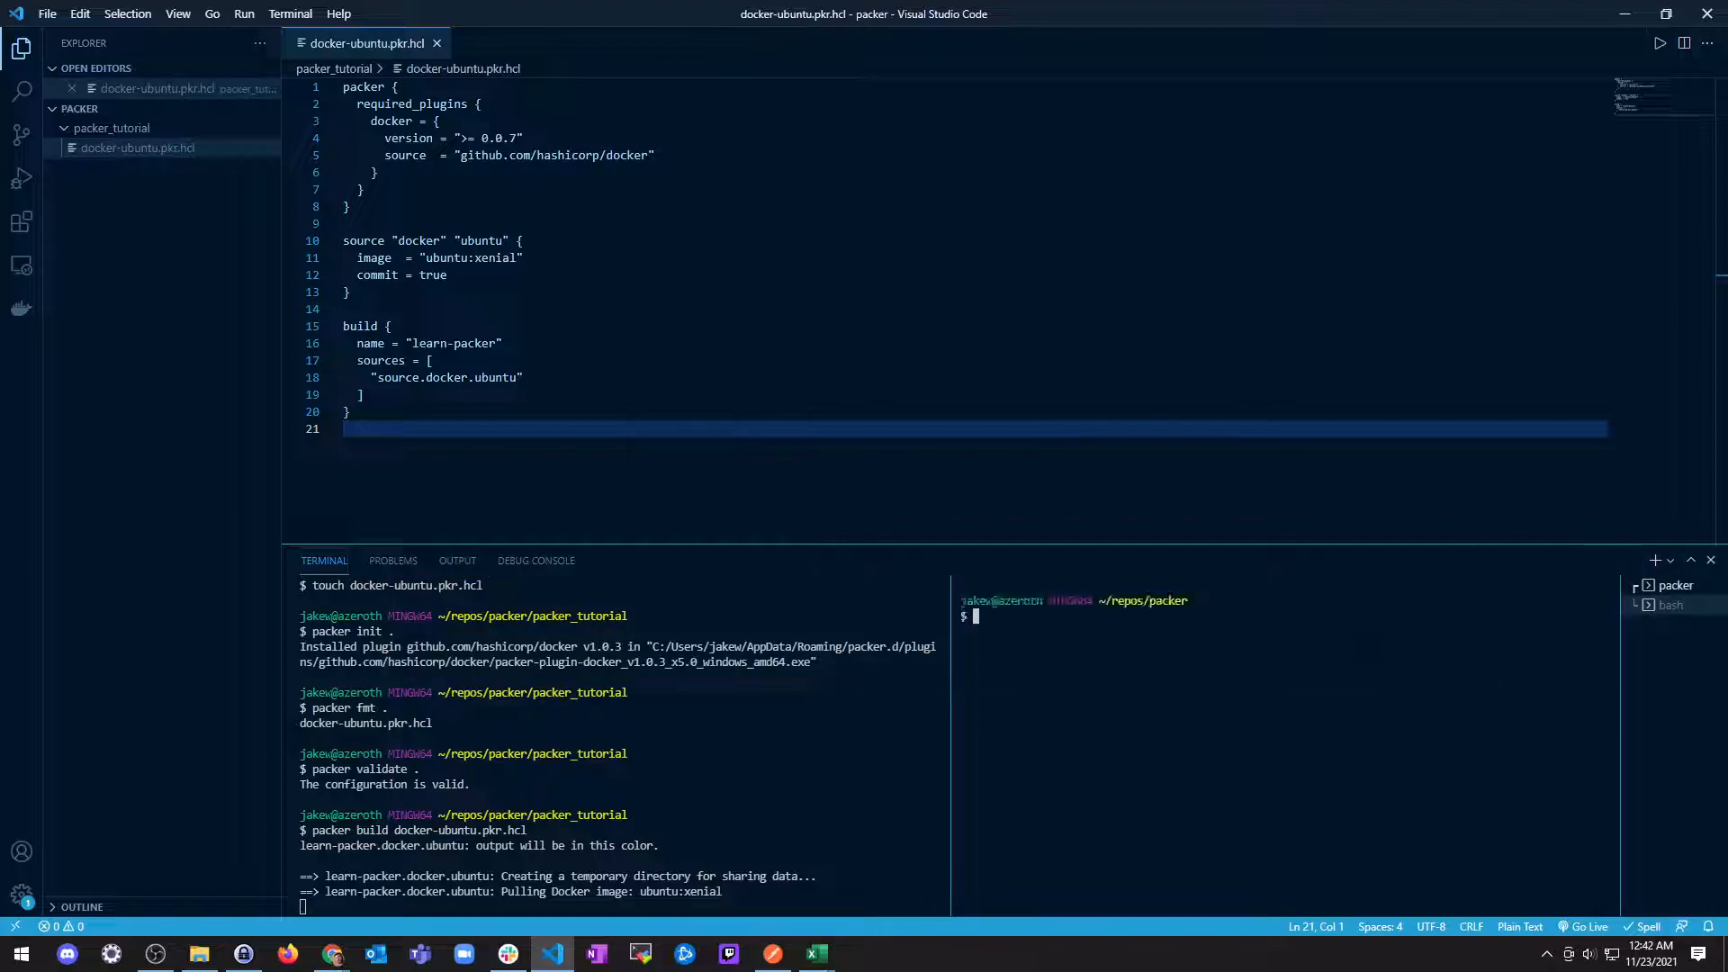
type("docker ps")
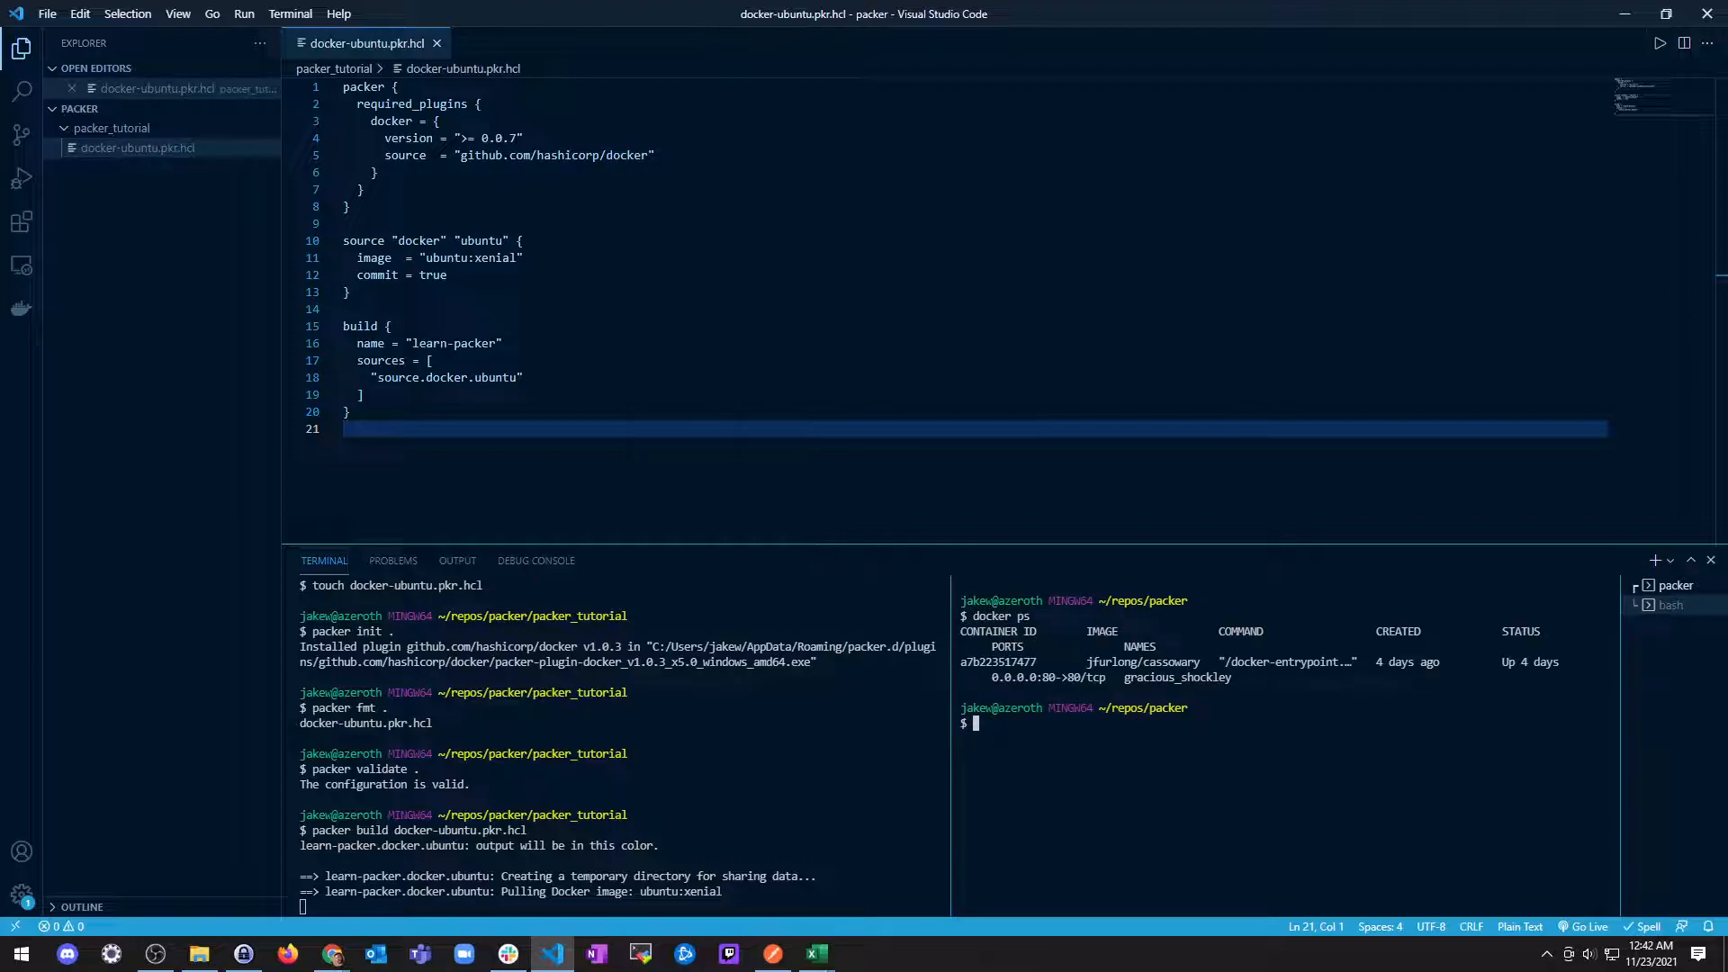
scroll("down", 3)
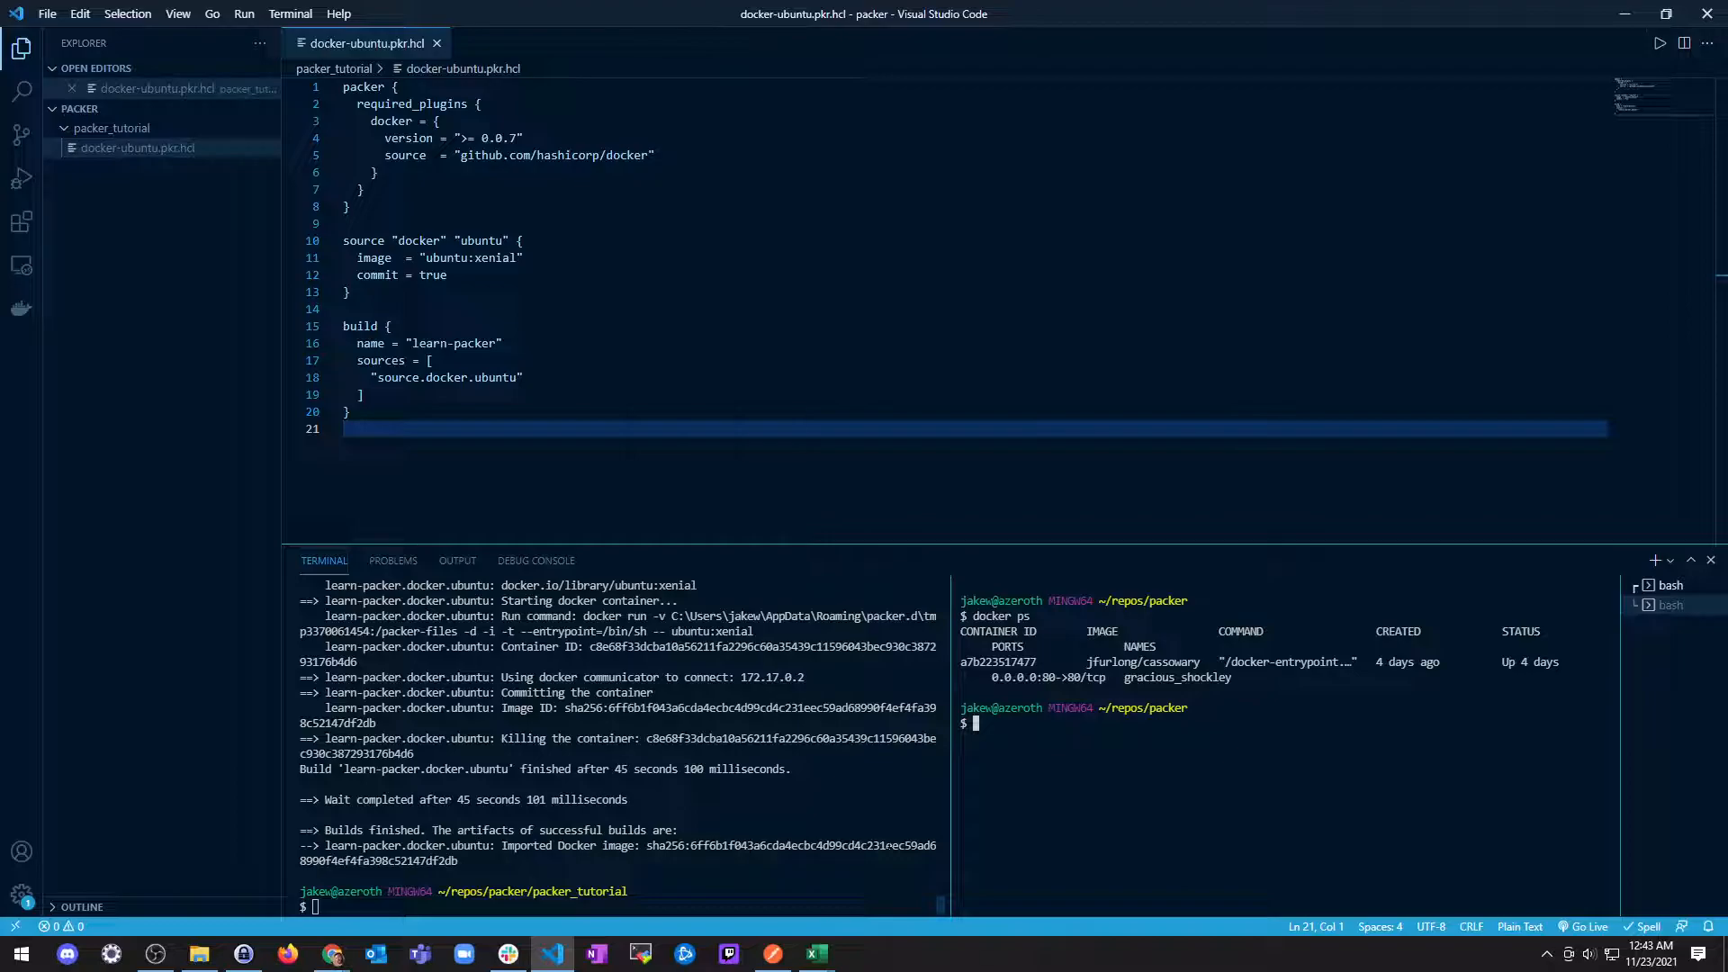
type("d")
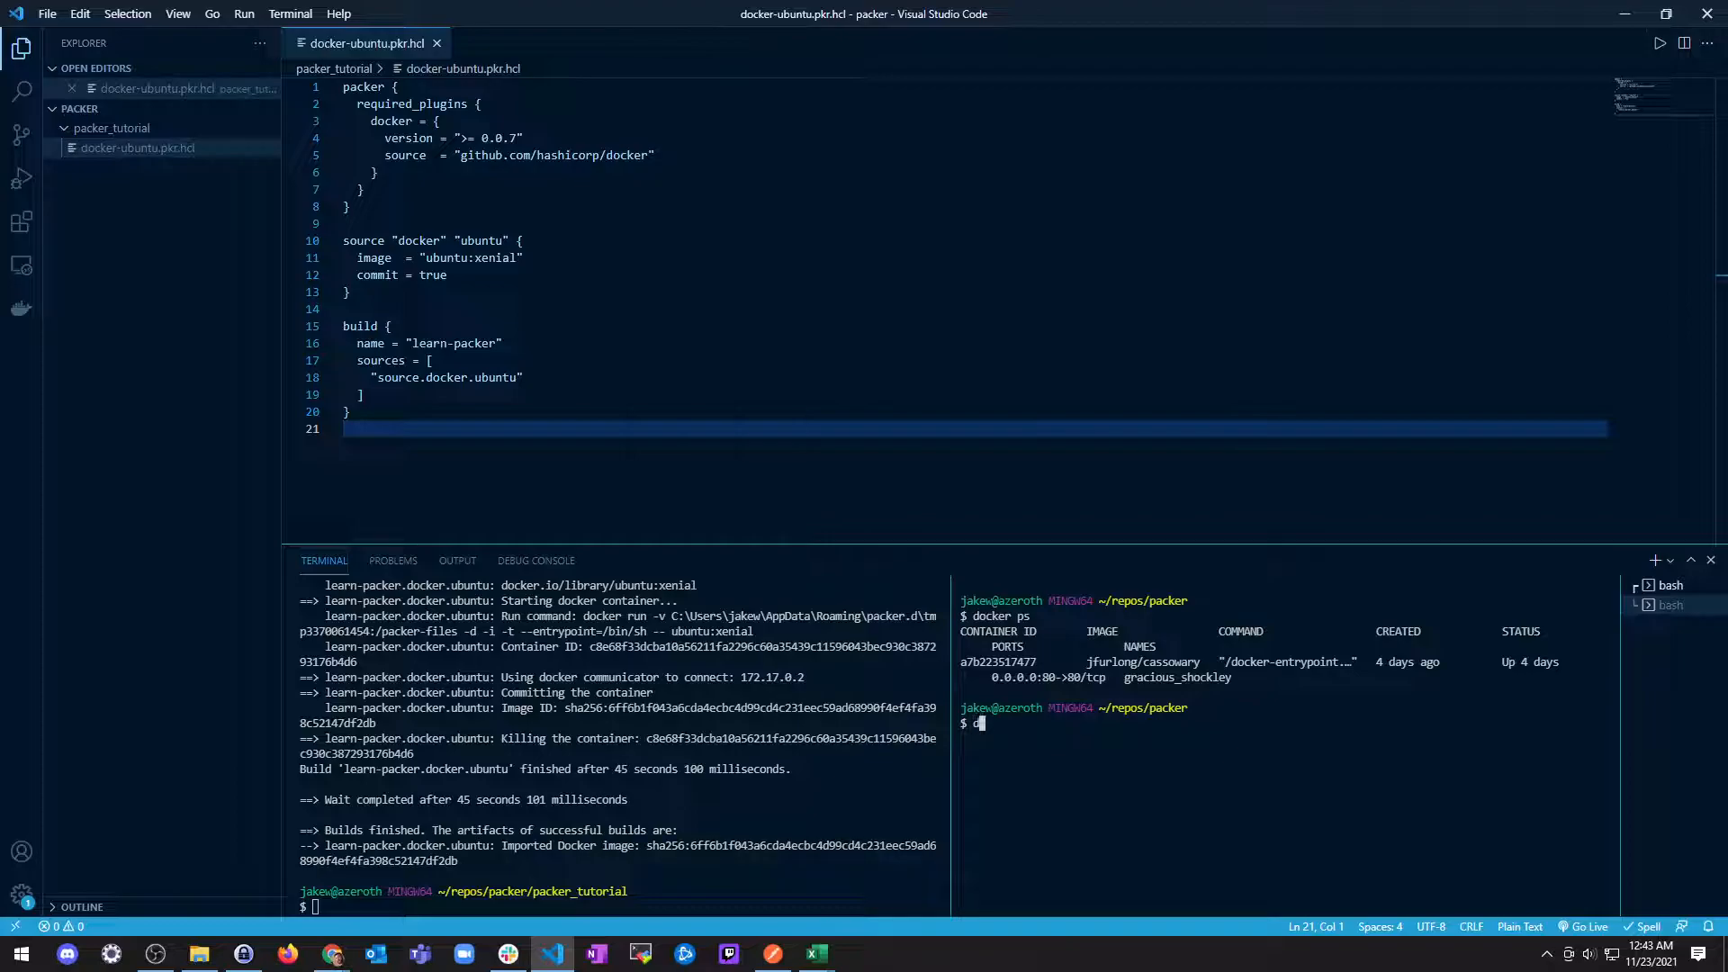
type("docker images")
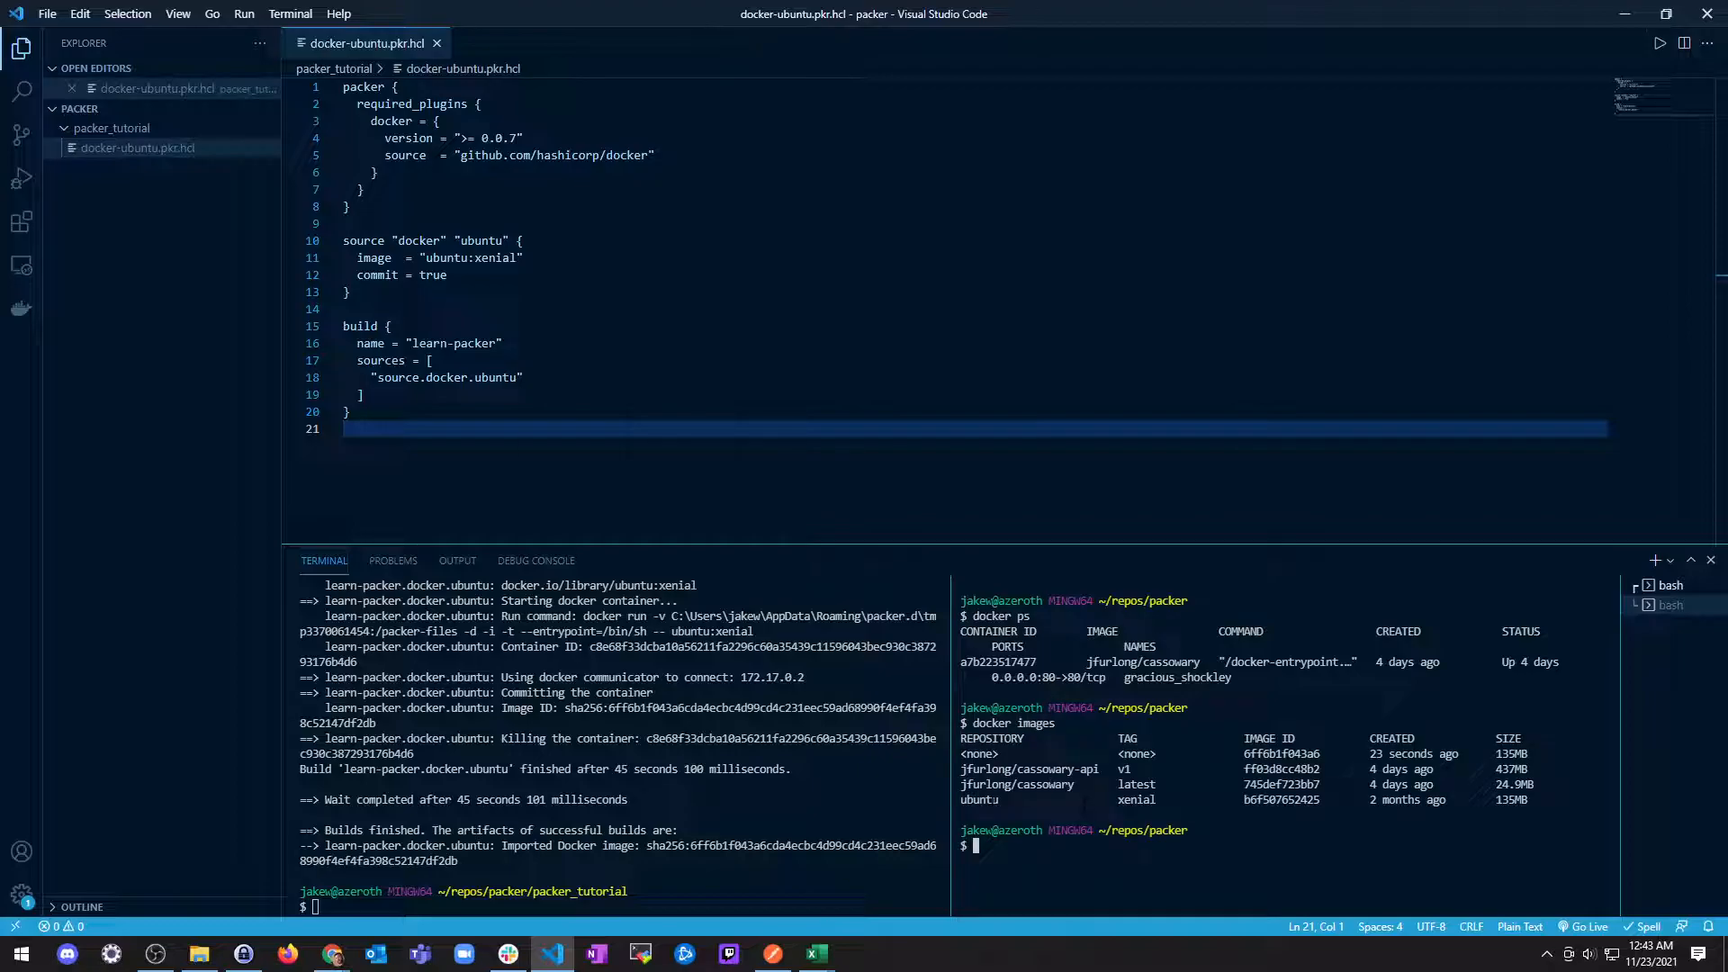
double_click(978, 799)
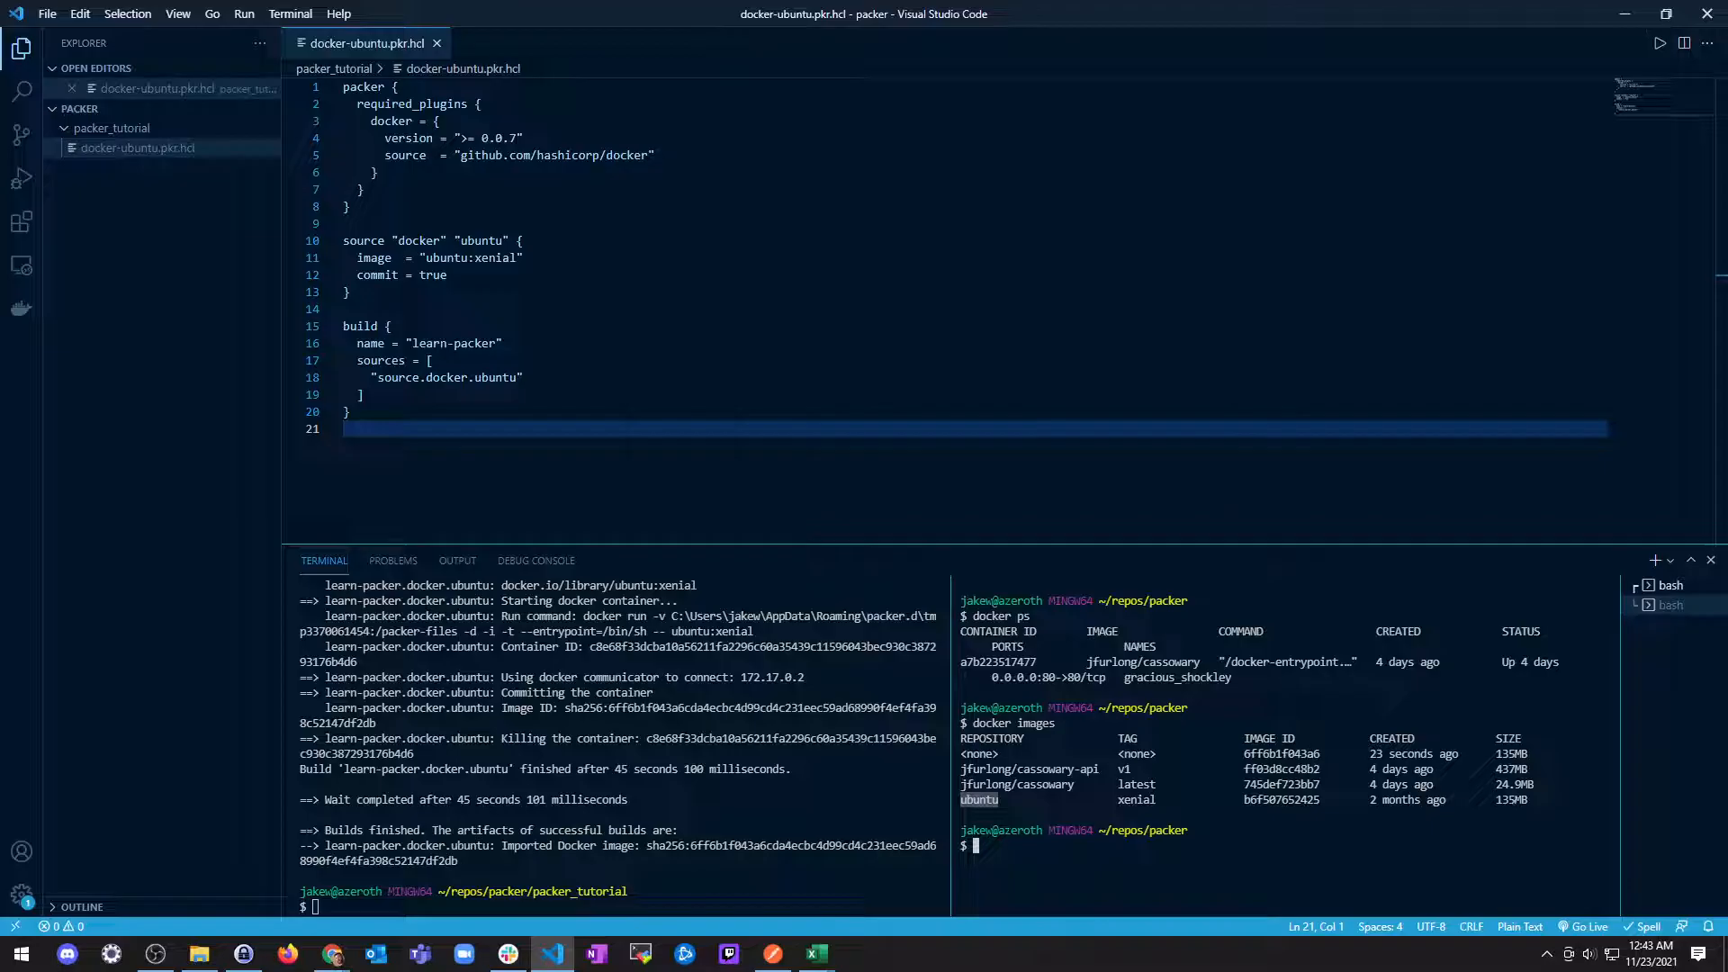
Step: Scroll the tutorial to the docker images and docker rmi IMAGE_ID commands
left_click(330, 953)
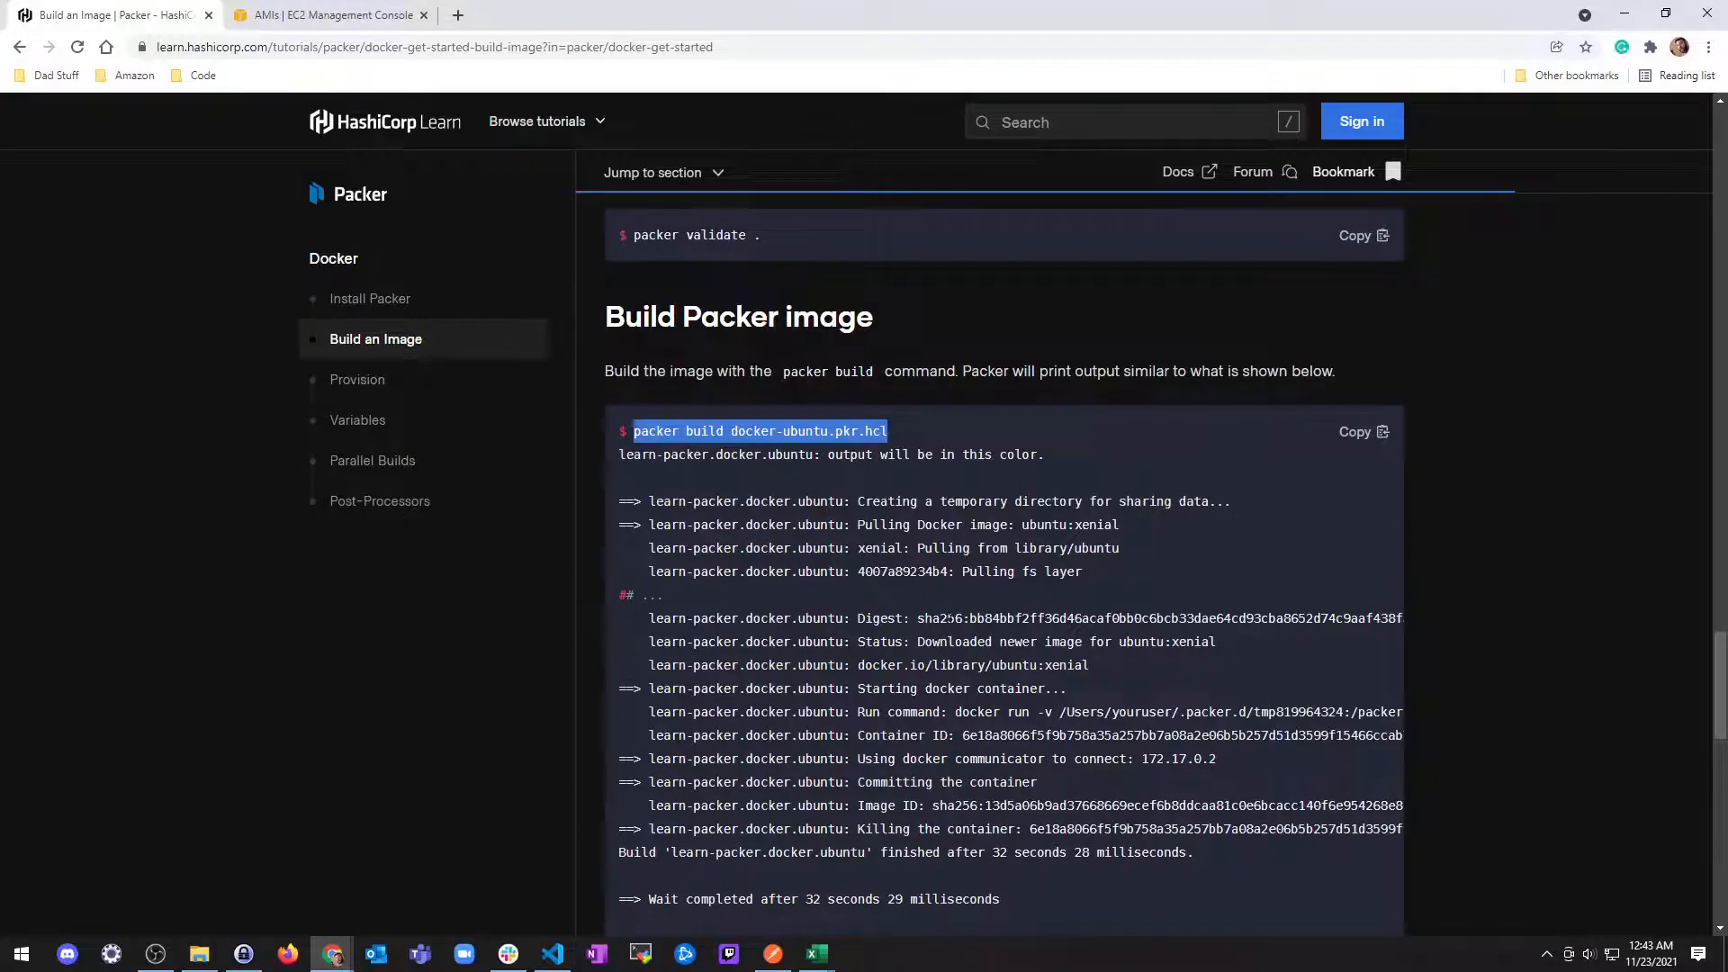
scroll("down", 3)
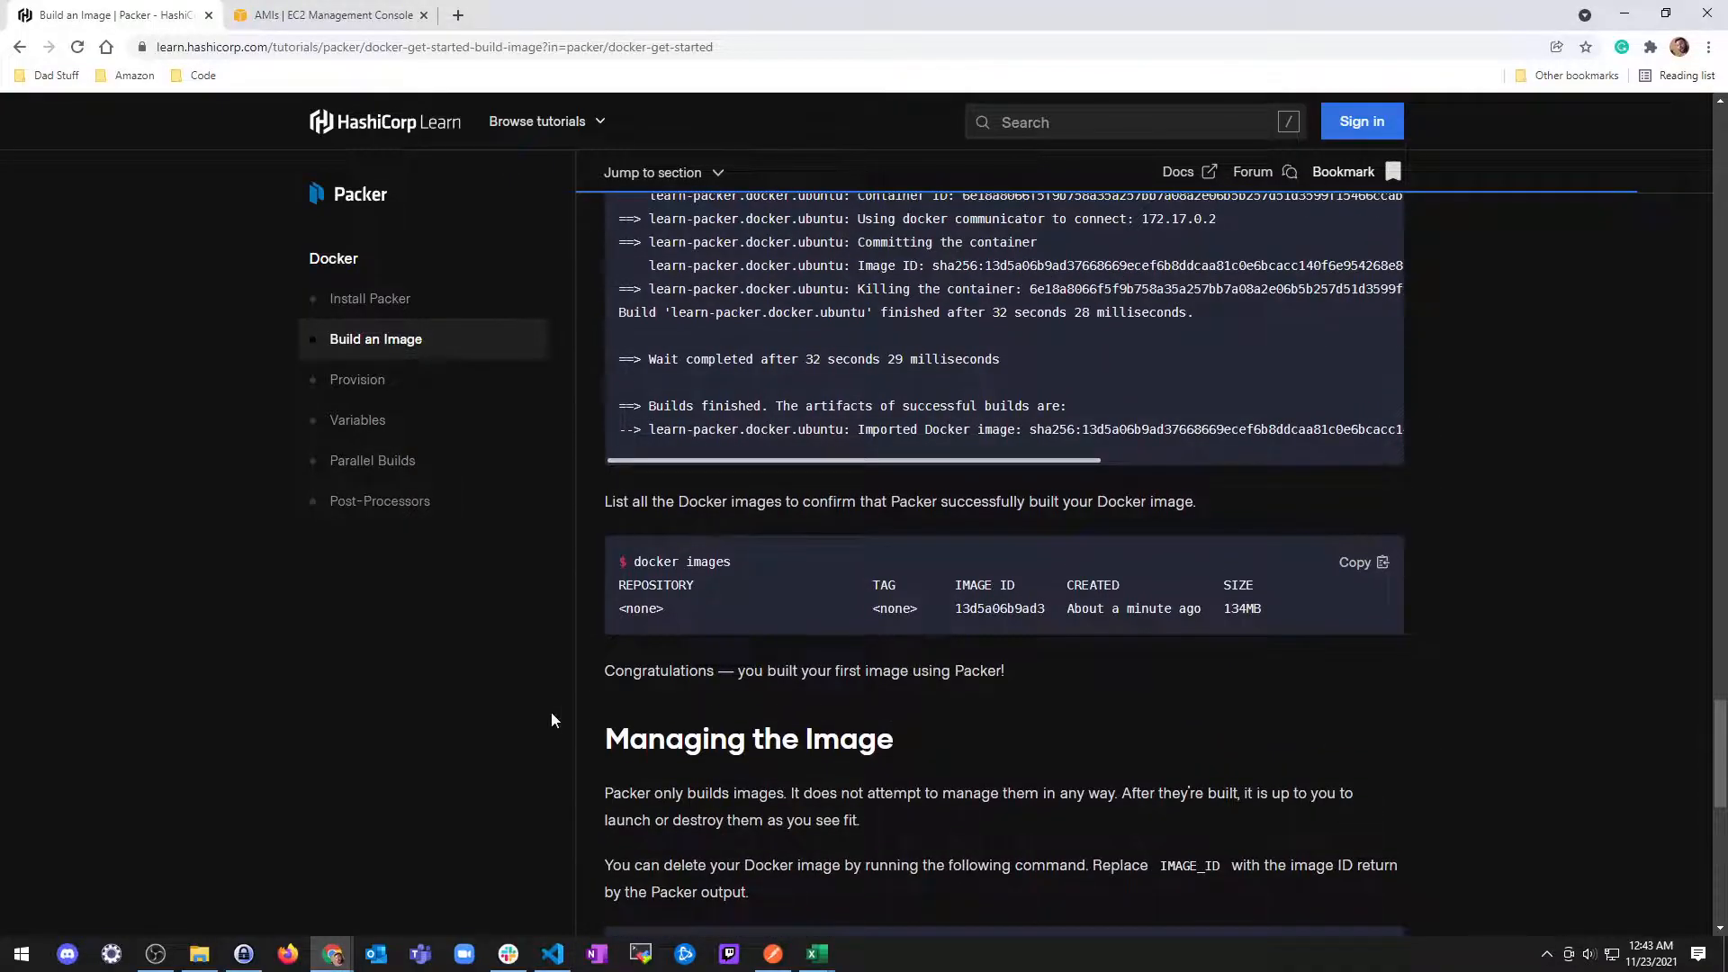
scroll("down", 3)
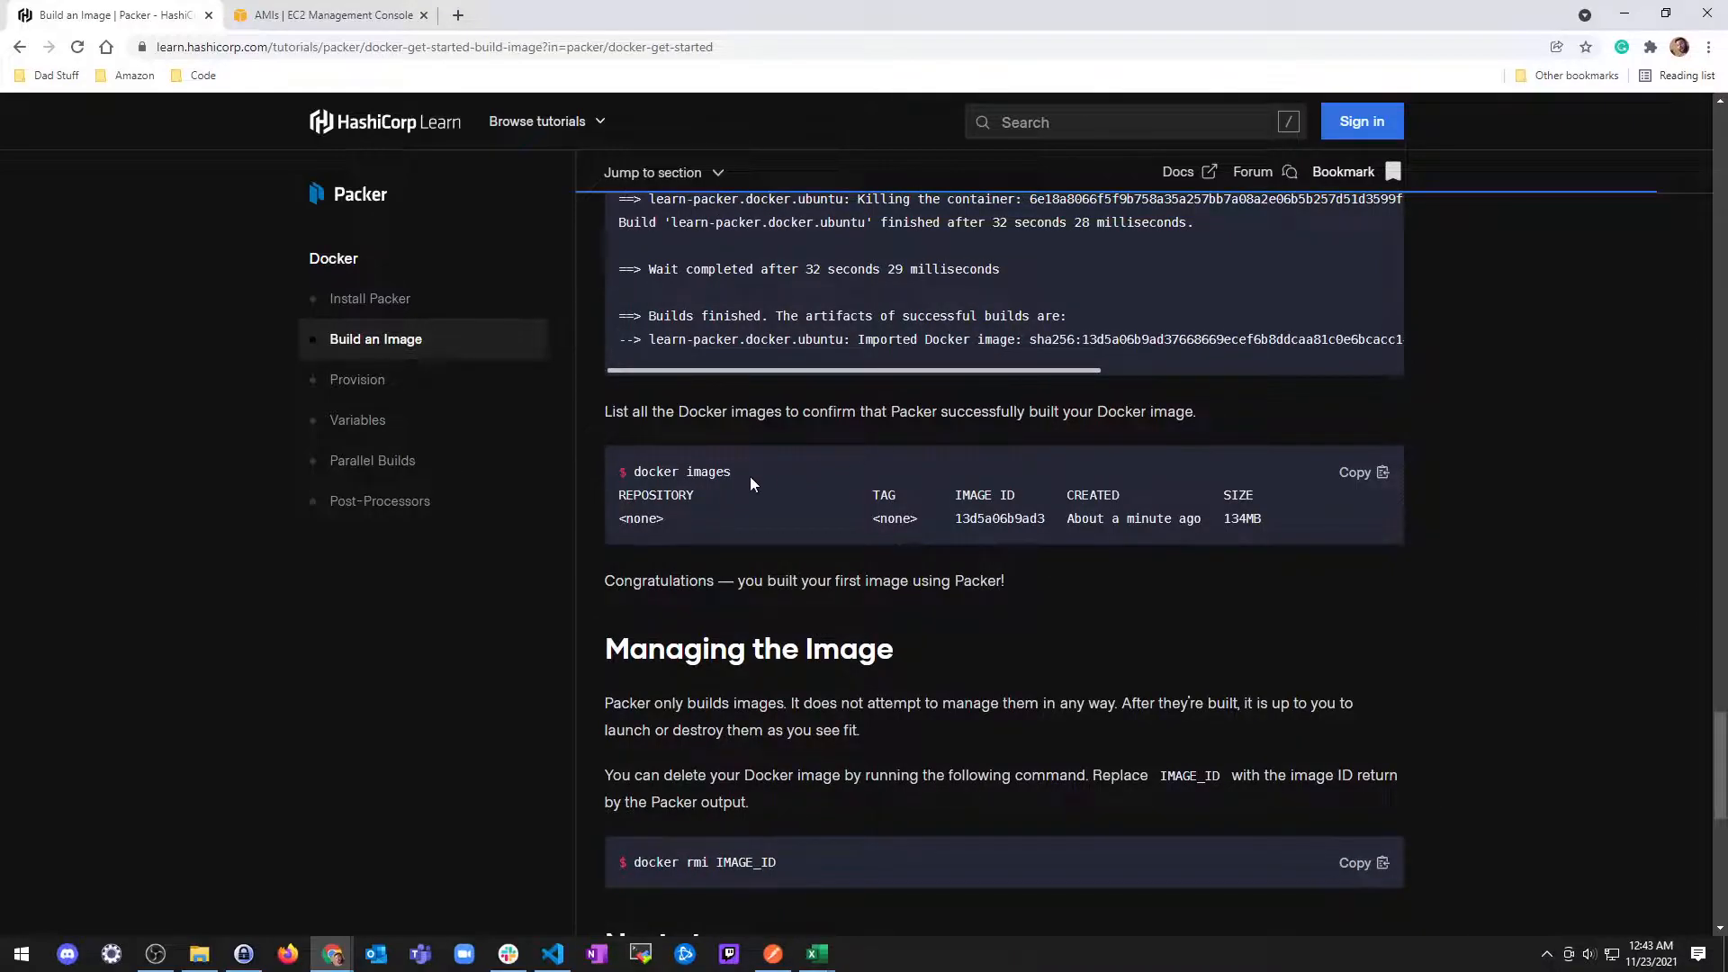
scroll("down", 3)
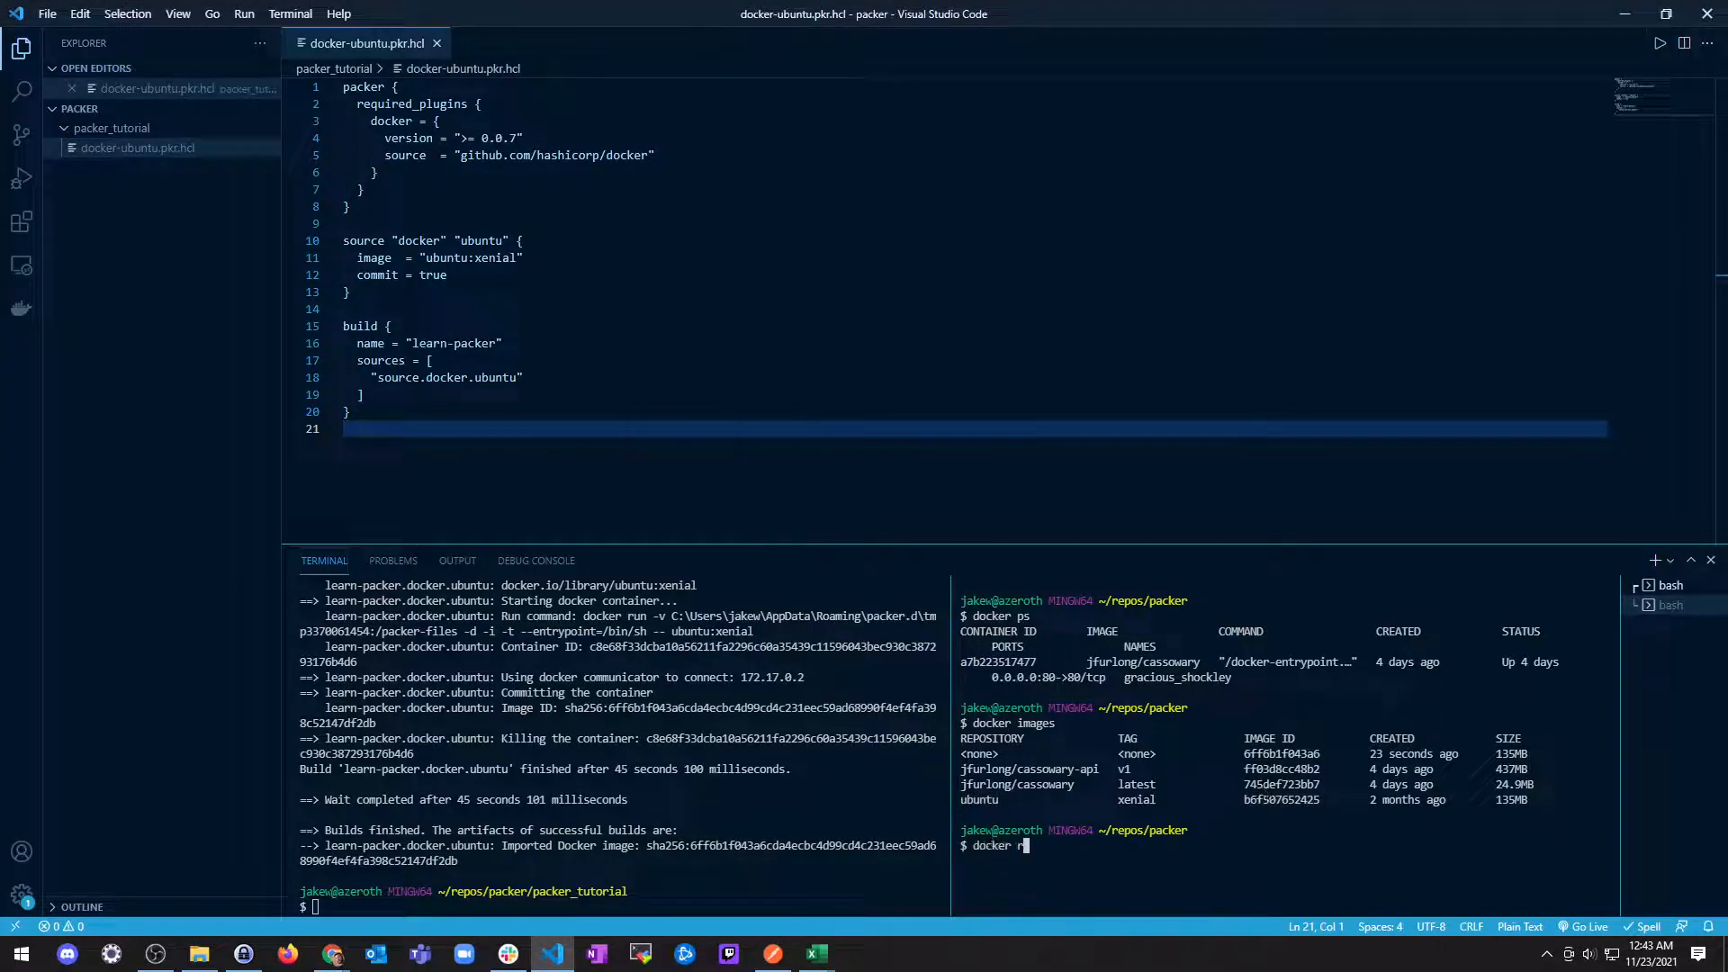
Step: Run docker rmi b6f507652425 on ubuntu:xenial, which fails with a dependent-child-images conflict
type("mi packer build docker-ubuntu.pkr.hcl")
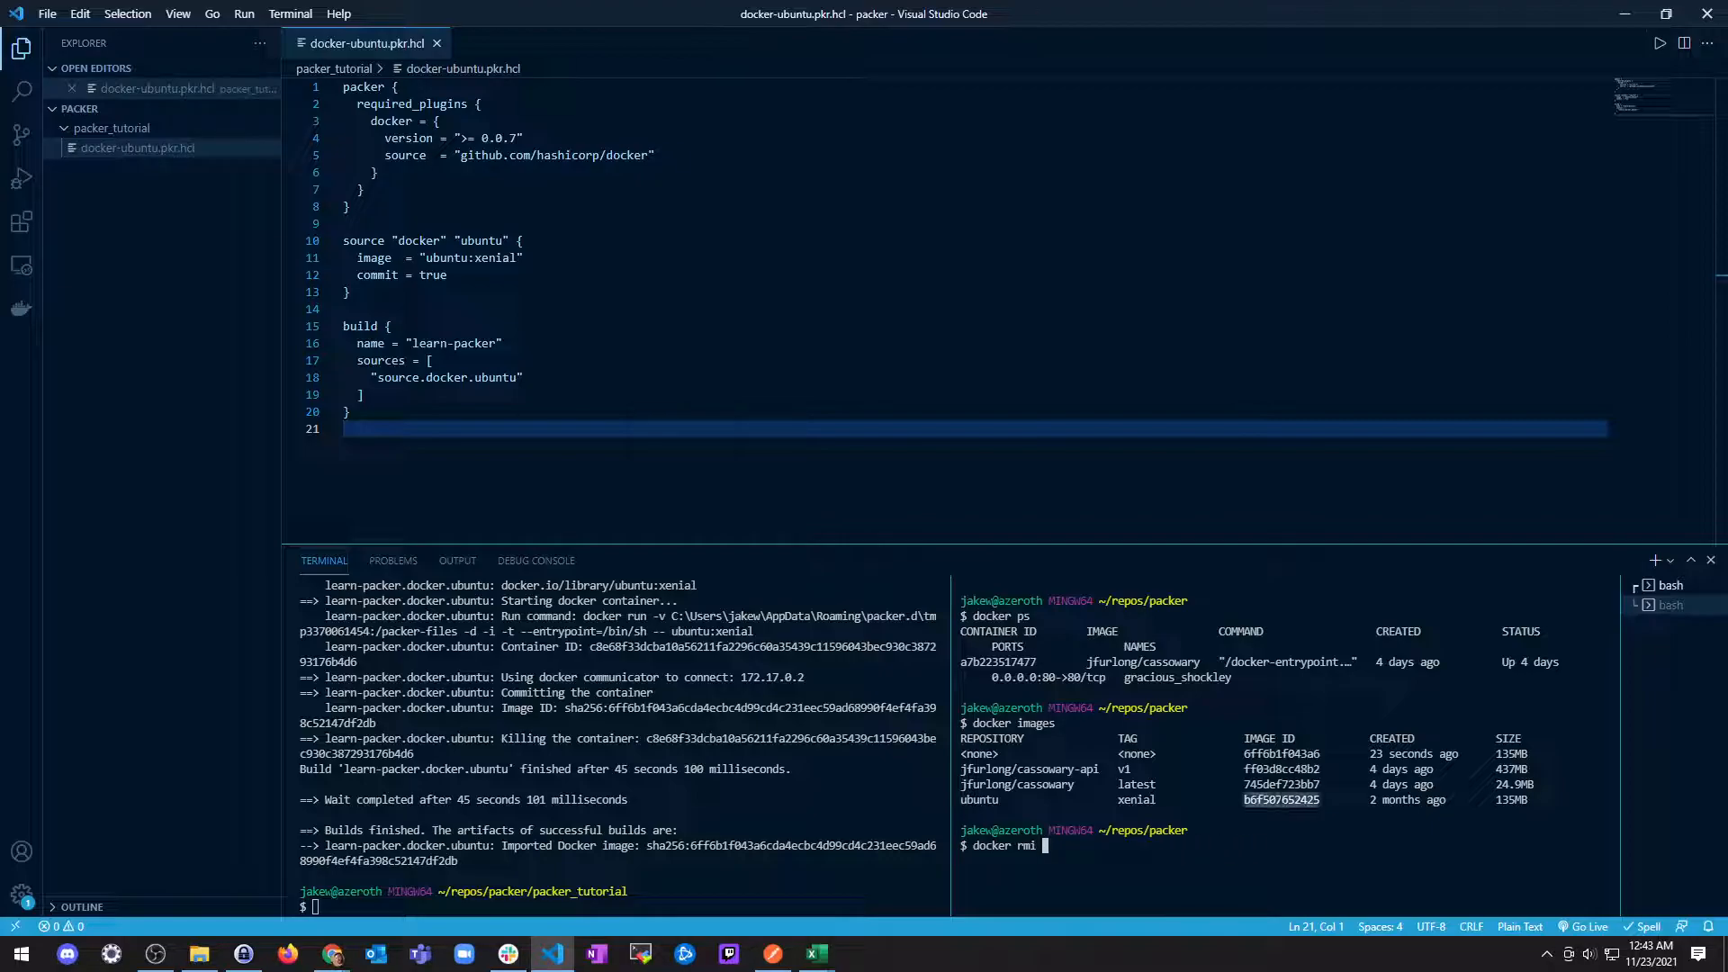
type("b6f507652425")
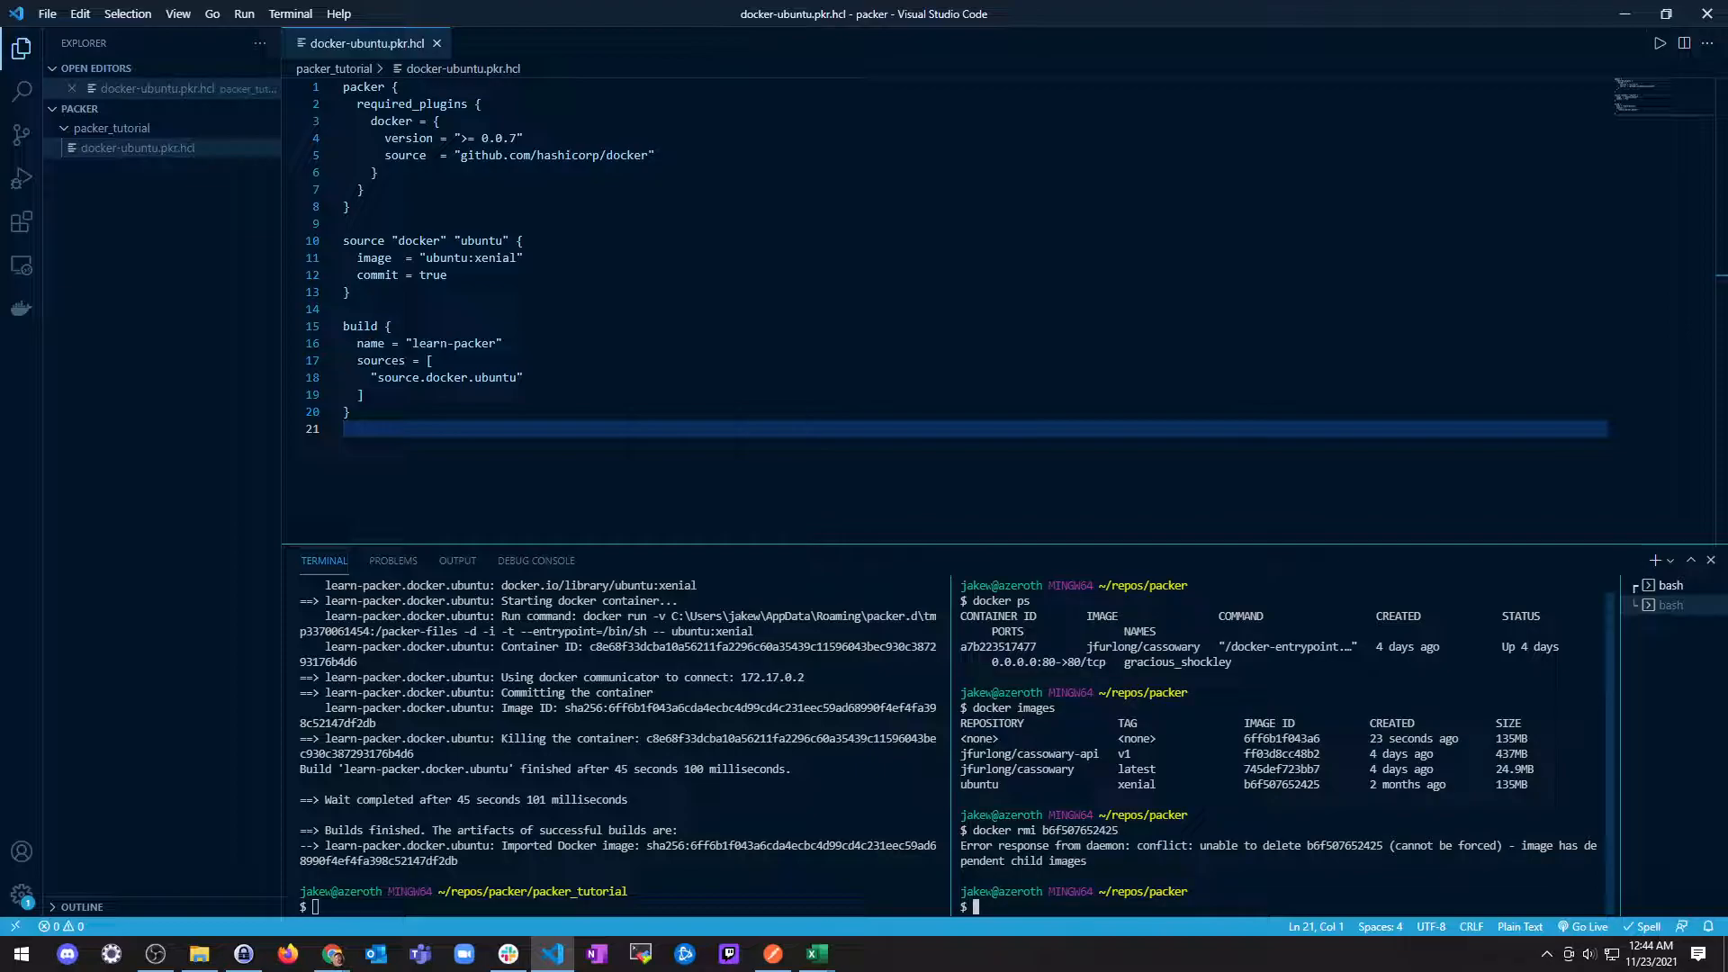
Step: Reread the Managing the Image section's docker rmi IMAGE_ID instruction in the browser
left_click(331, 953)
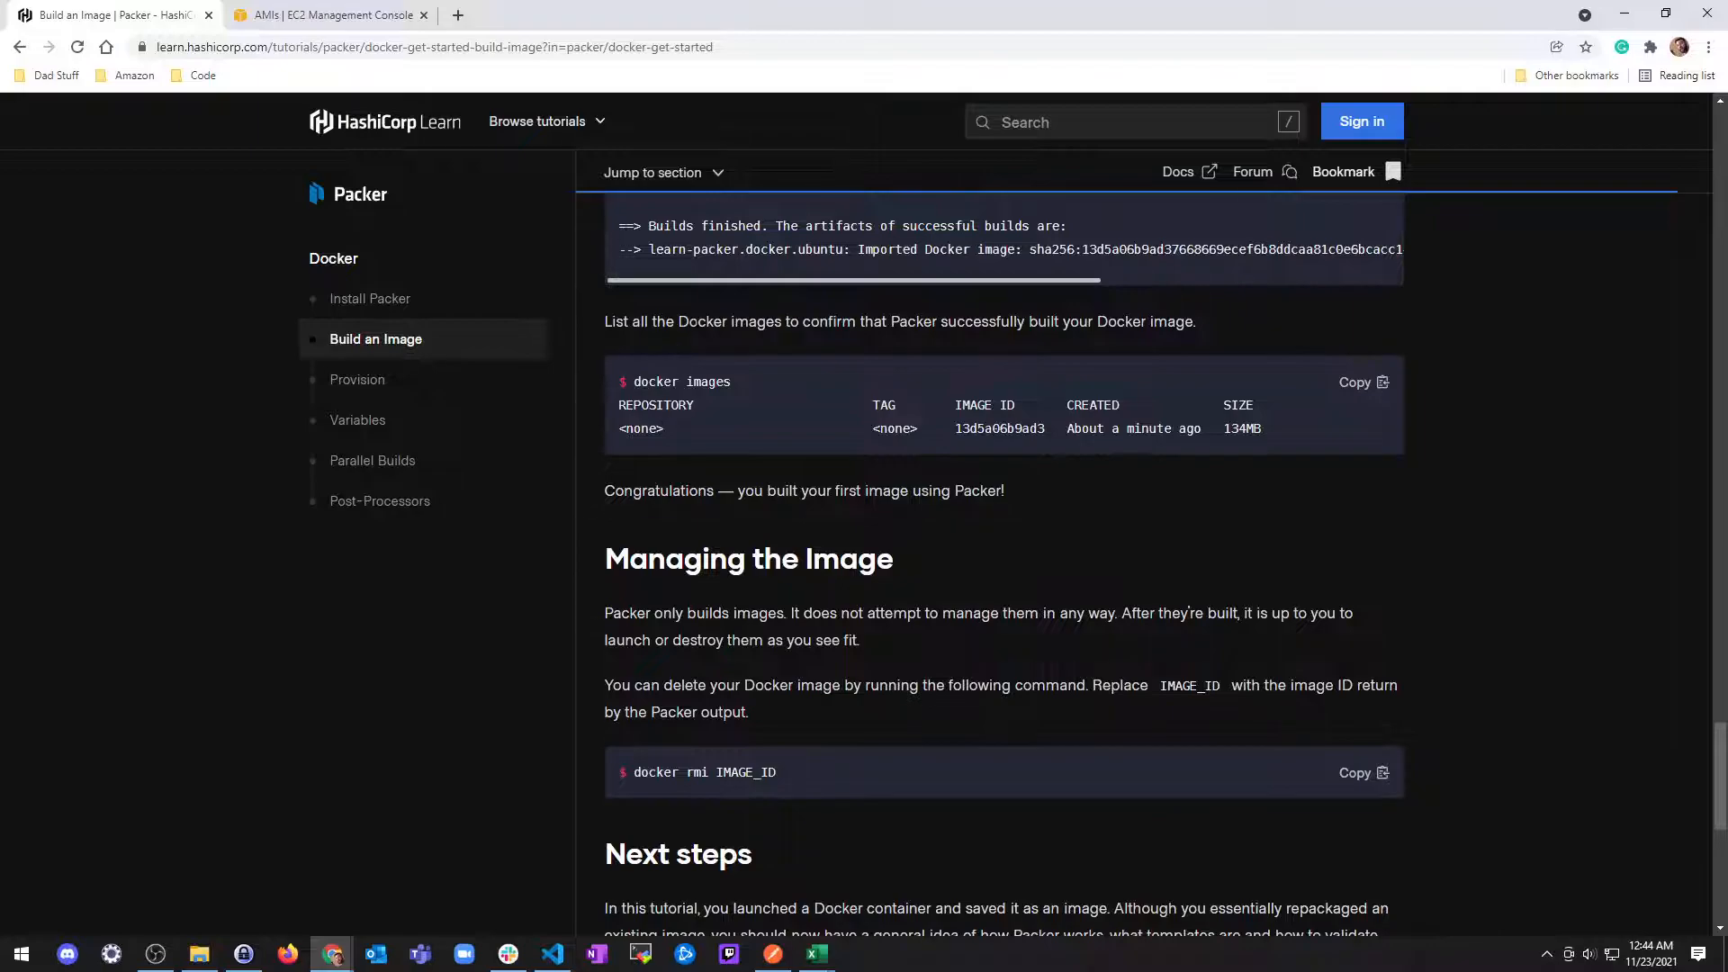
mouse_move(815, 426)
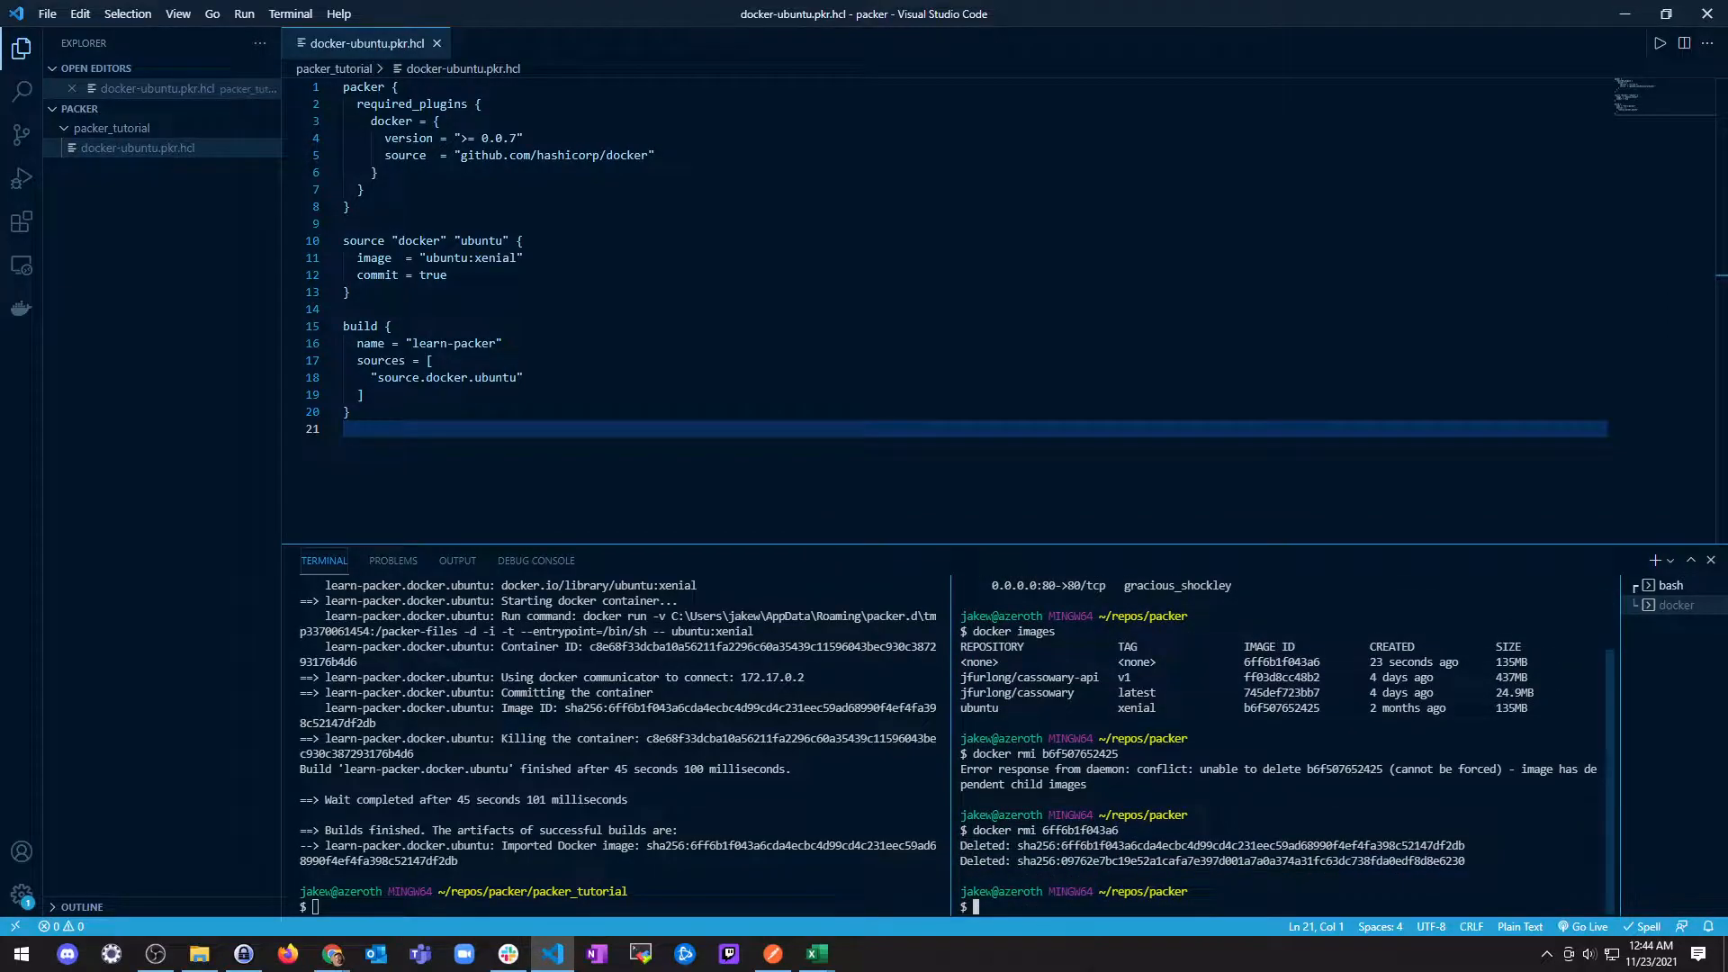
Step: Remove image 6ff6b1f043a6 with docker rmi and list the remaining images with docker images
type("docker images")
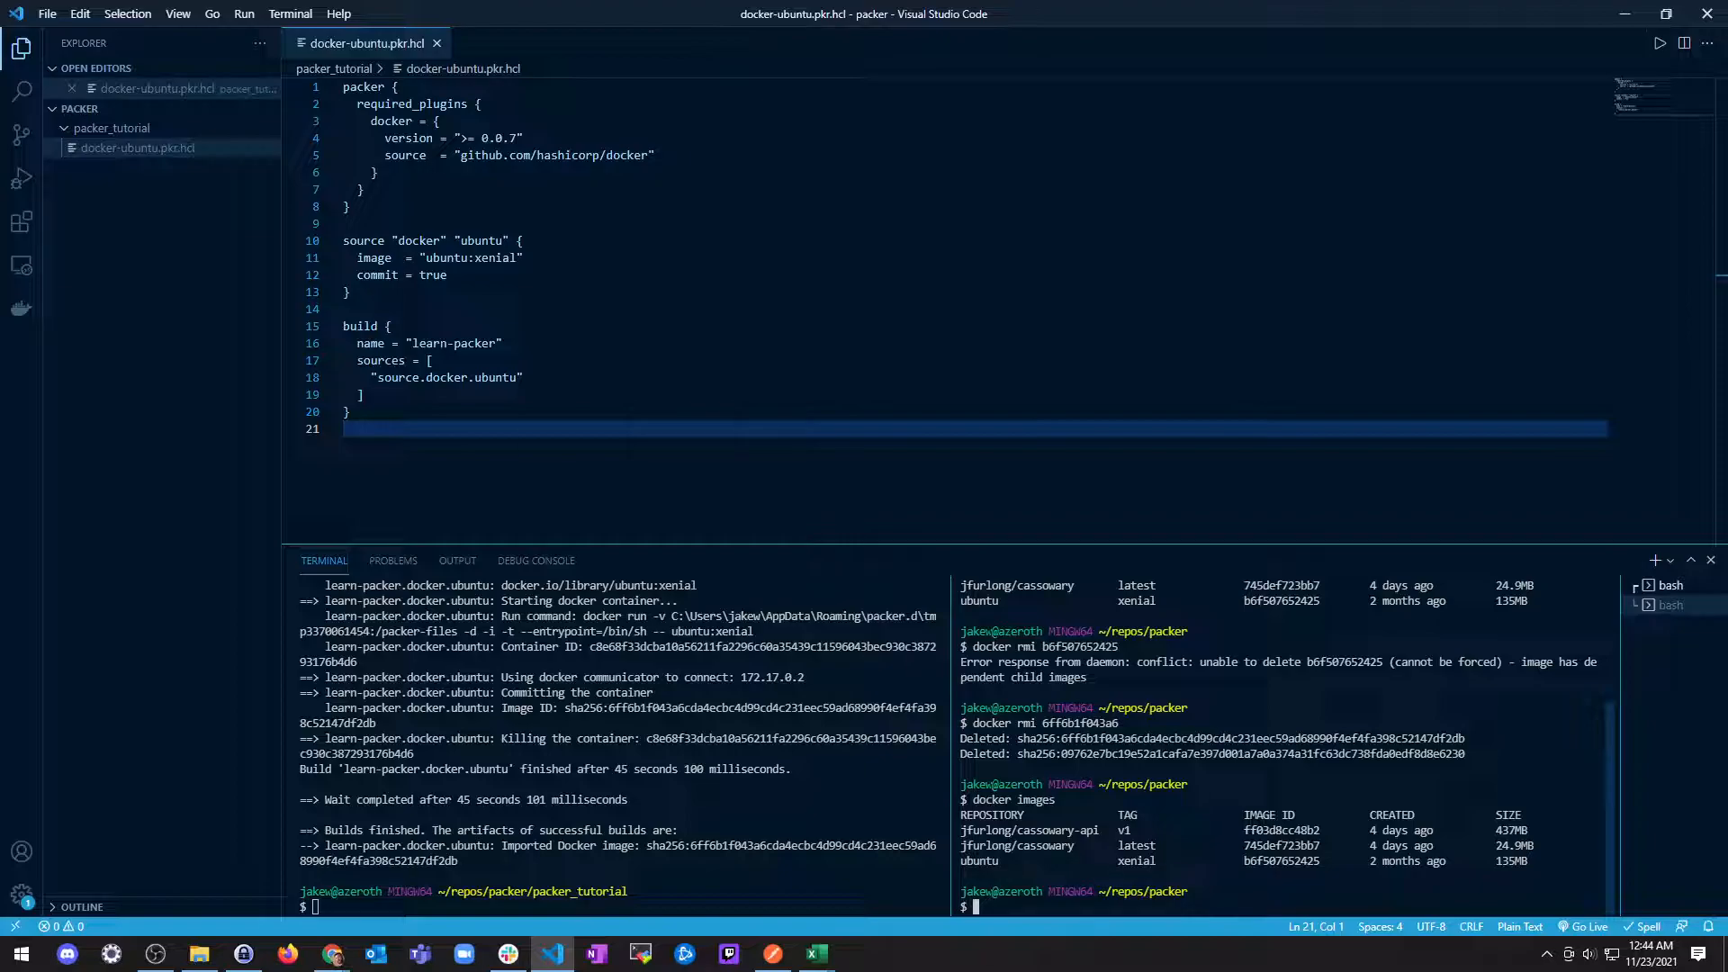
Step: Scroll to Next steps in Build an Image and continue to the Provision tutorial
left_click(330, 953)
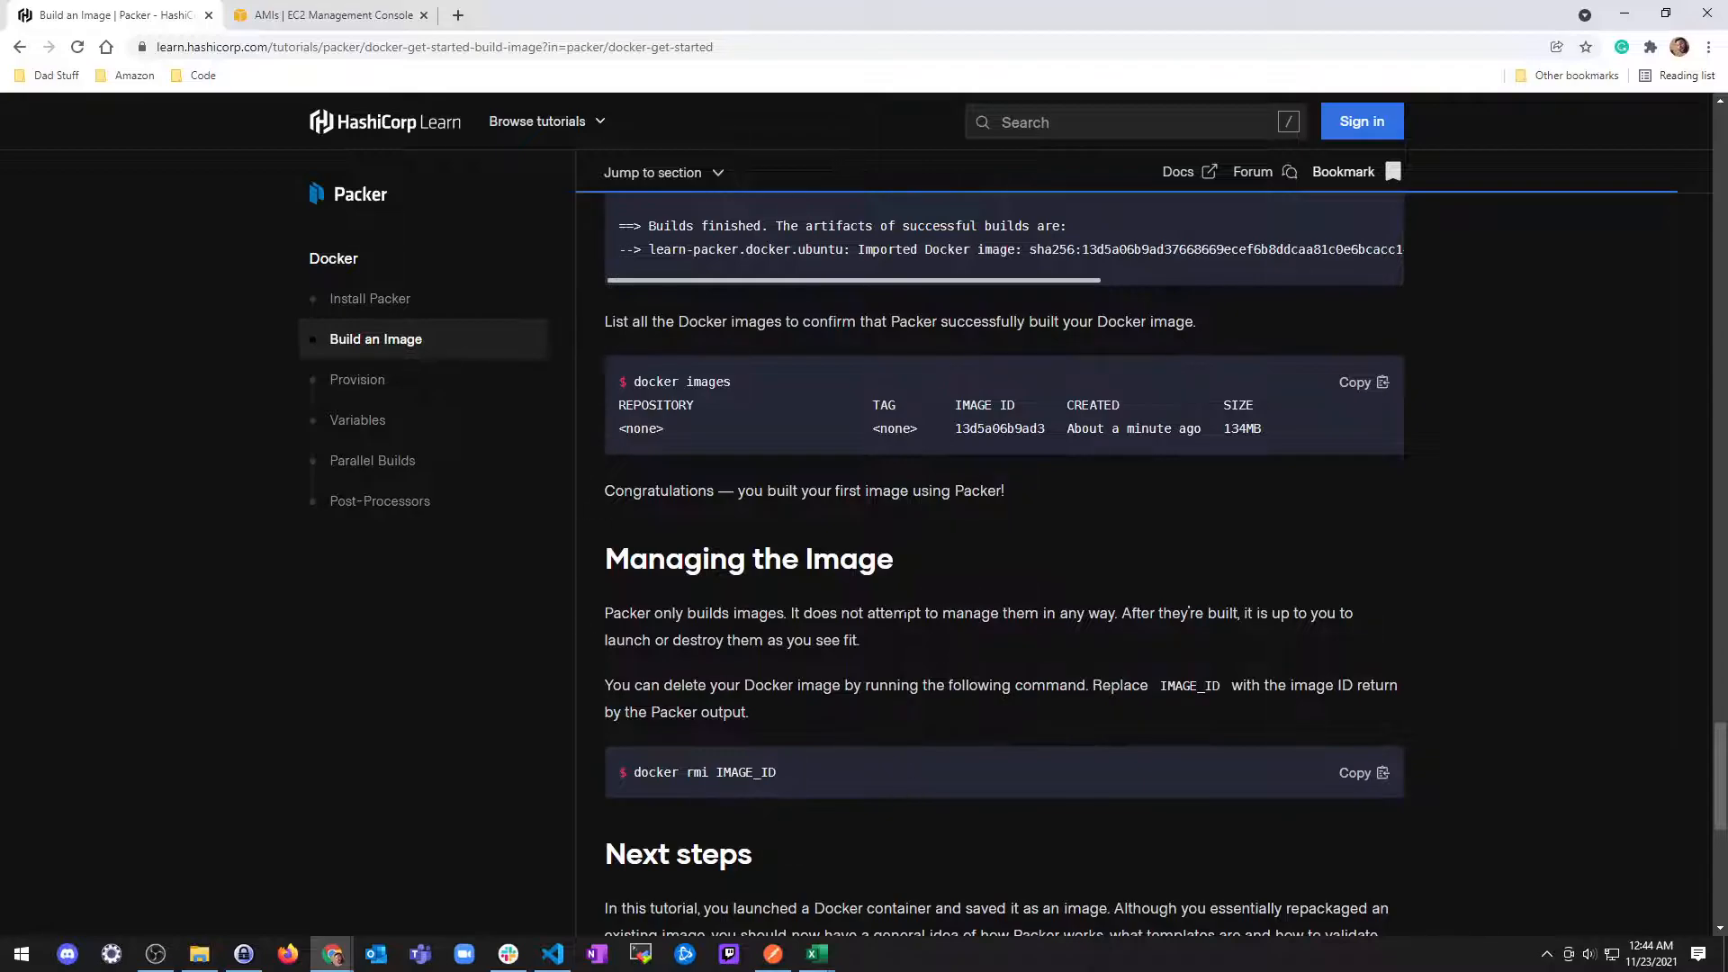
scroll("down", 3)
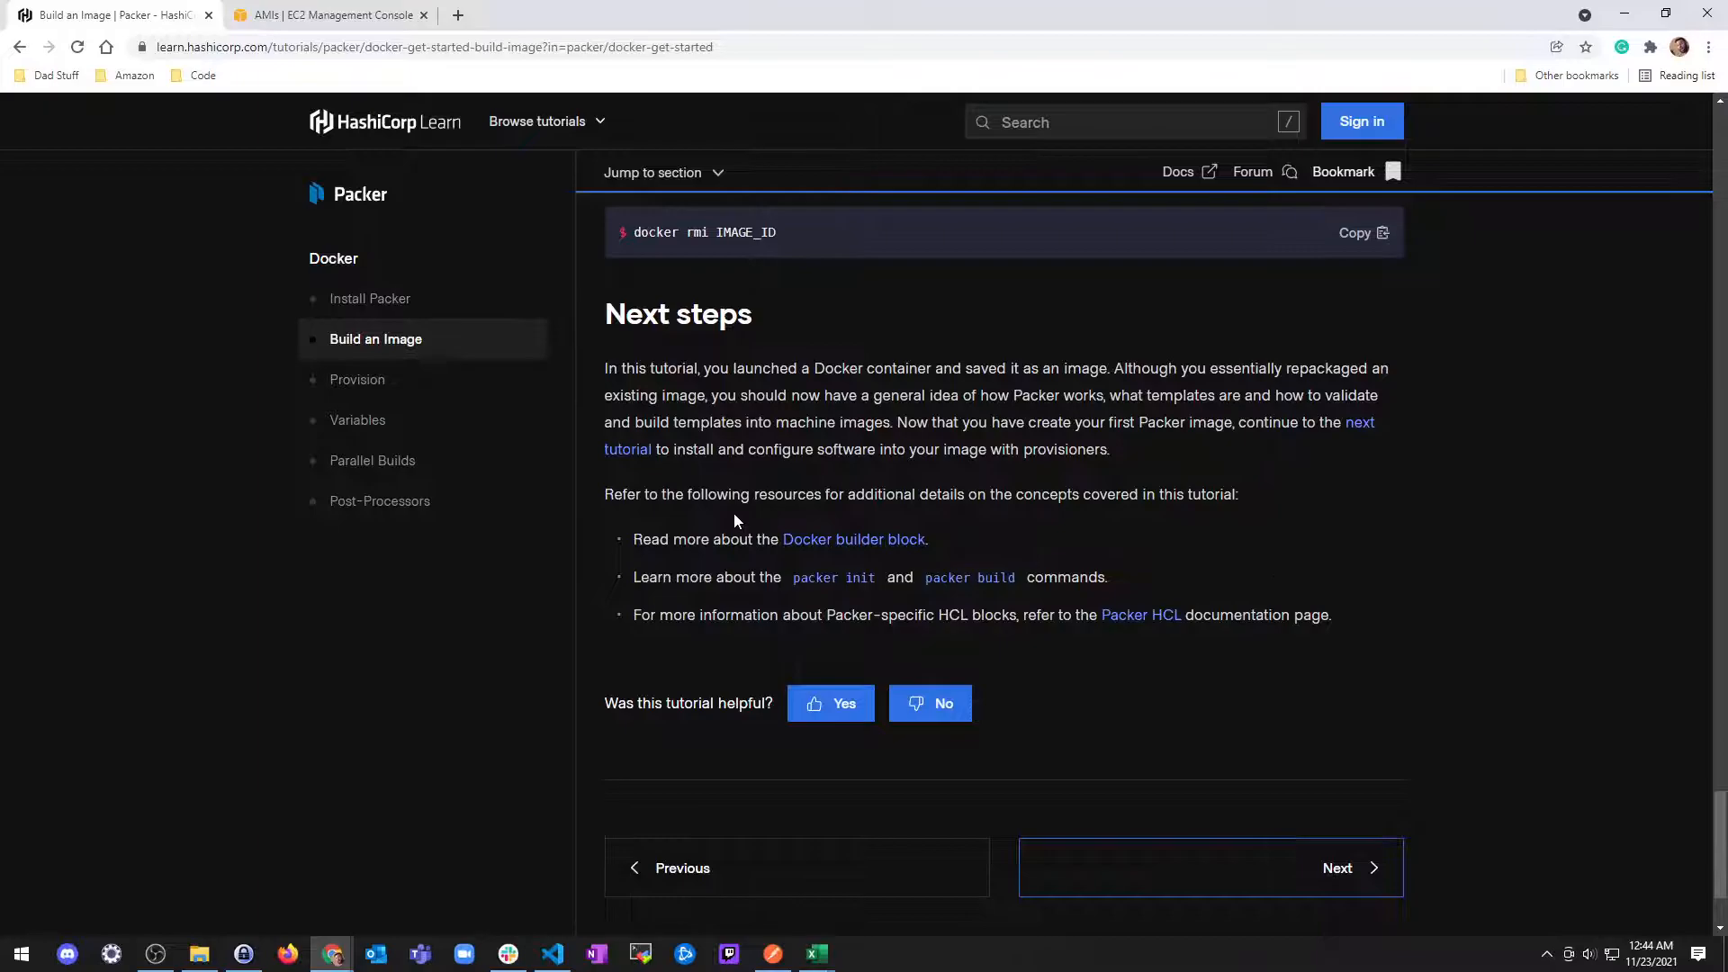
mouse_move(1281, 839)
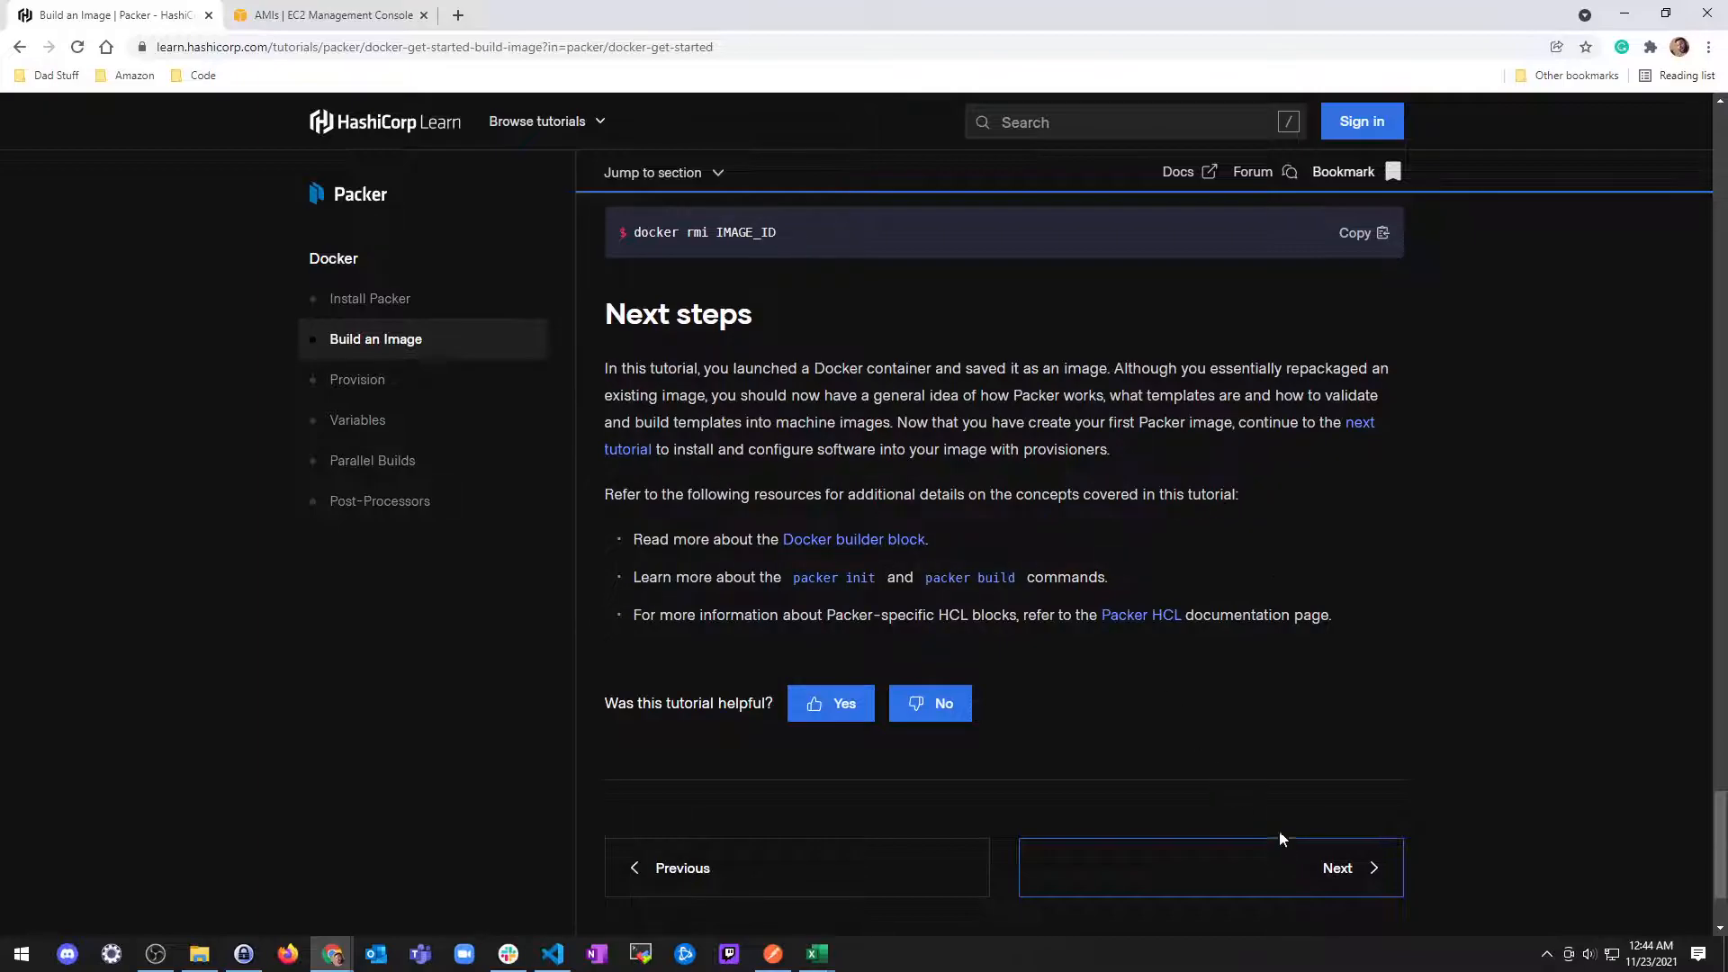
left_click(1338, 867)
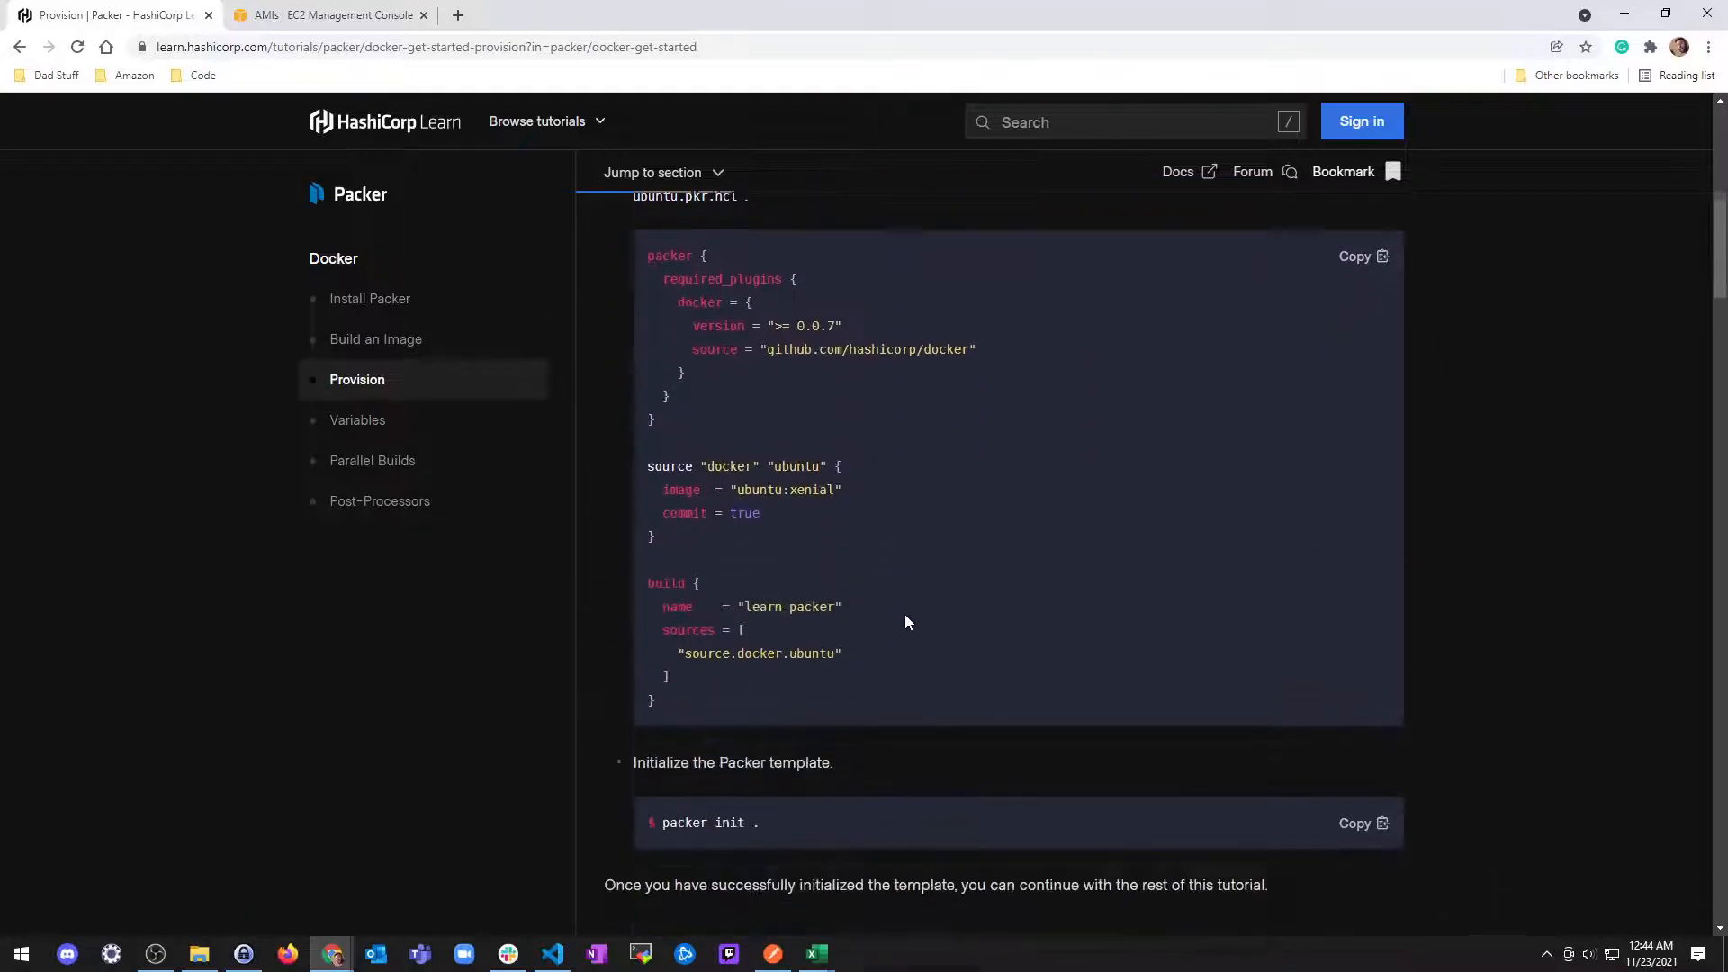
Step: Copy the provisioner "shell" block from Add provisioner to template into docker-ubuntu.pkr.hcl
scroll("down", 3)
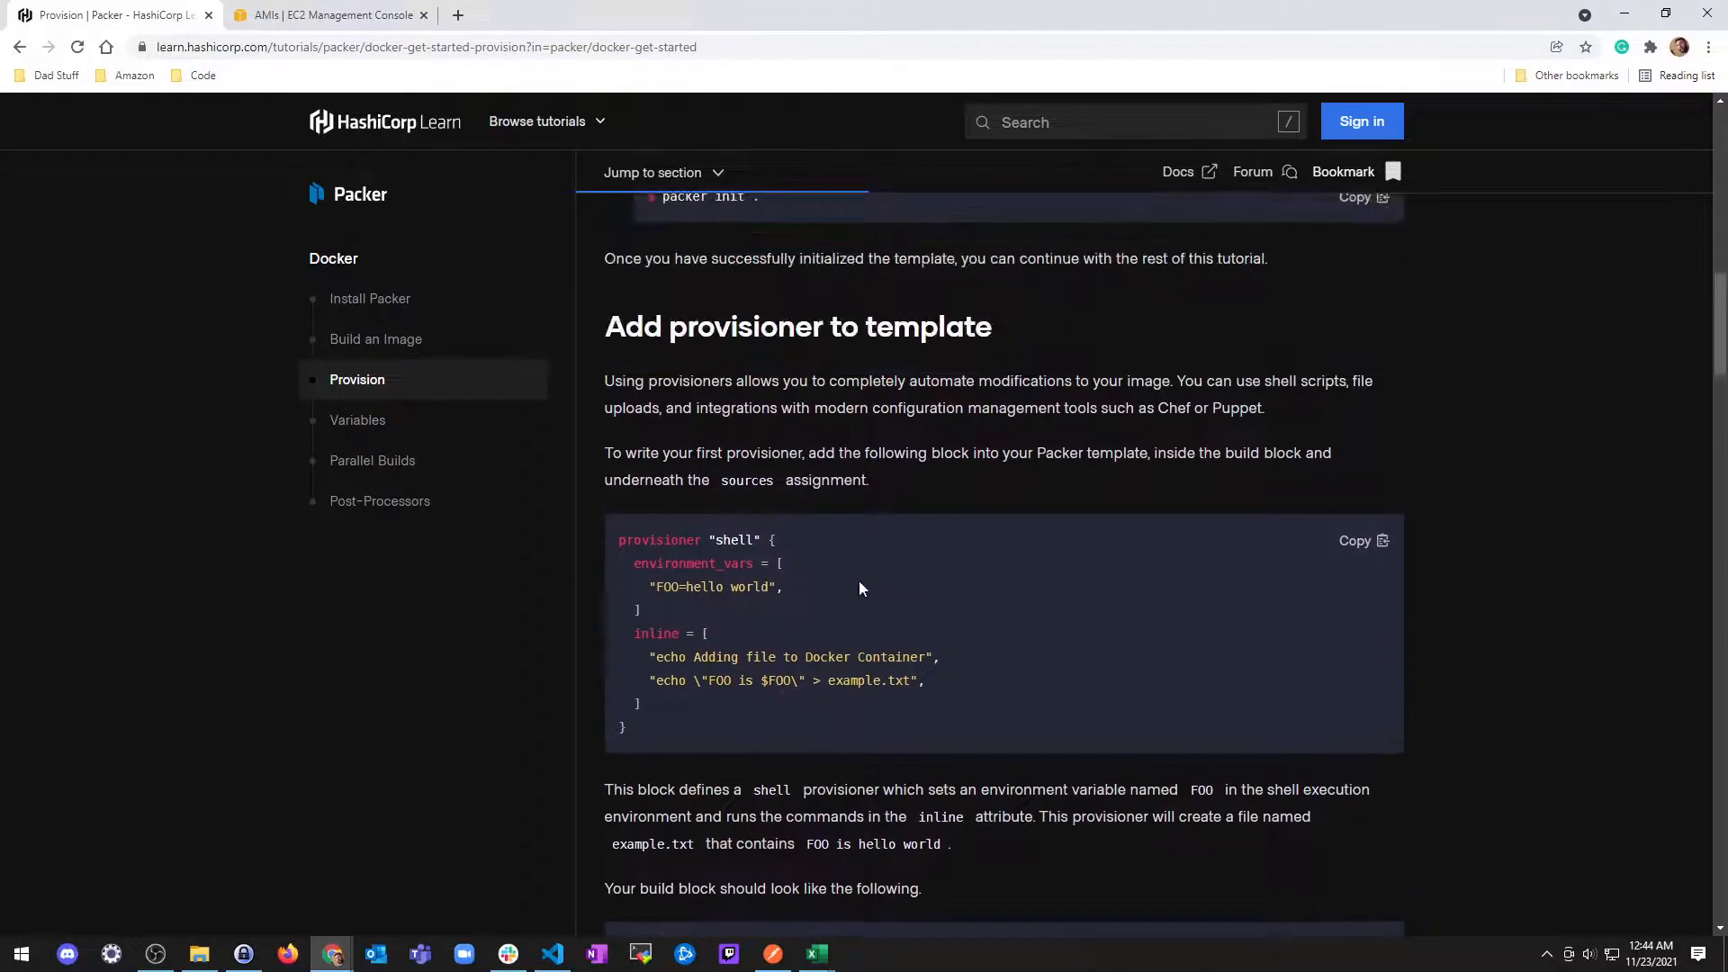
mouse_move(796, 649)
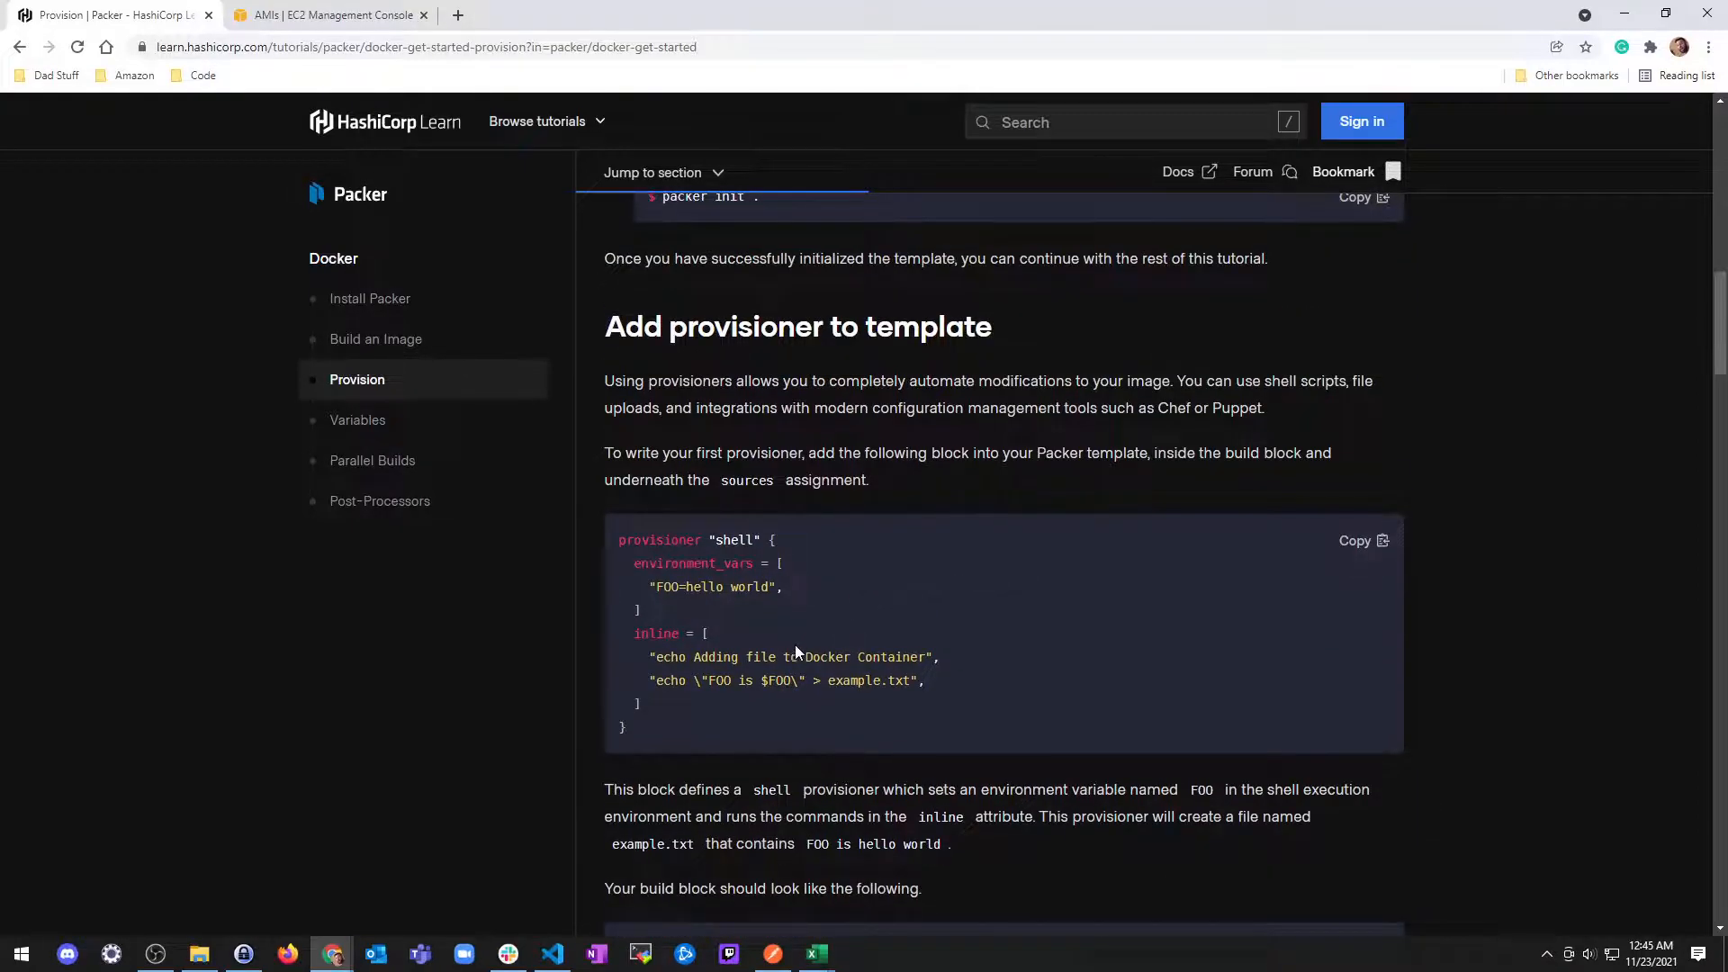
mouse_move(1363, 541)
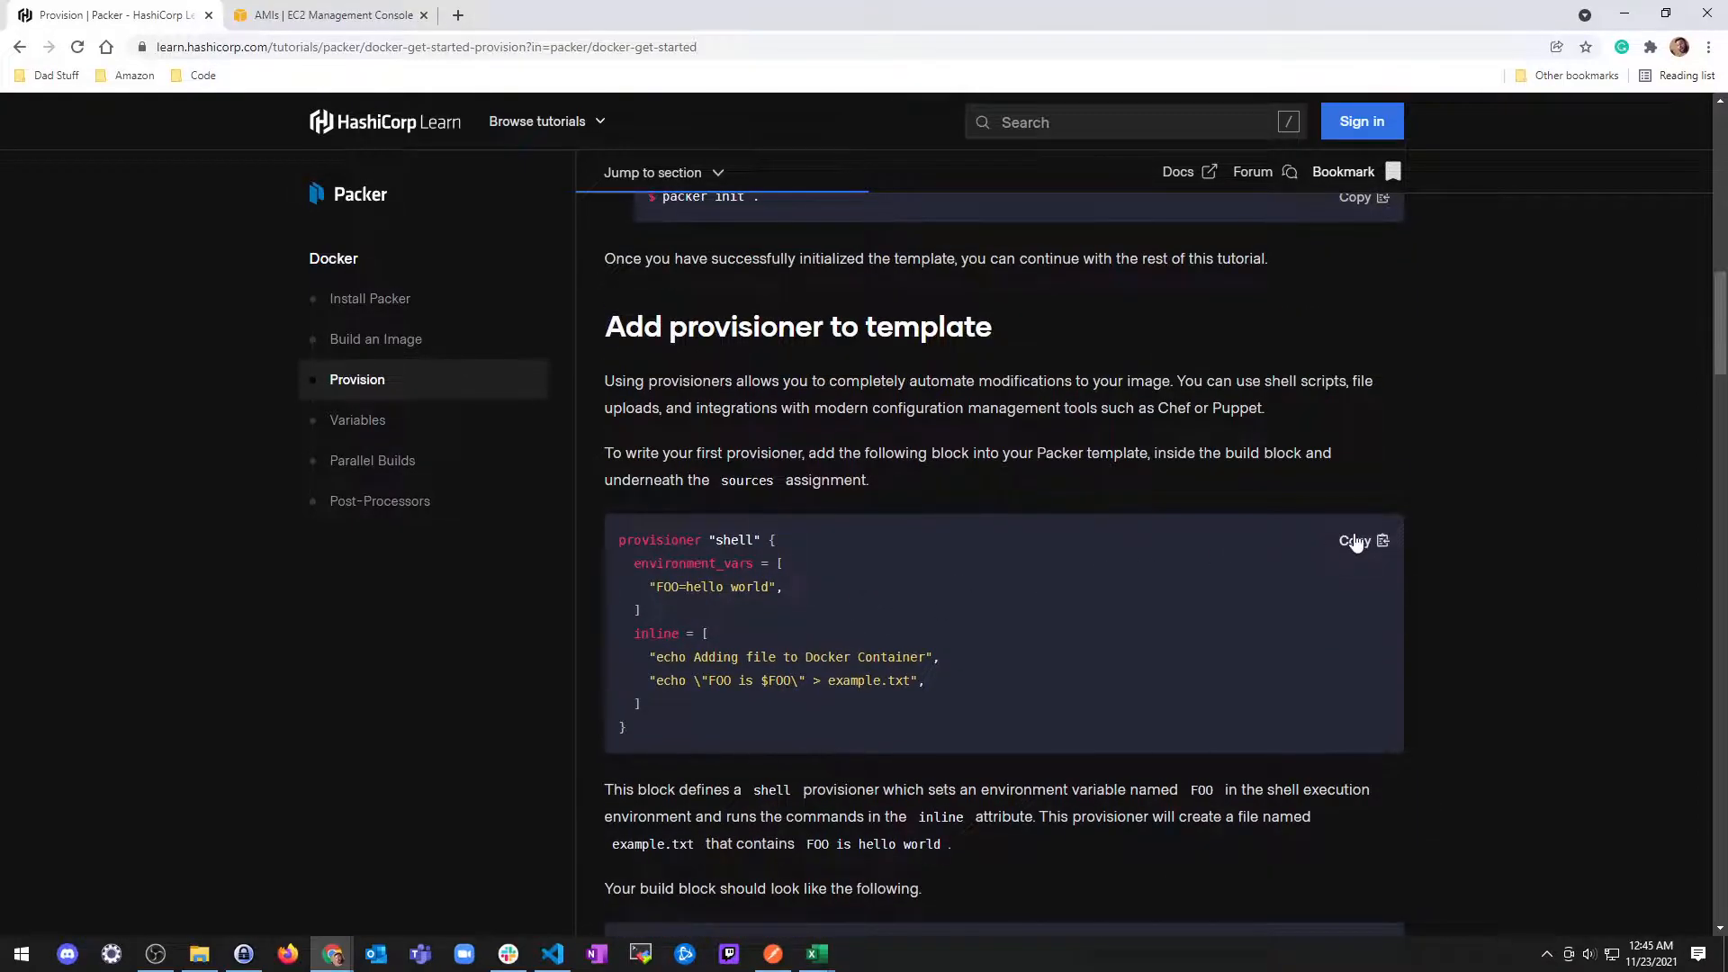
left_click(550, 953)
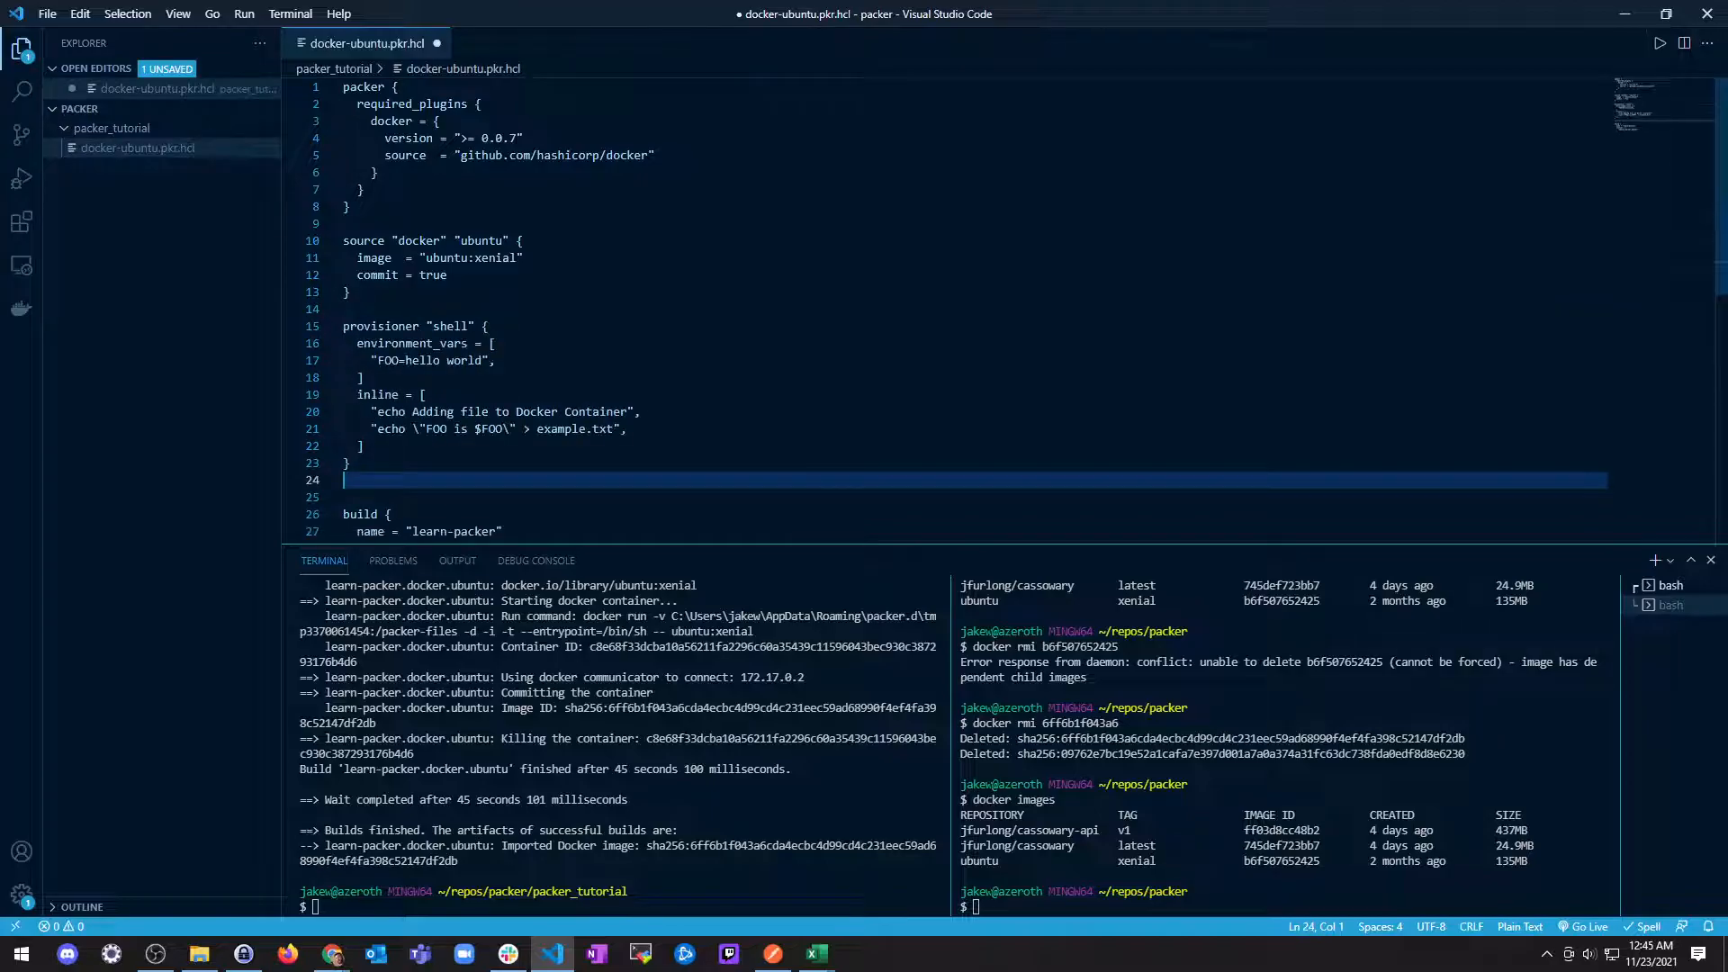
Step: Scroll the tutorial to see where the shell provisioner belongs in the build block
left_click(330, 953)
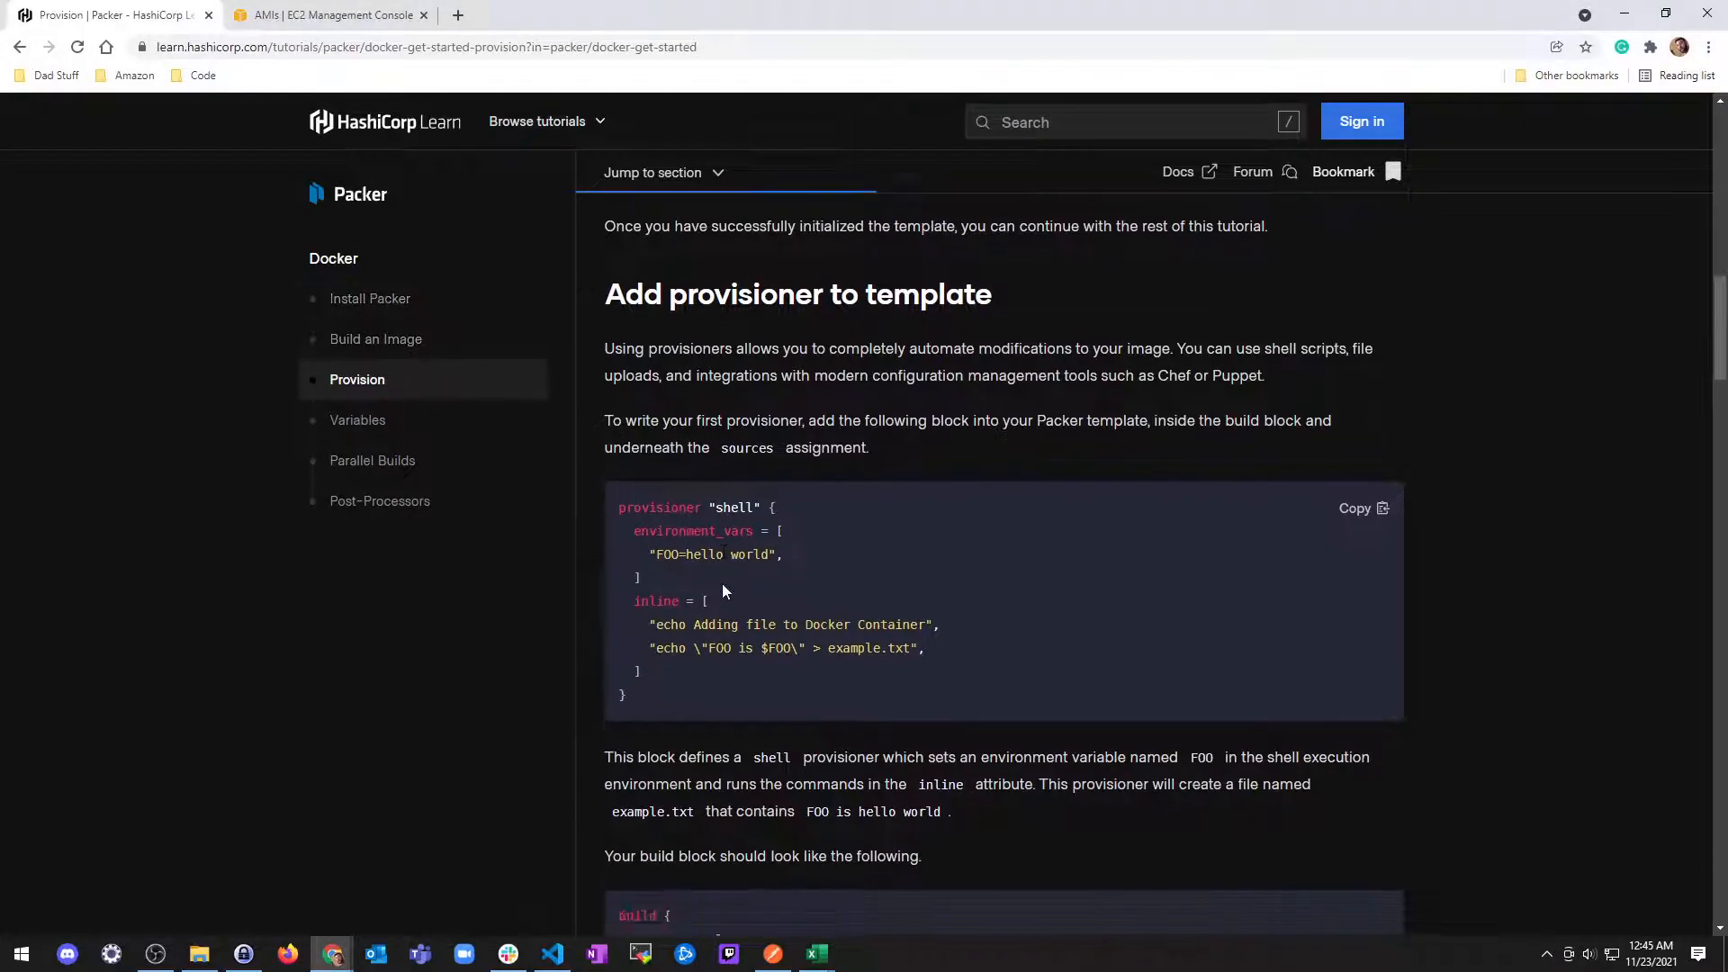
scroll("down", 3)
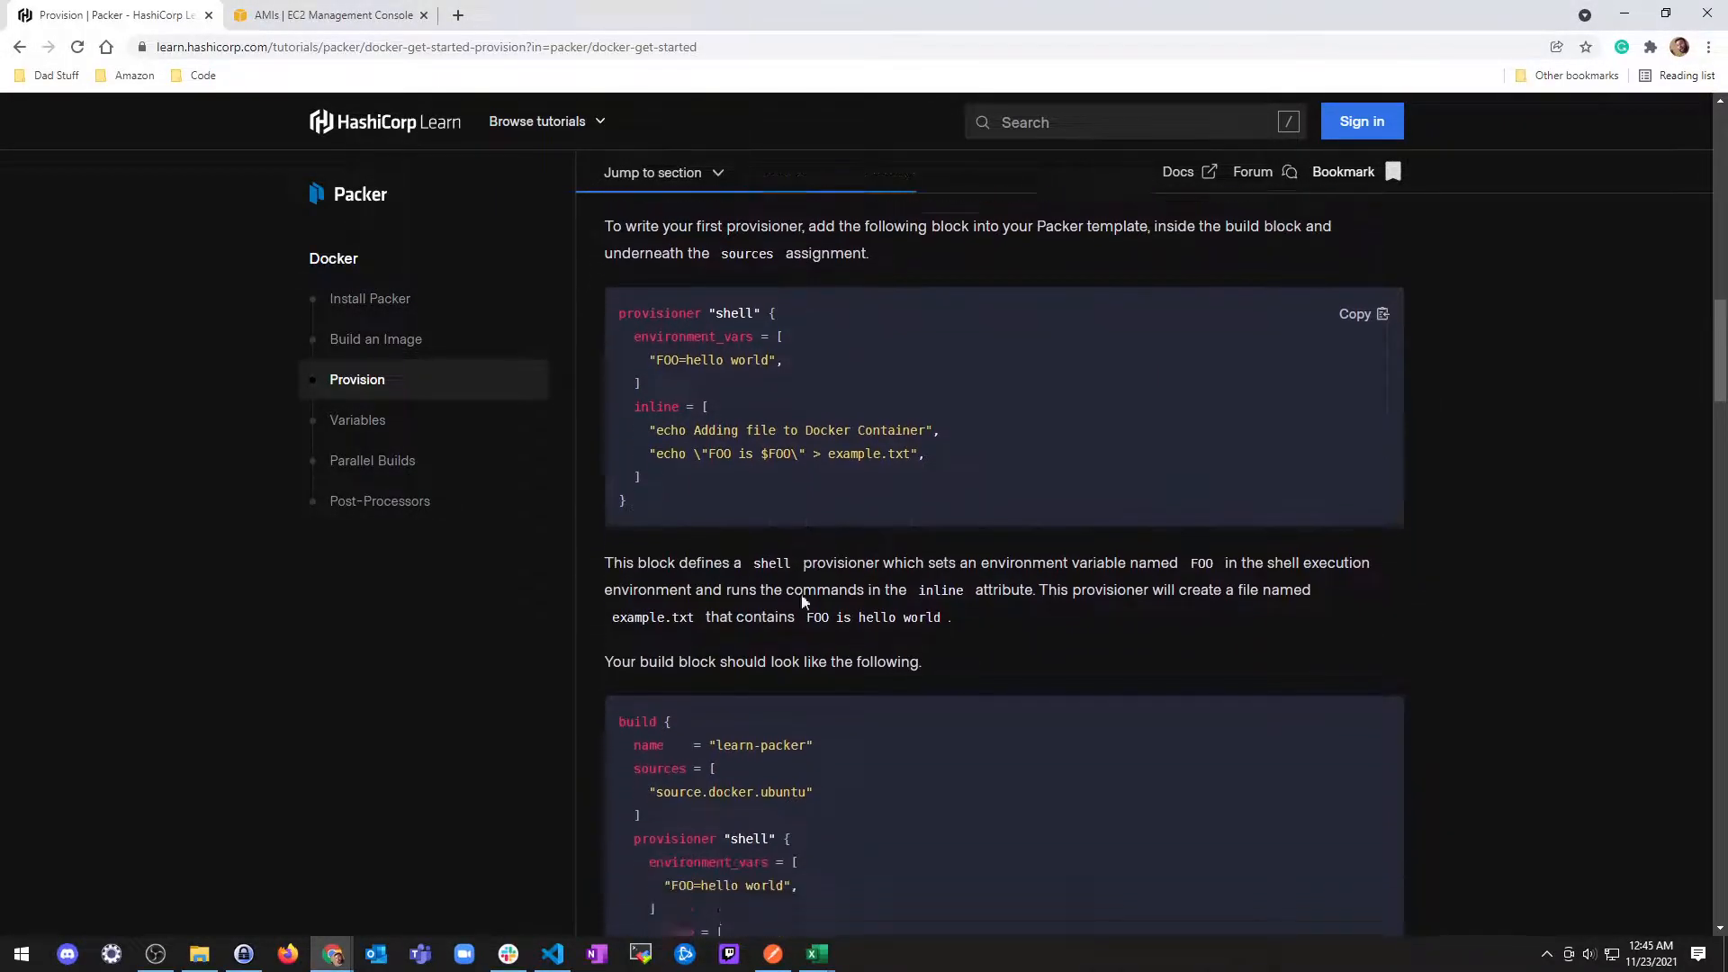
scroll("down", 3)
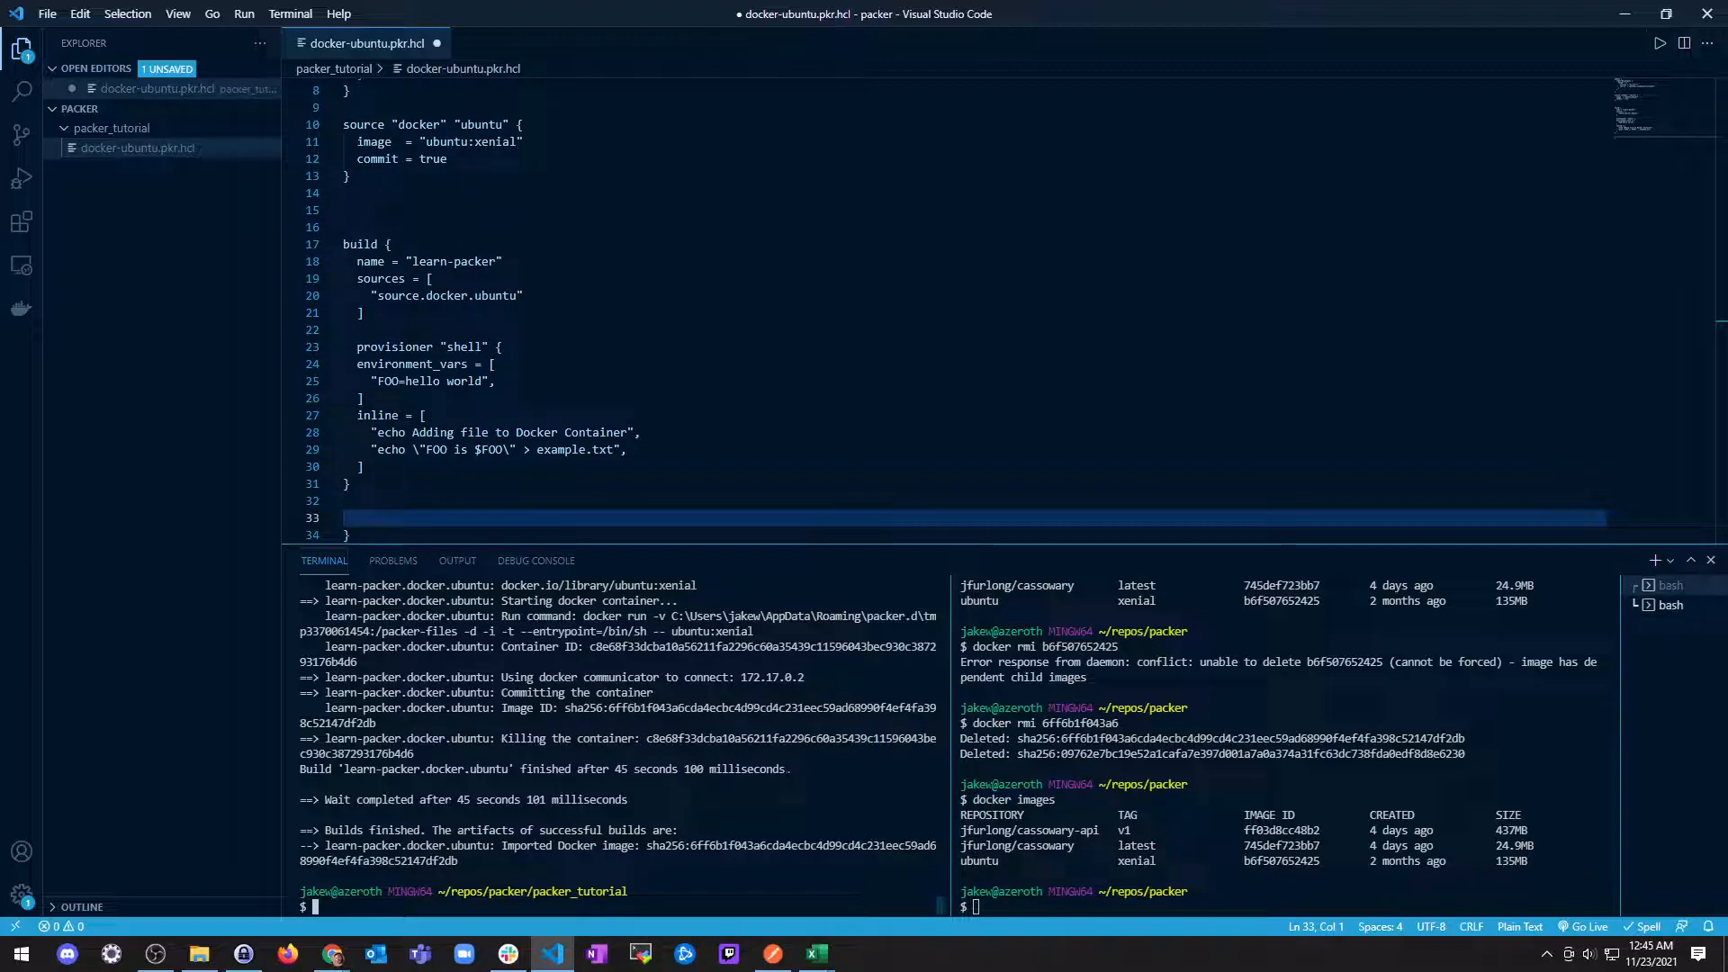
Step: Format the template with packer fmt and compare its build block against the tutorial's example
type("packer fmt .")
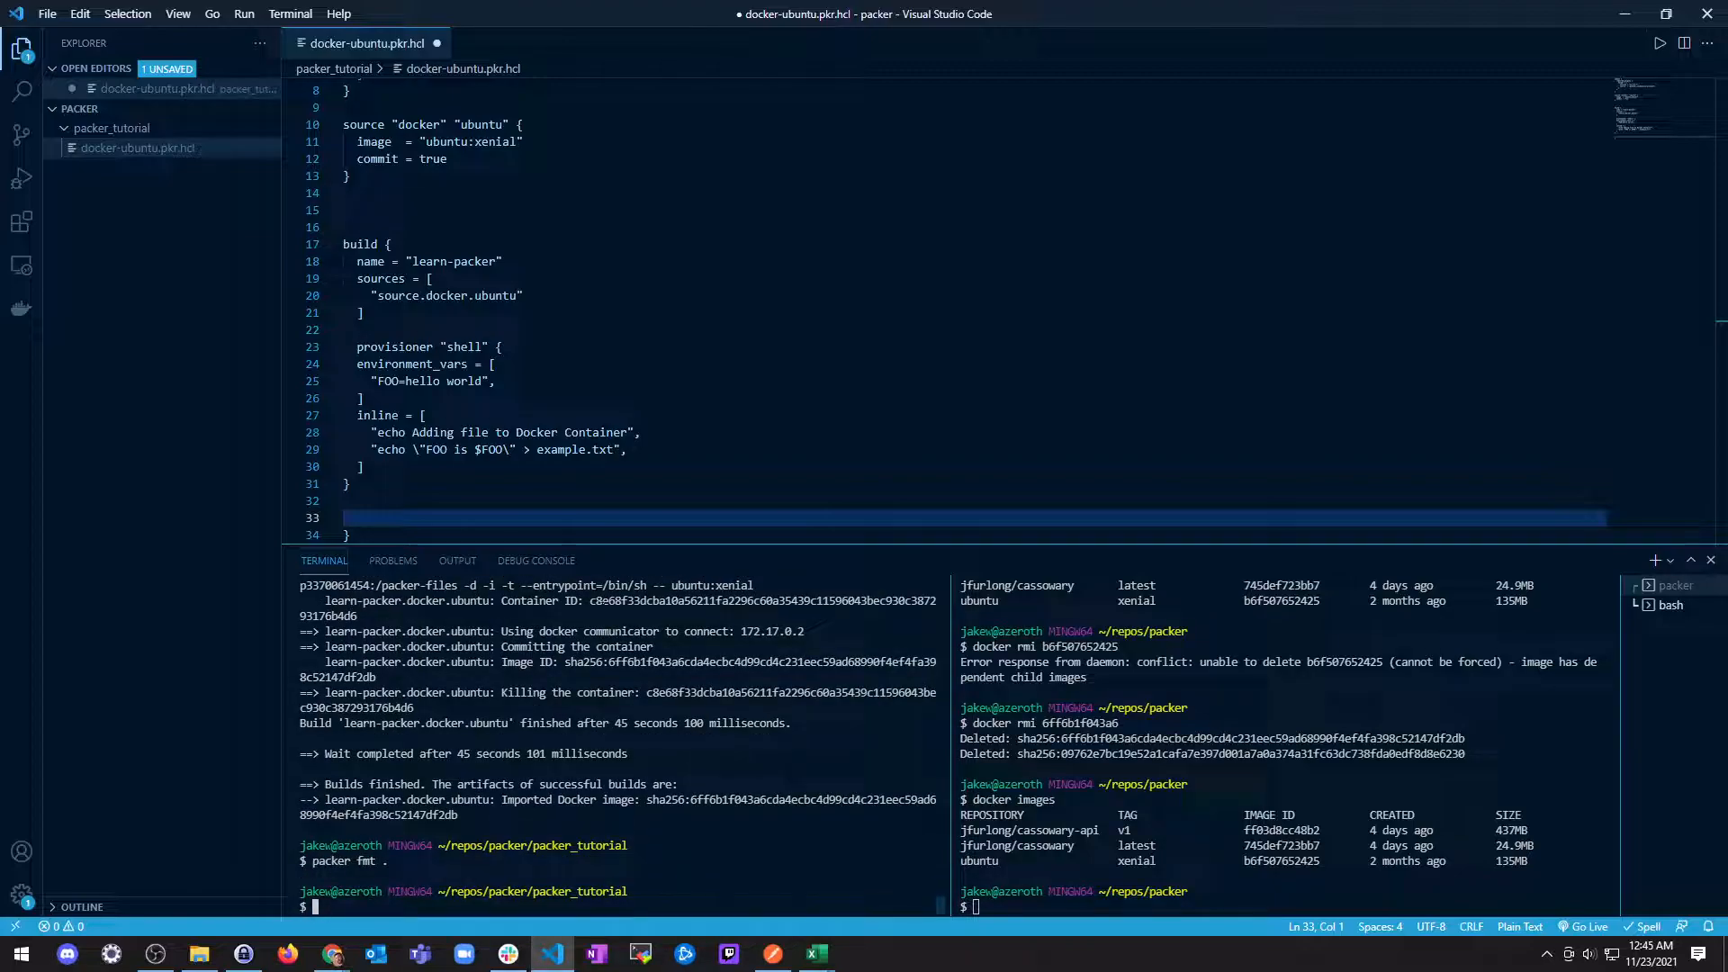
left_click(332, 954)
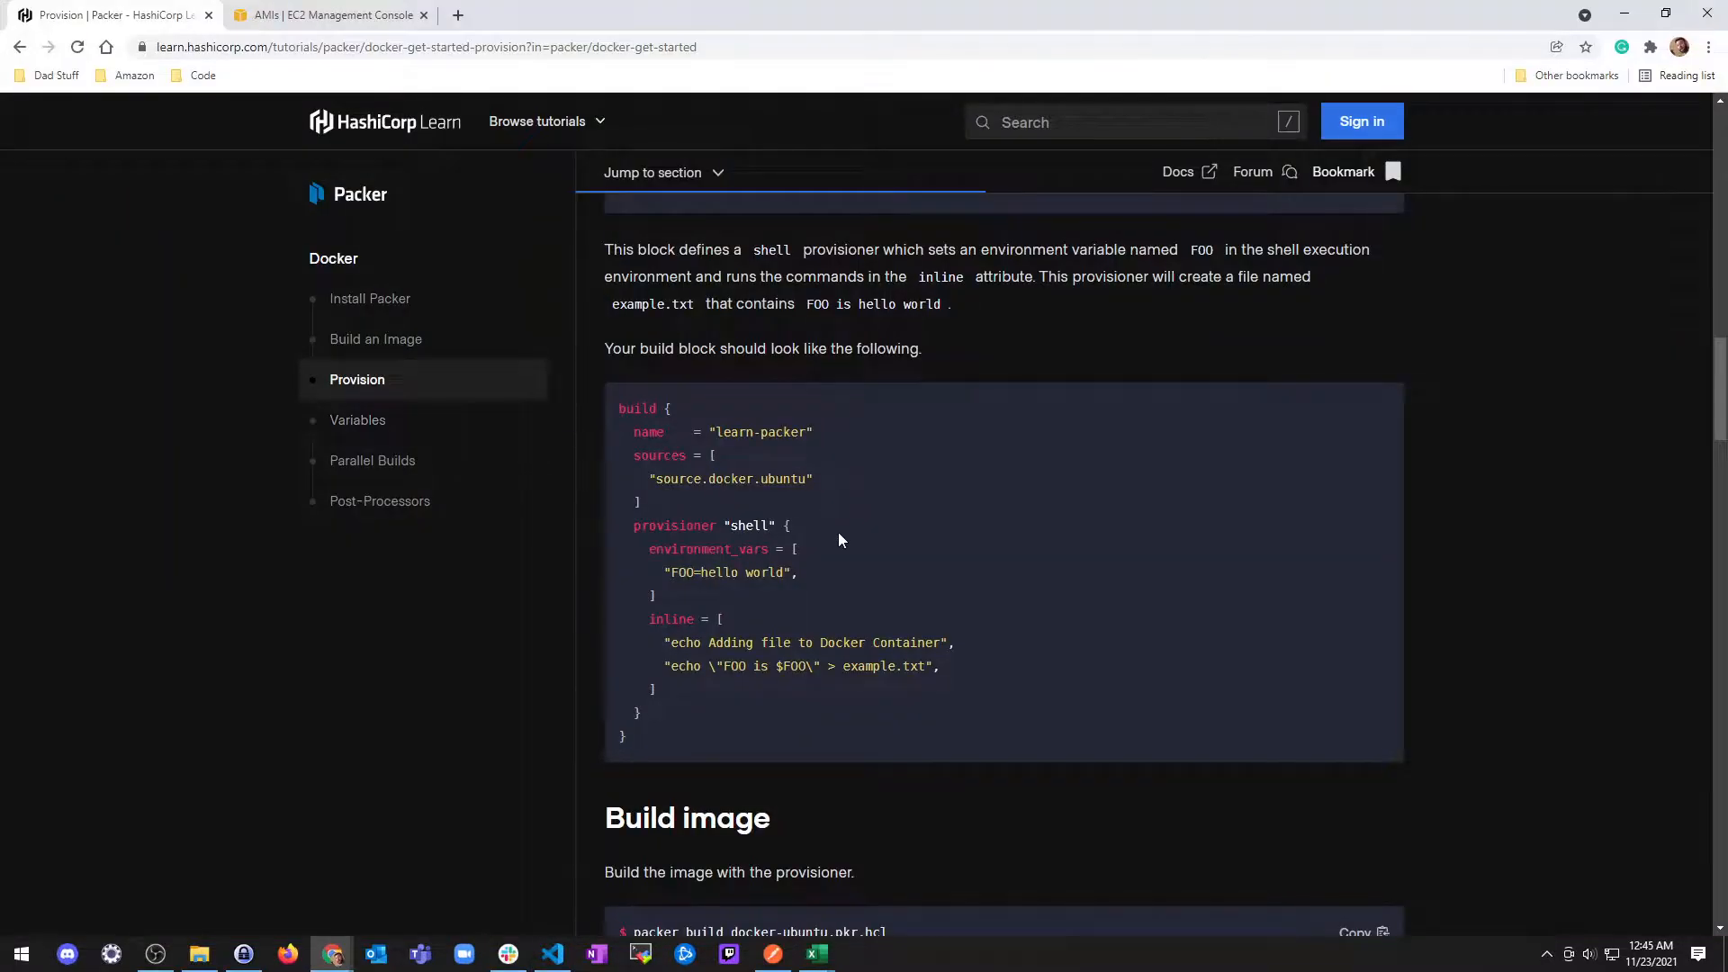
mouse_move(690, 713)
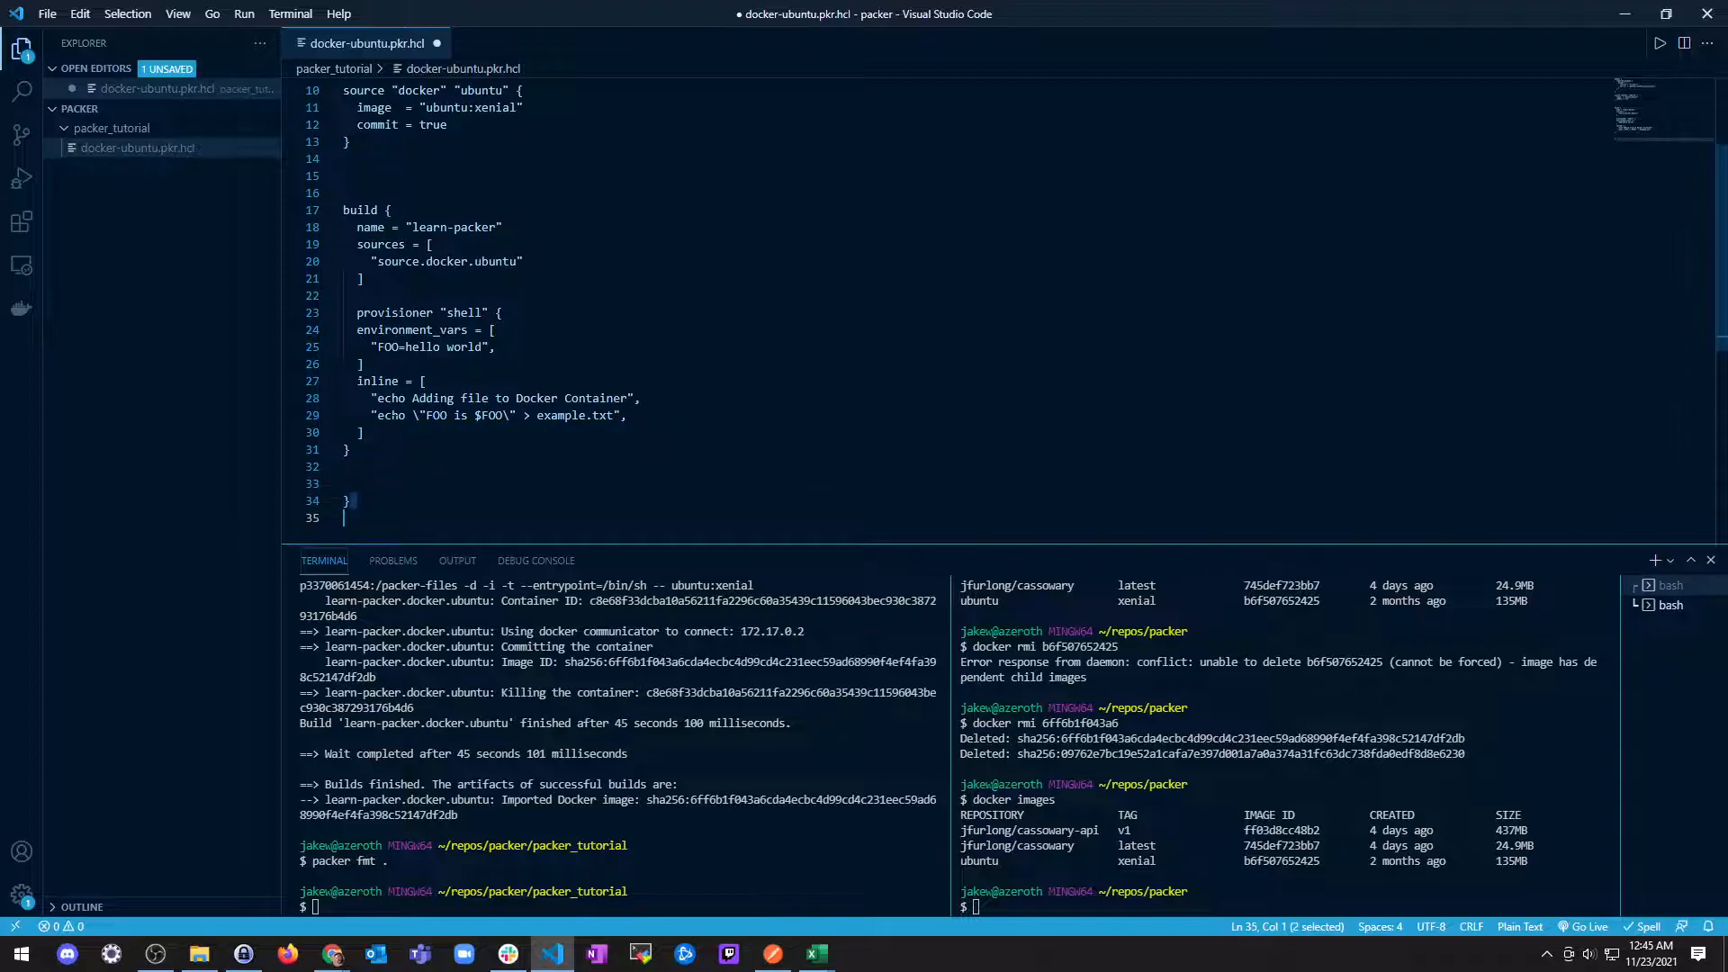
left_click(332, 210)
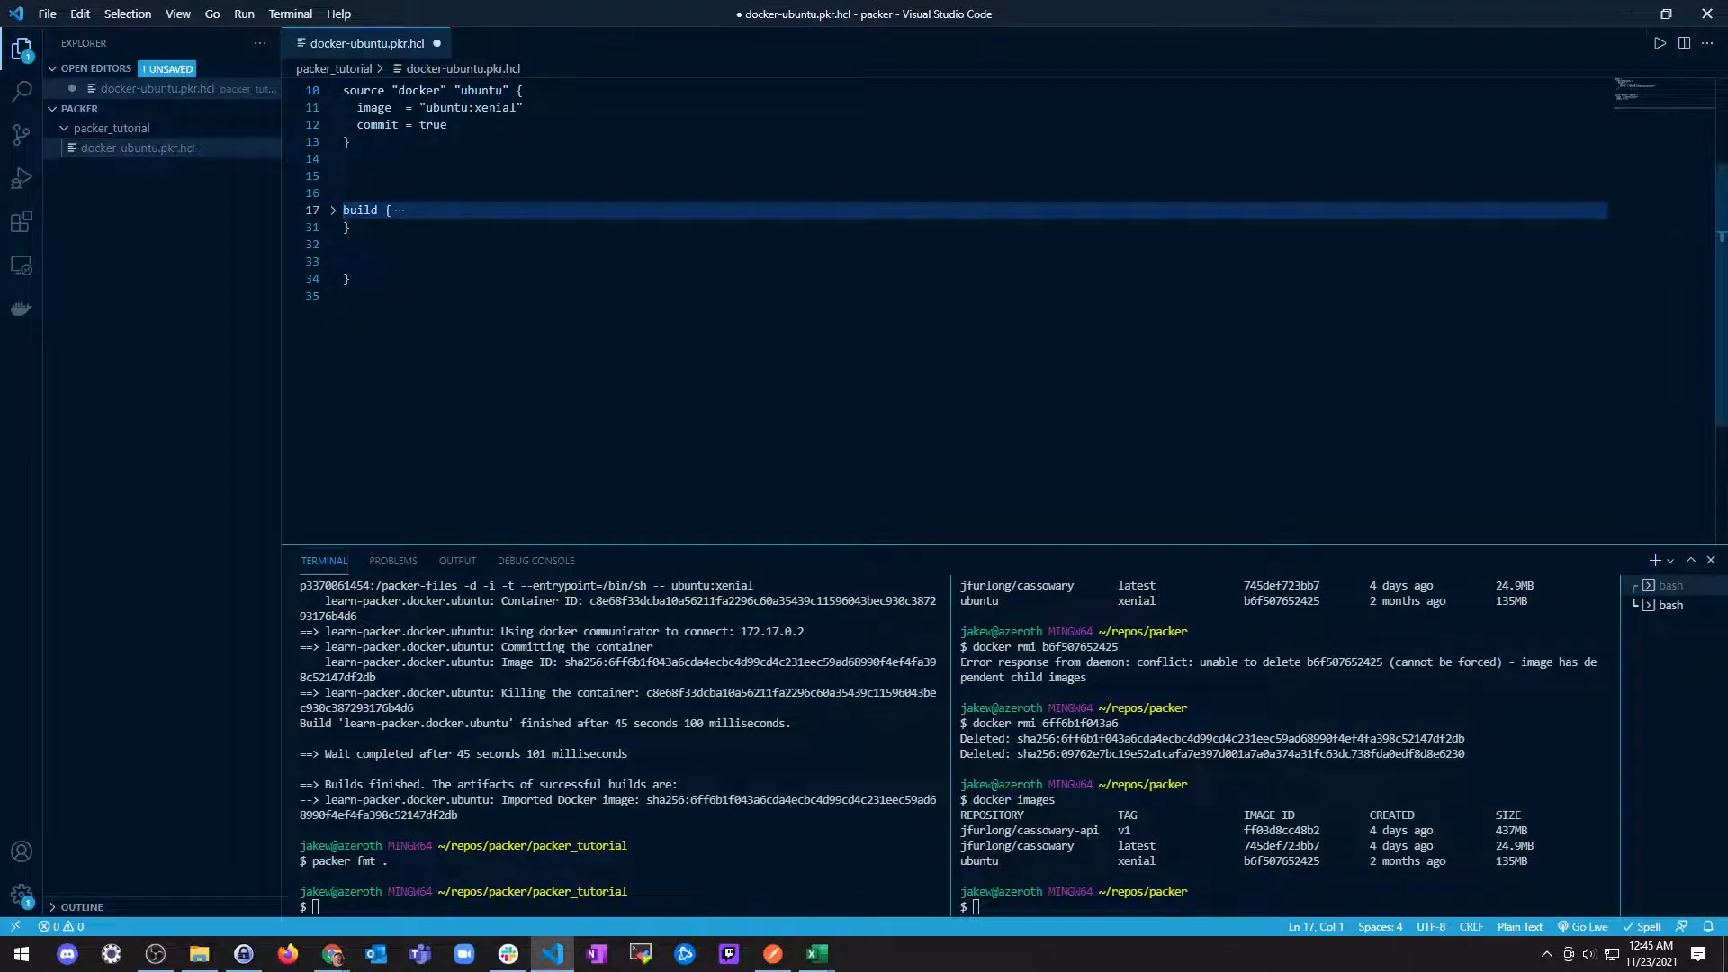
left_click(332, 210)
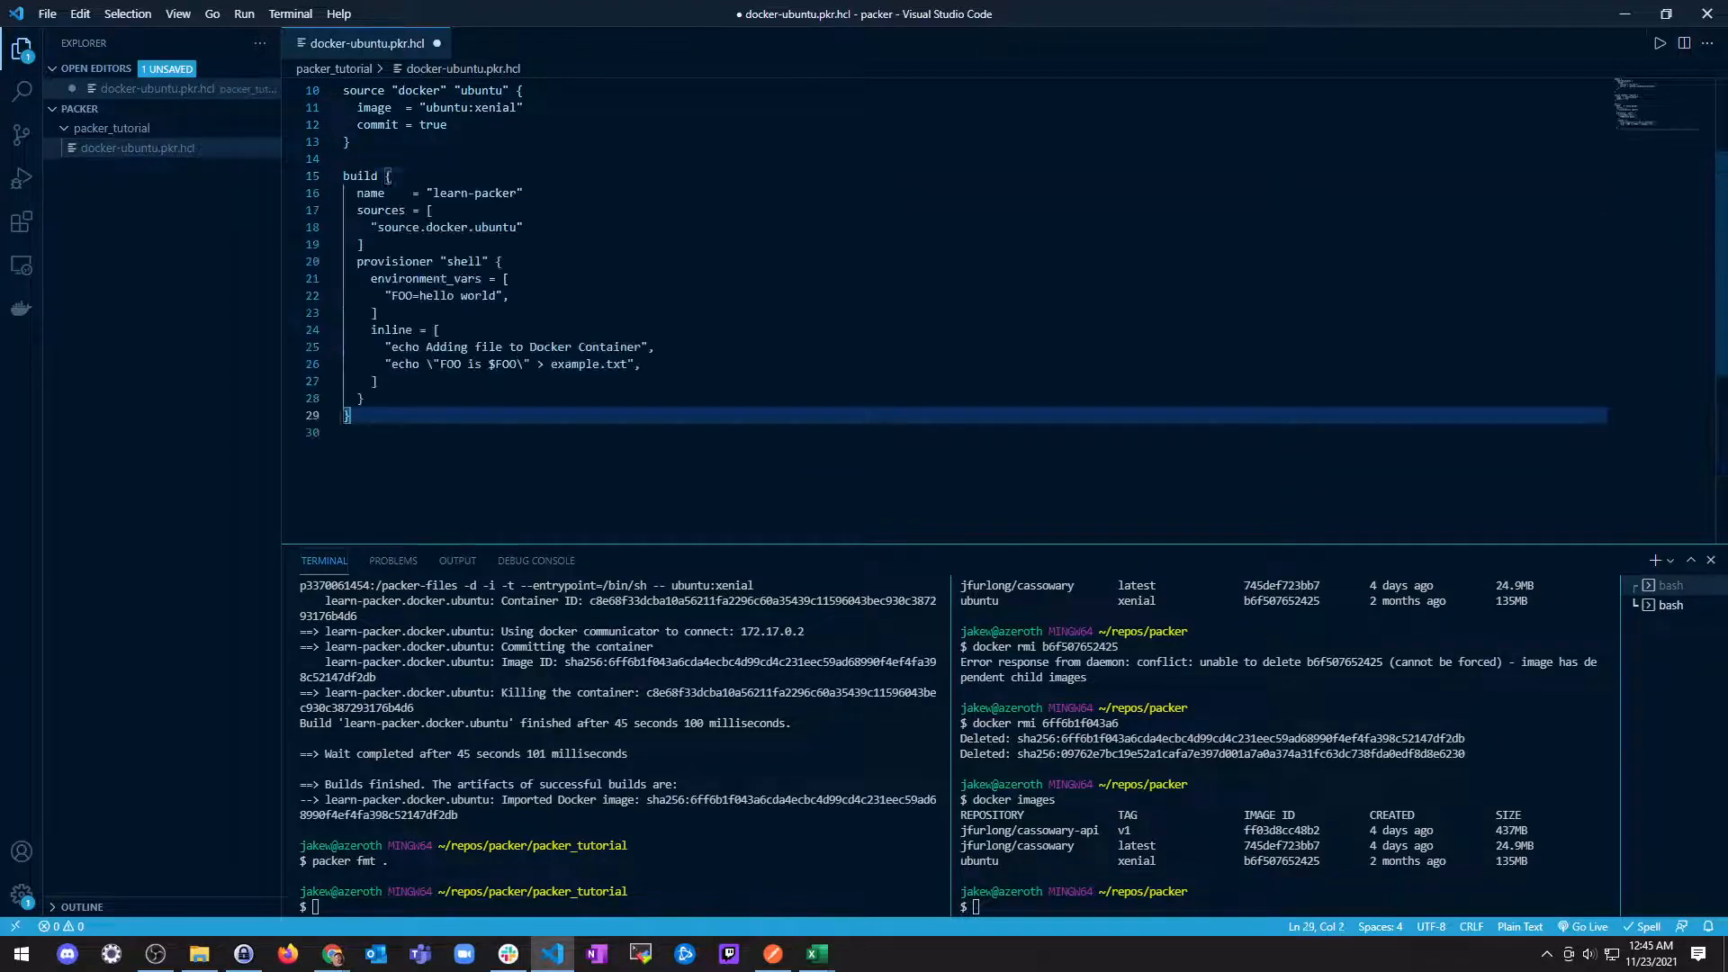
left_click(332, 953)
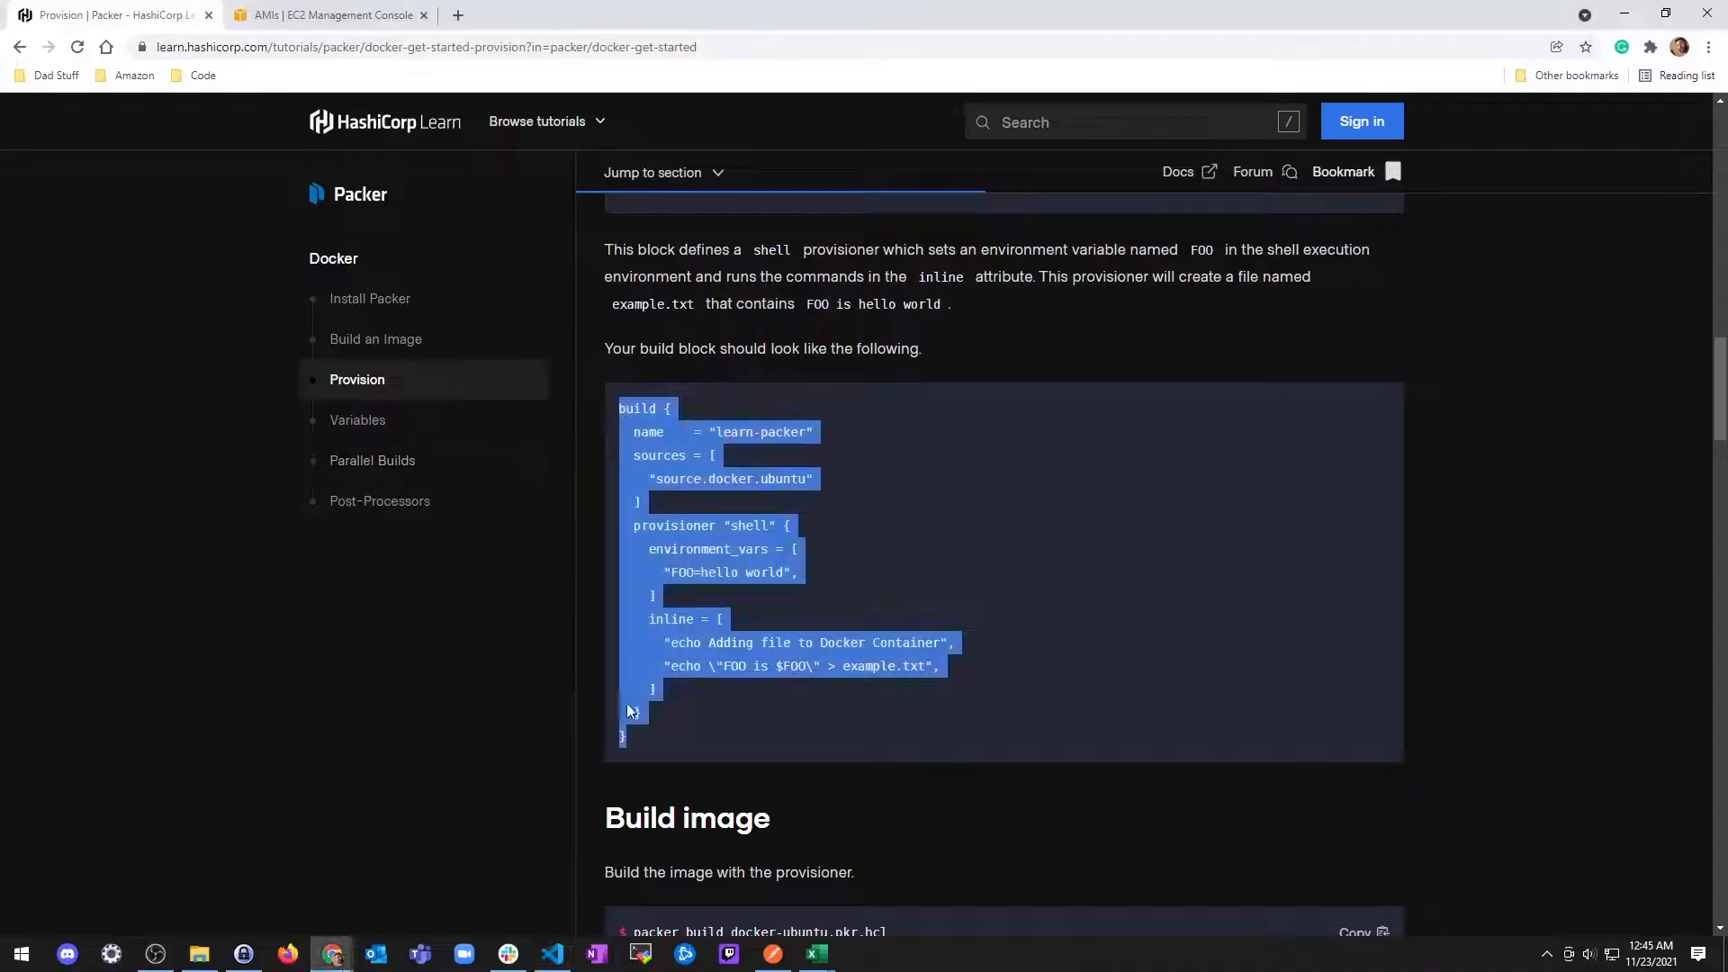
scroll("down", 3)
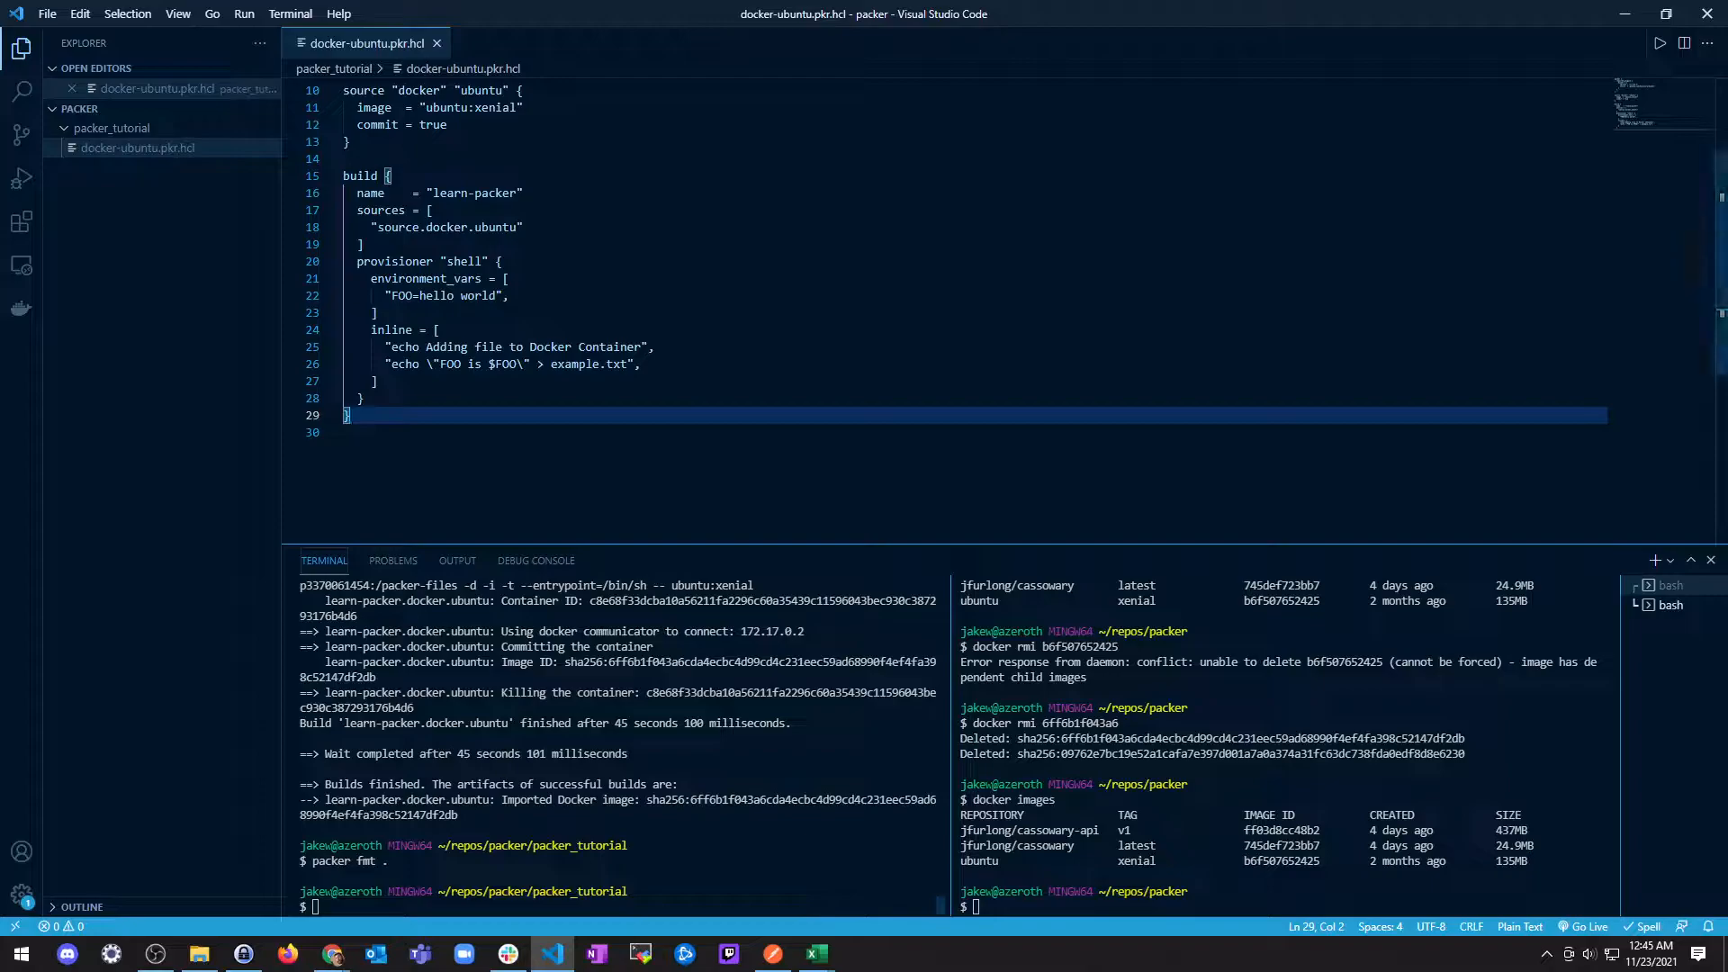
Step: Rebuild with packer build docker-ubuntu.pkr.hcl, then list all containers with docker container ls -a
type("packer build docker-ubuntu.pkr.hcl")
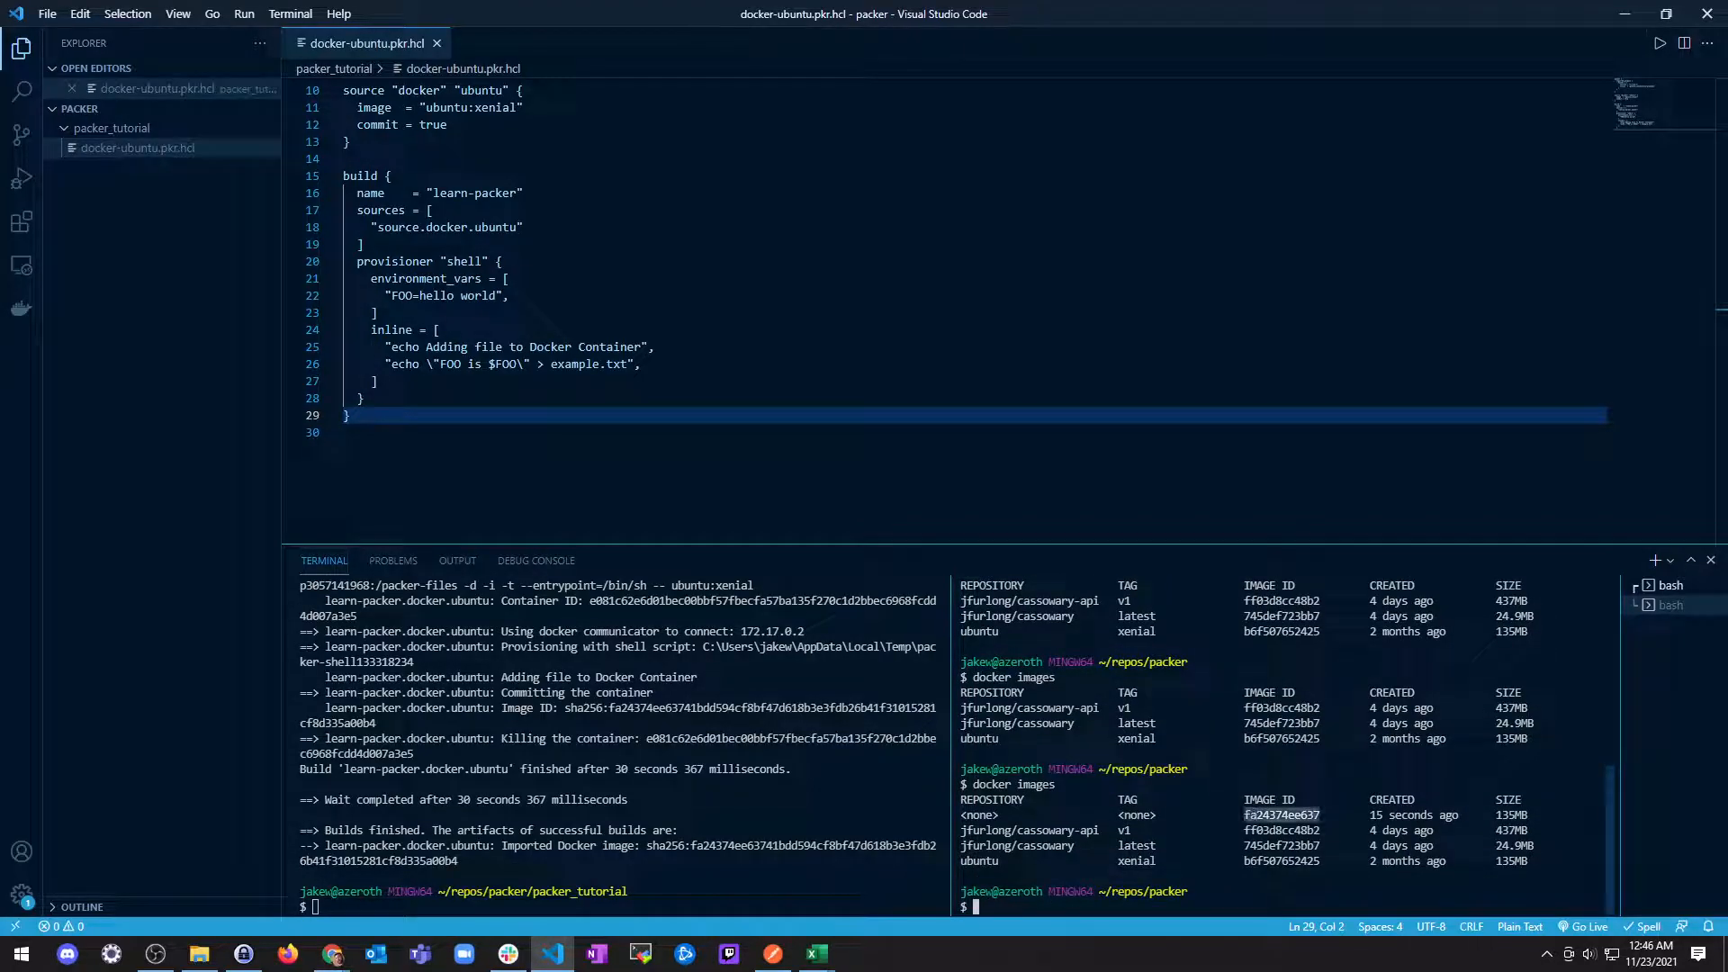
type("doc")
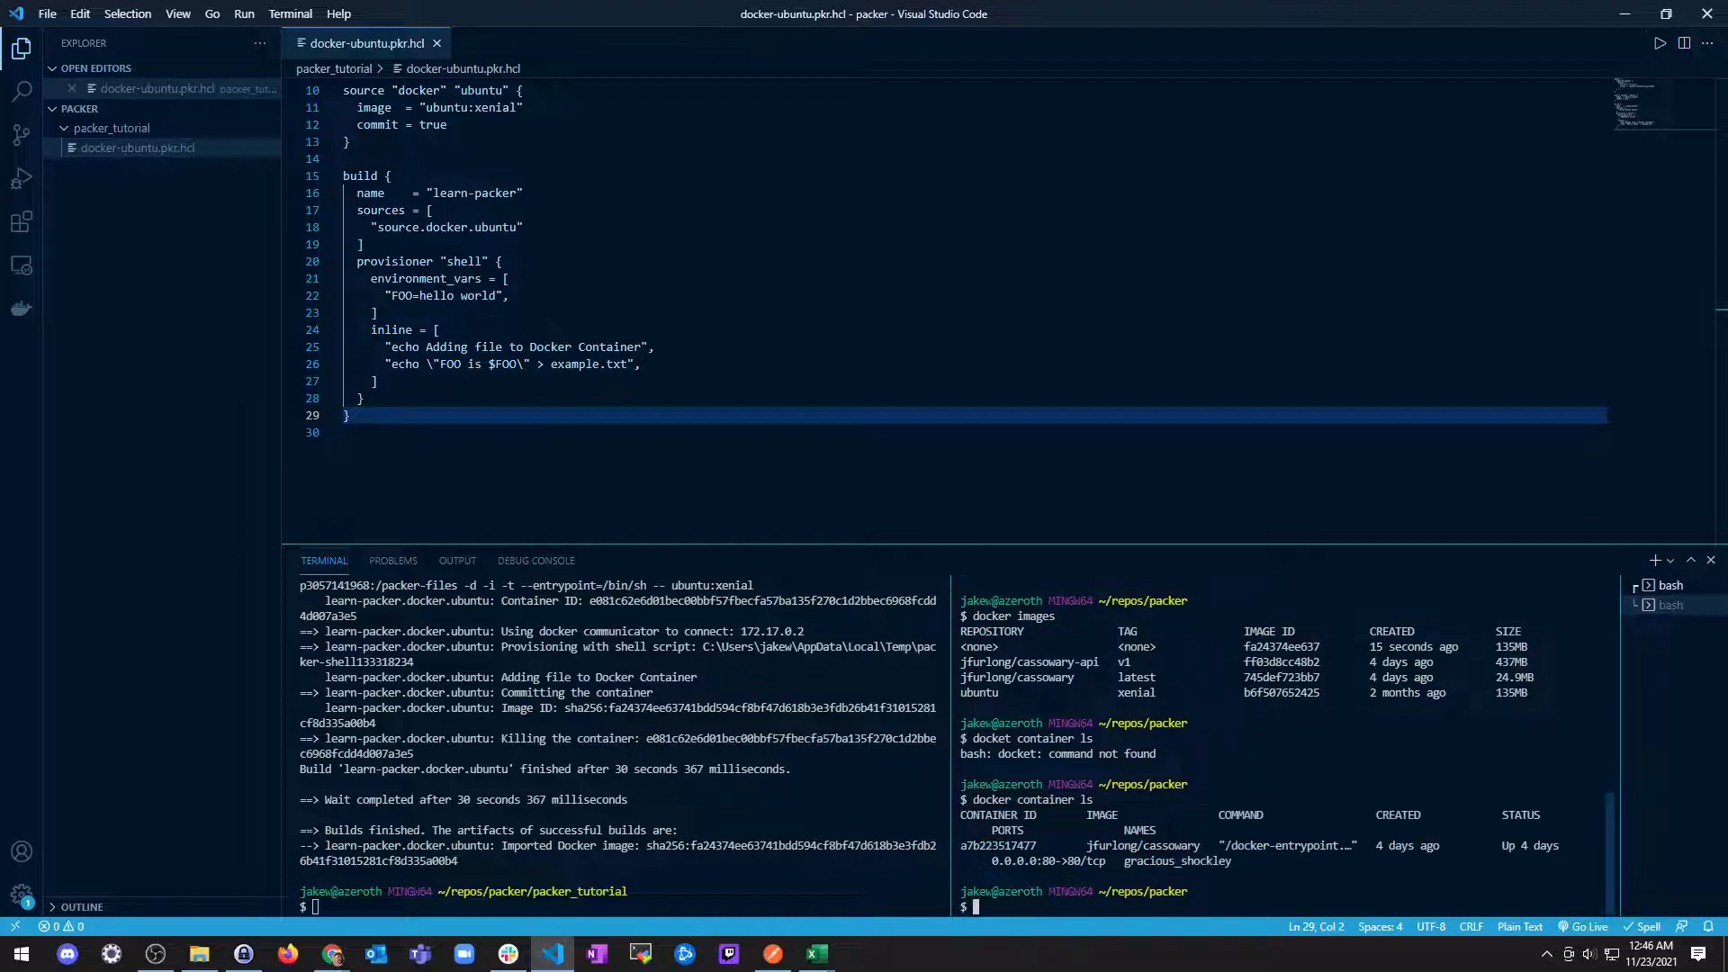
type("docker container ls -a")
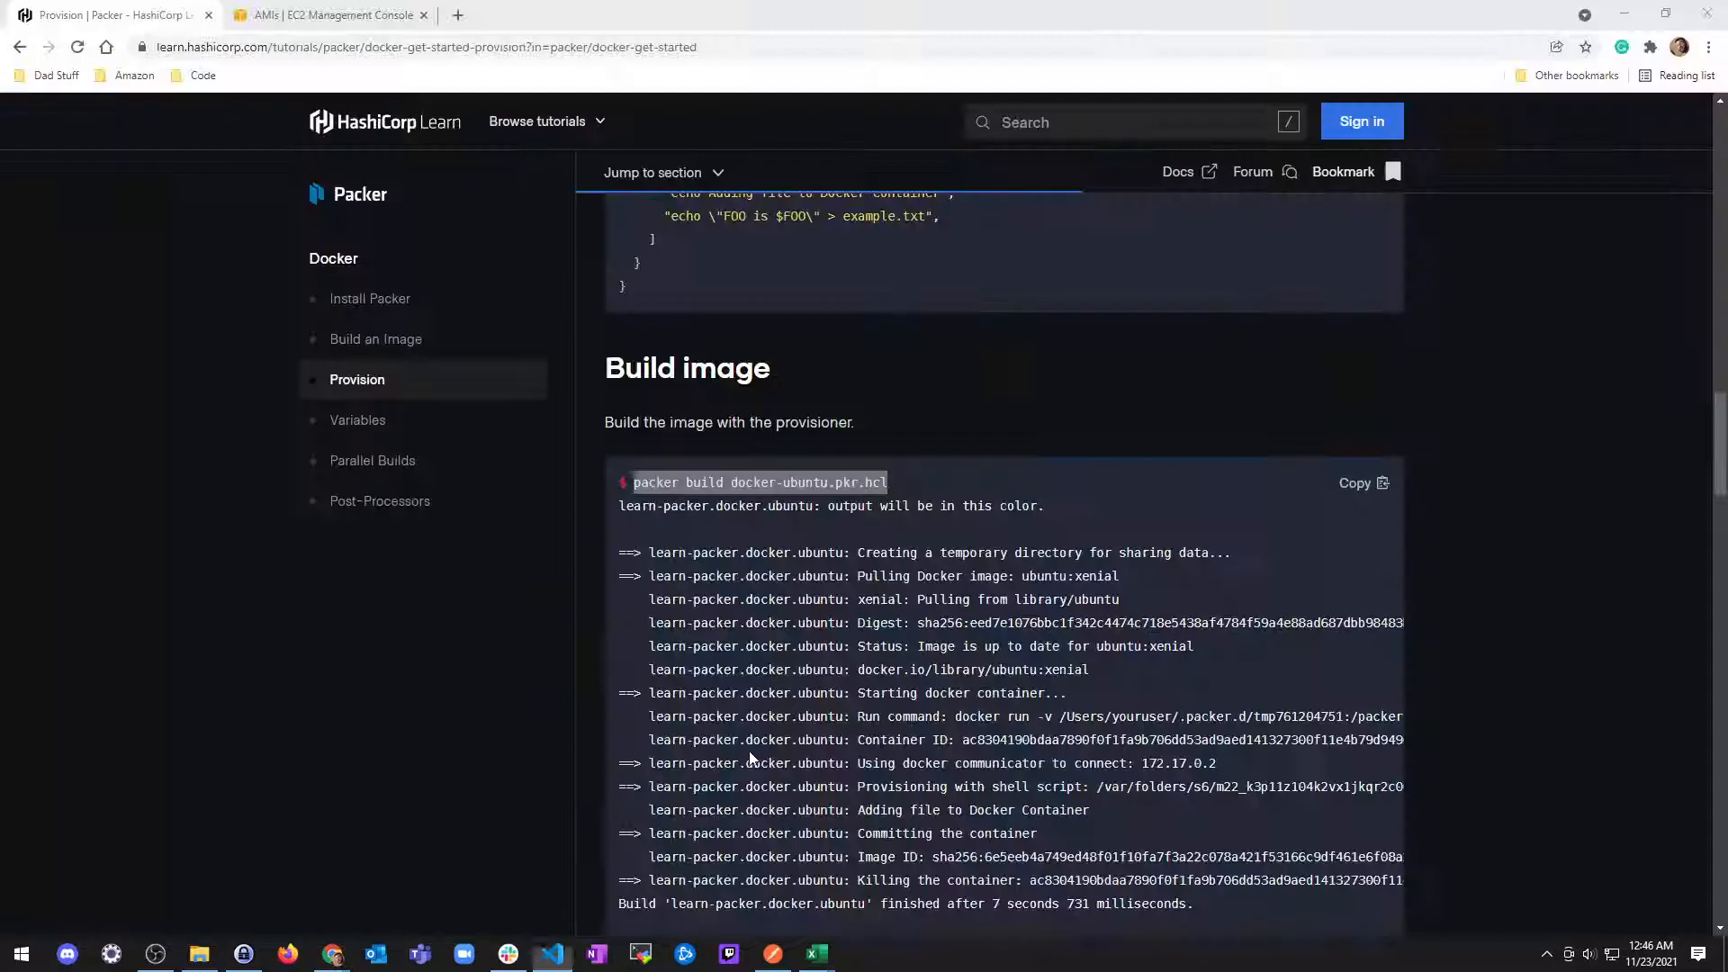
Step: Read the Verify update image section and select its docker run -it command
scroll("down", 3)
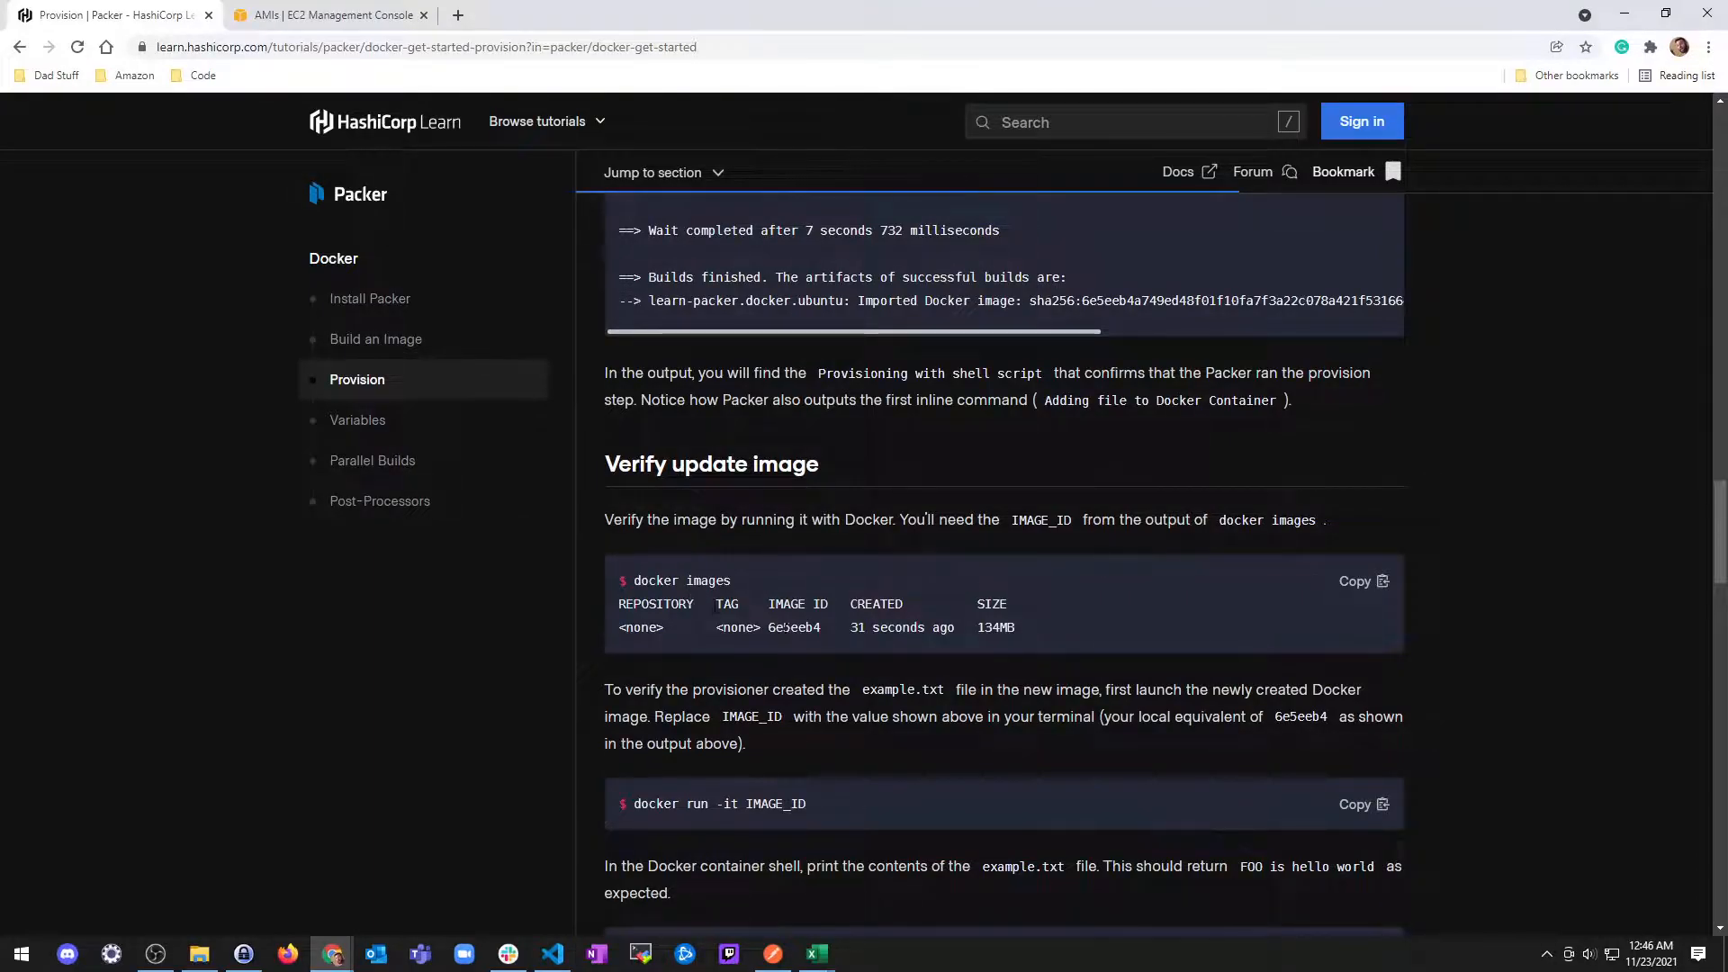
scroll("down", 3)
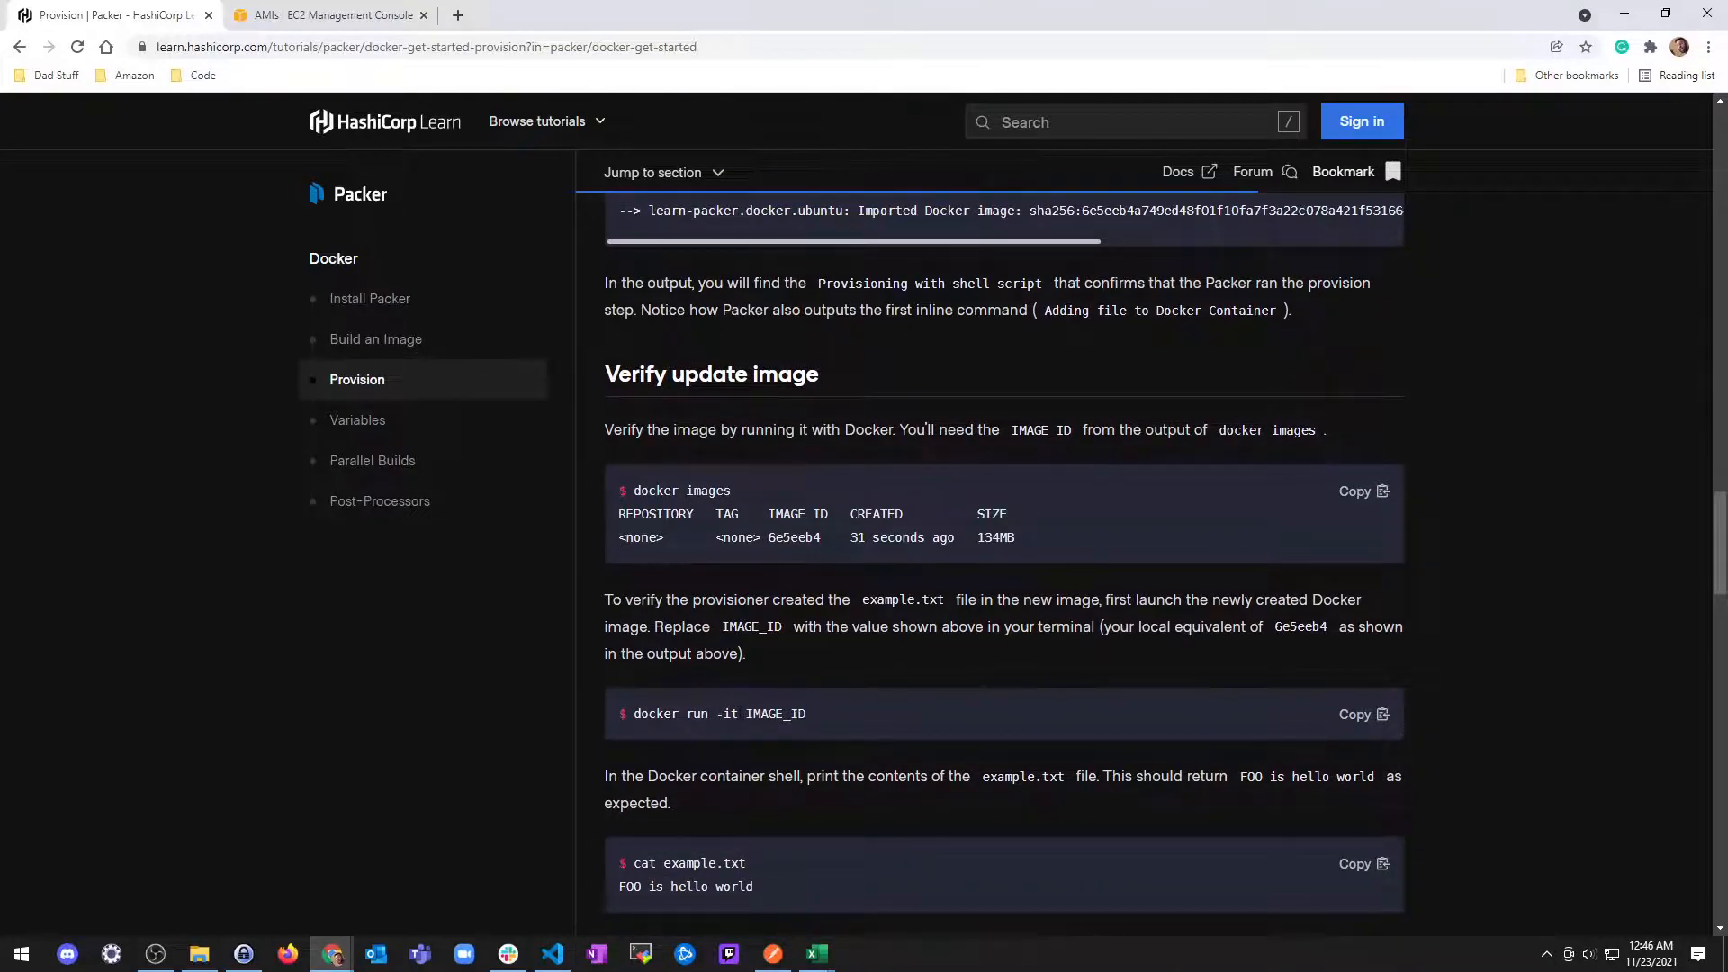
left_click_drag(634, 713, 738, 713)
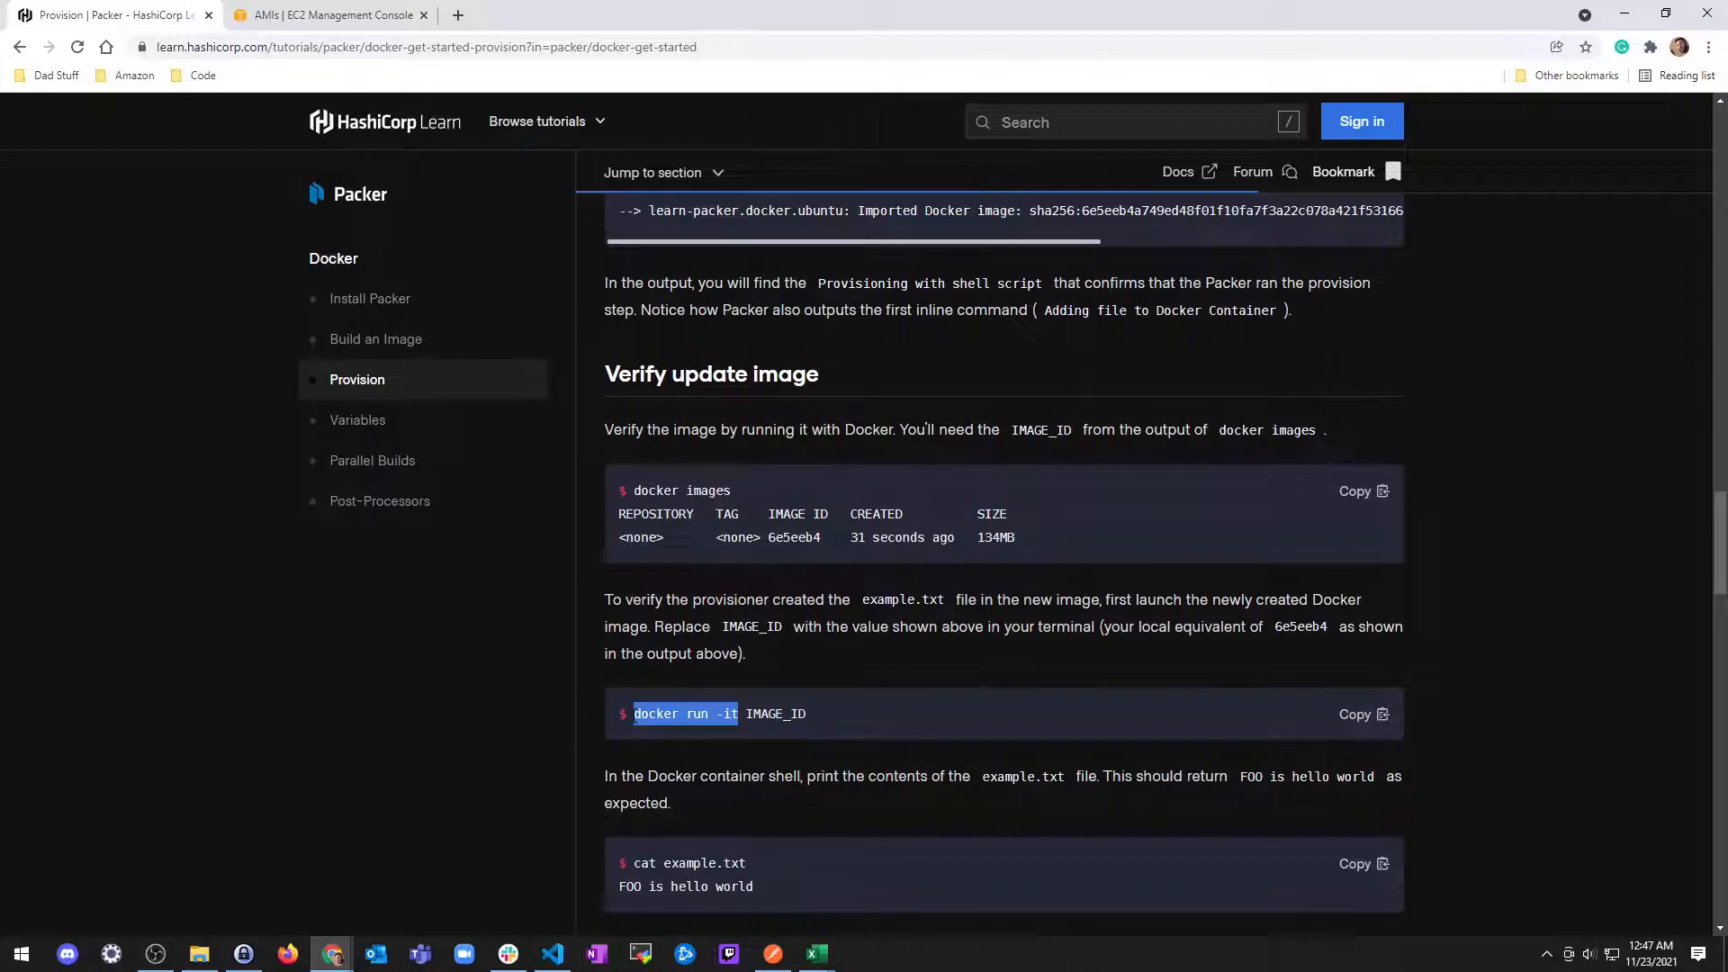
left_click(550, 953)
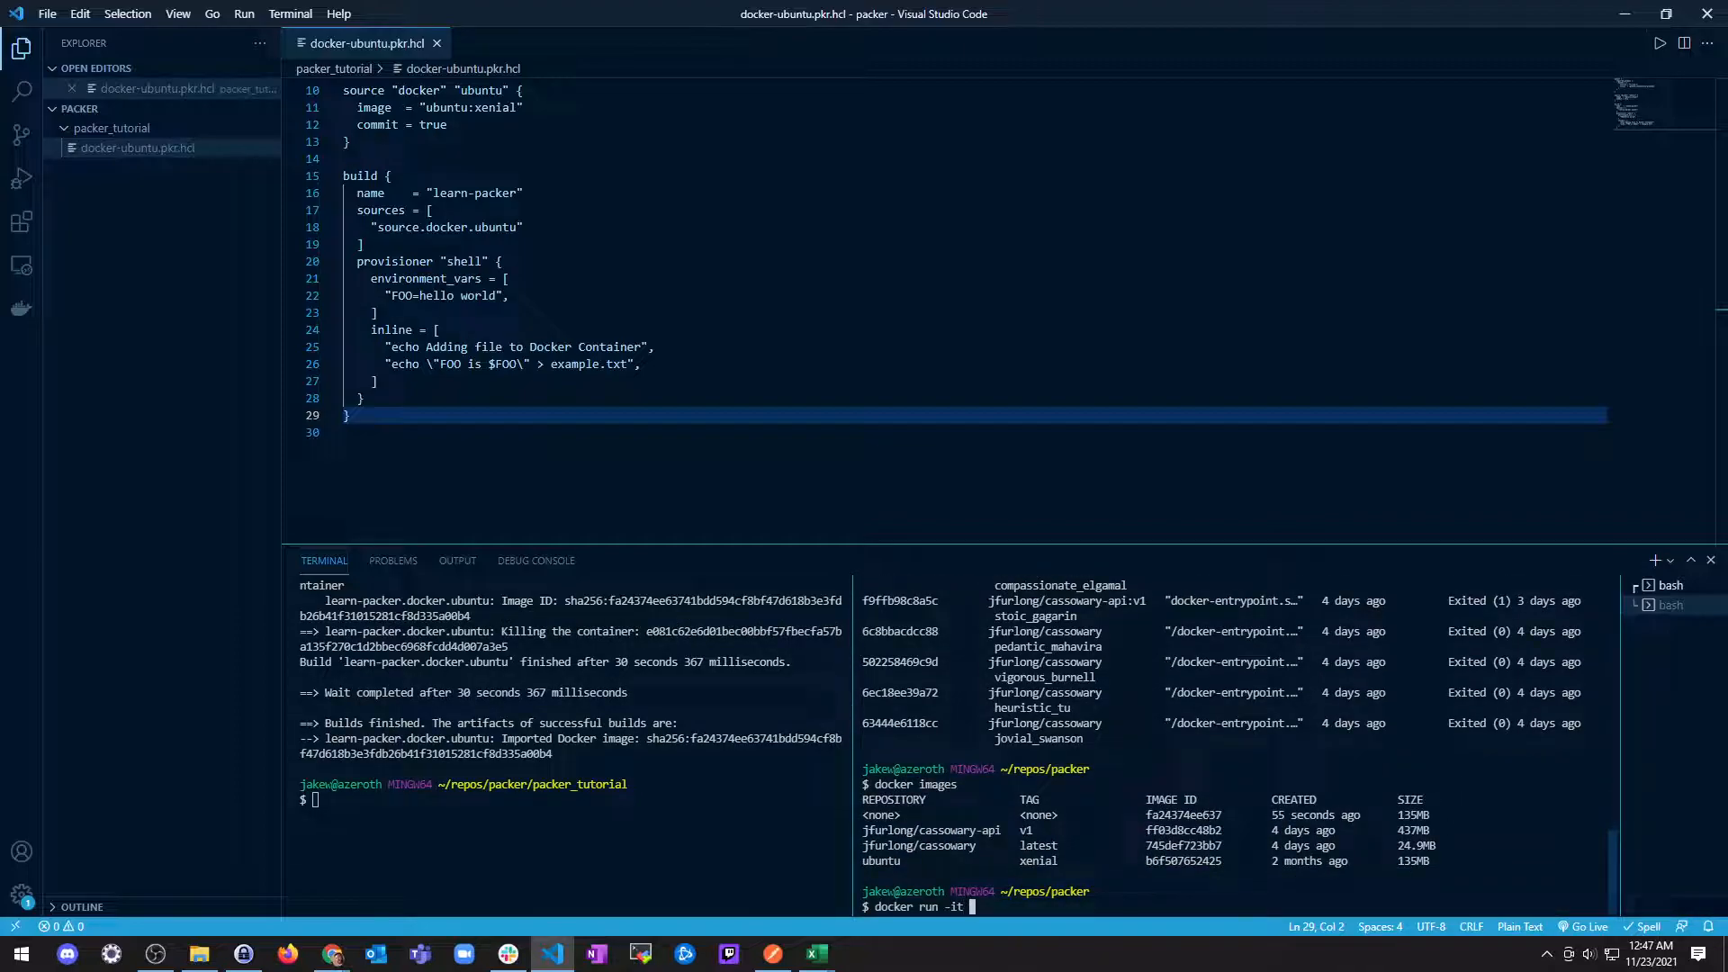
Step: Run a container from image fa24374ee637 and find the tutorial's cat example.txt check
type("fa24374ee637")
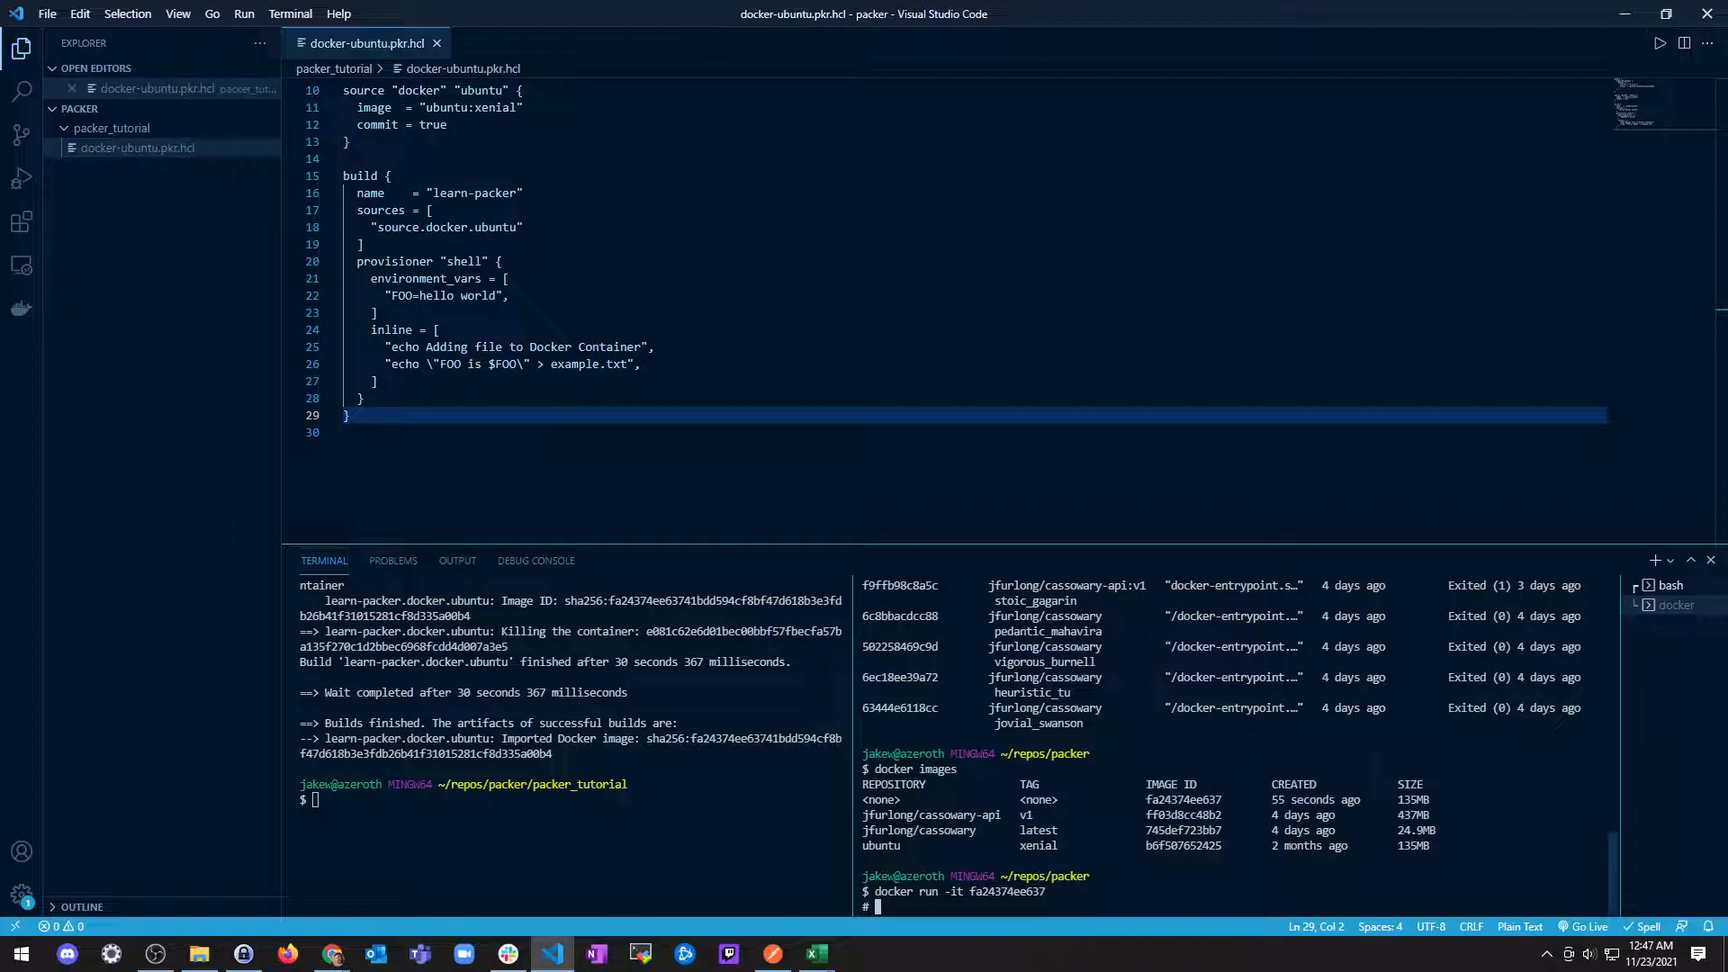
left_click(333, 953)
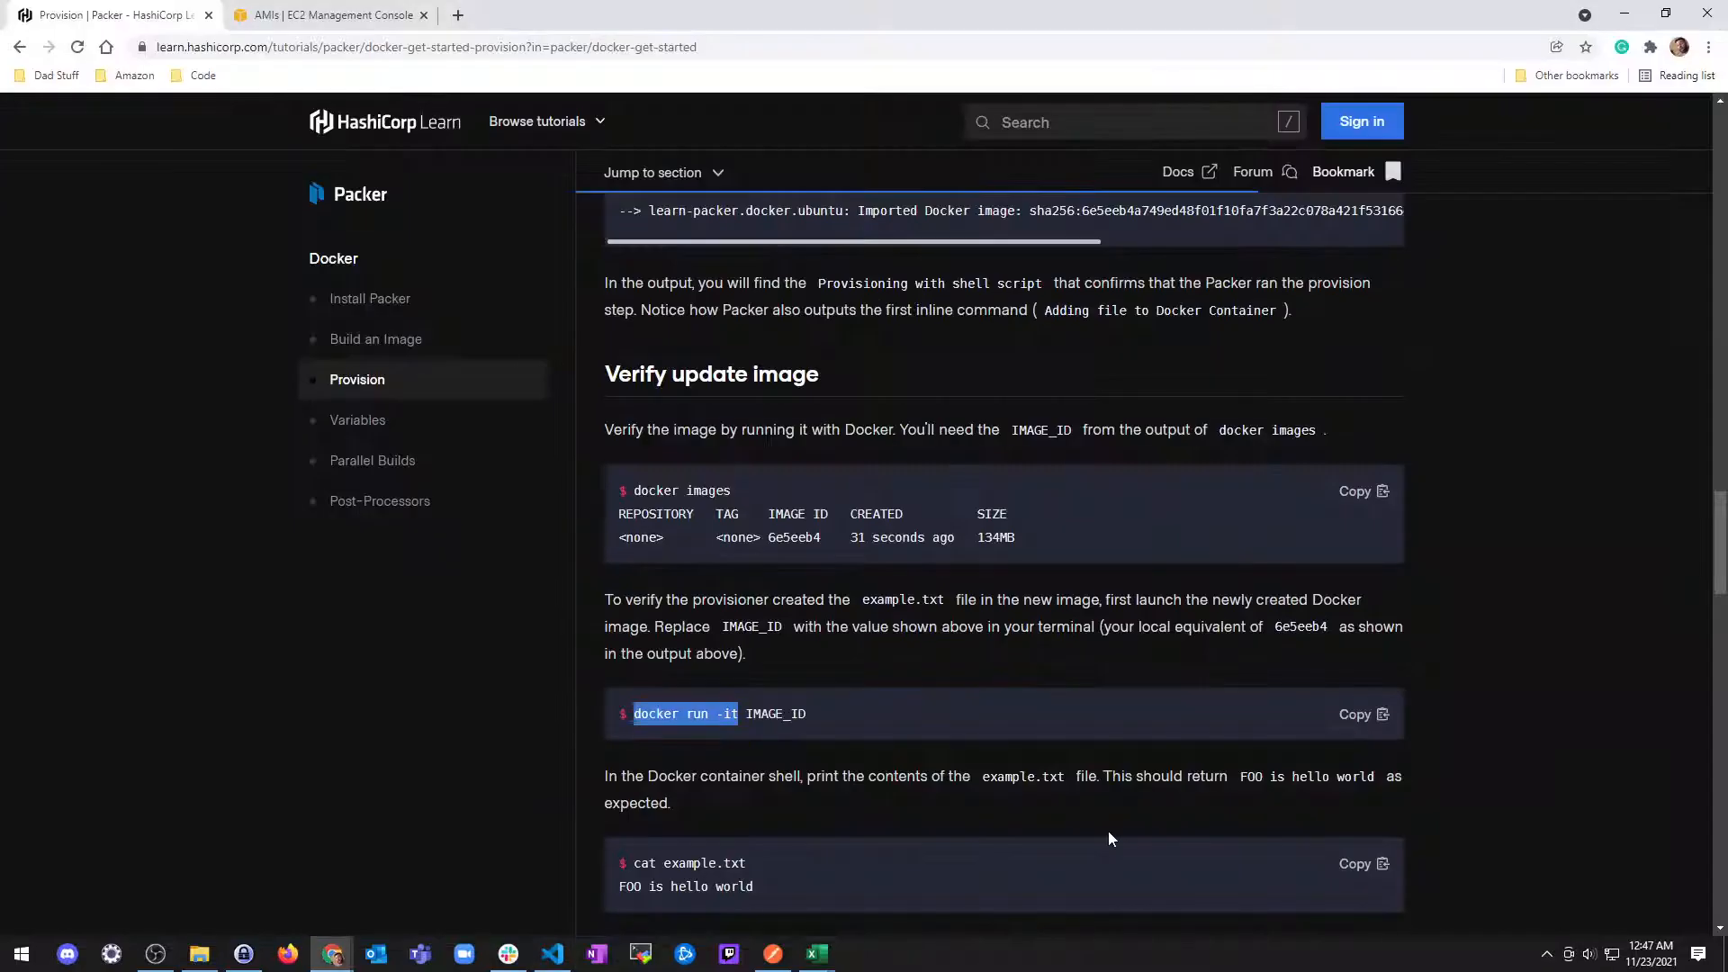
scroll("down", 3)
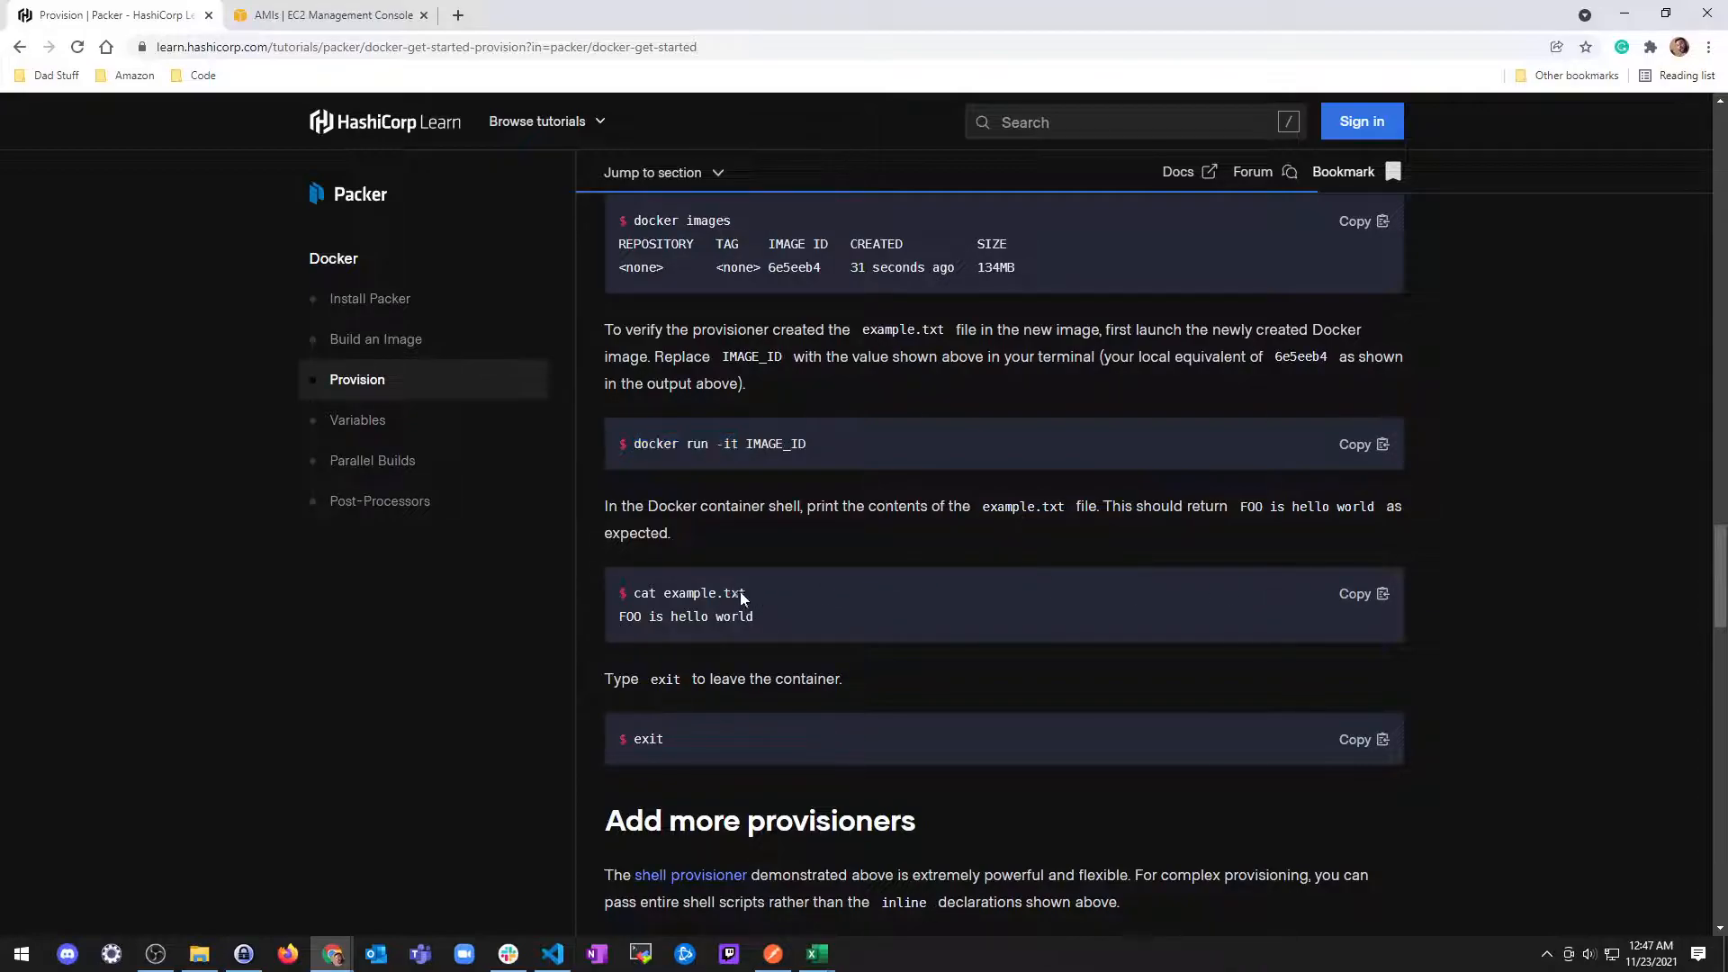
left_click(550, 953)
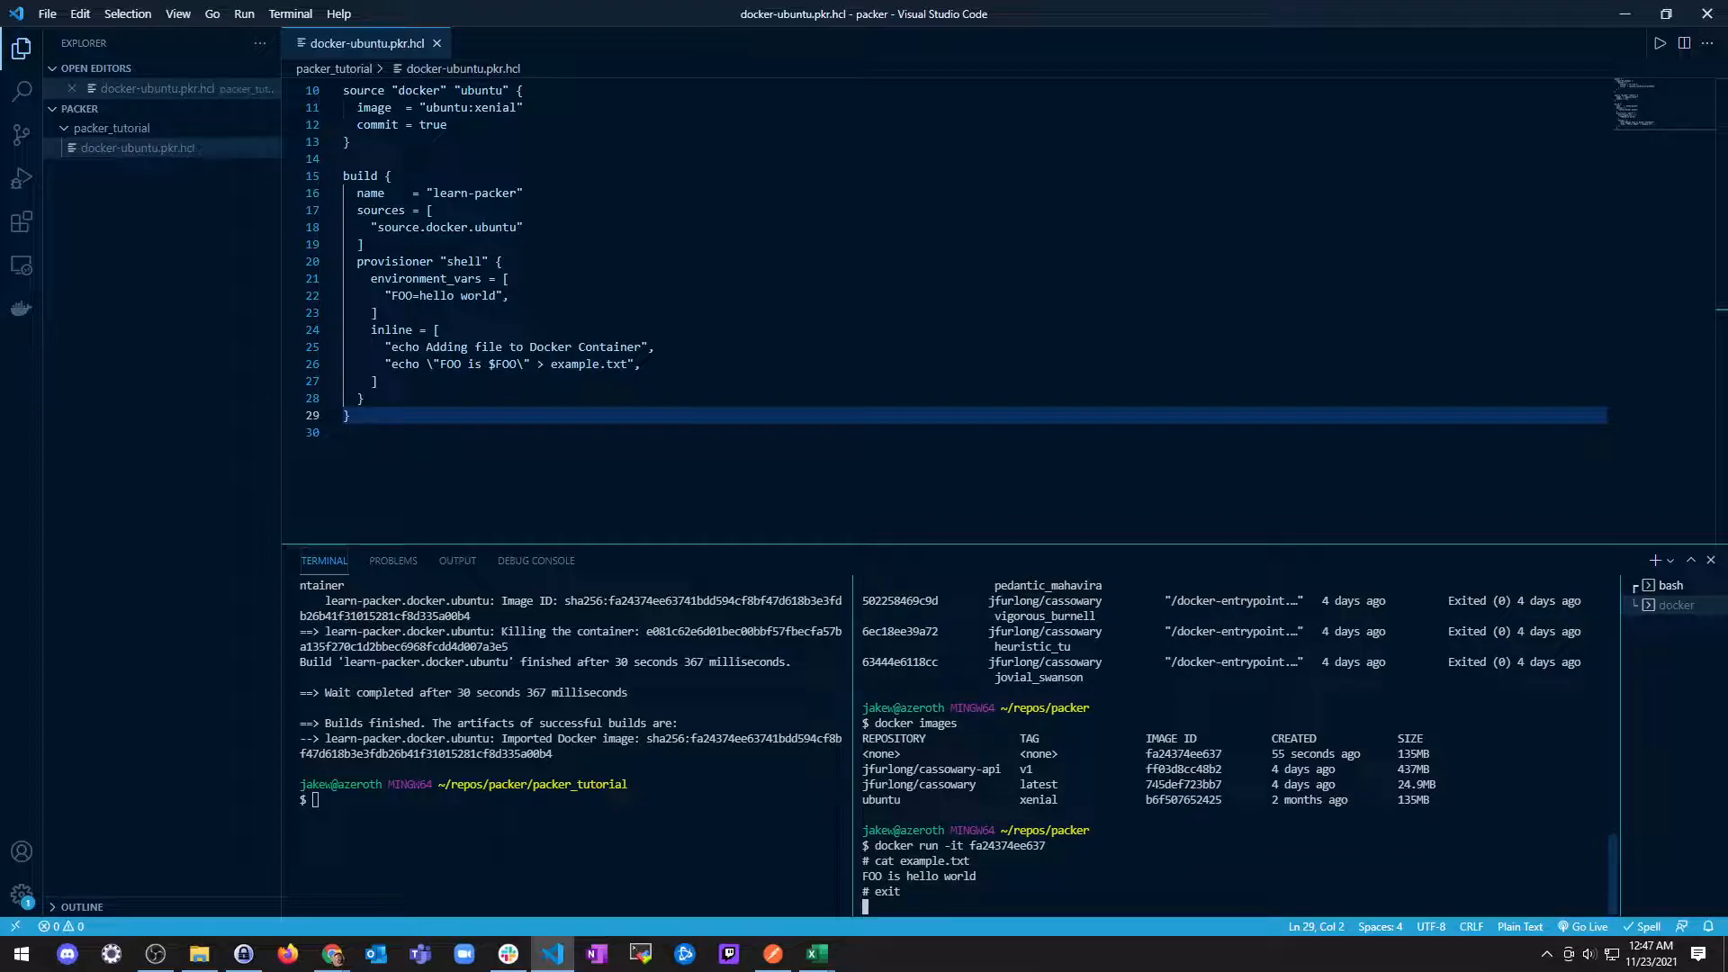
Step: Scroll to 'Add more provisioners' and copy the build block with two shell provisioners
left_click(330, 953)
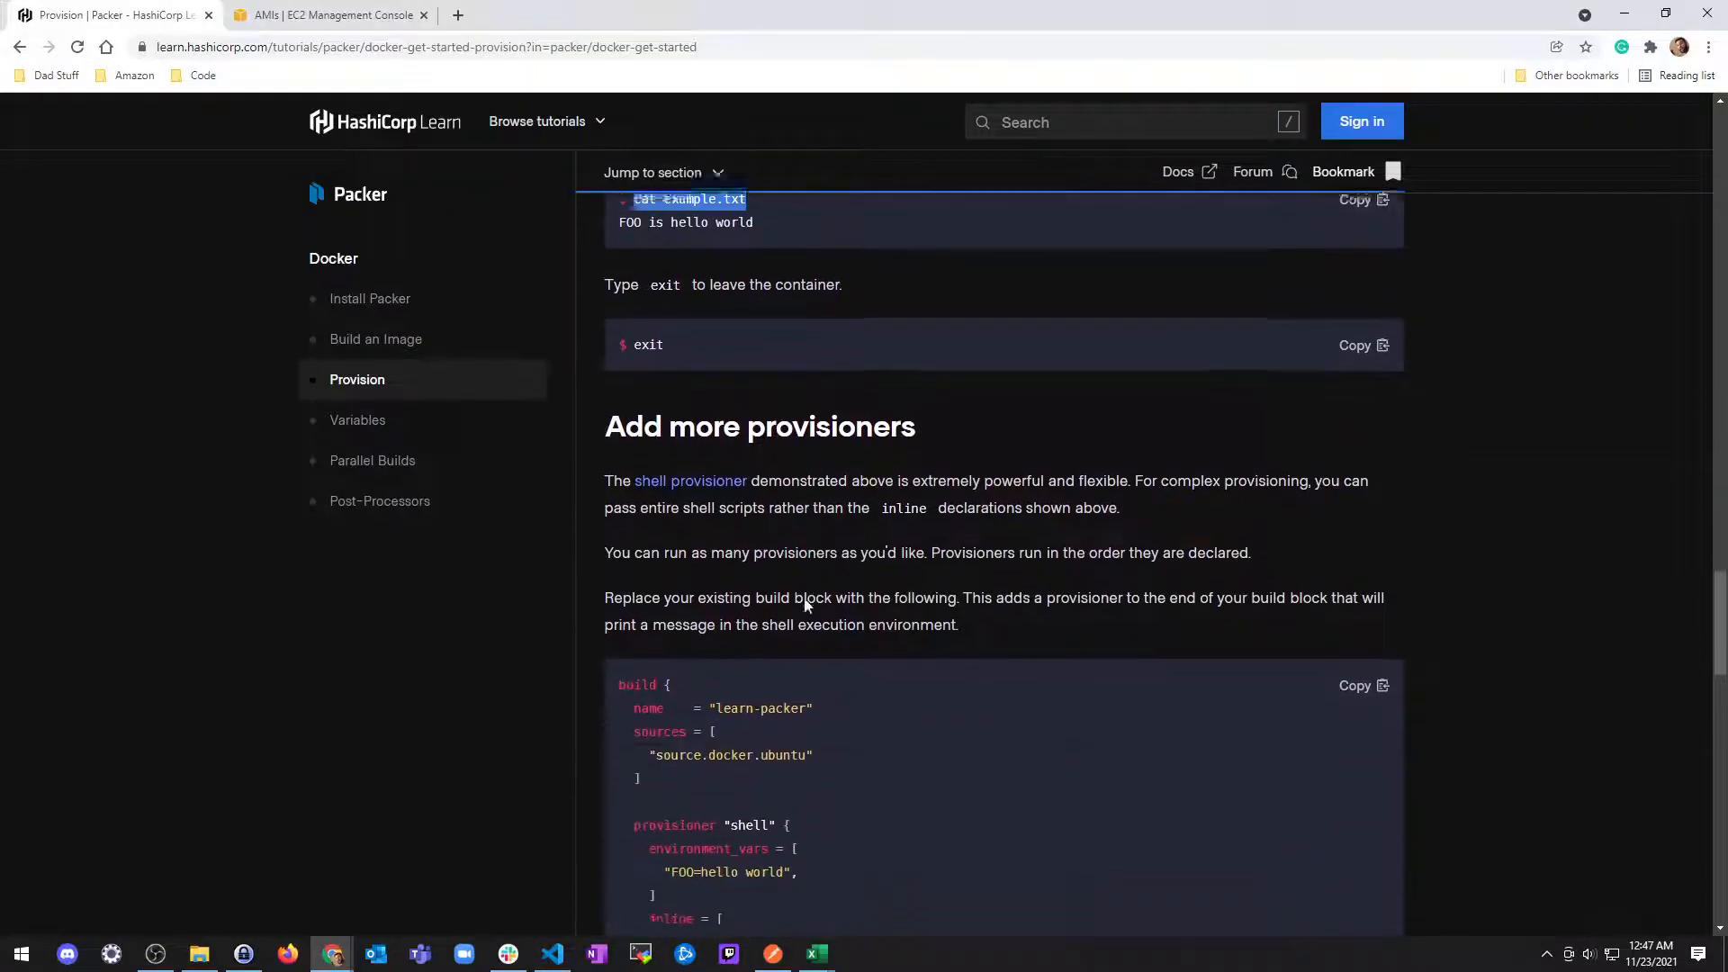
scroll("down", 3)
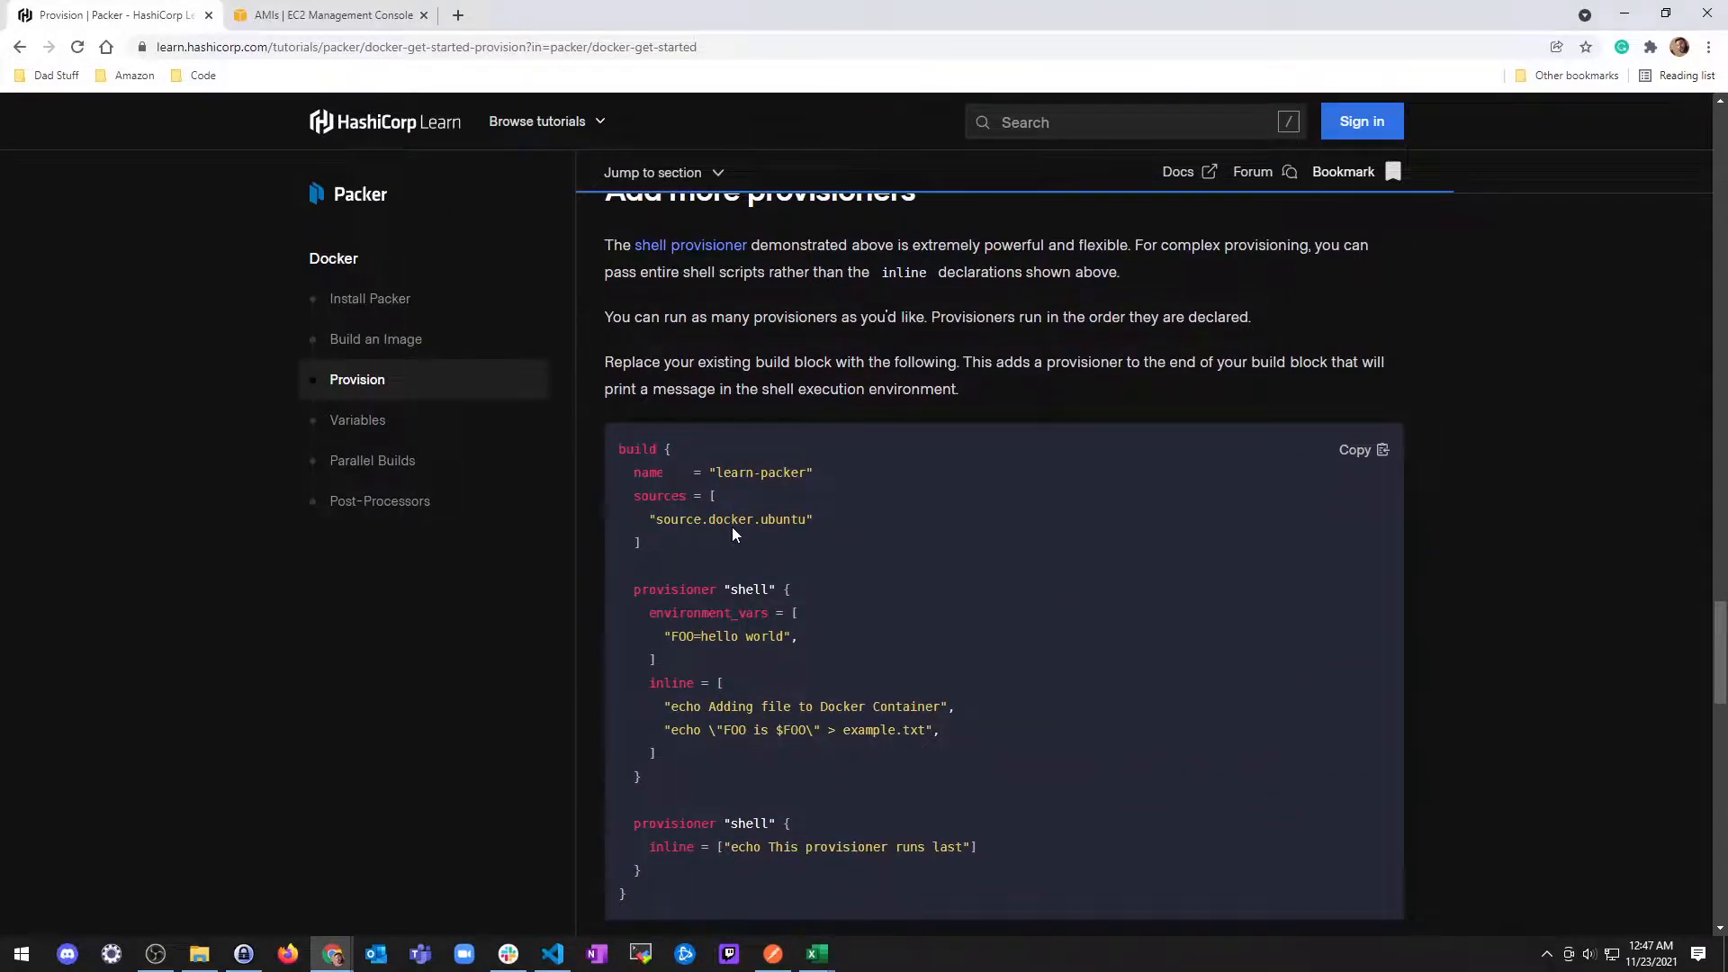
scroll("down", 3)
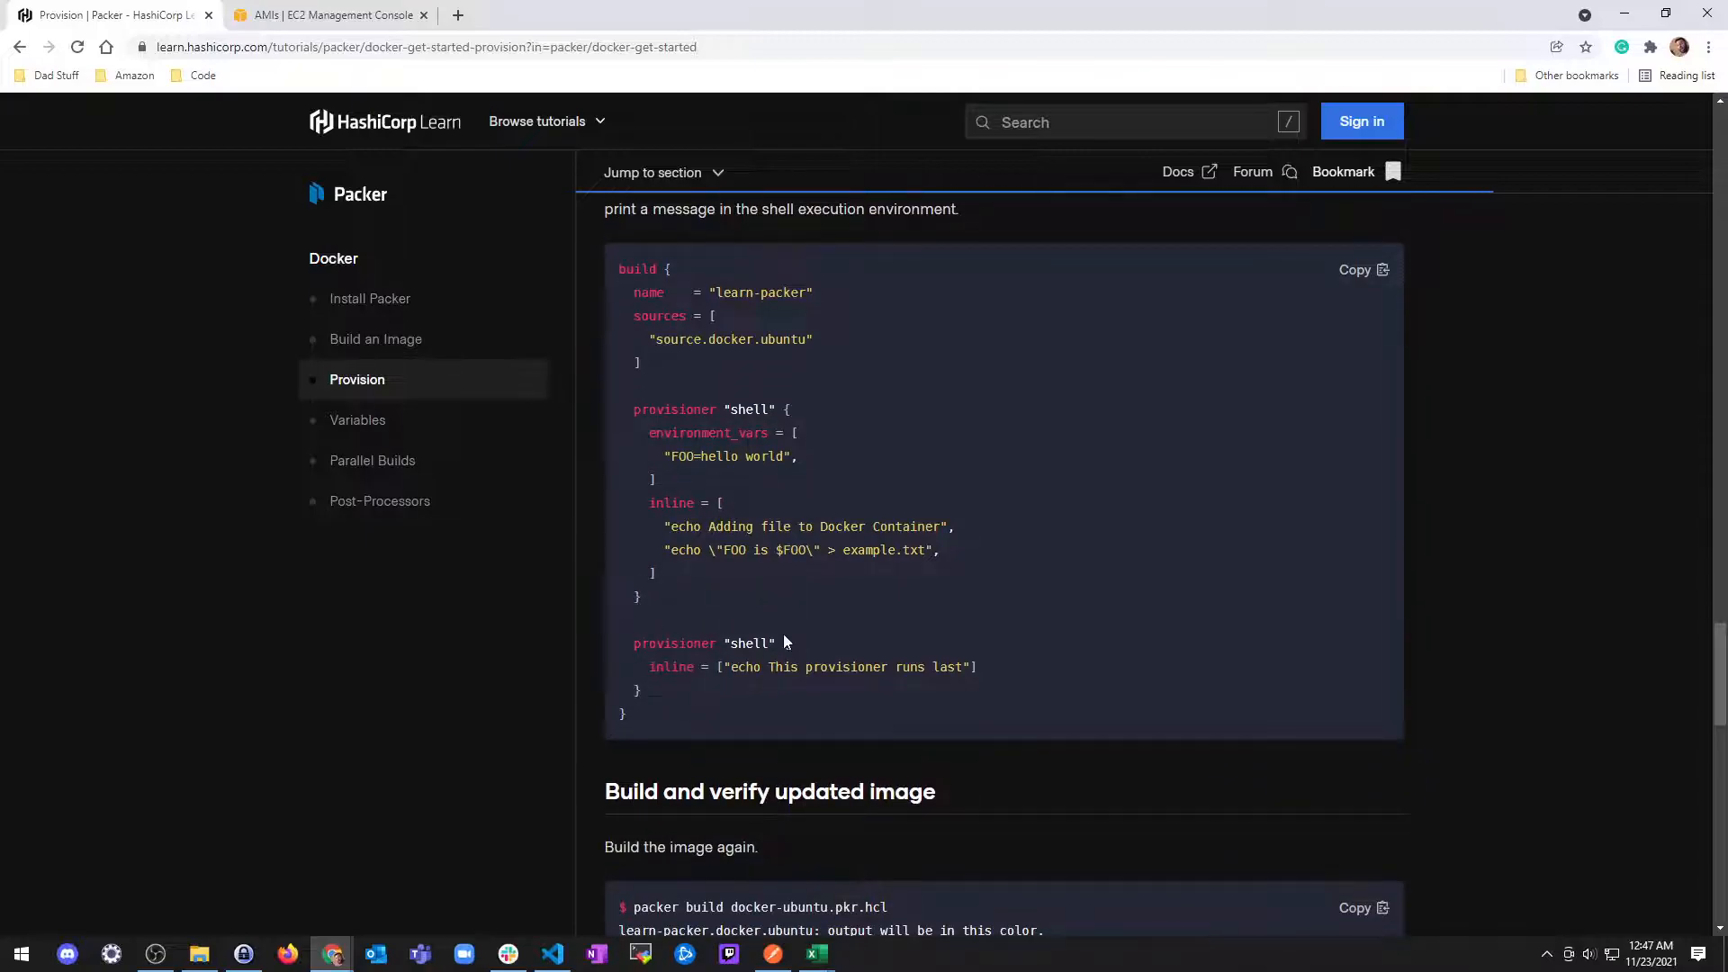
left_click(1354, 270)
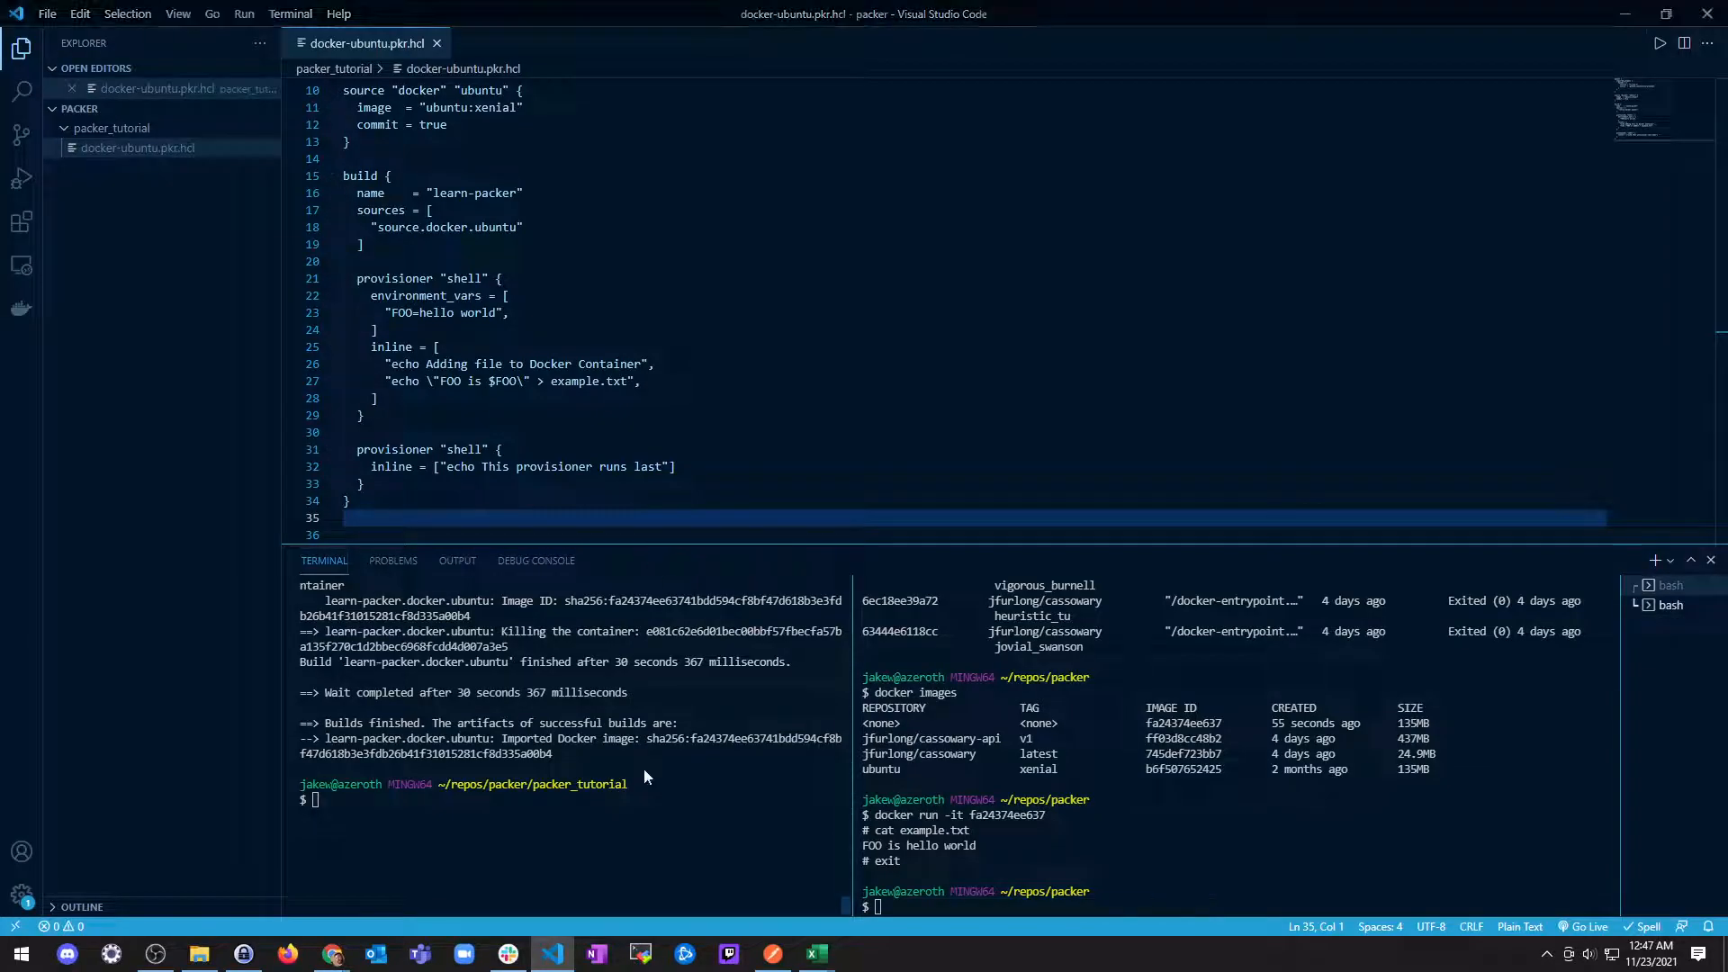
Step: Run packer build docker-ubuntu.pkr.hcl in the left terminal on the two-provisioner template
left_click(332, 953)
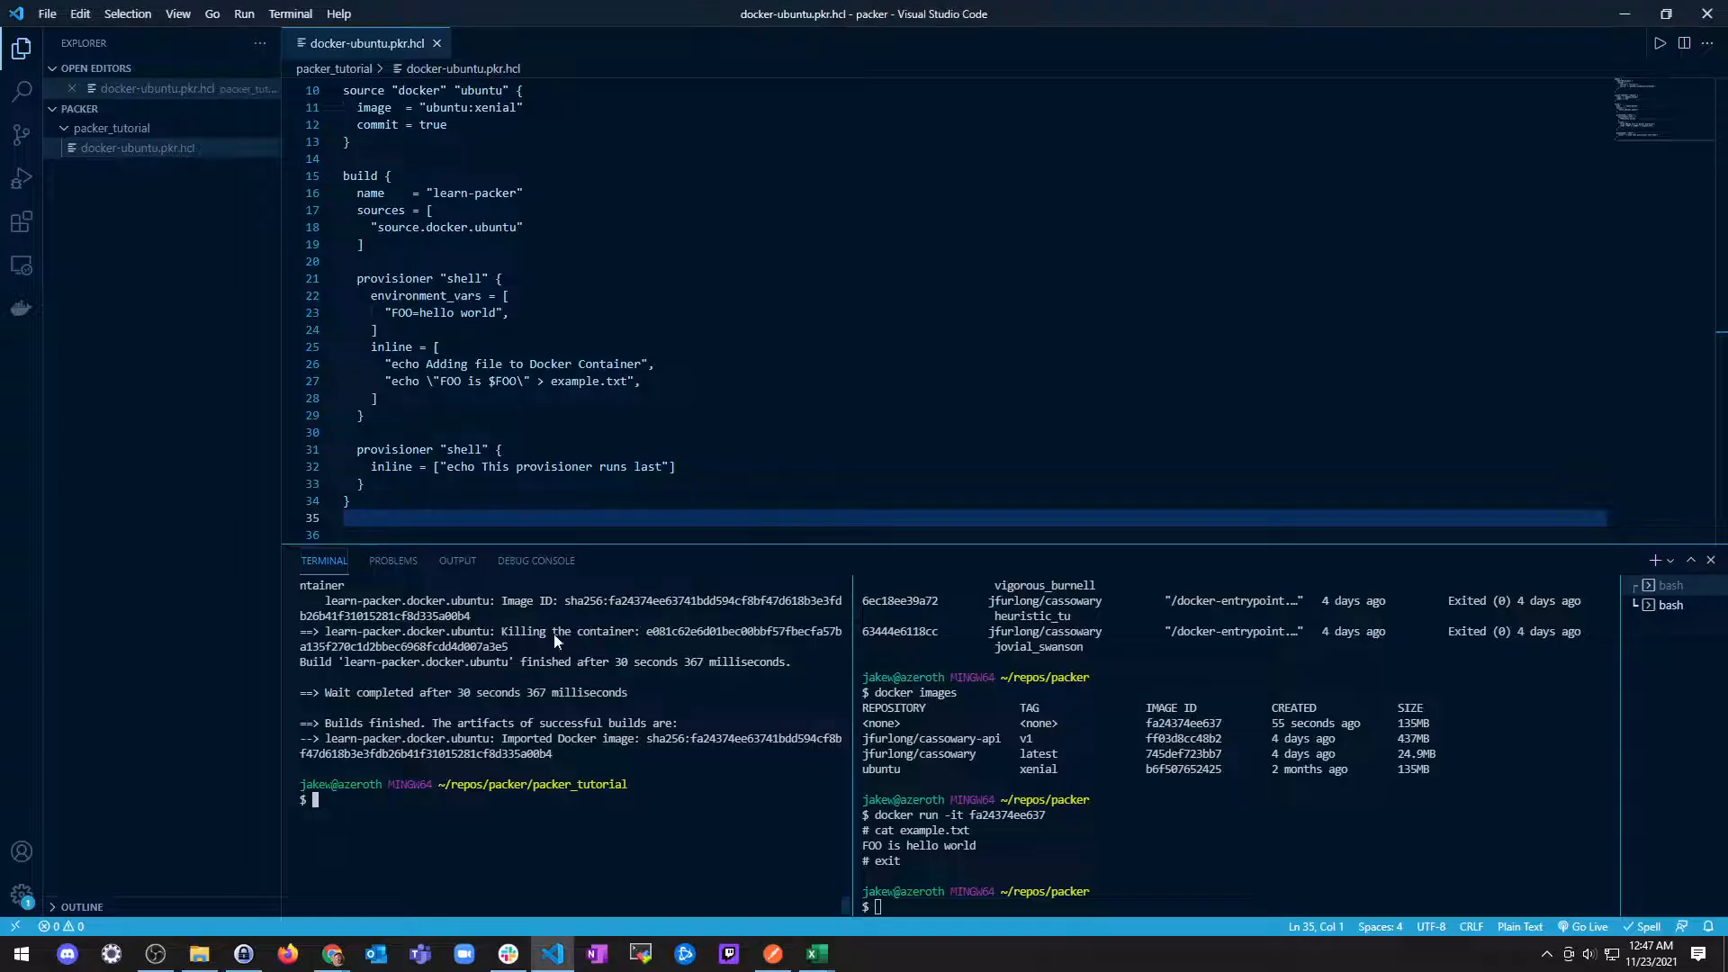
type("packer build docker-ubuntu.pkr.hcl")
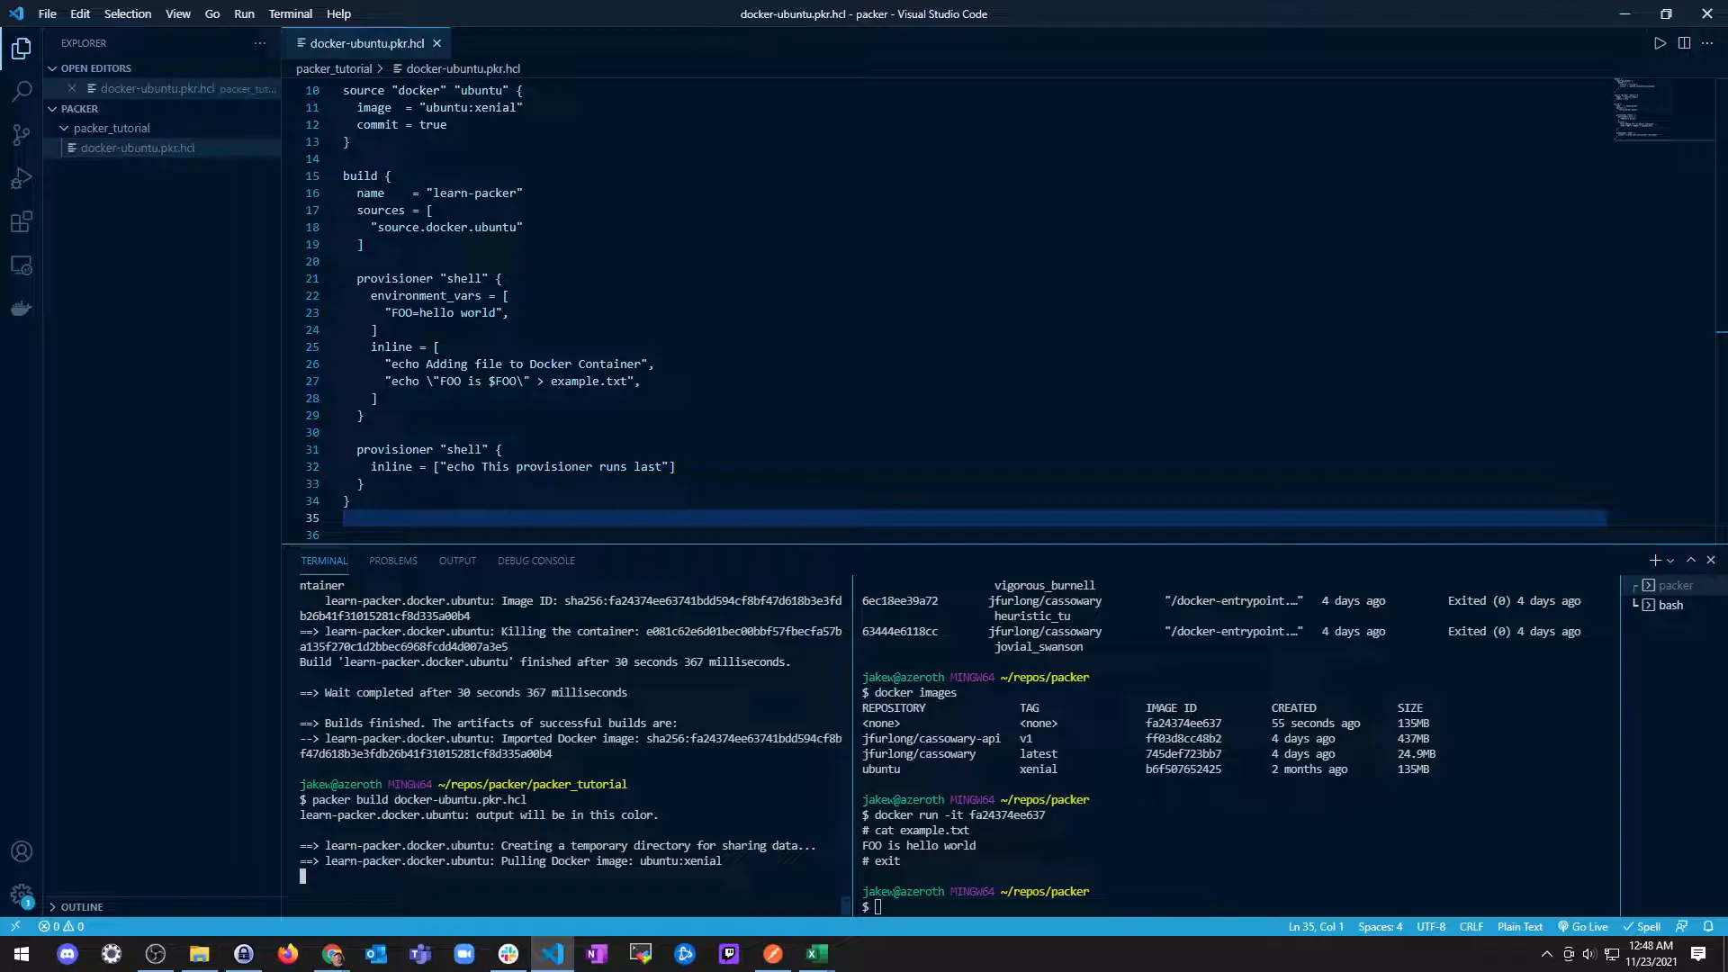
left_click(332, 954)
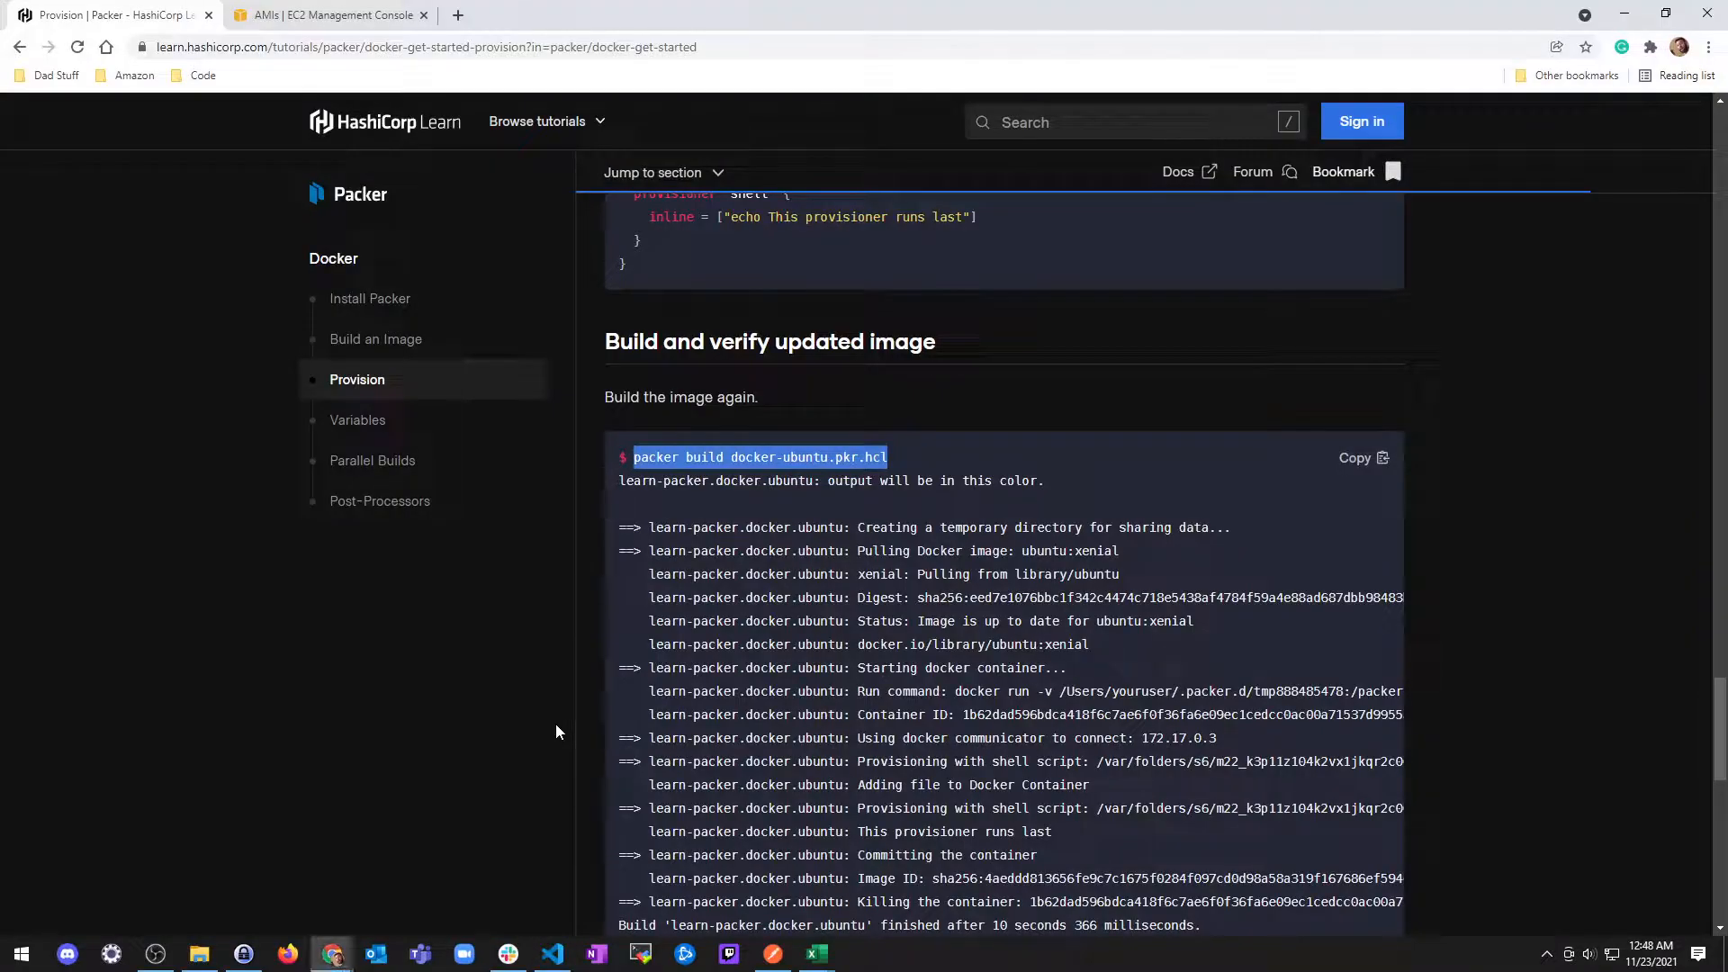
Step: Go to the next Variables tutorial and copy its docker_image variable block
scroll("down", 3)
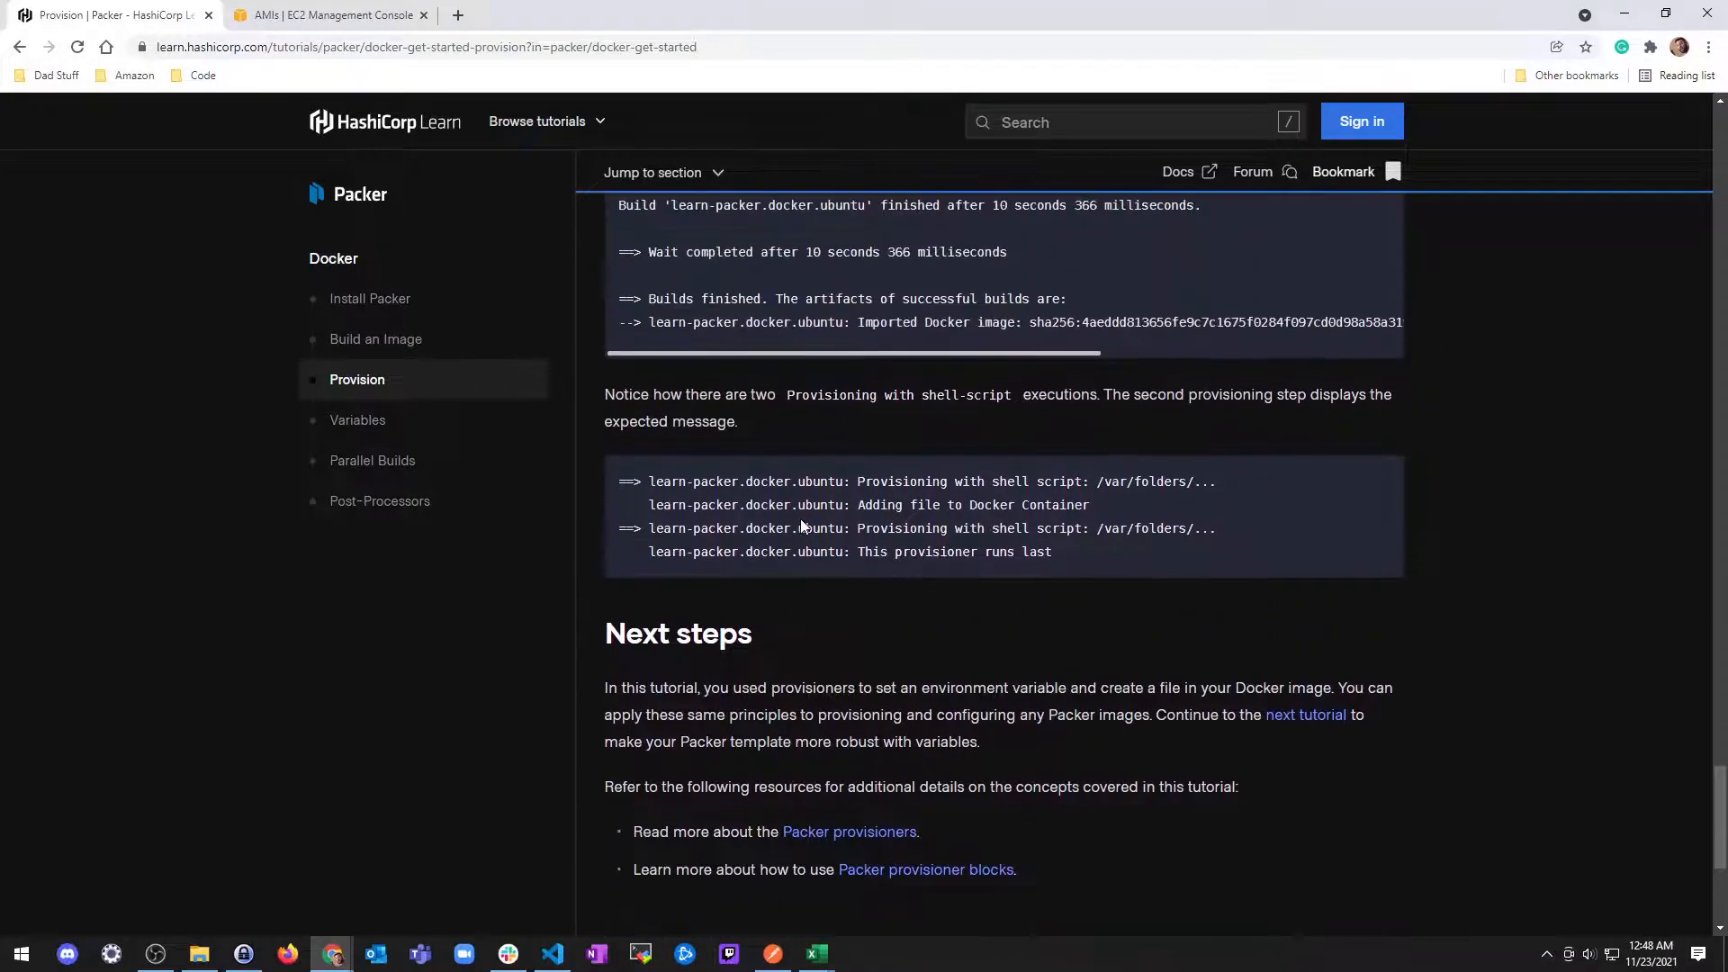
scroll("down", 3)
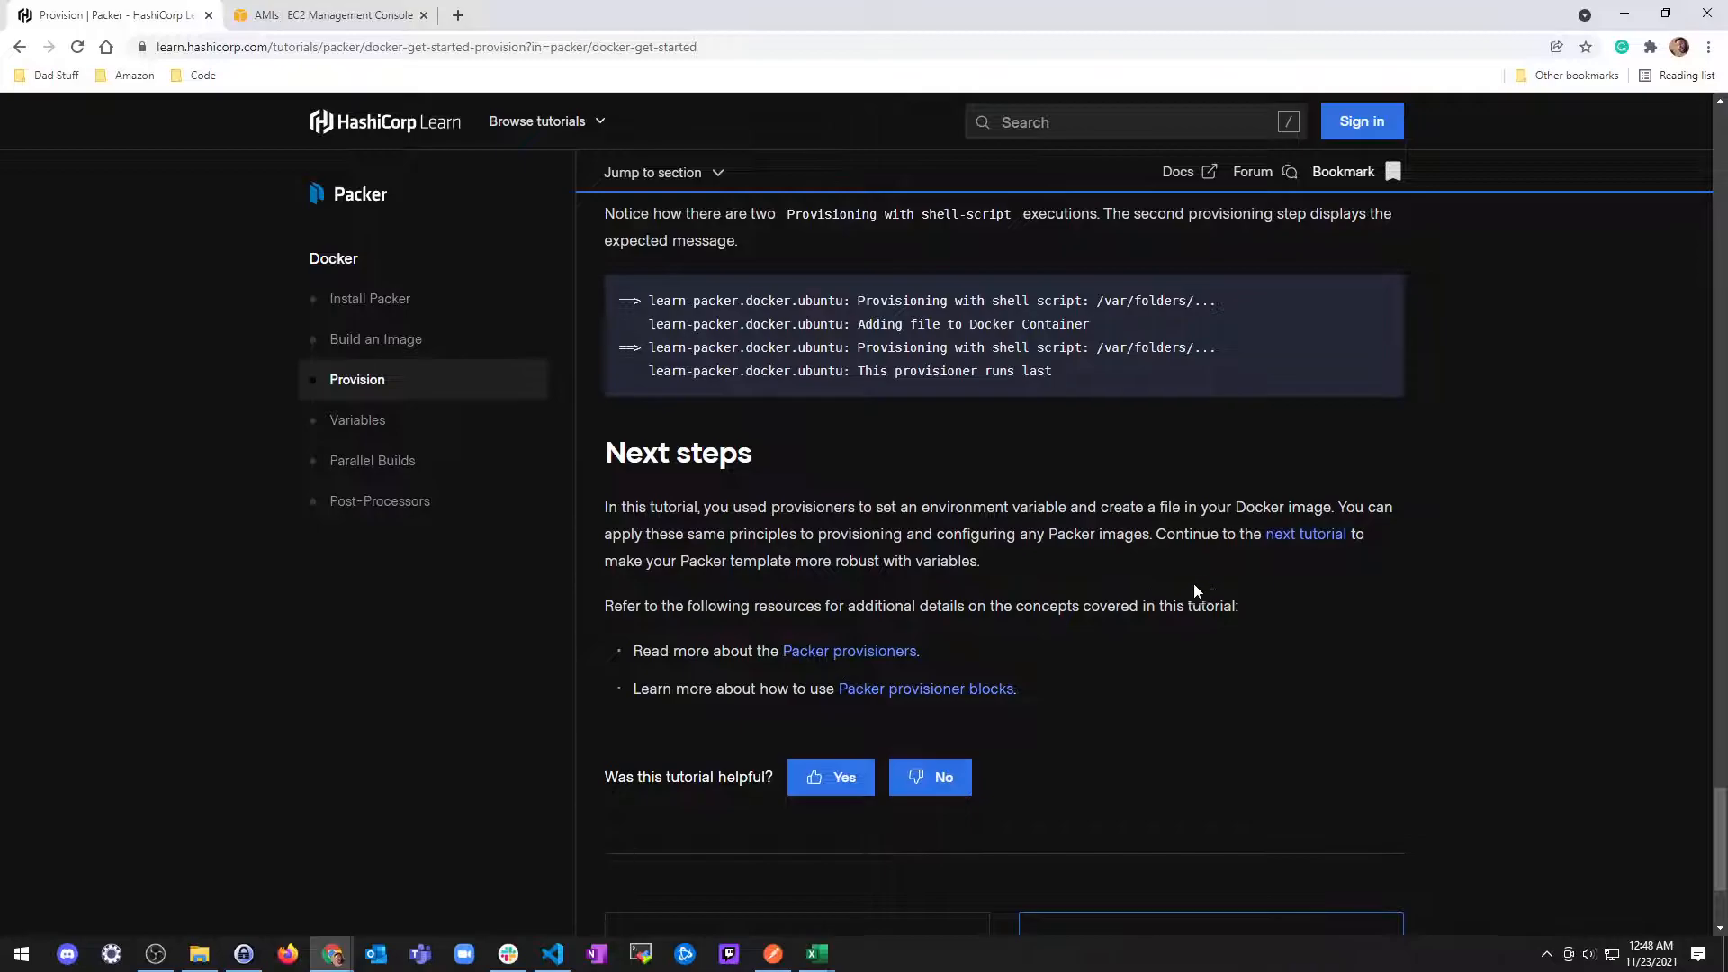
left_click(357, 420)
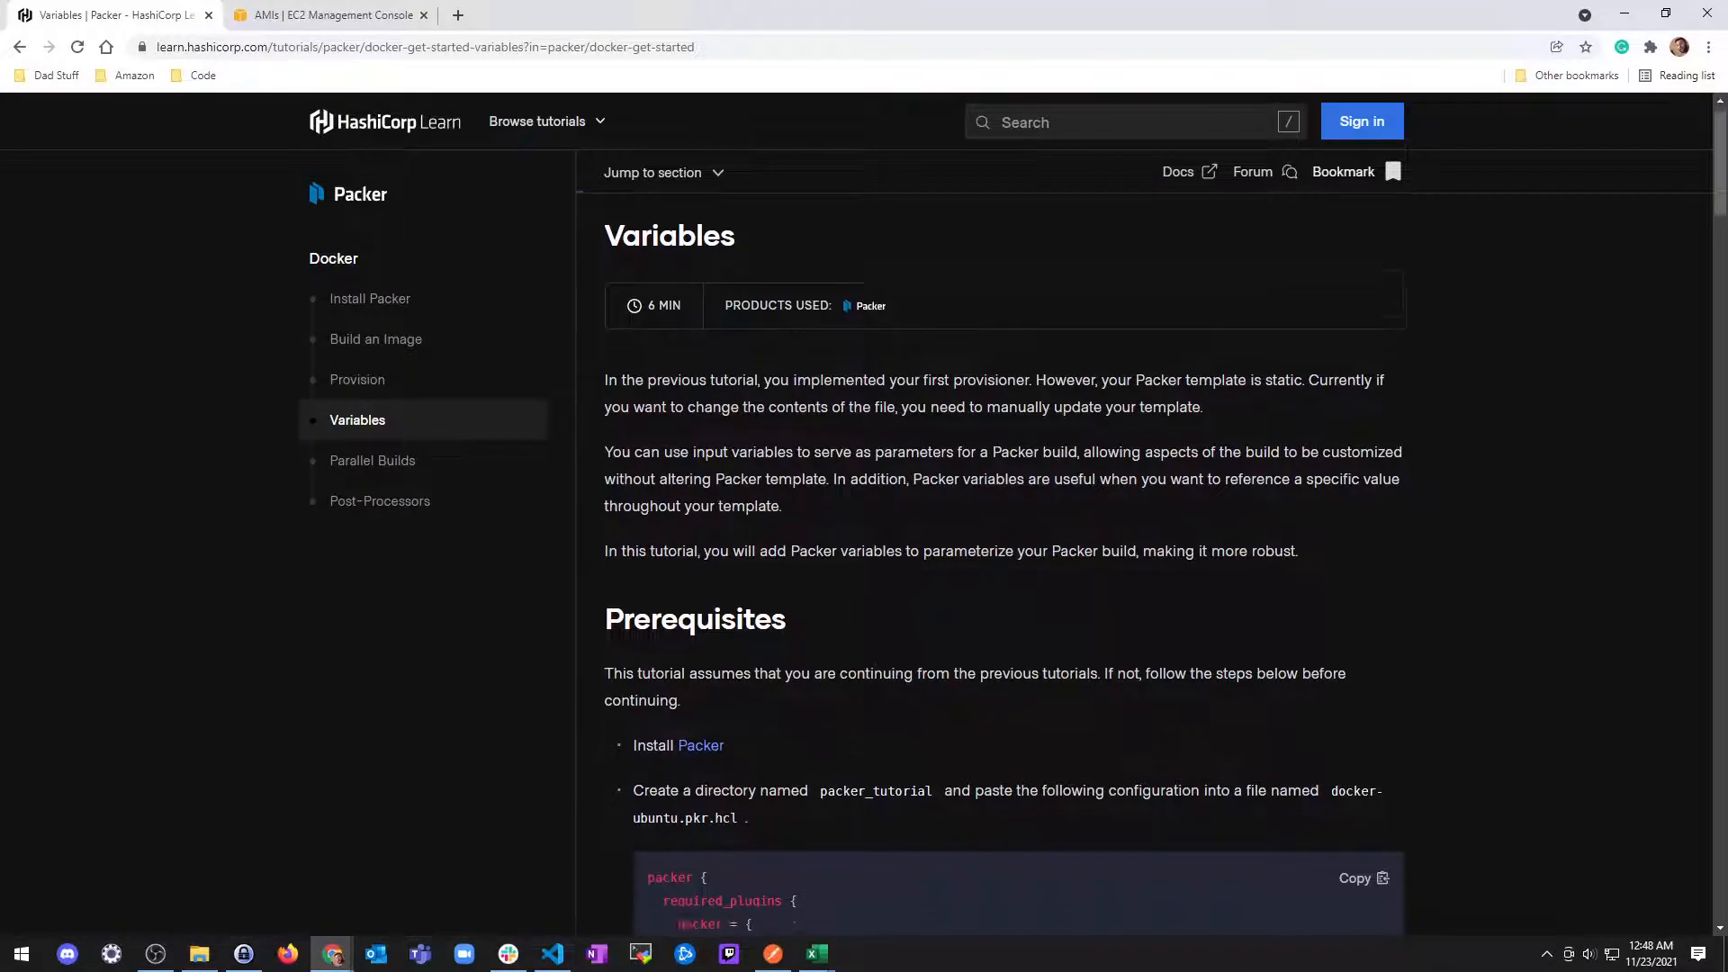
scroll("down", 3)
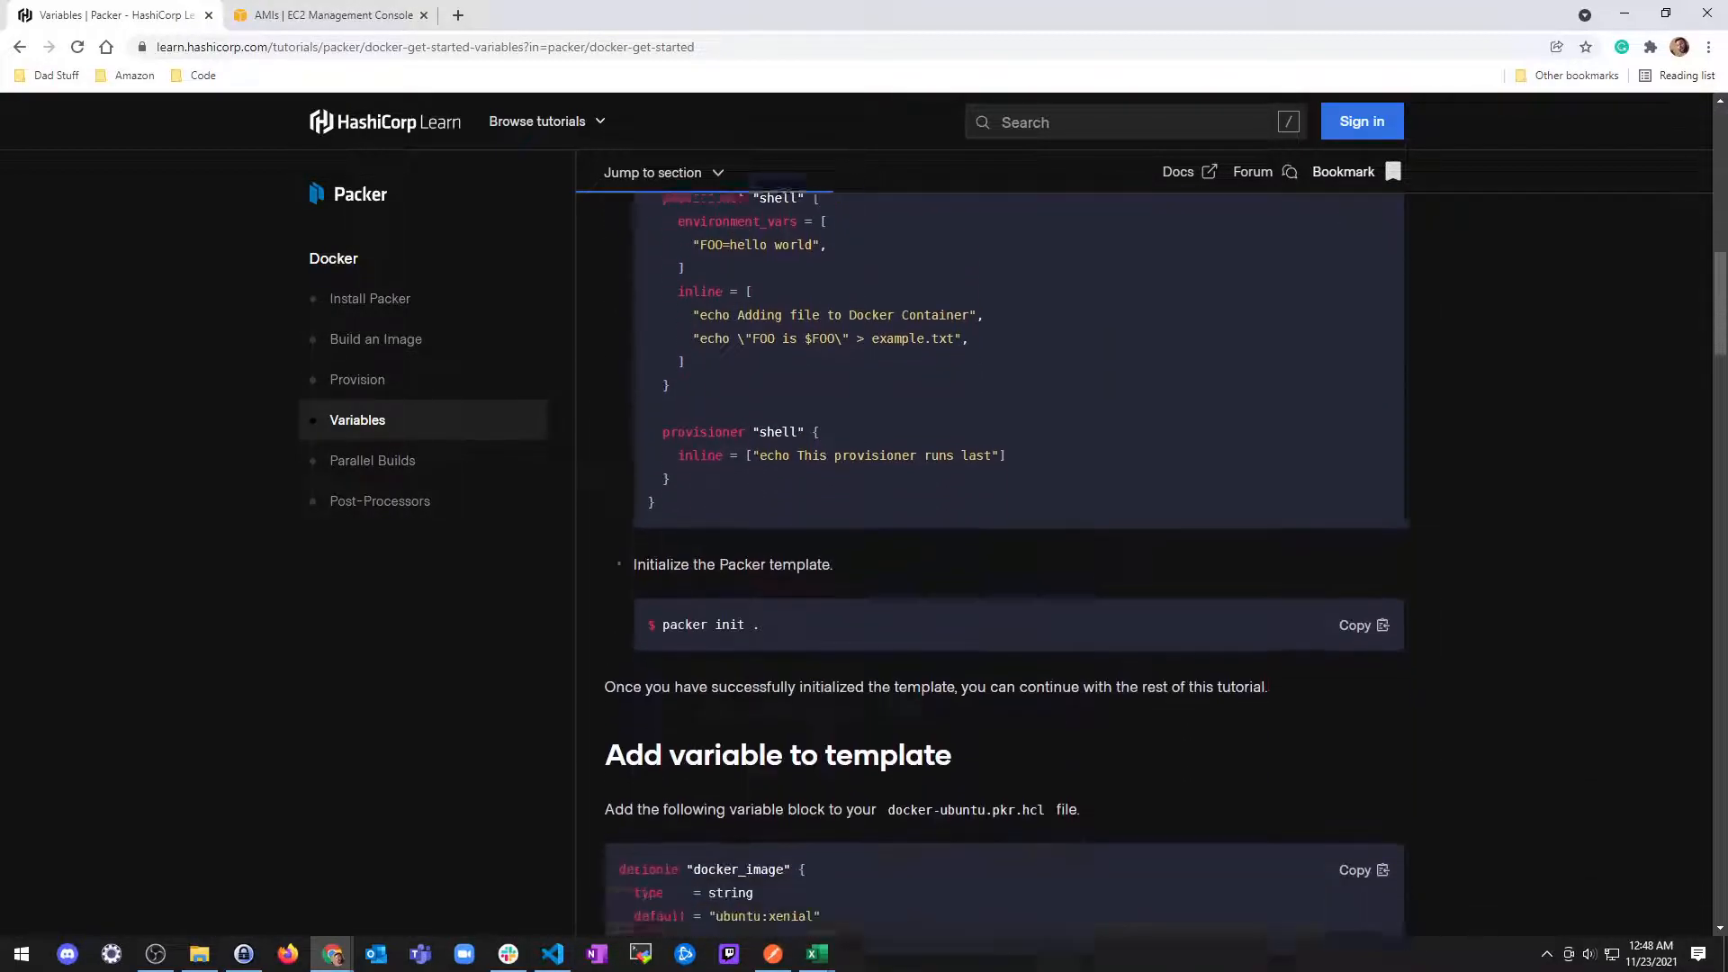
scroll("down", 3)
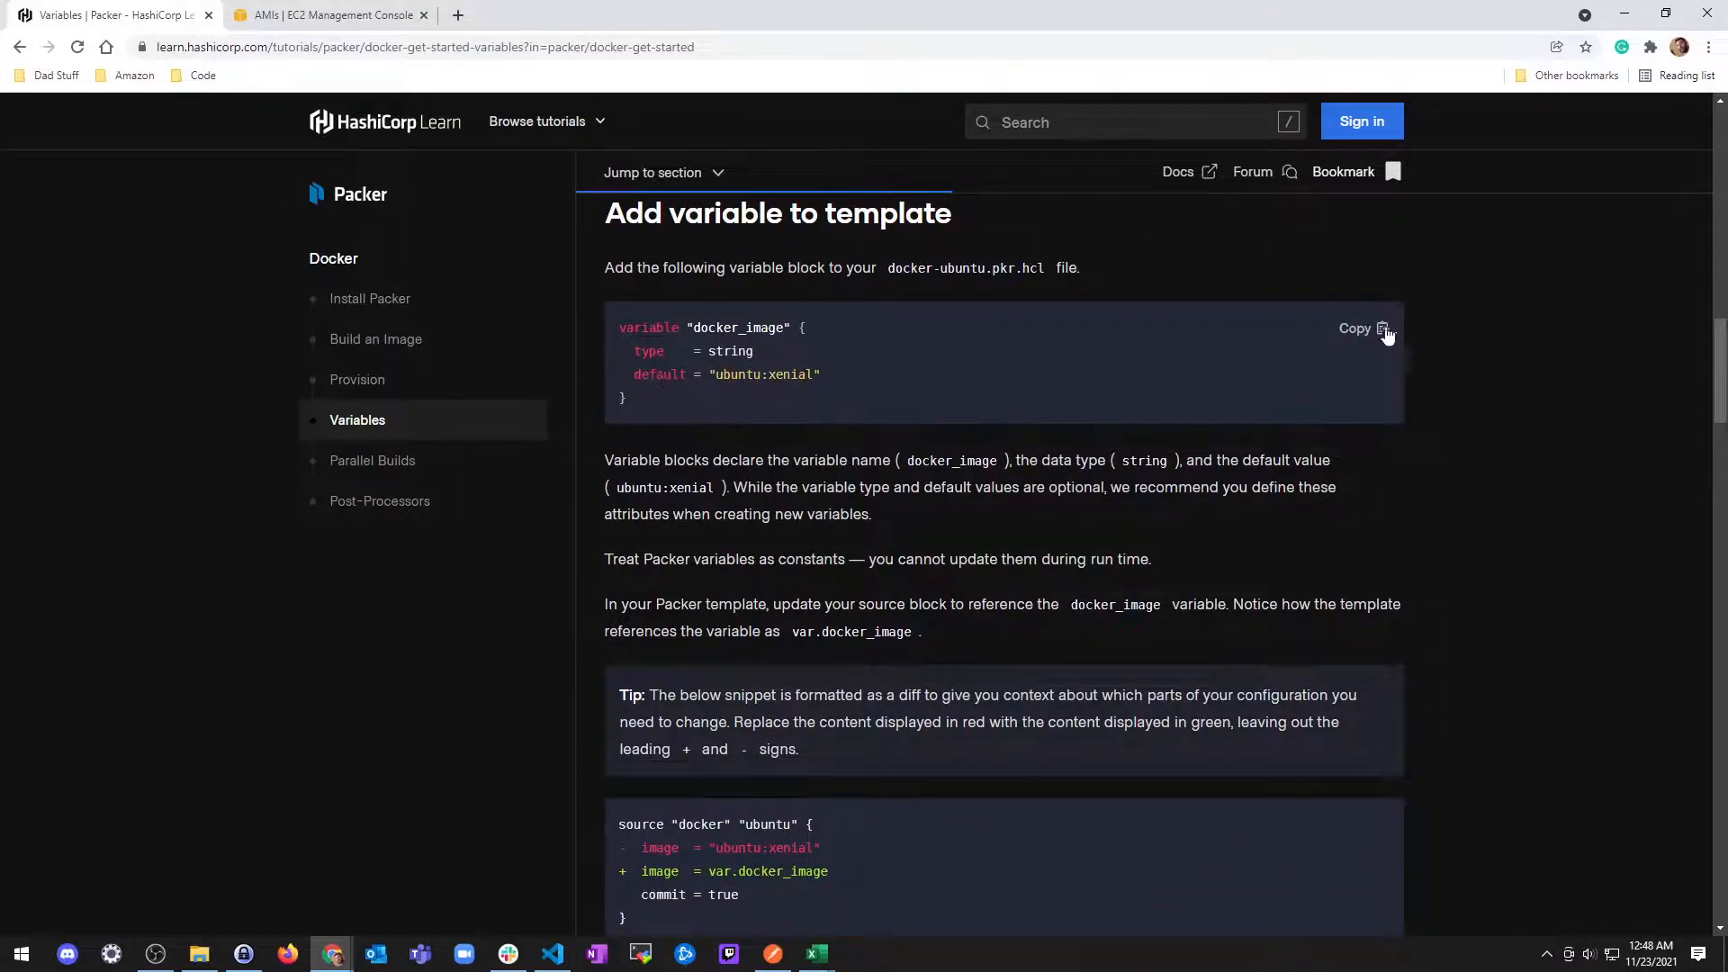
left_click(551, 953)
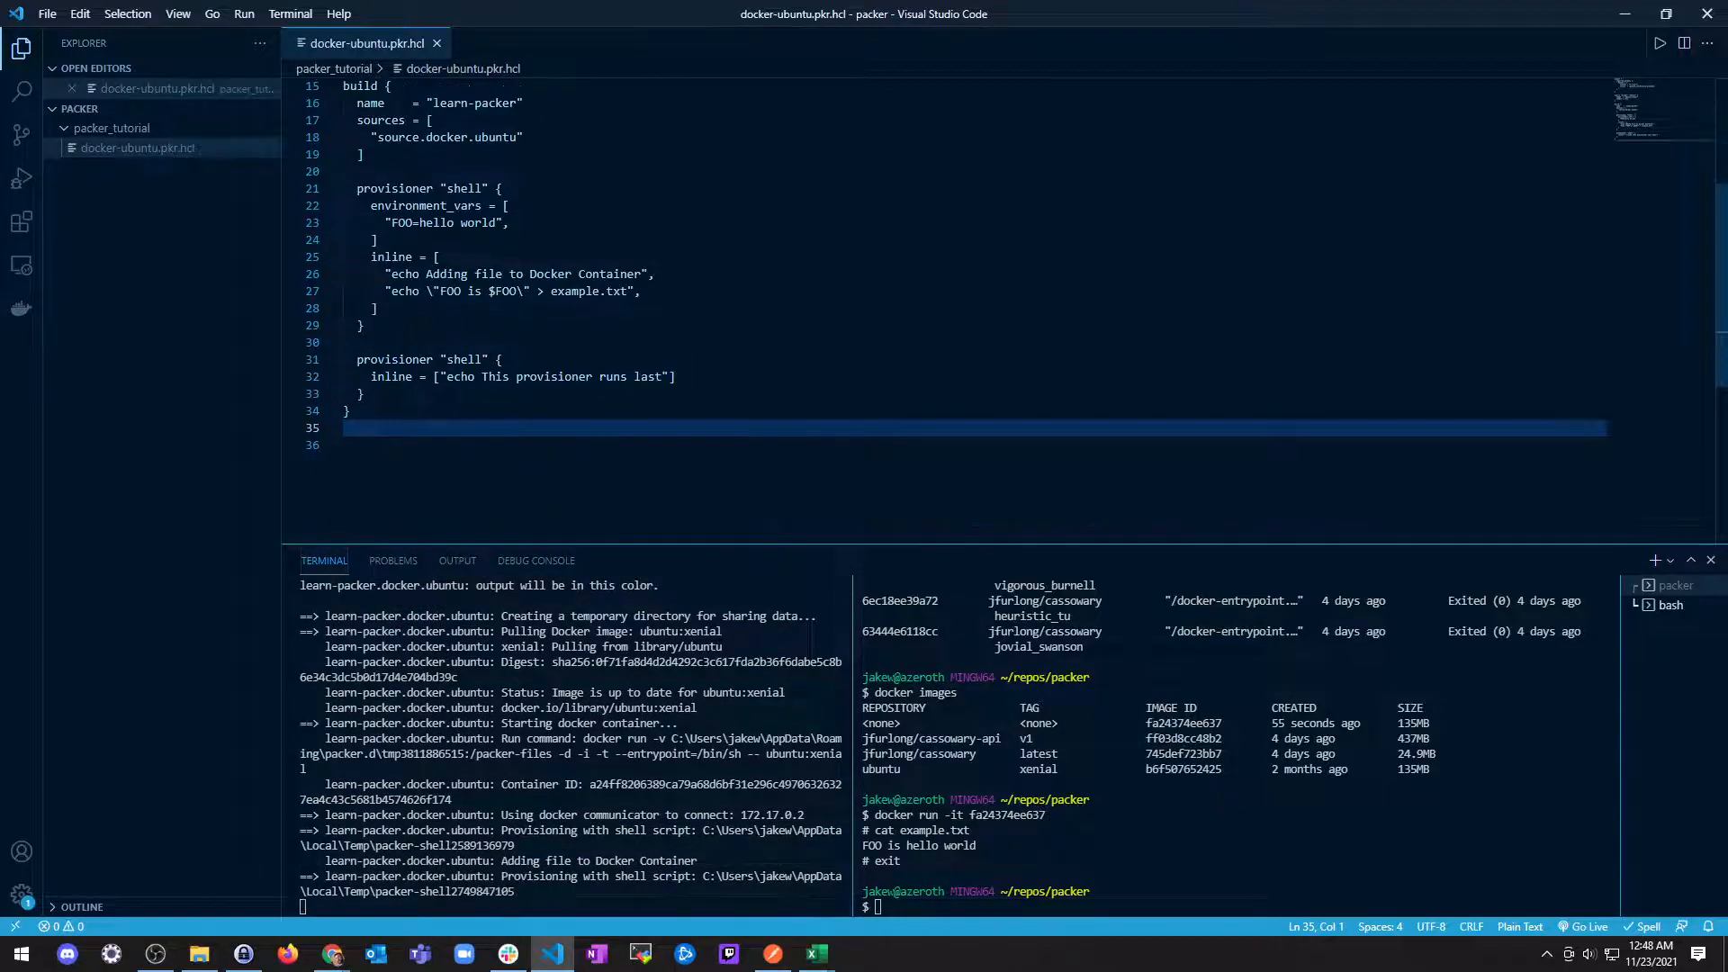
Step: Add the variable "docker_image" block to the template and list containers with docker container ls -a
type("variable \"docker_image\" {")
type("default = \"ubuntu:xenial")
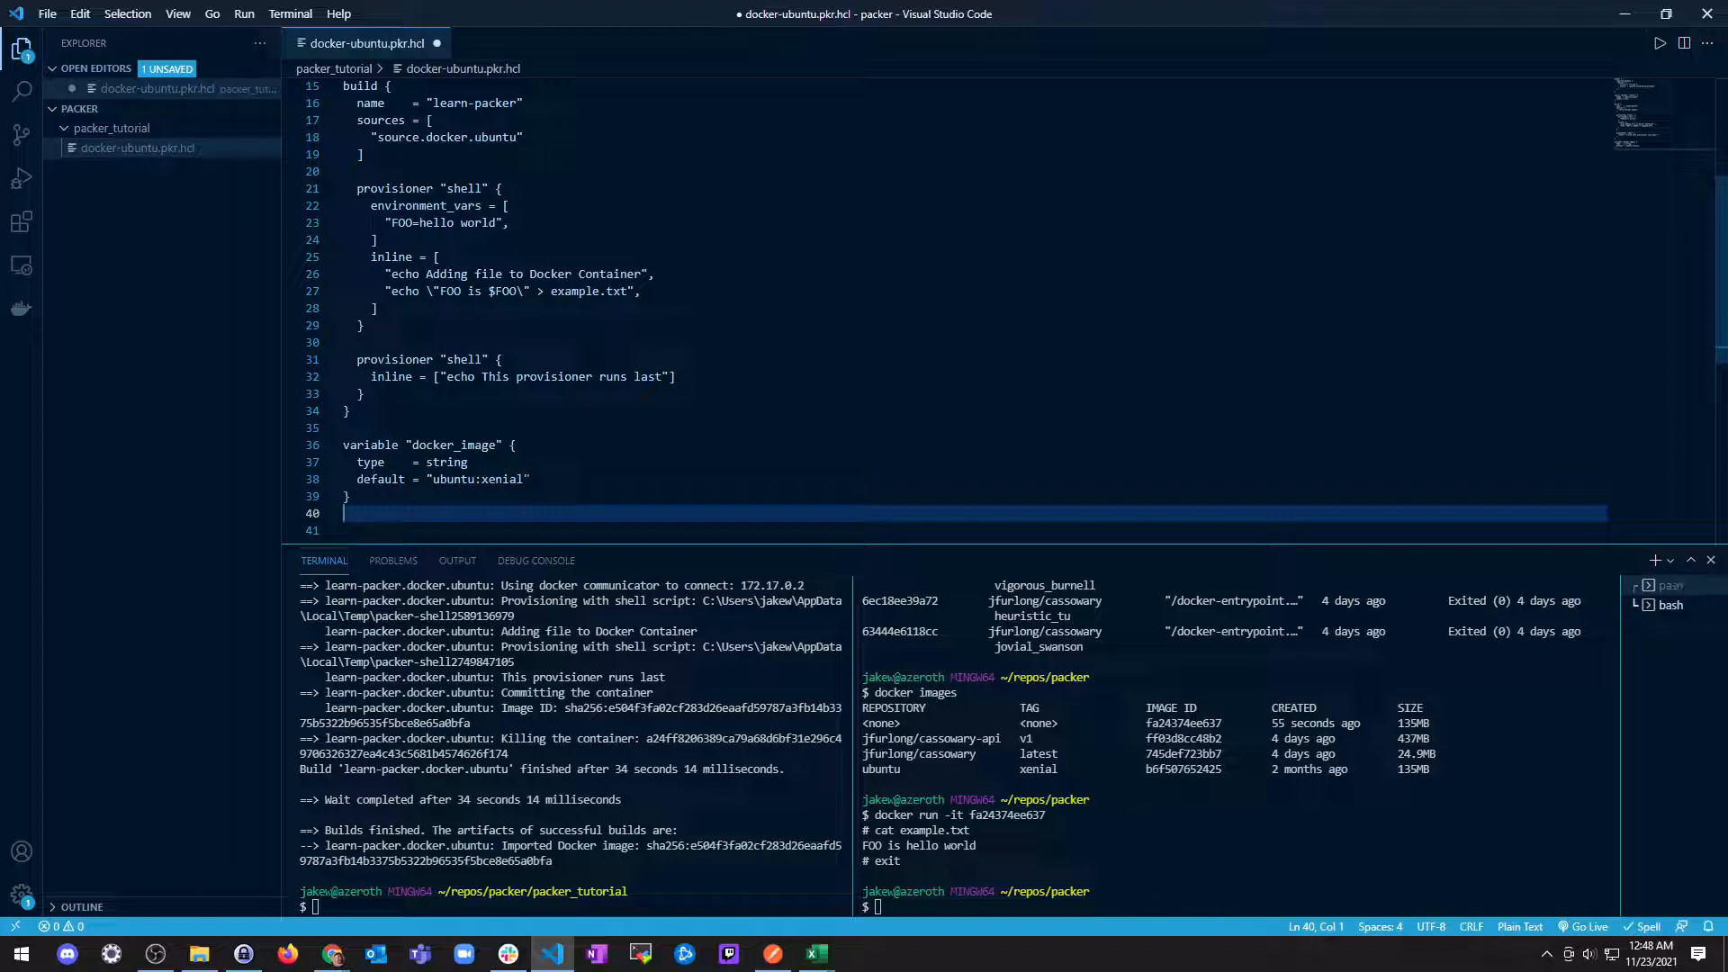
type("docker container ls -a")
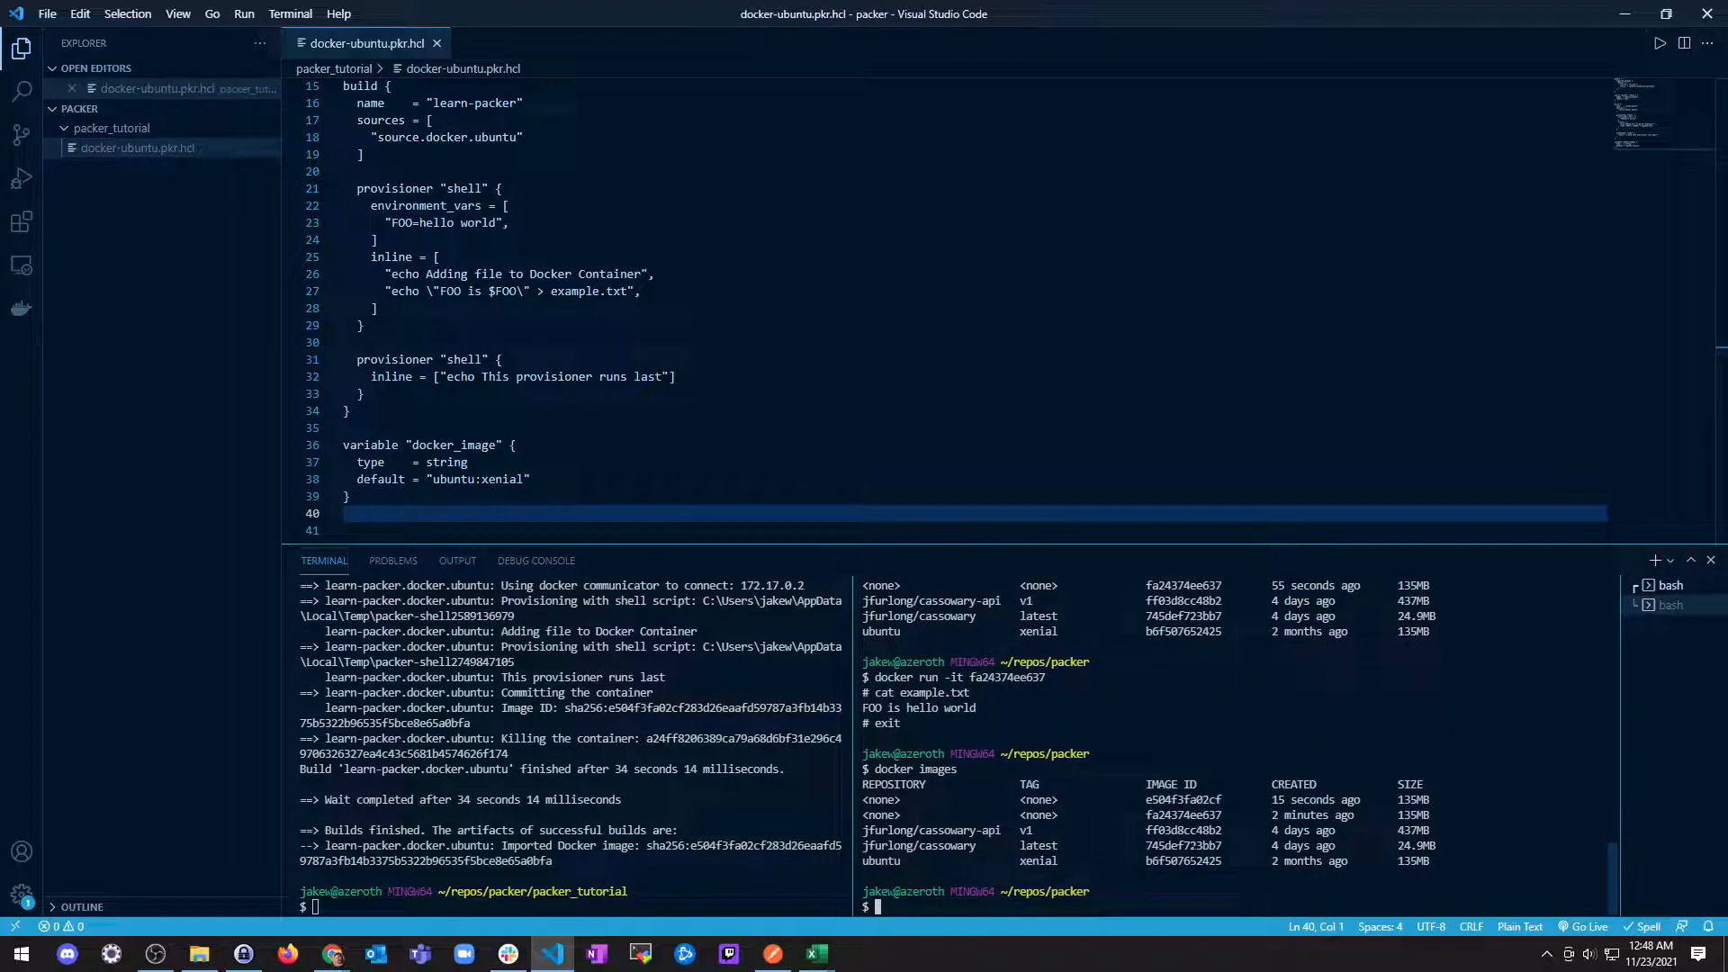
left_click(332, 954)
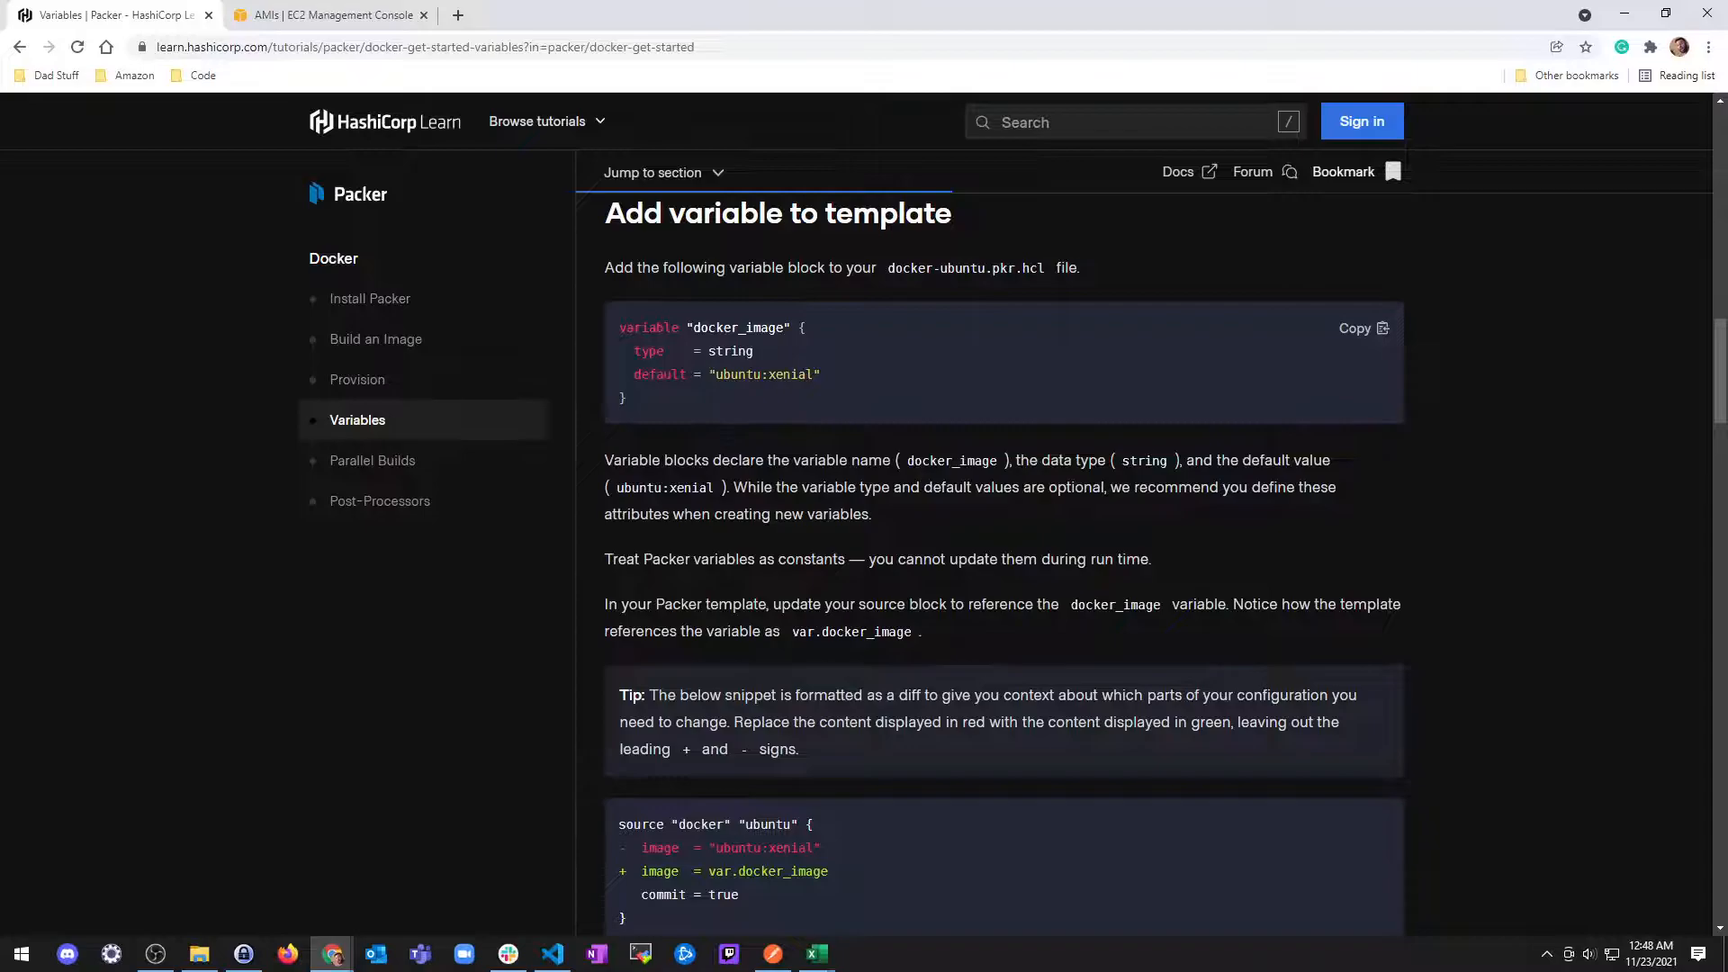
scroll("down", 3)
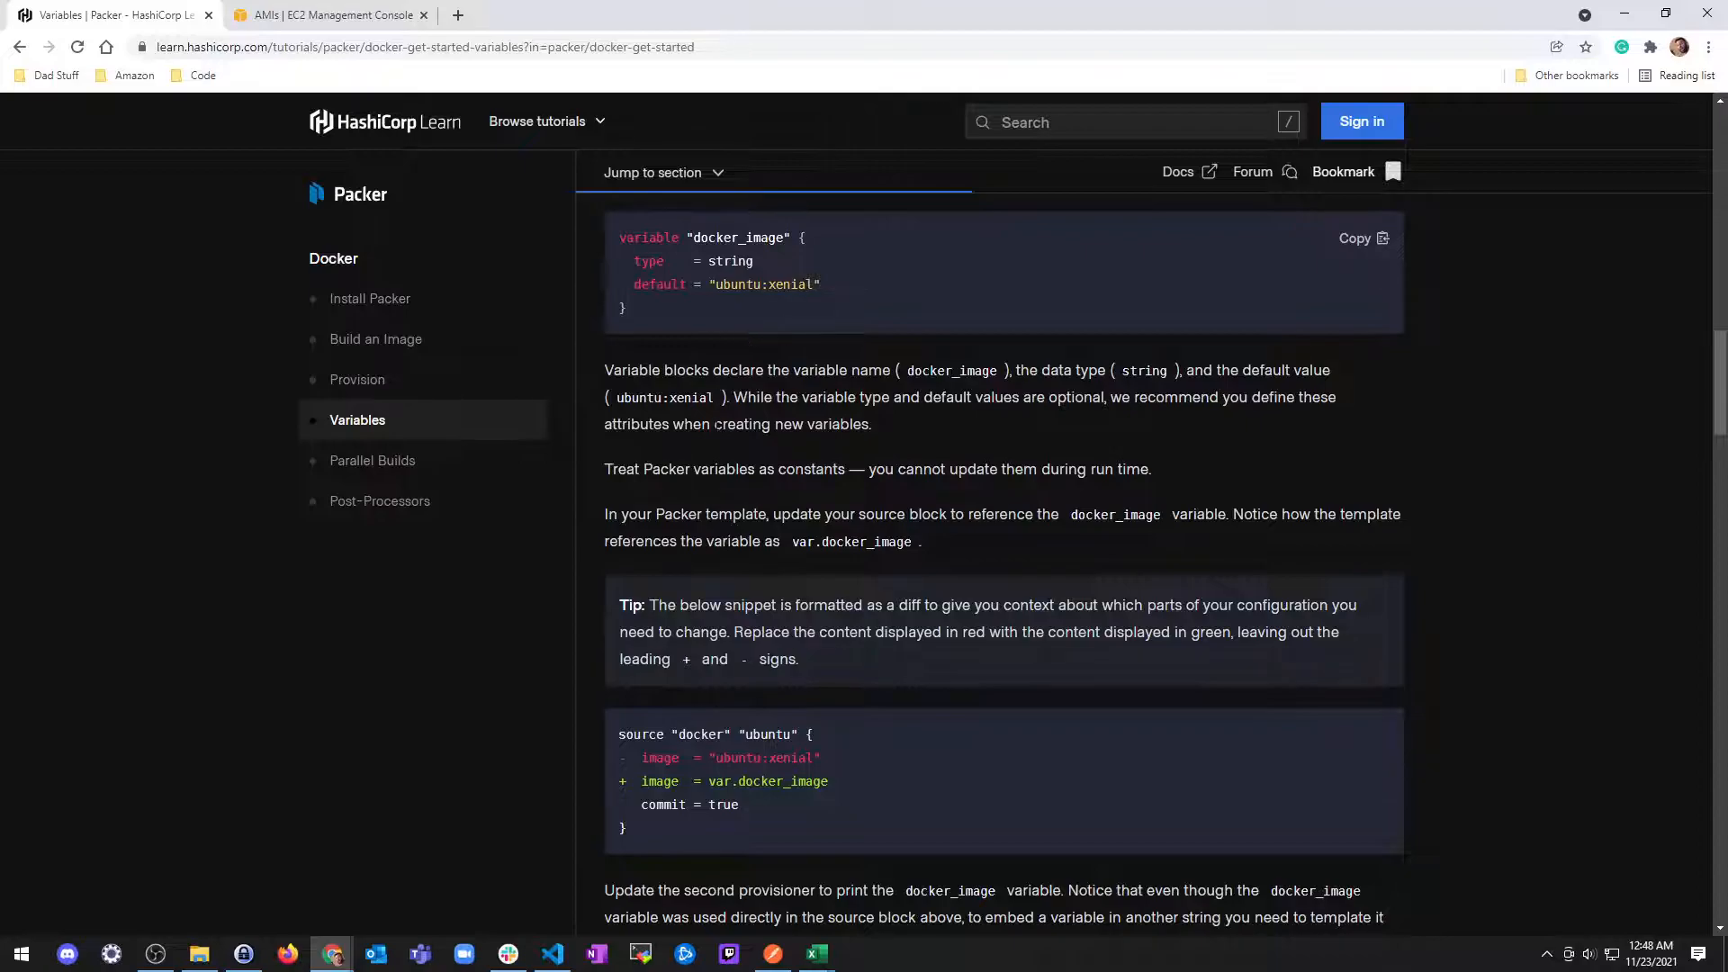
scroll("down", 3)
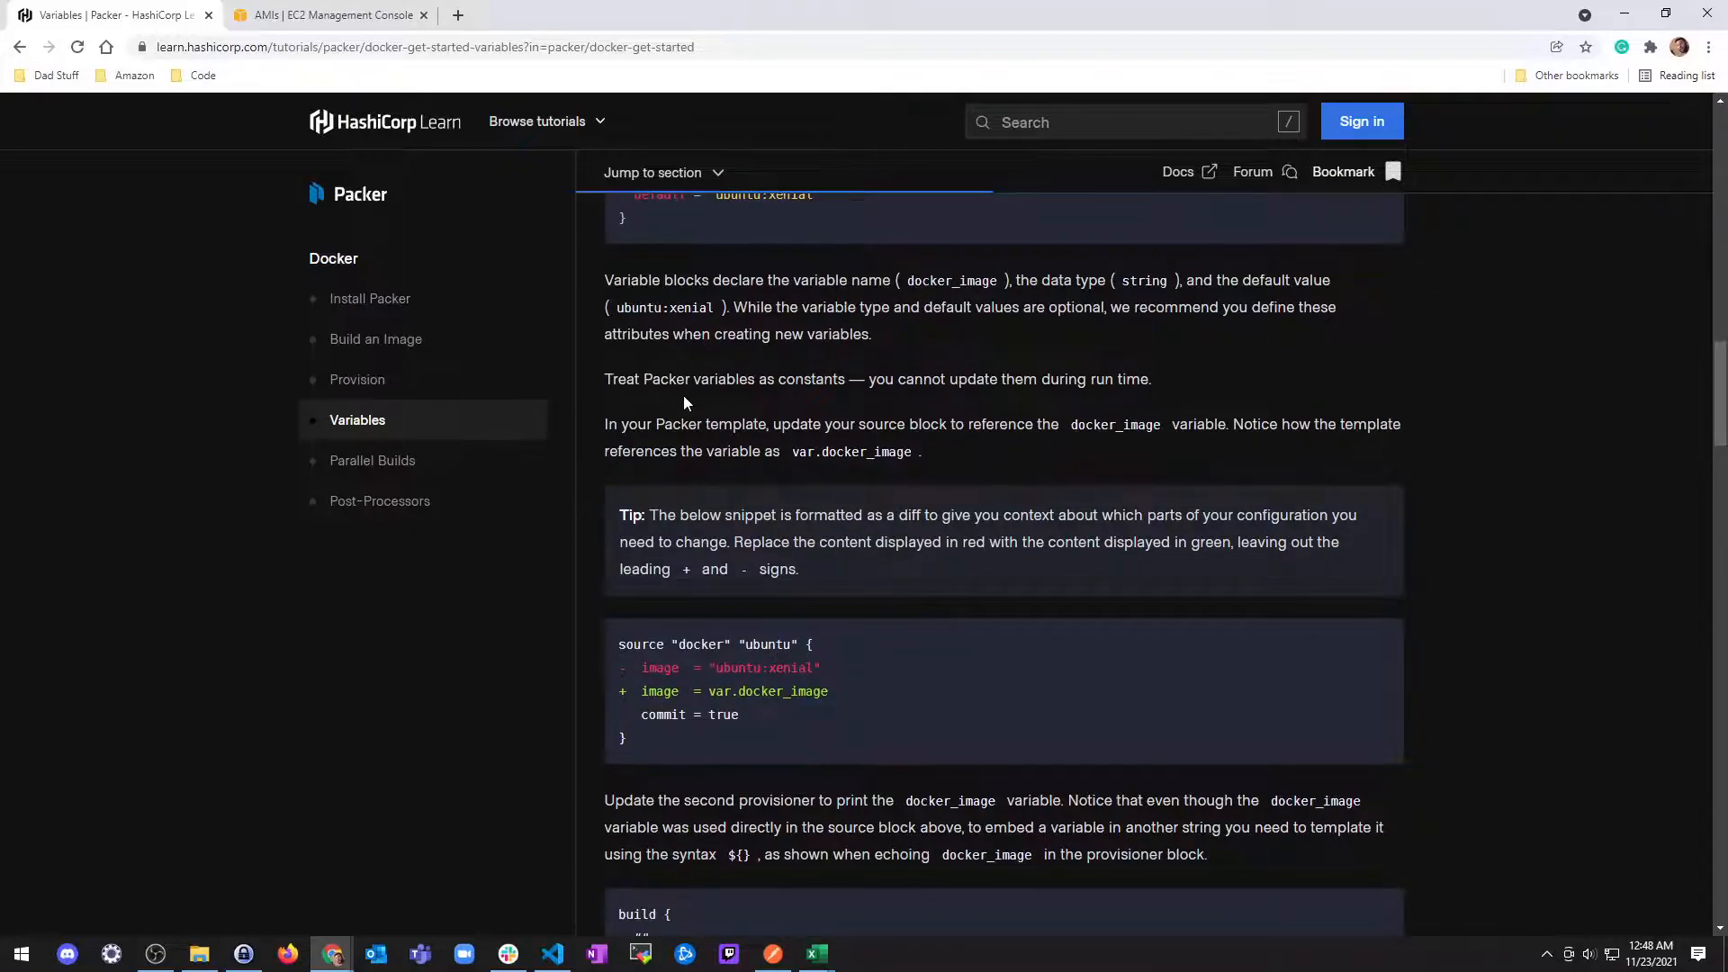
mouse_move(814, 507)
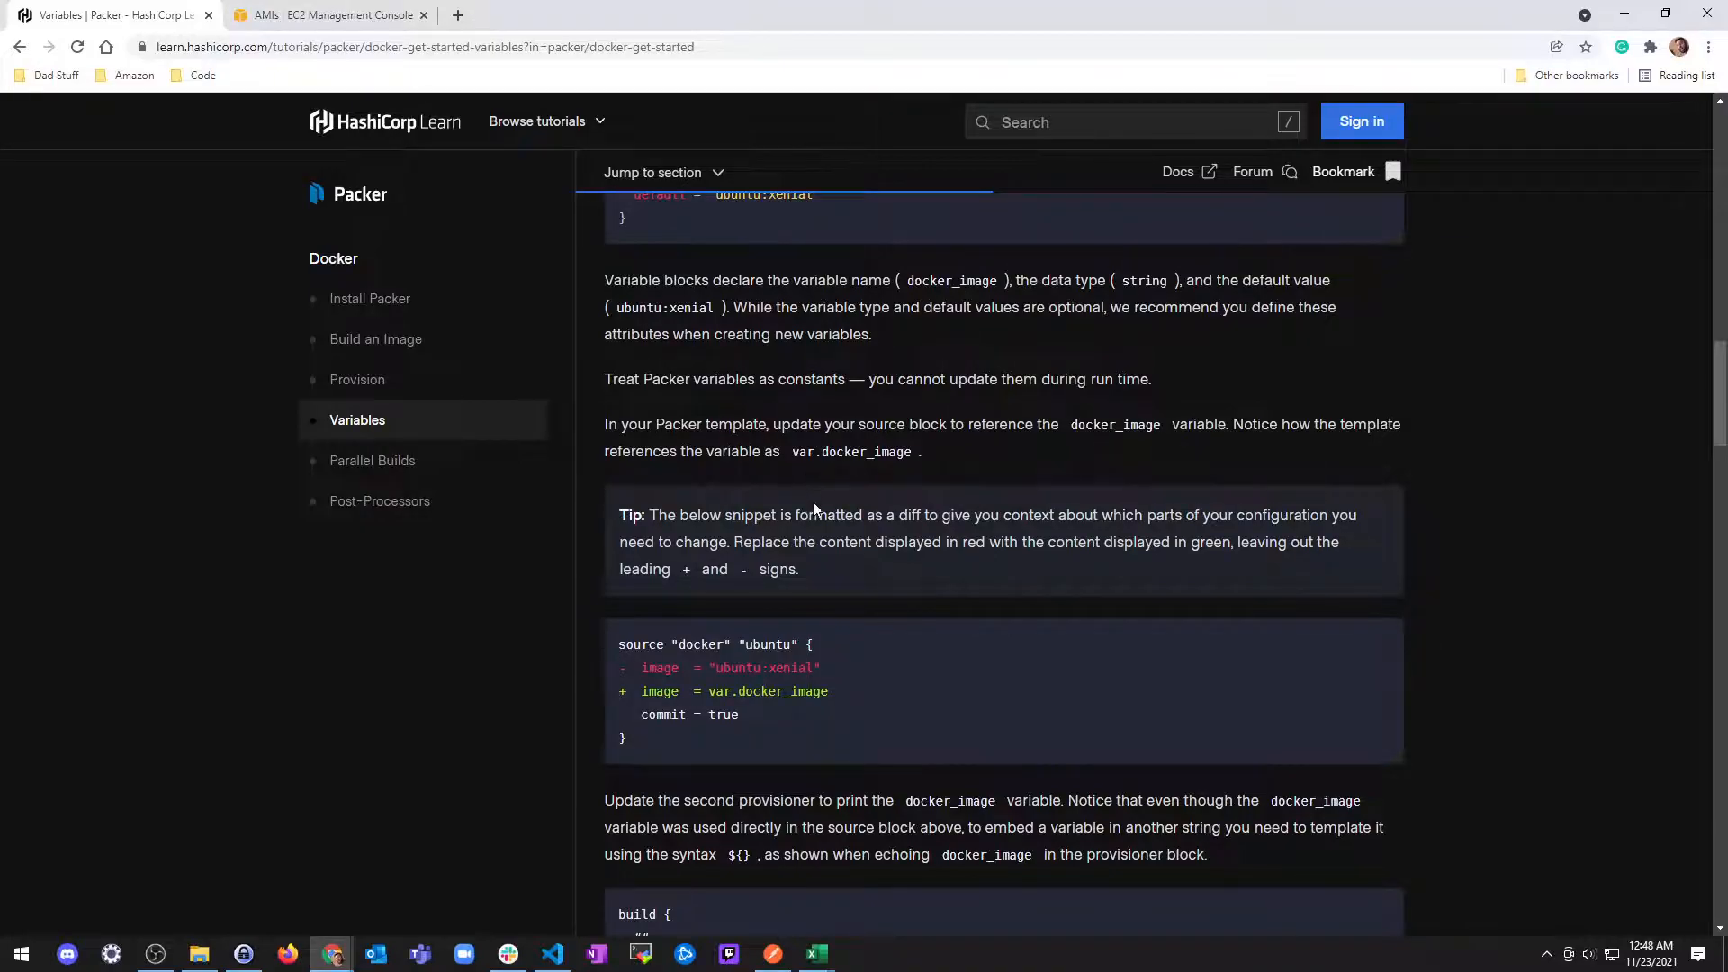
scroll("down", 3)
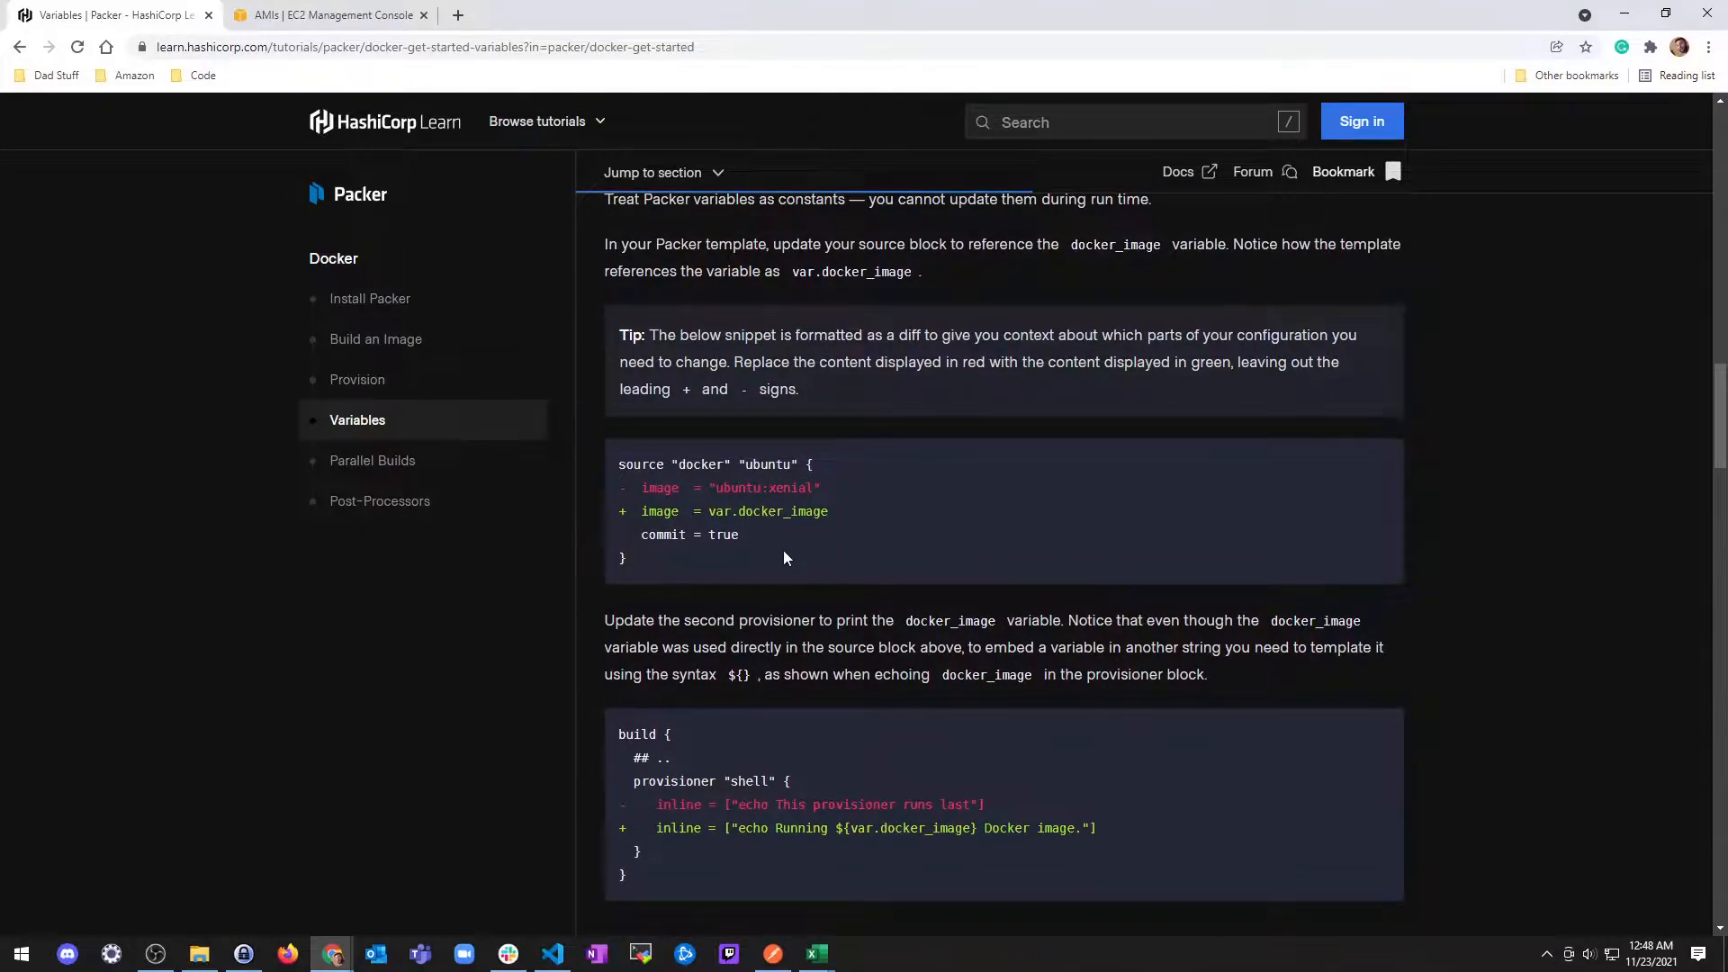
mouse_move(801, 643)
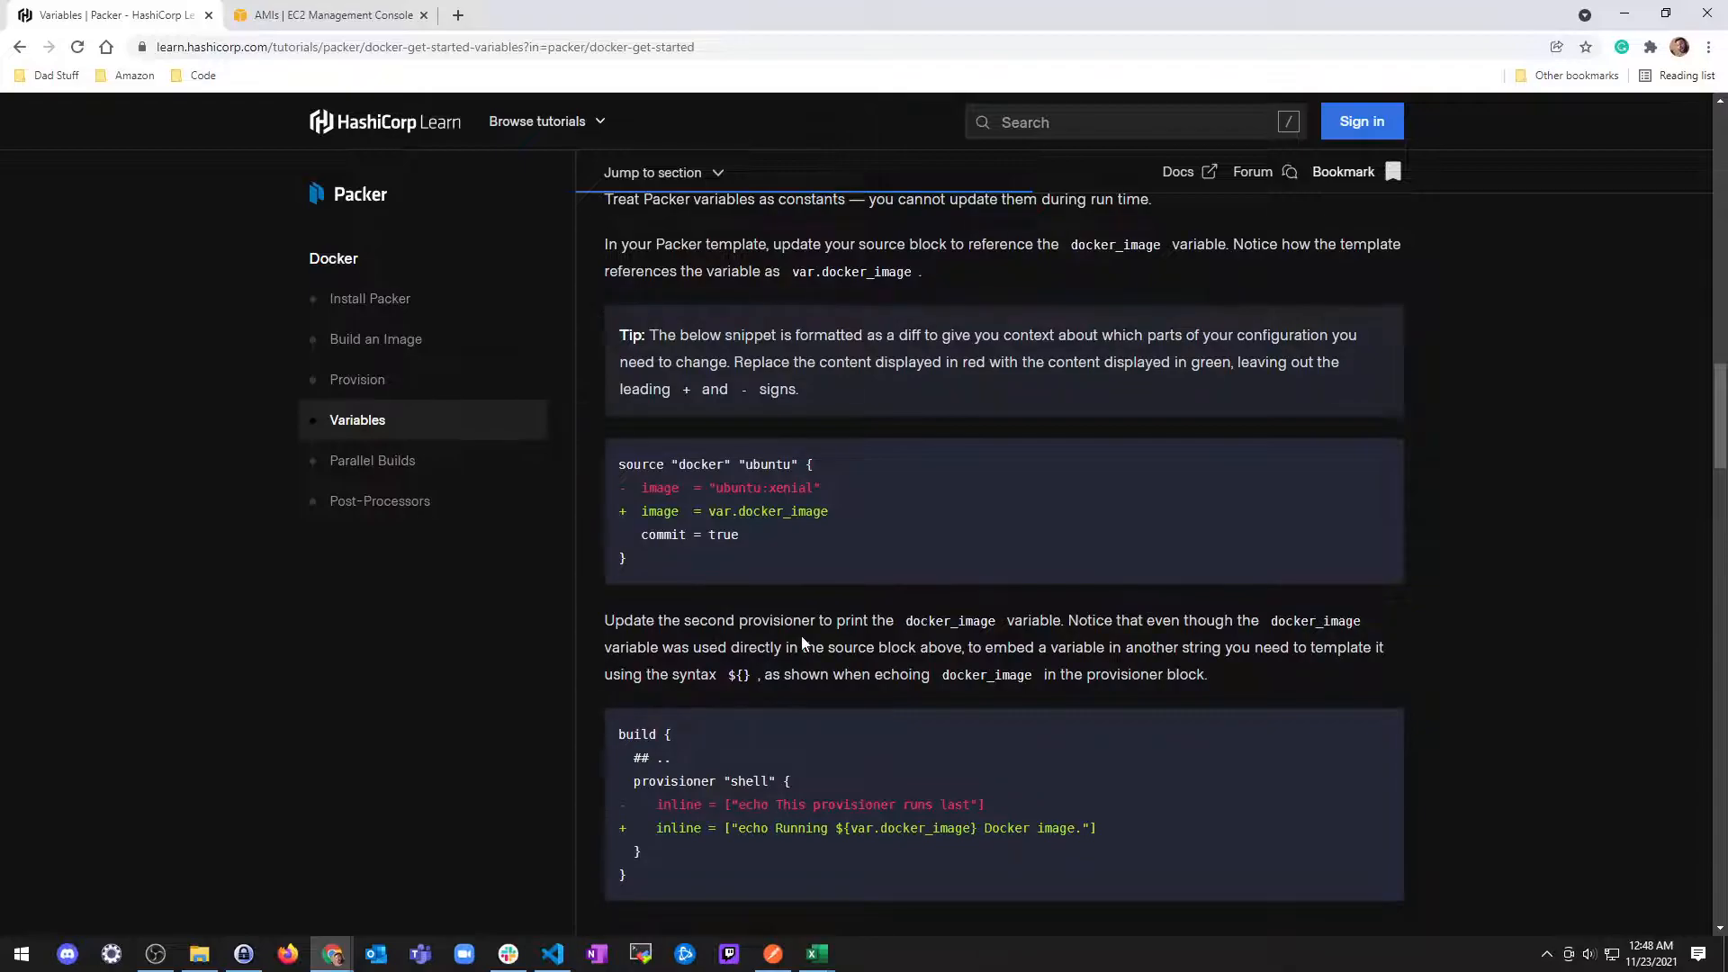
mouse_move(701, 589)
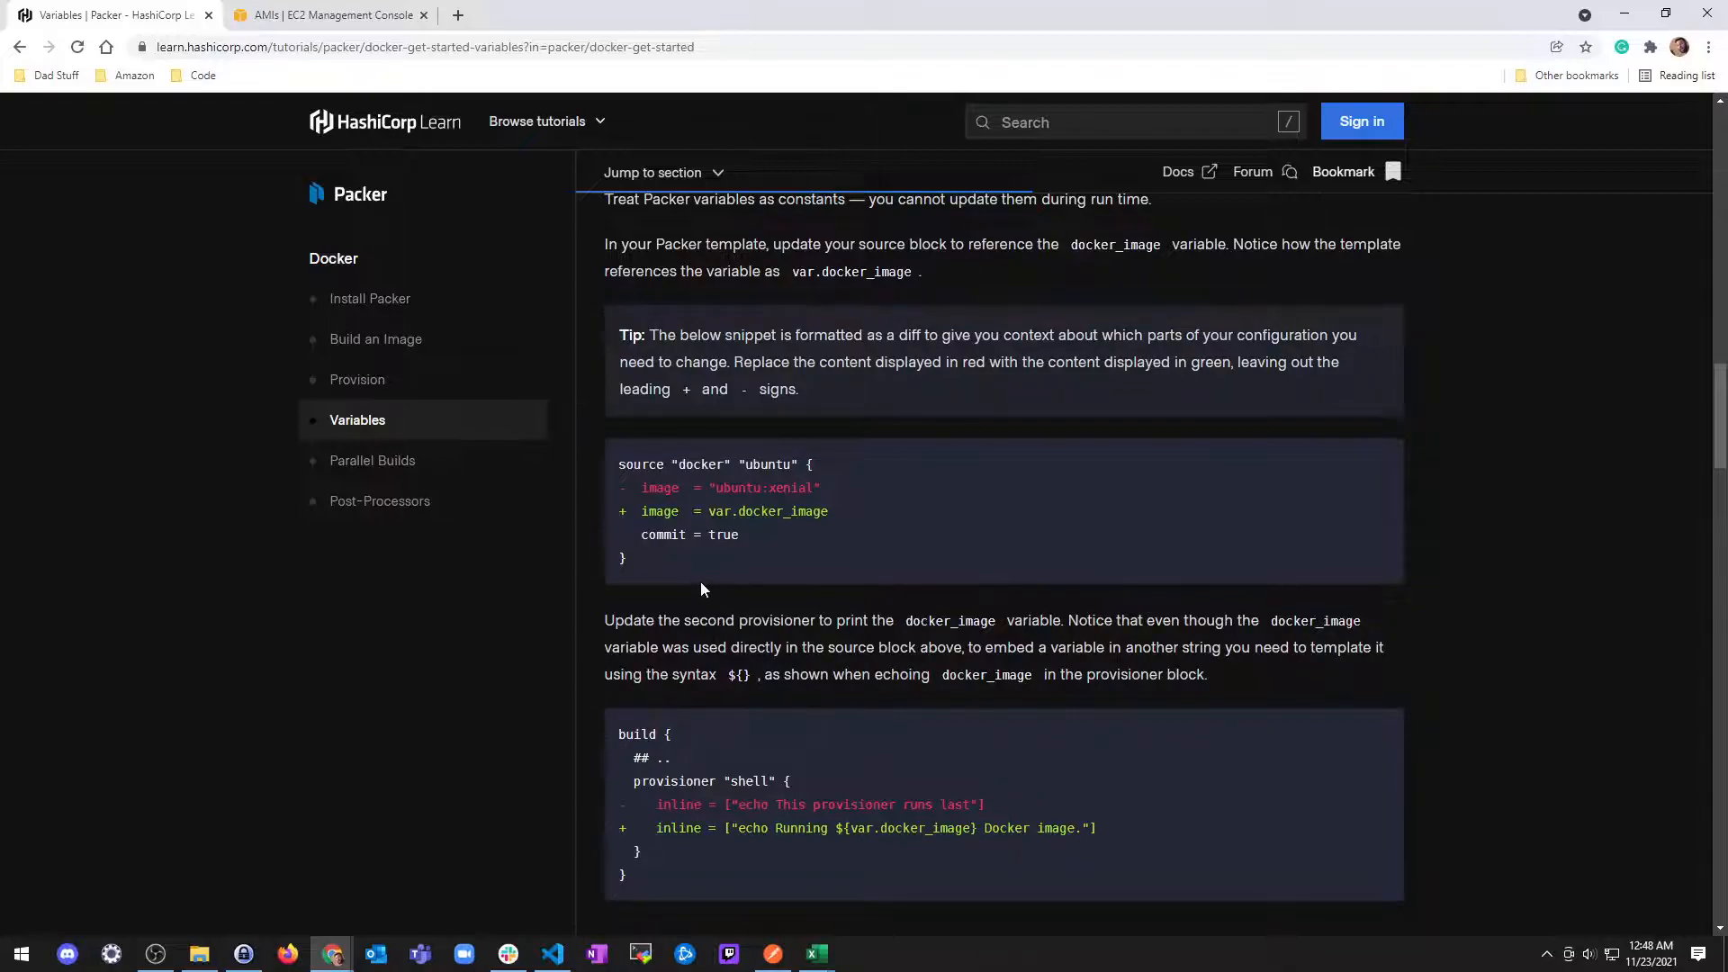
scroll("down", 3)
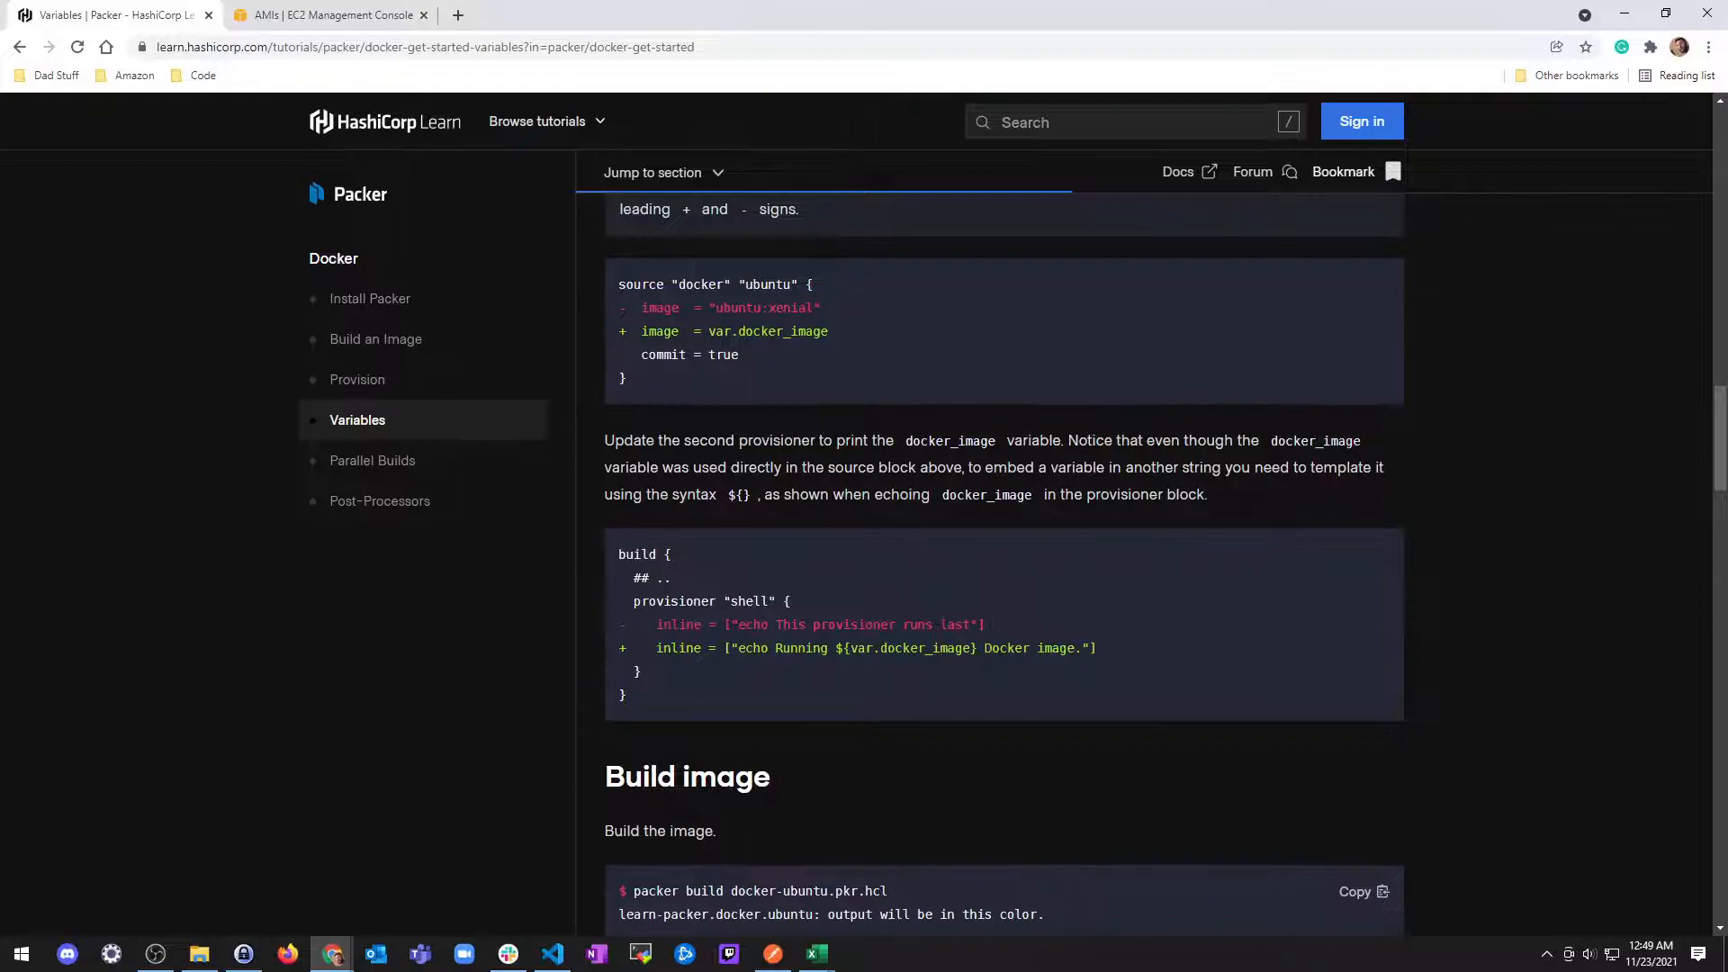
mouse_move(882, 664)
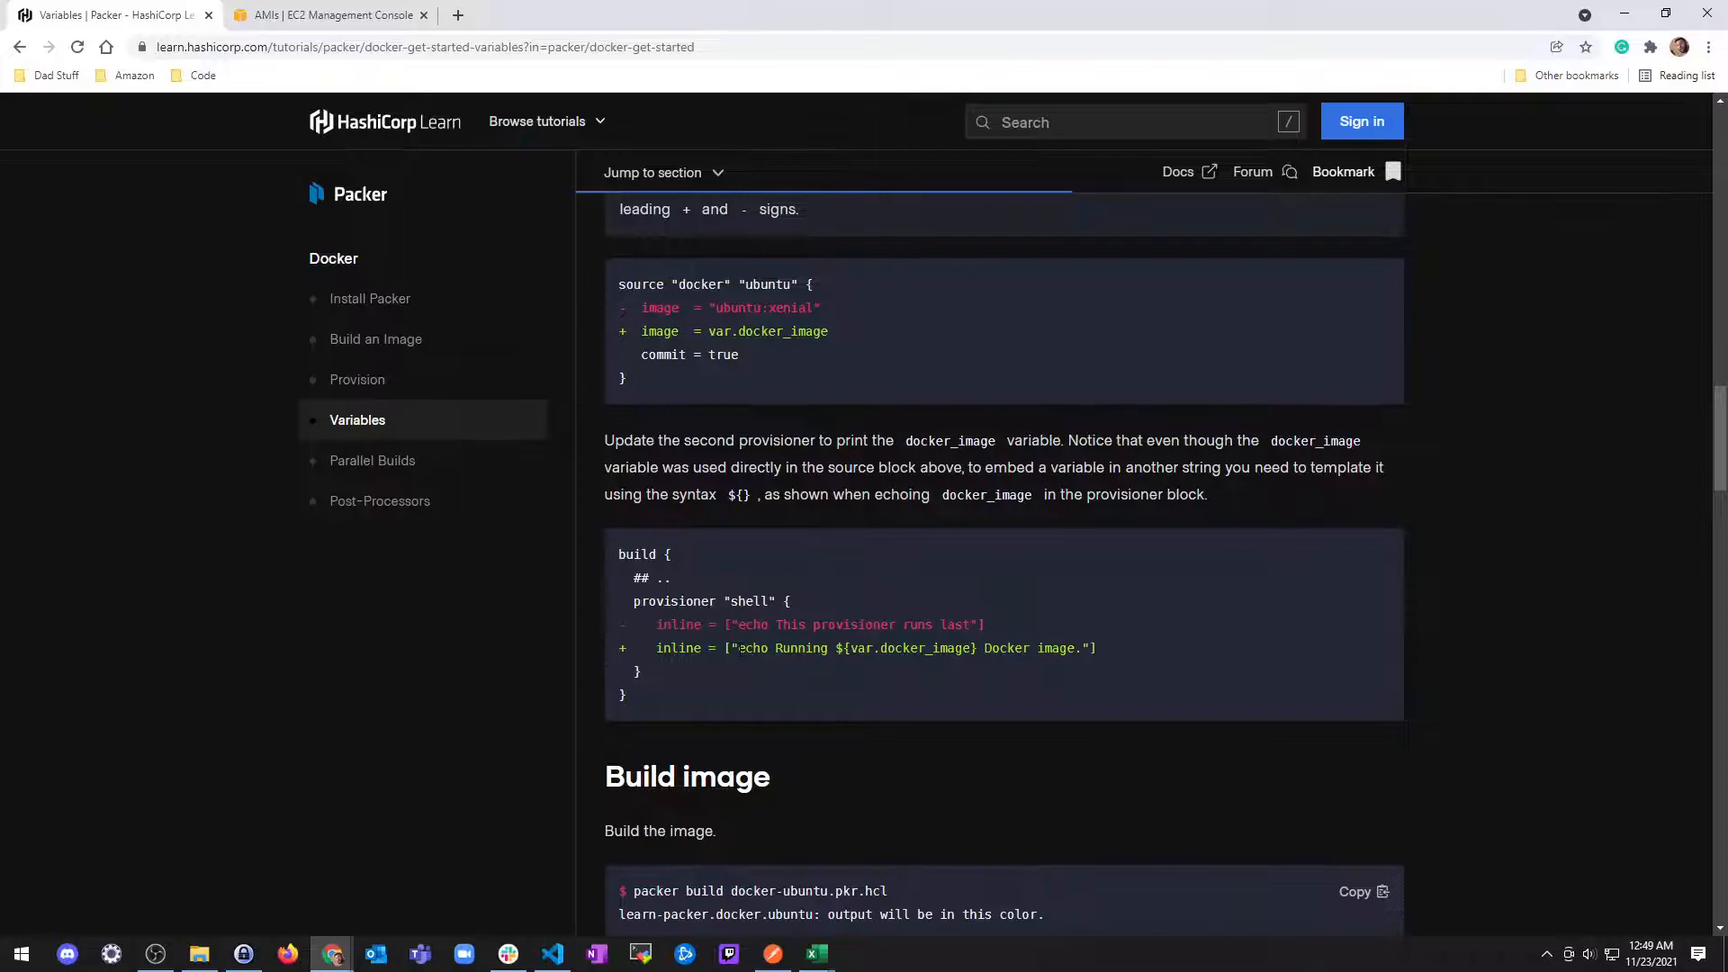
scroll("down", 3)
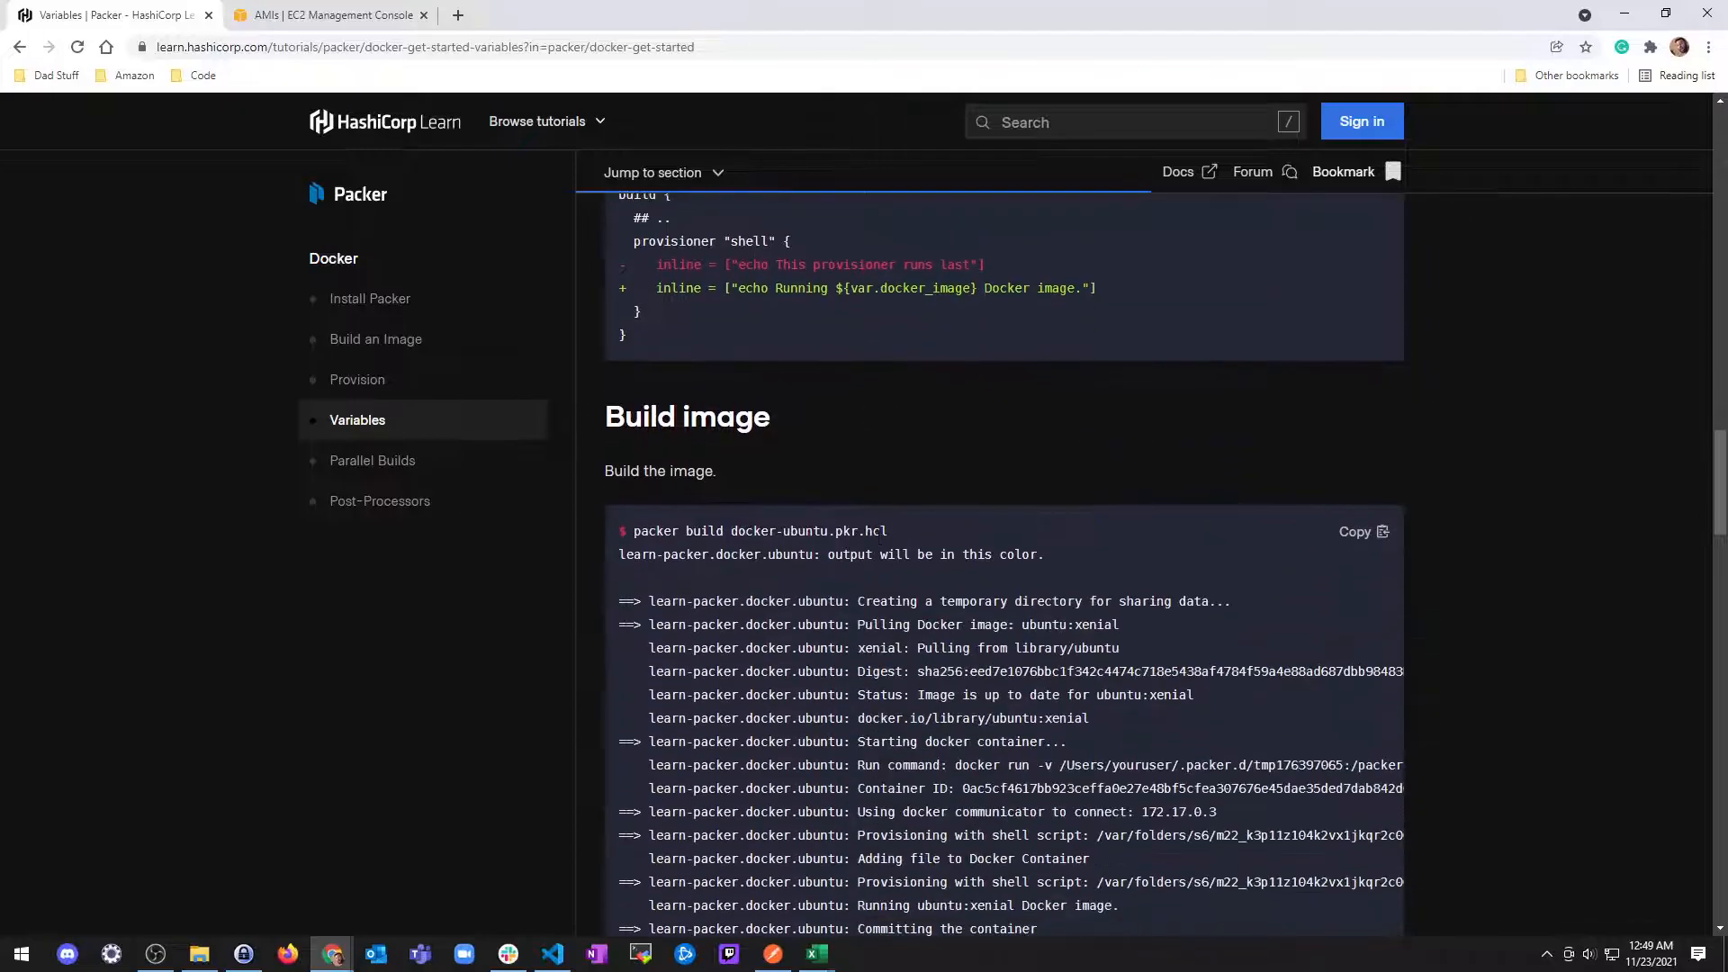
scroll("down", 3)
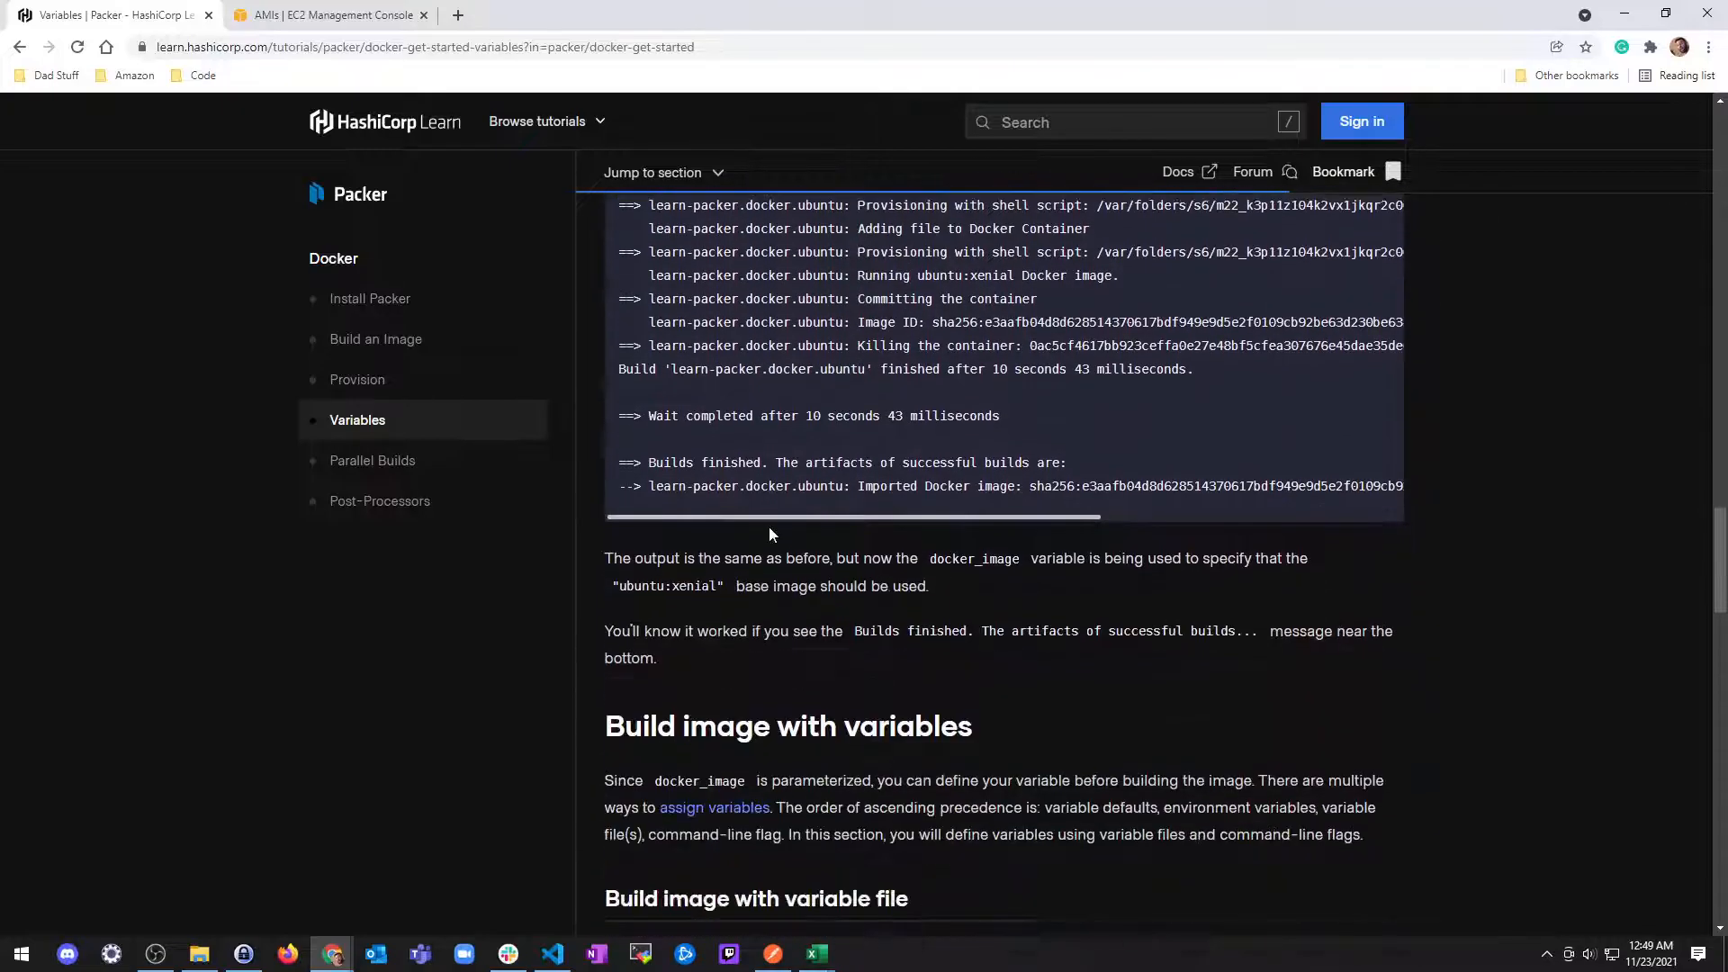
scroll("down", 3)
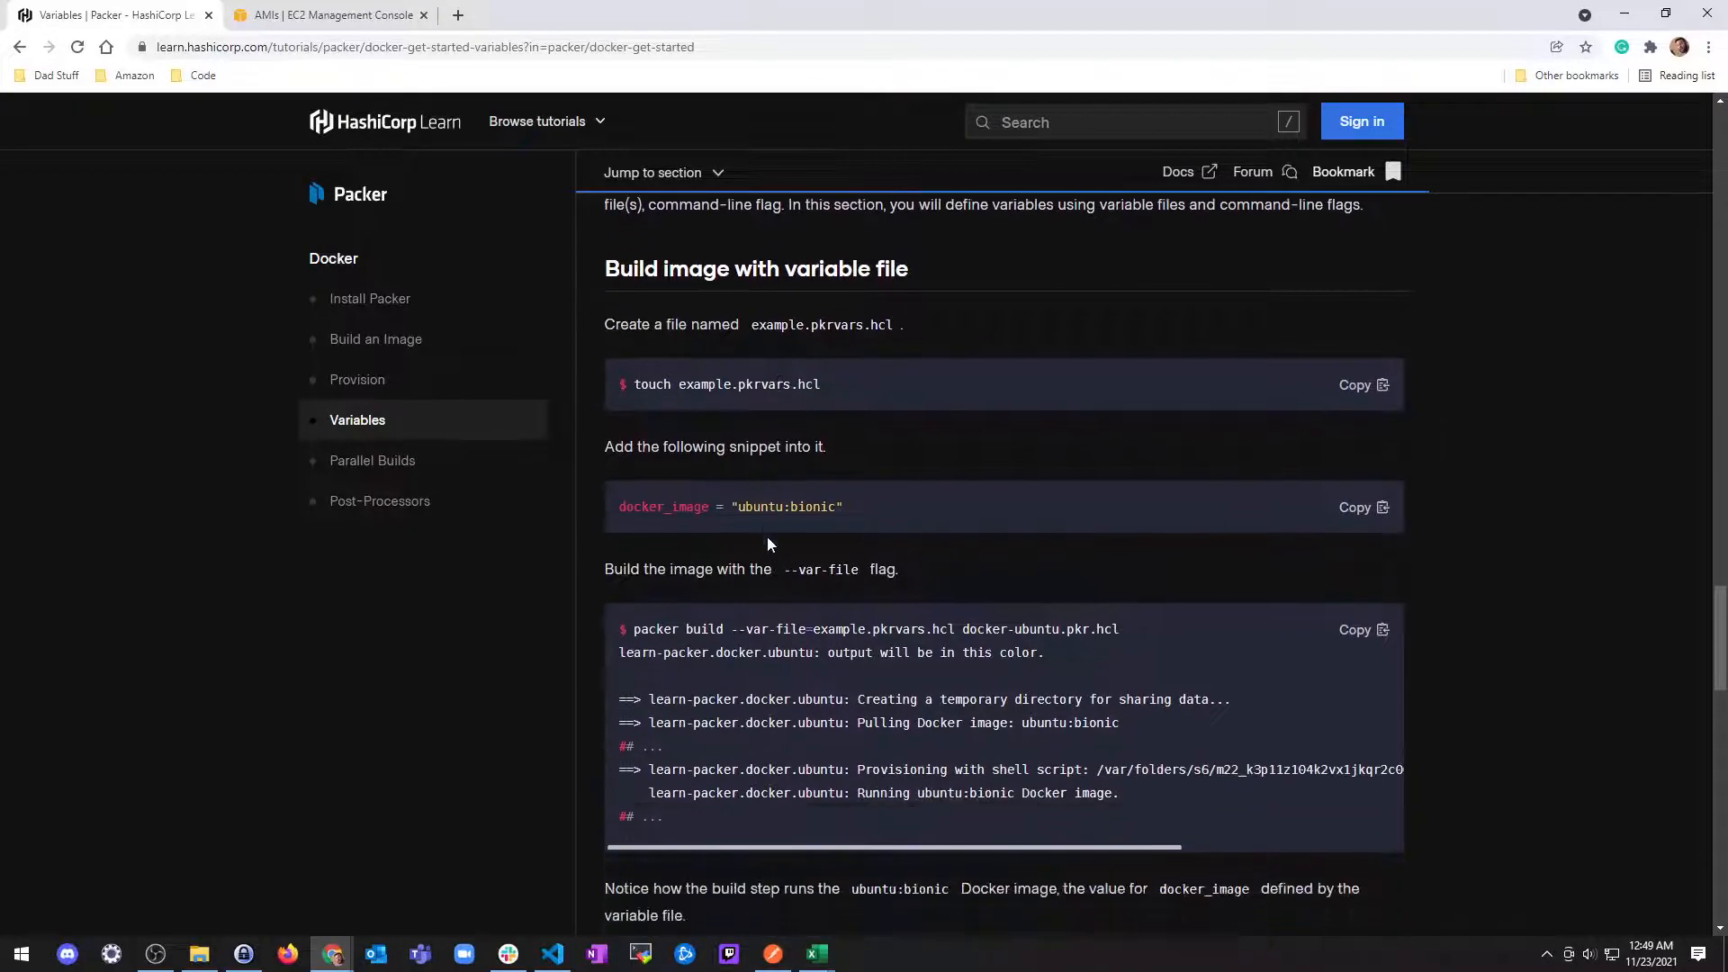
scroll("down", 3)
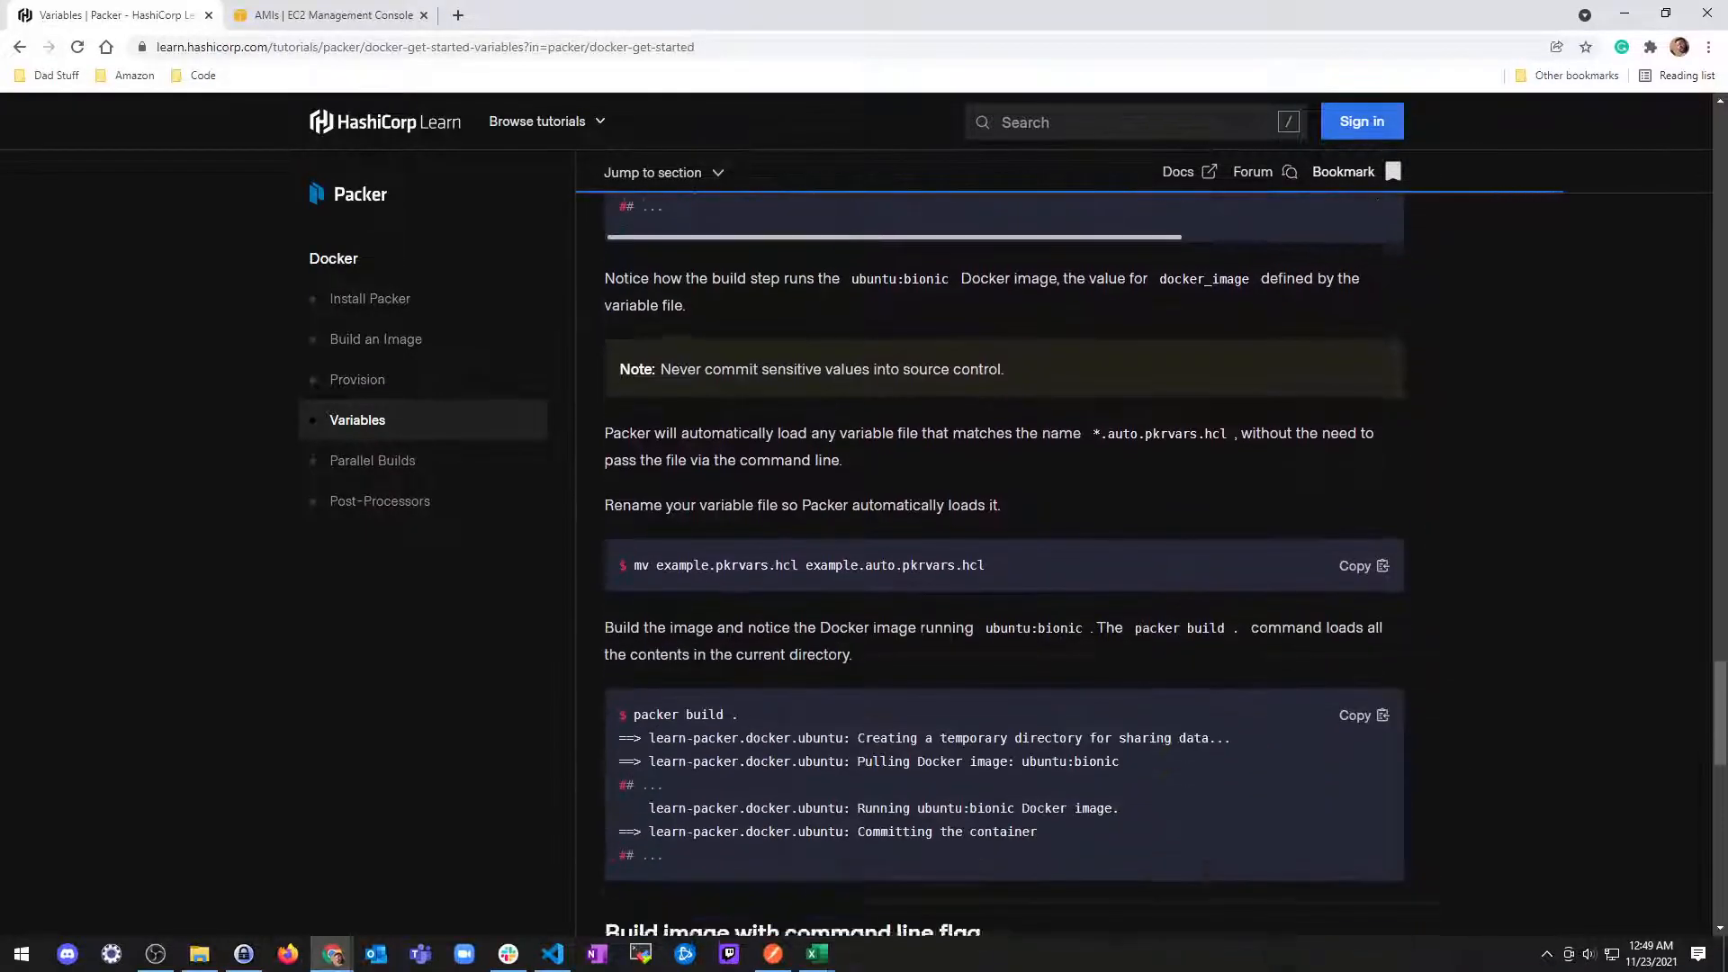
scroll("down", 3)
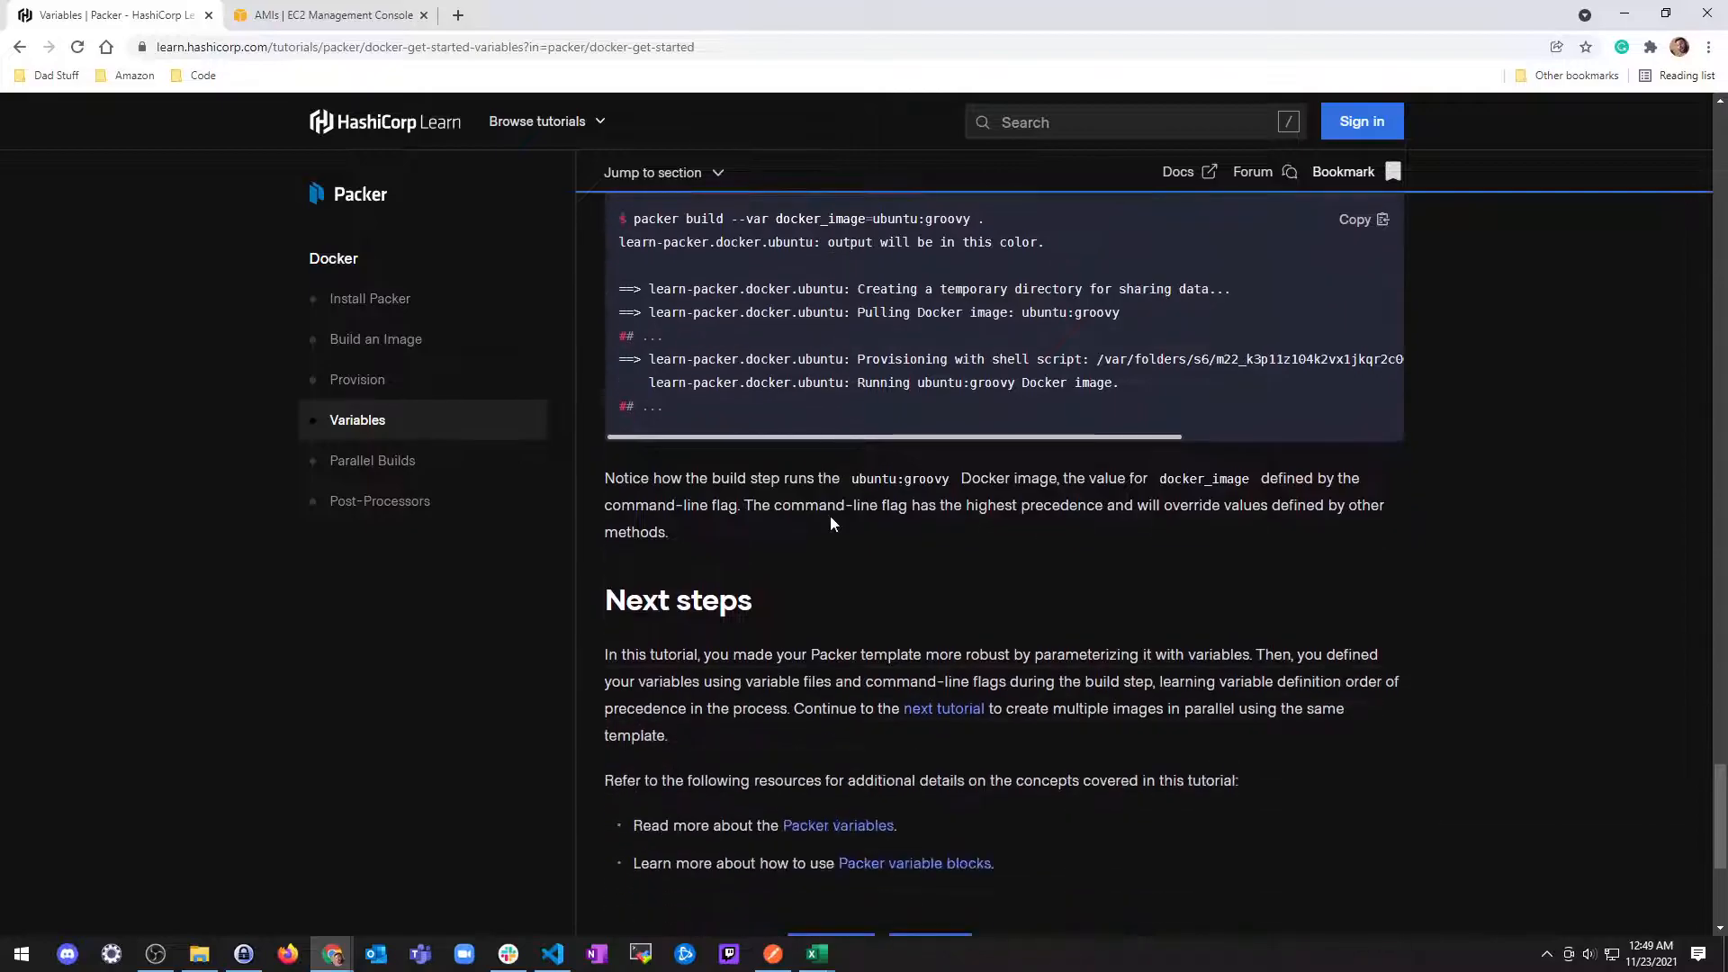
Step: Open Parallel Builds from the sidebar and read down to its Build images output
left_click(373, 460)
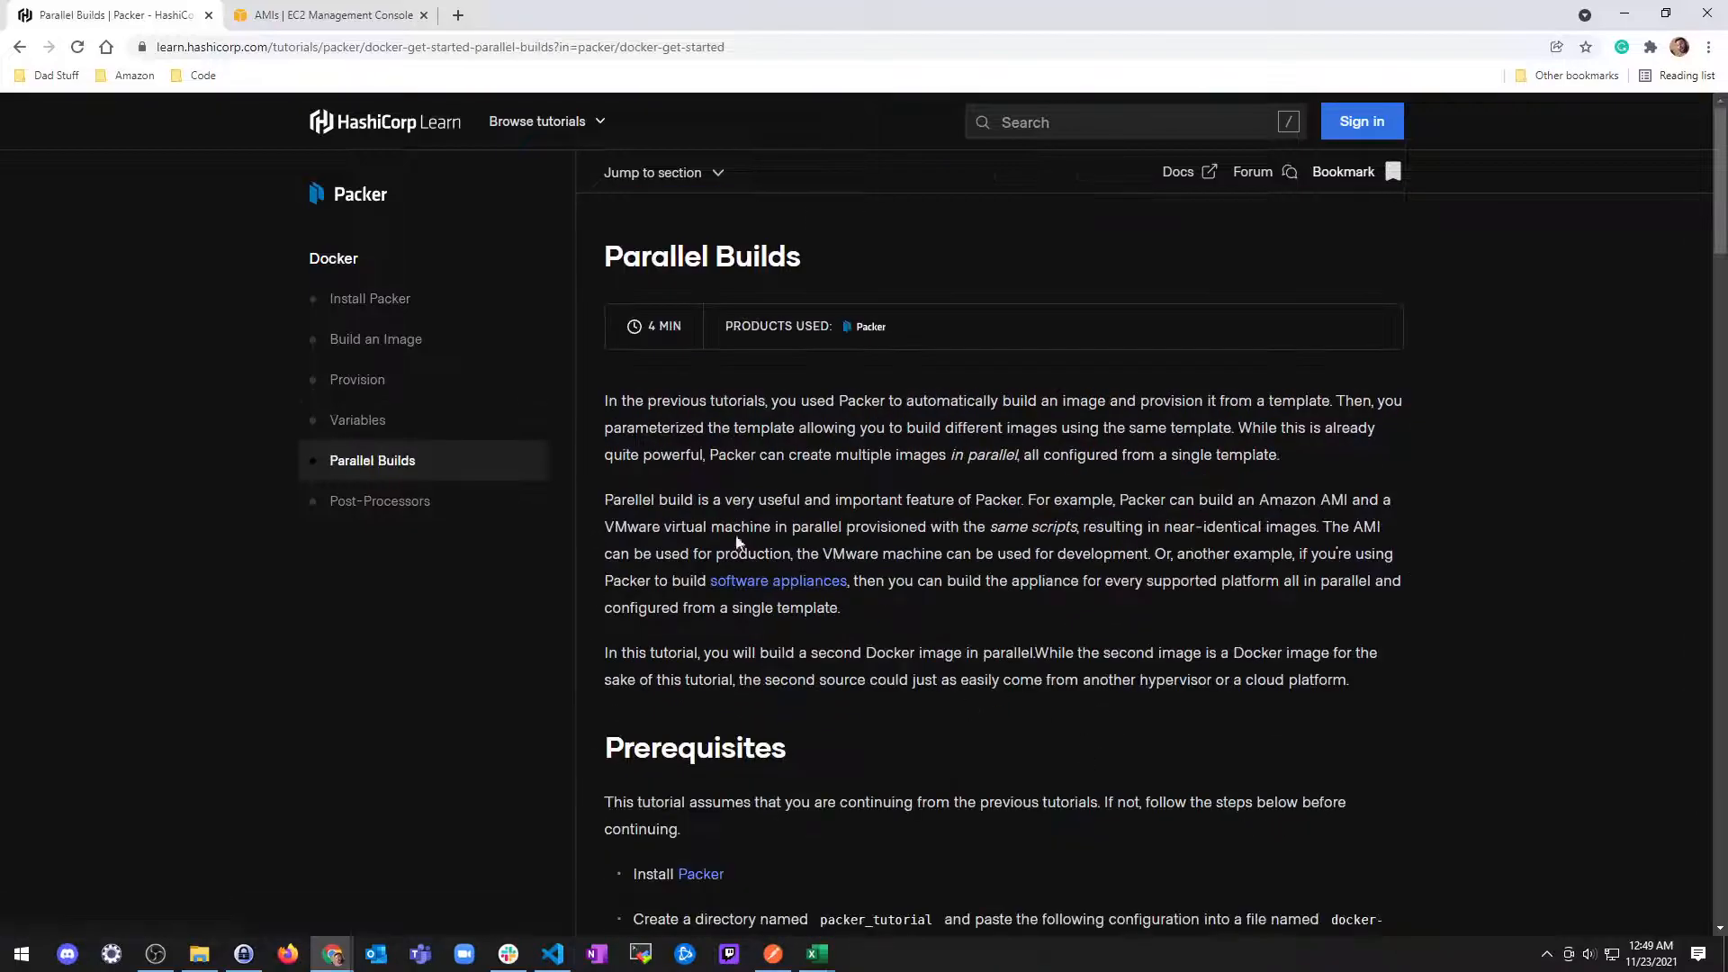
scroll("down", 3)
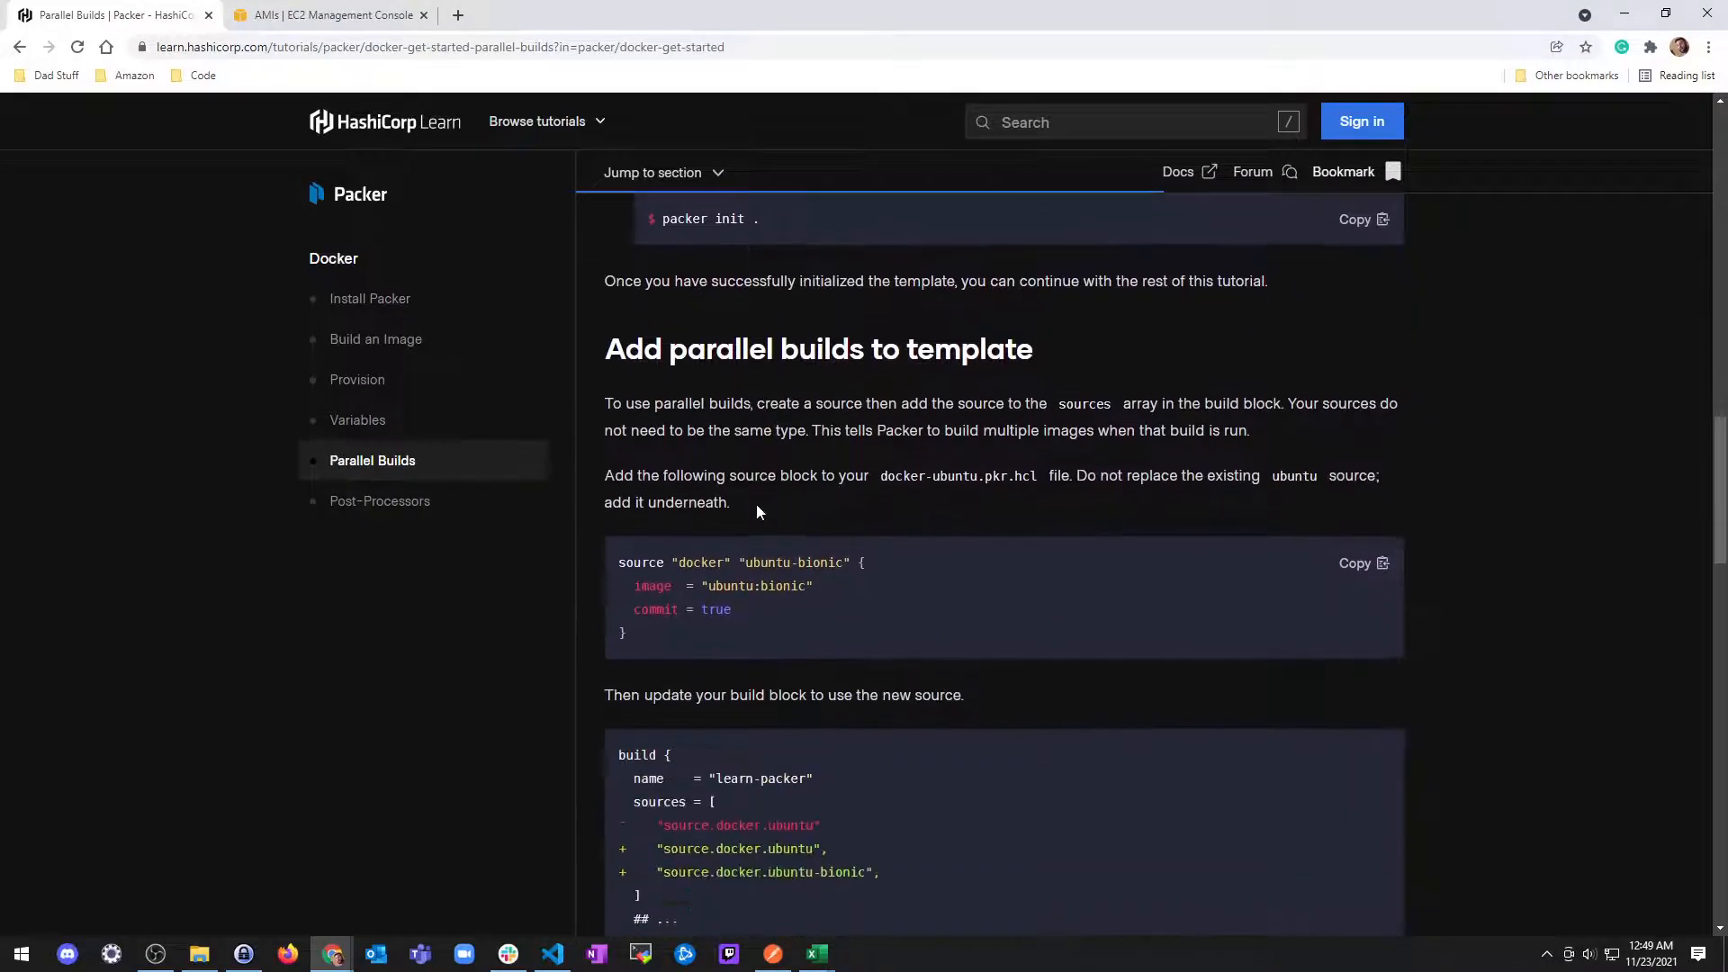
scroll("down", 3)
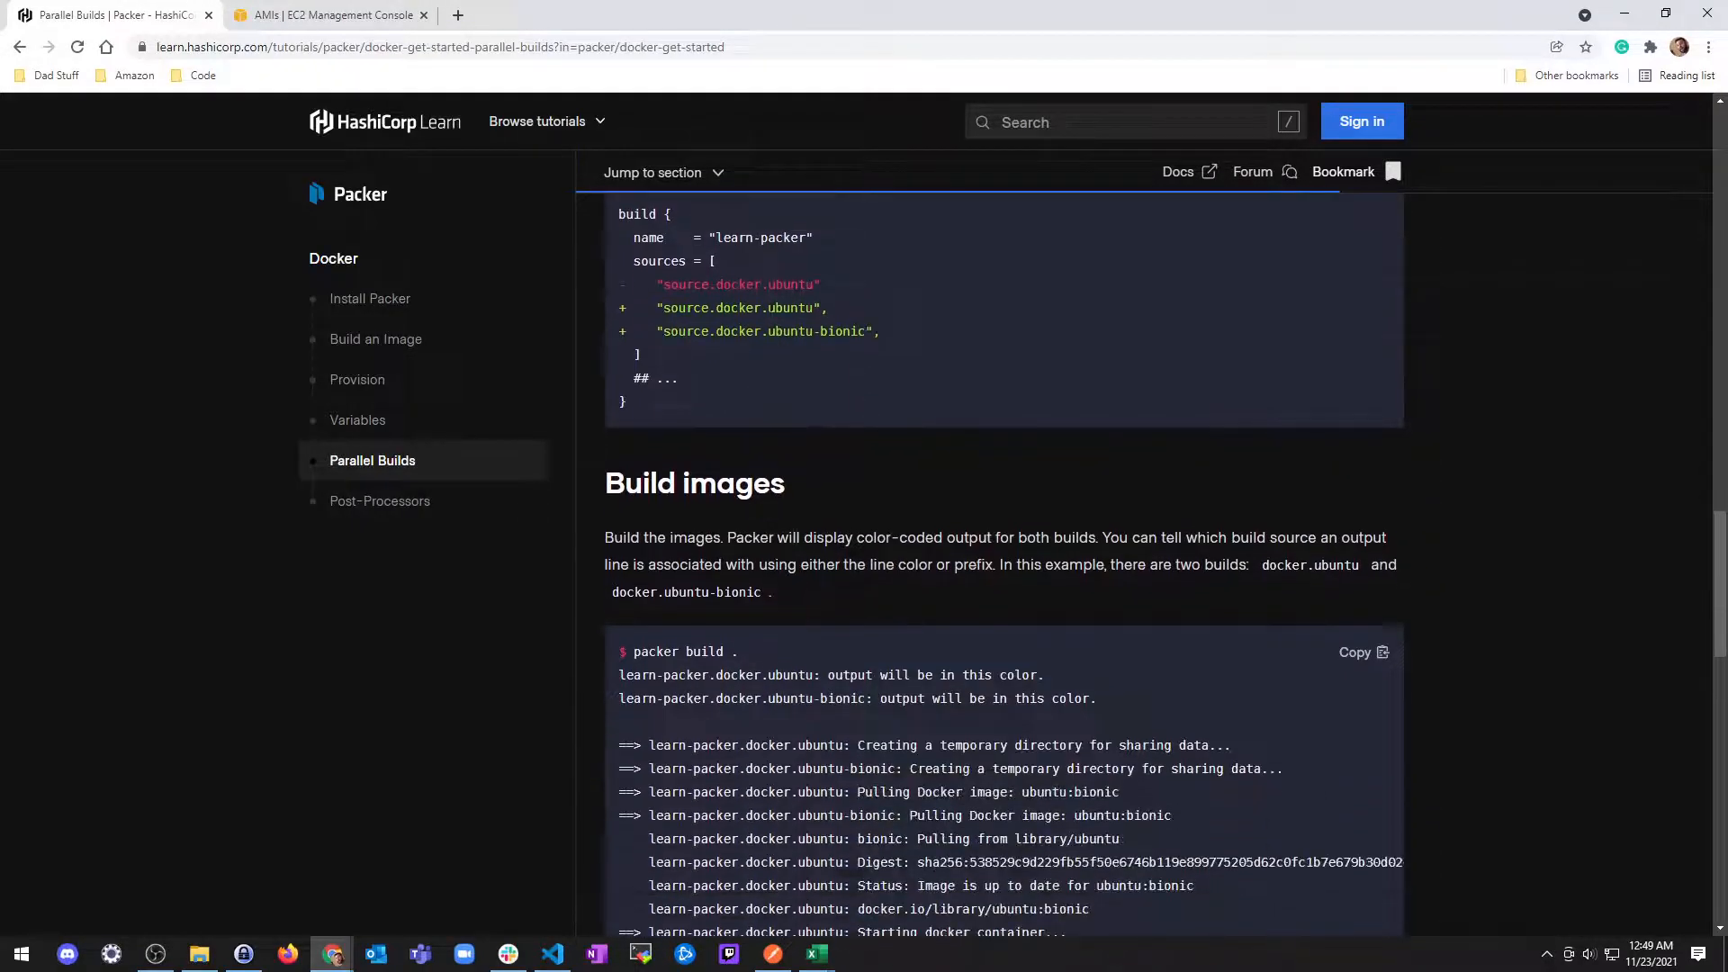
scroll("down", 3)
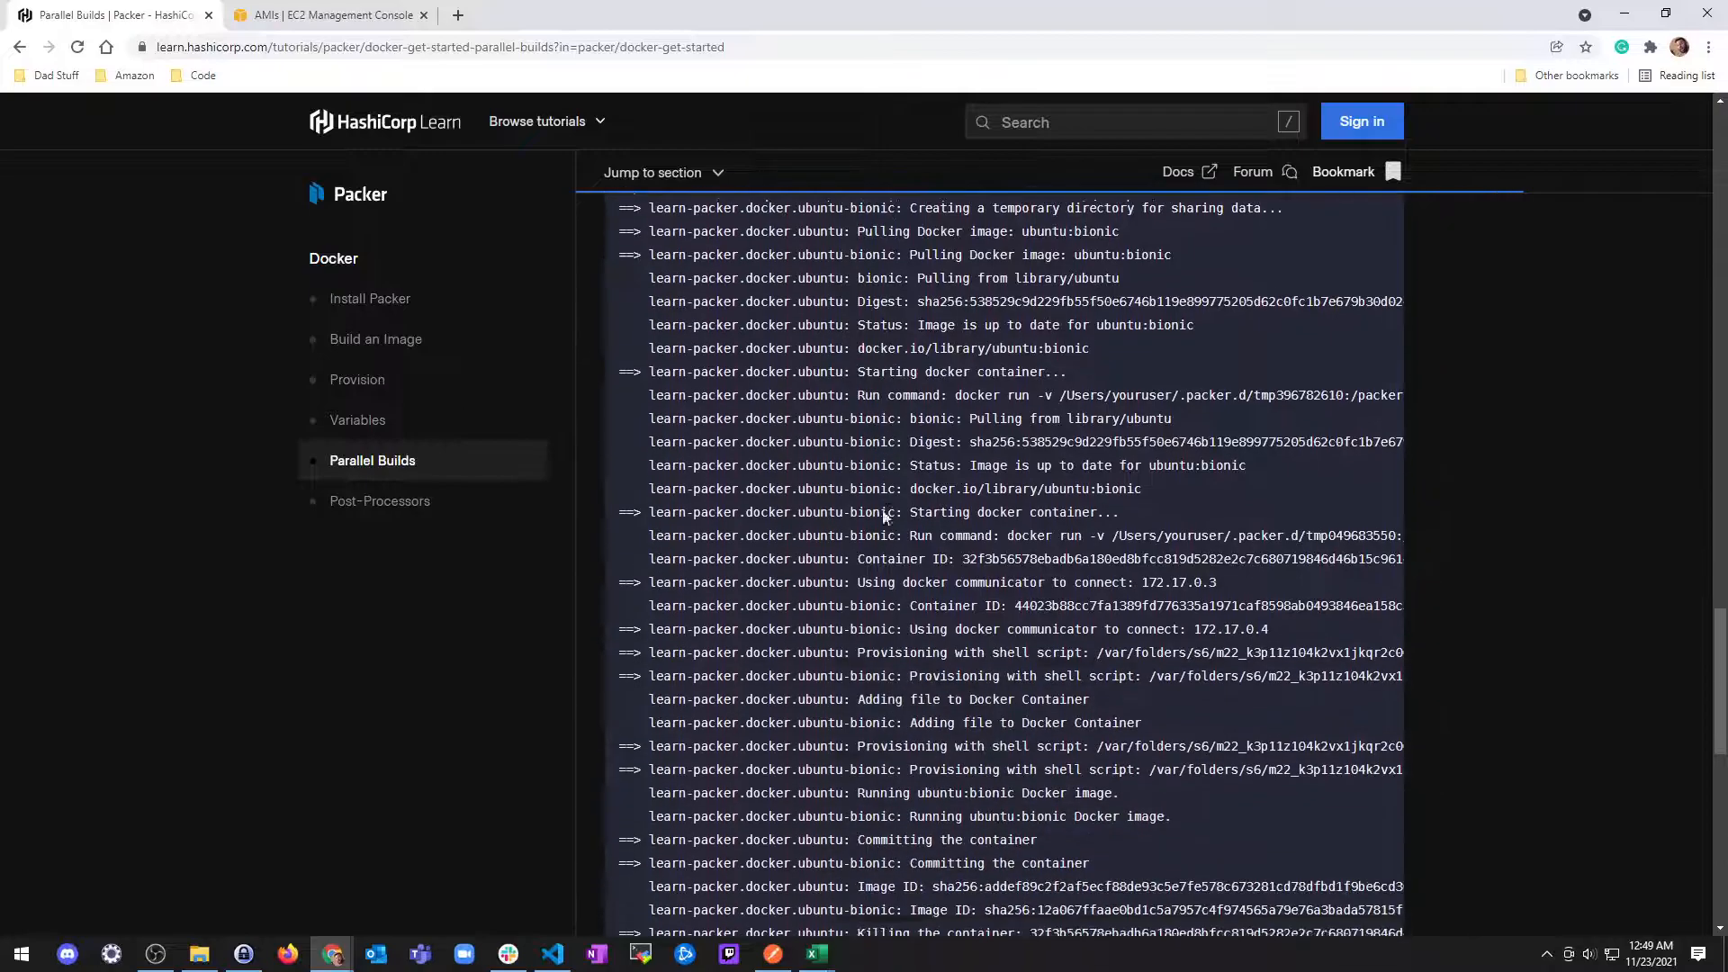
Step: Open the Post-Processors tutorial and read down through the docker-tag blocks to the tagged-images listing
left_click(379, 500)
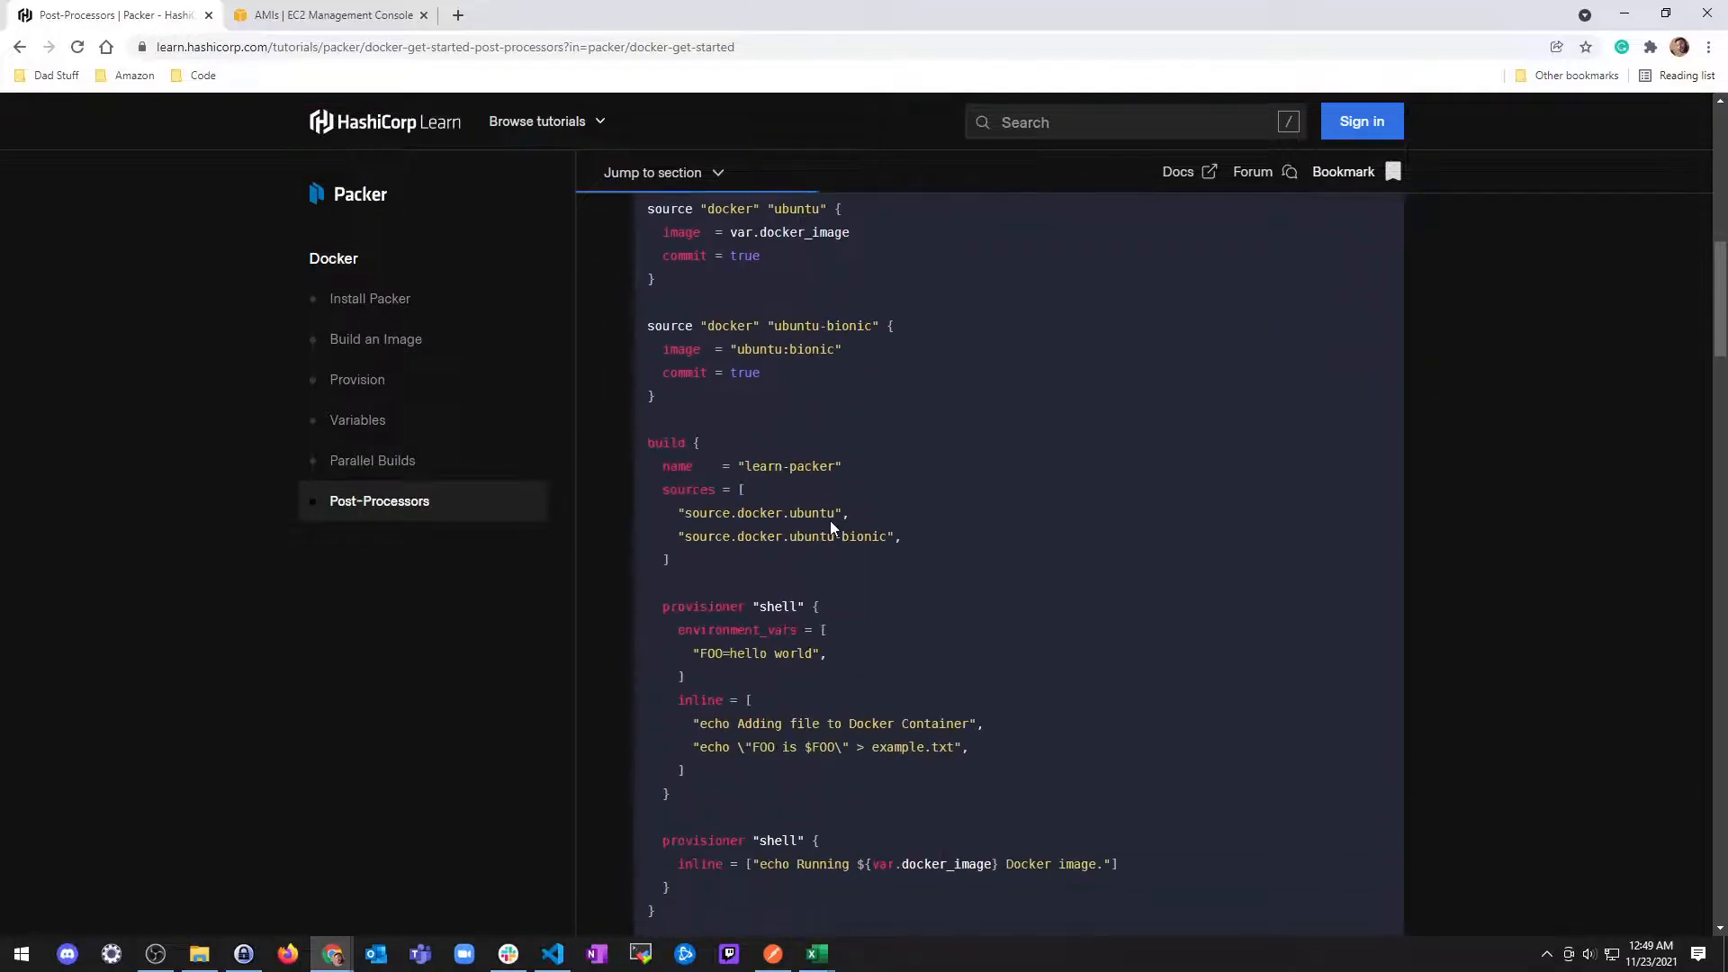
scroll("down", 3)
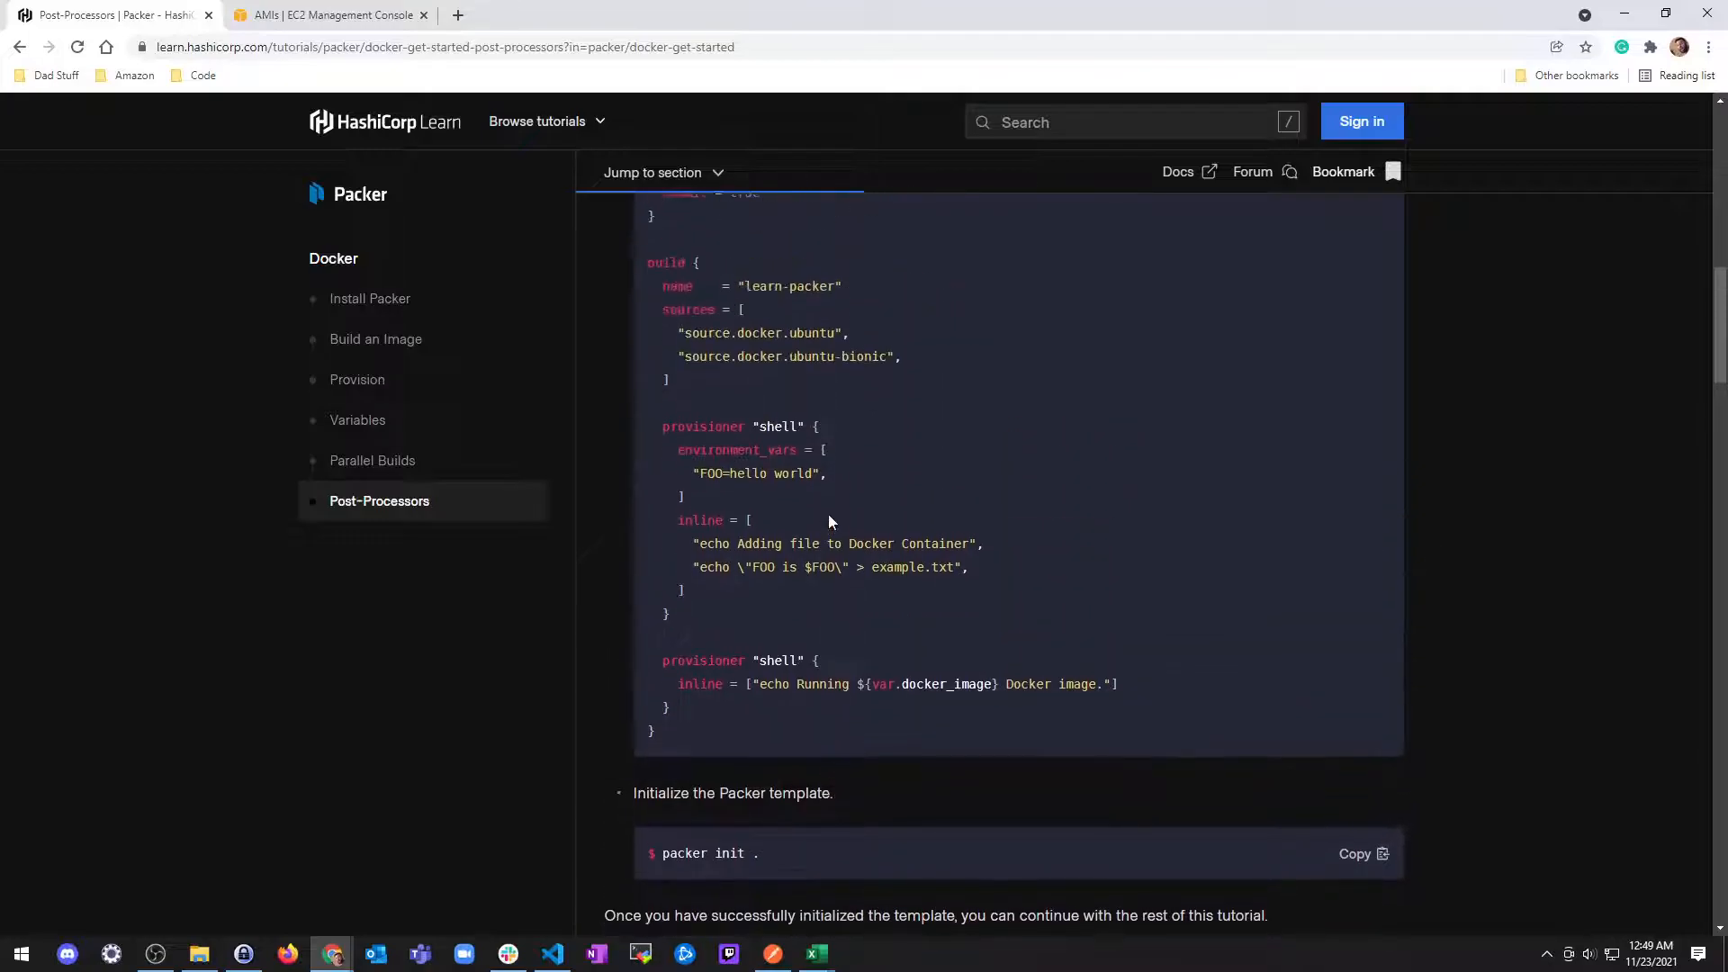
scroll("down", 3)
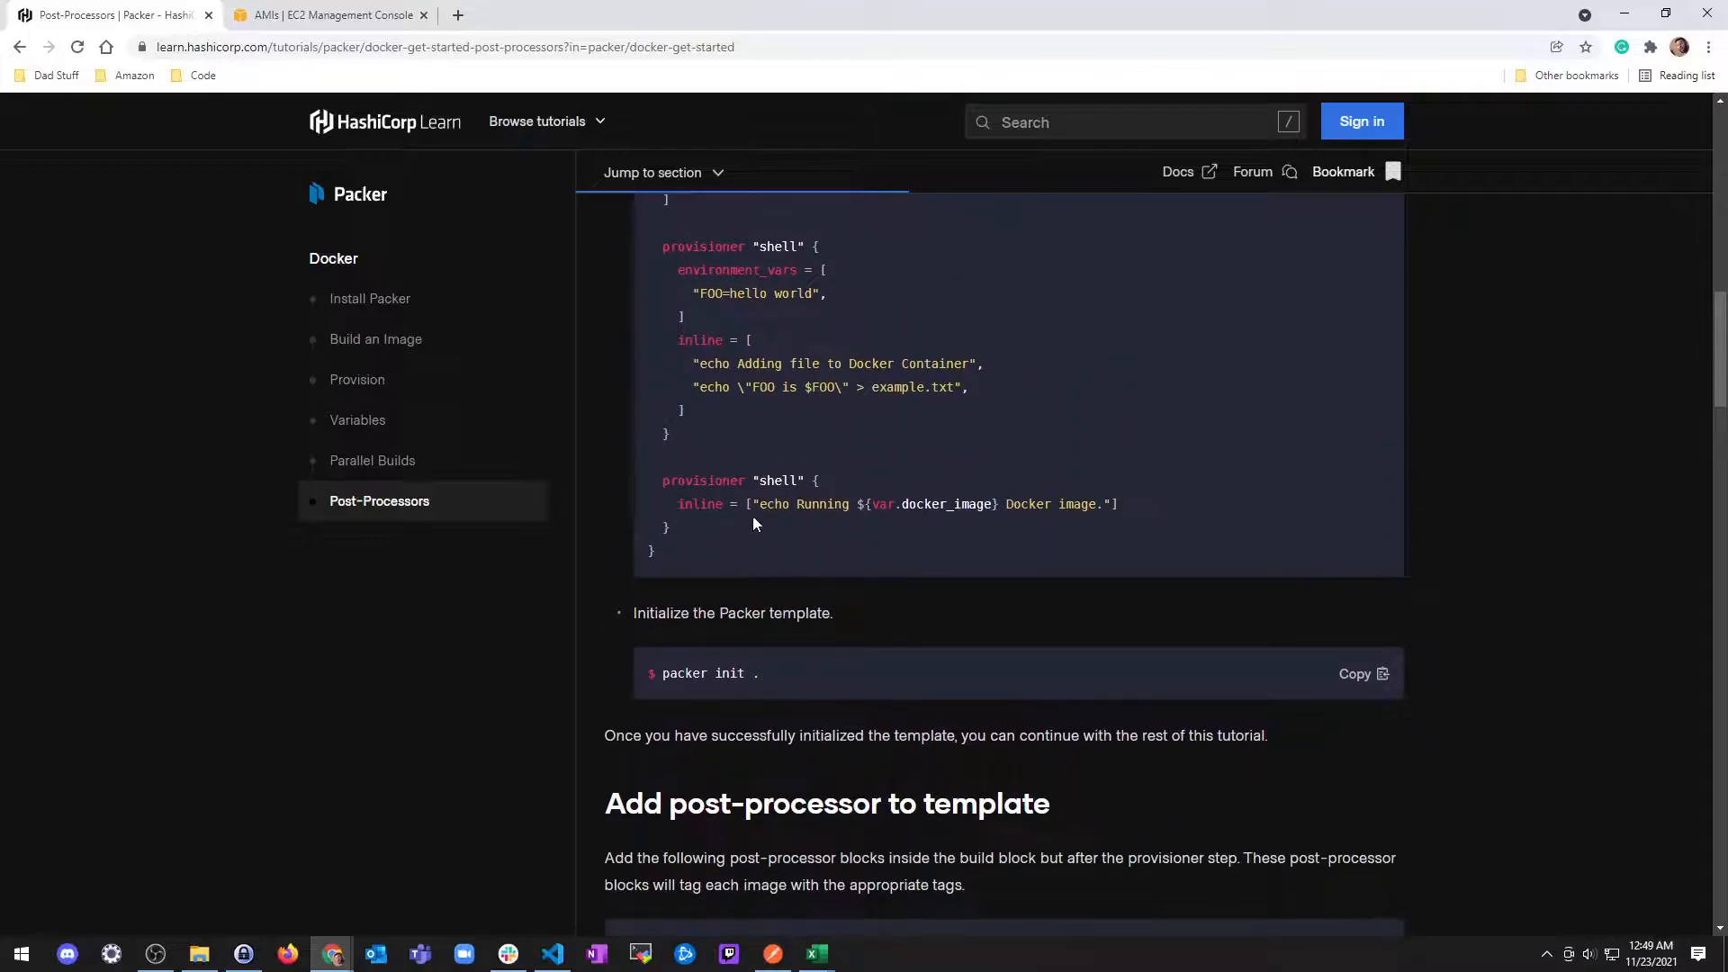
scroll("down", 3)
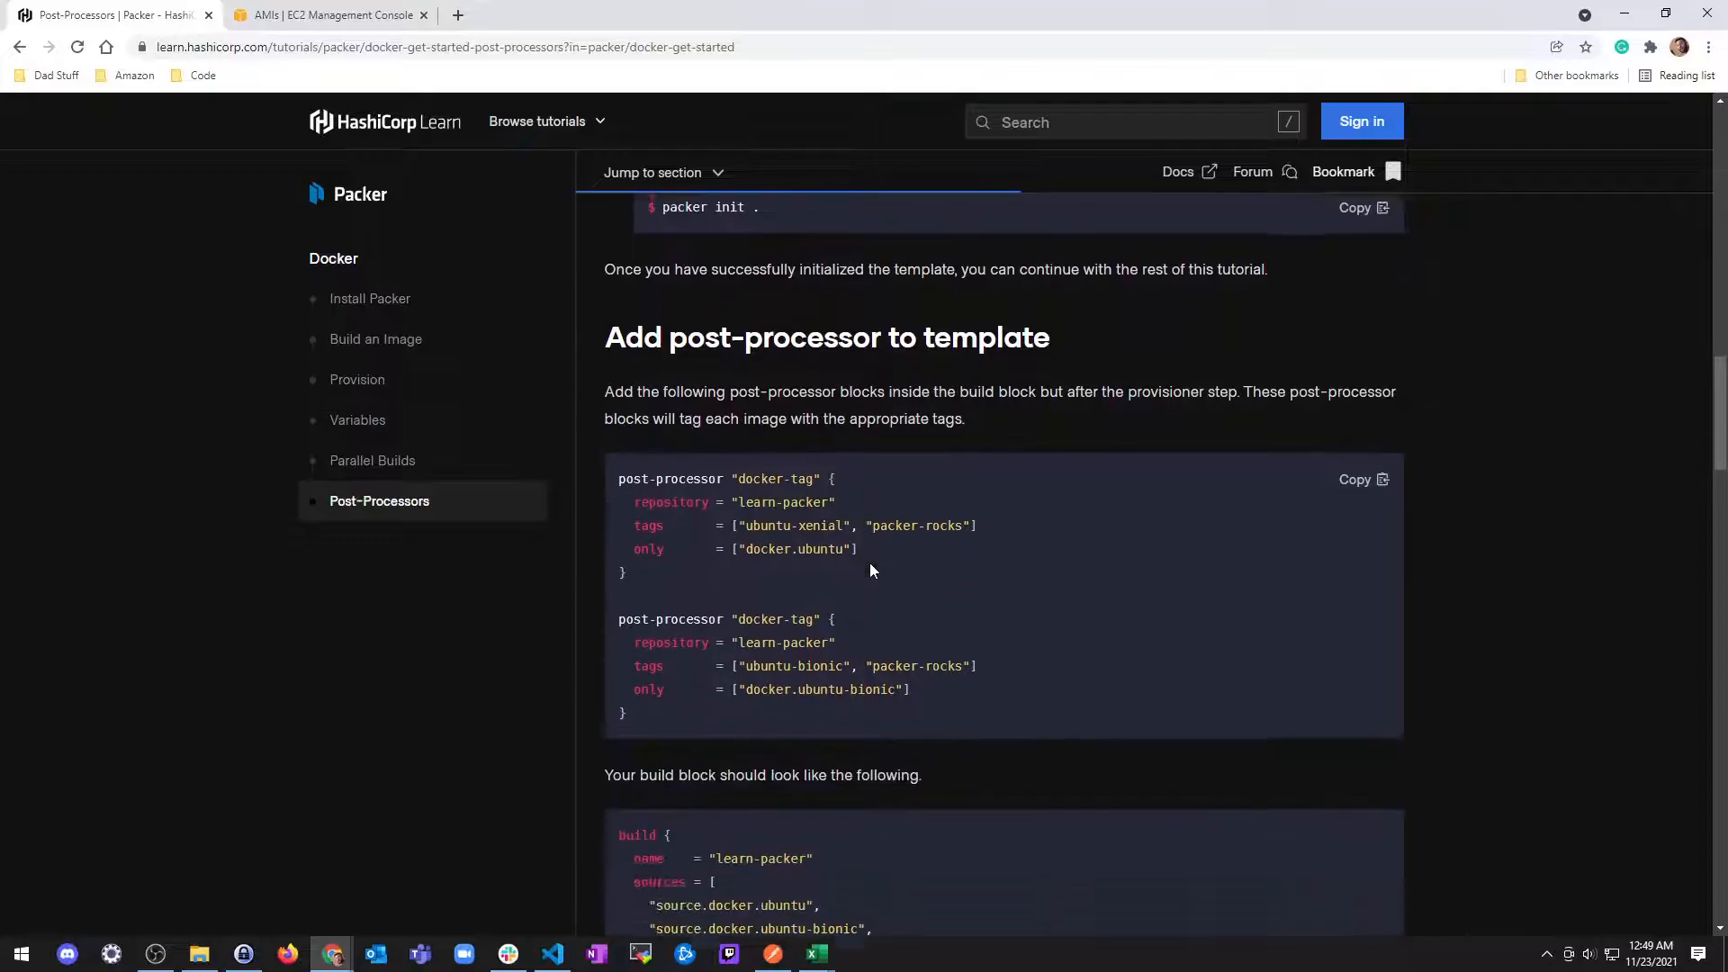
scroll("down", 3)
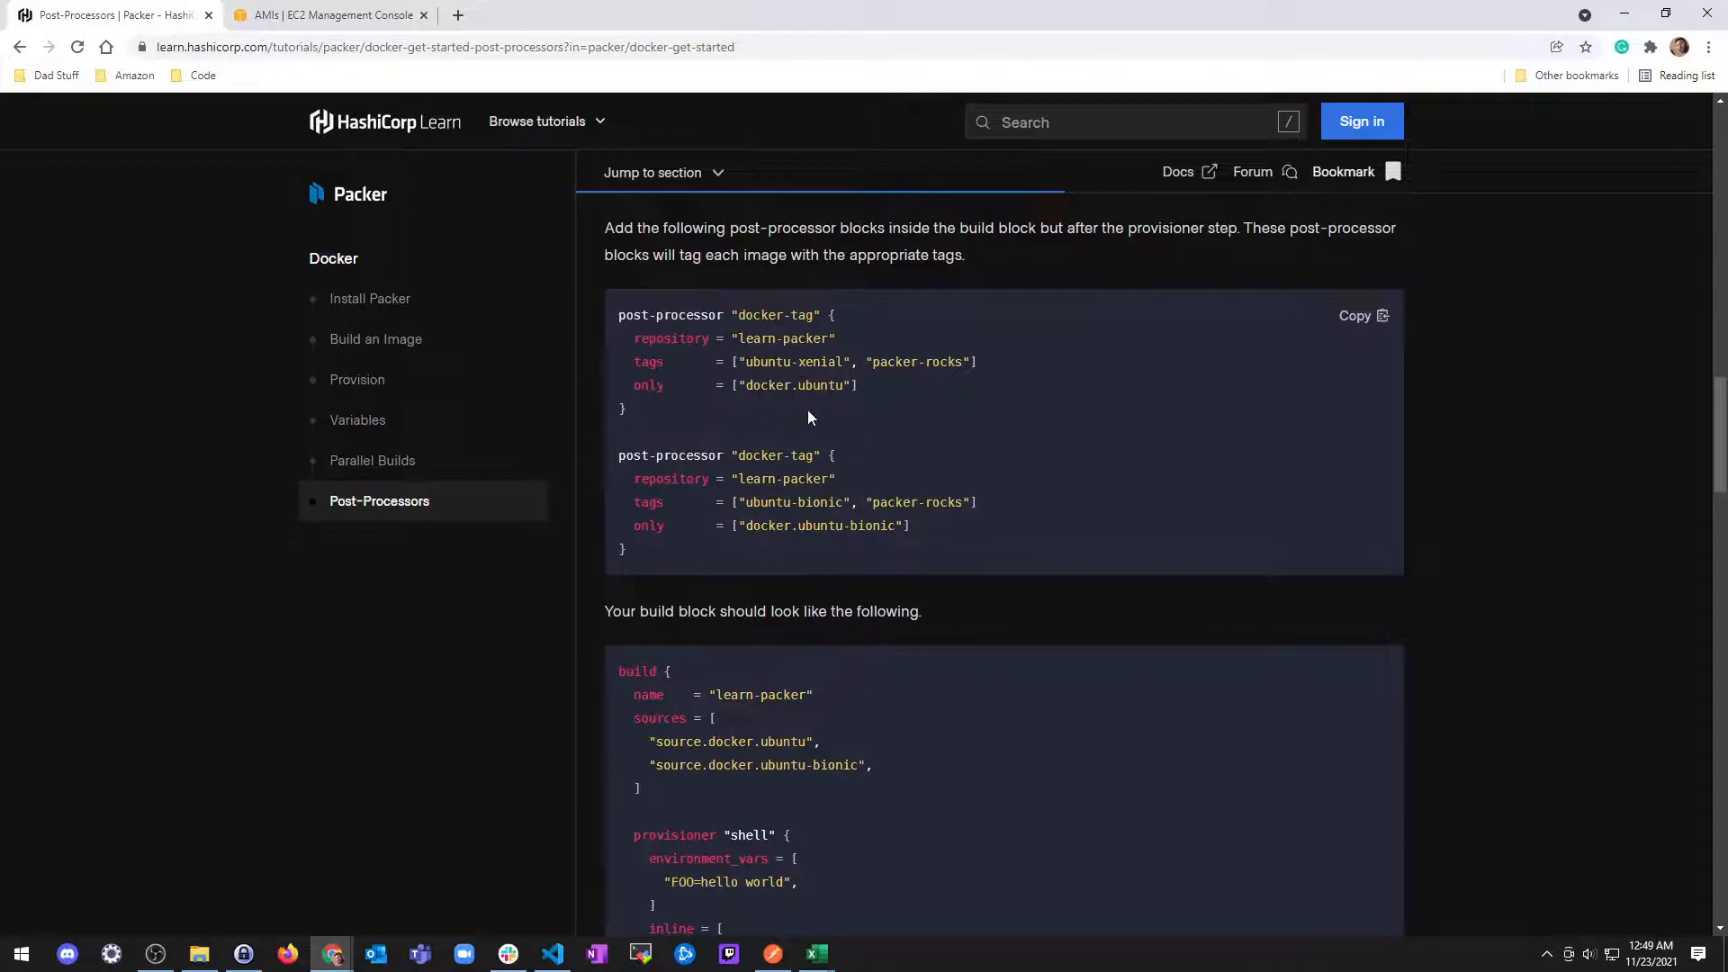
scroll("down", 3)
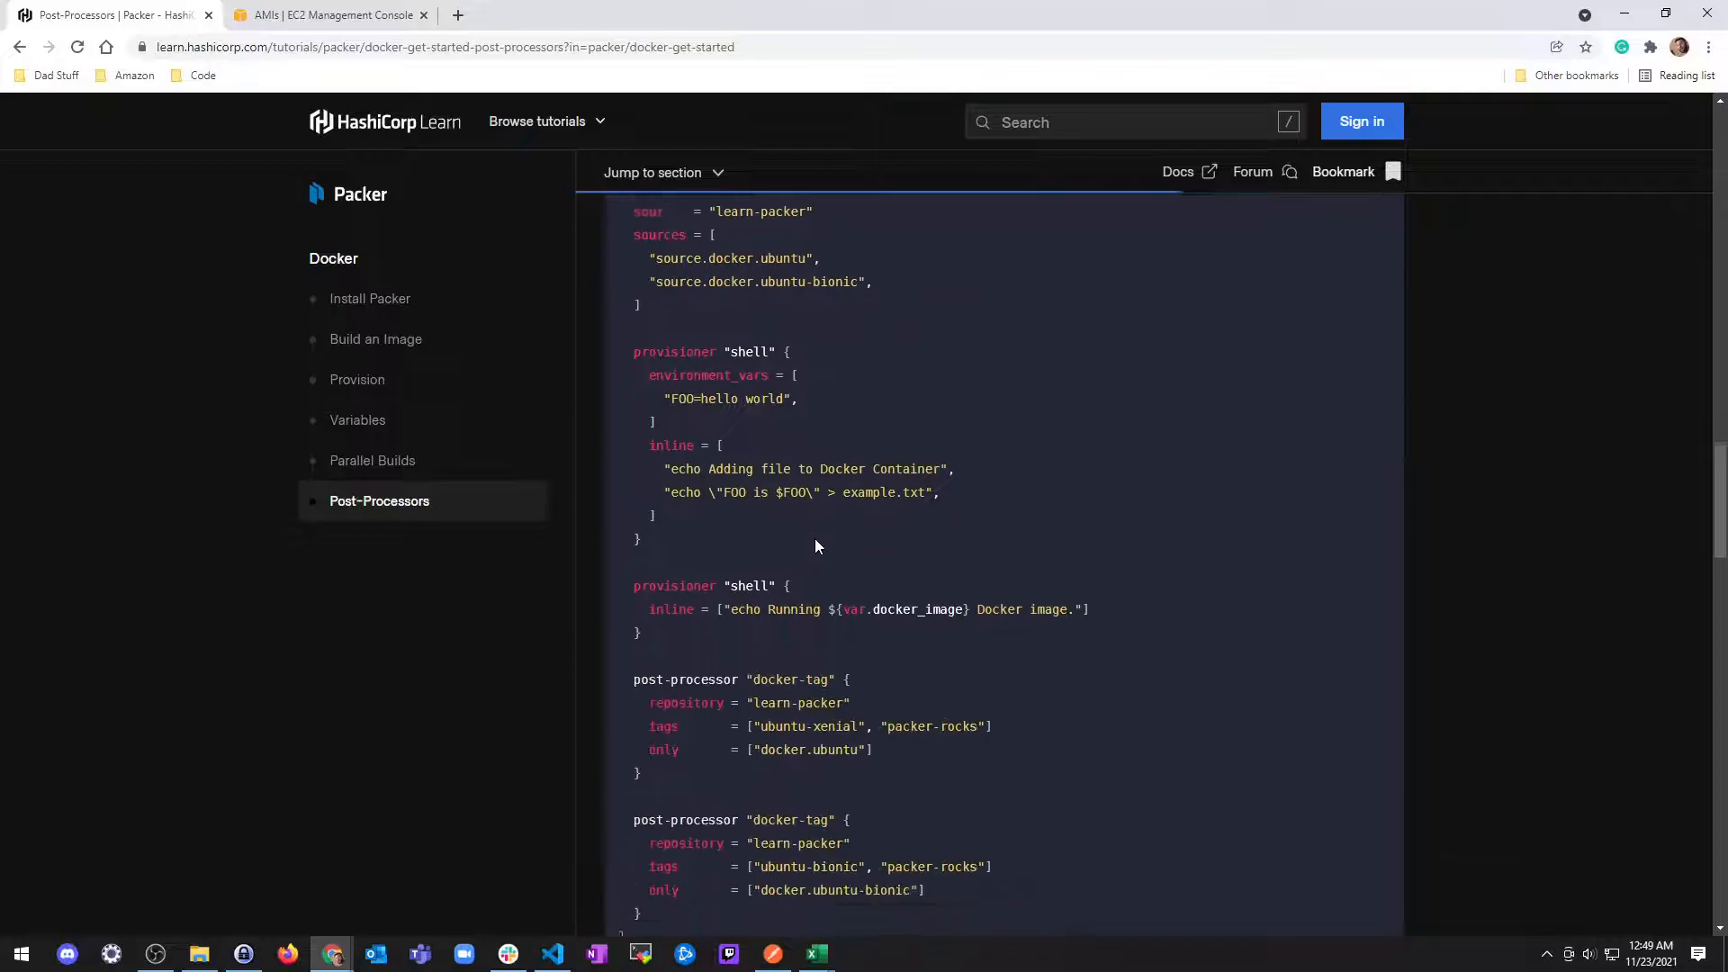
scroll("down", 3)
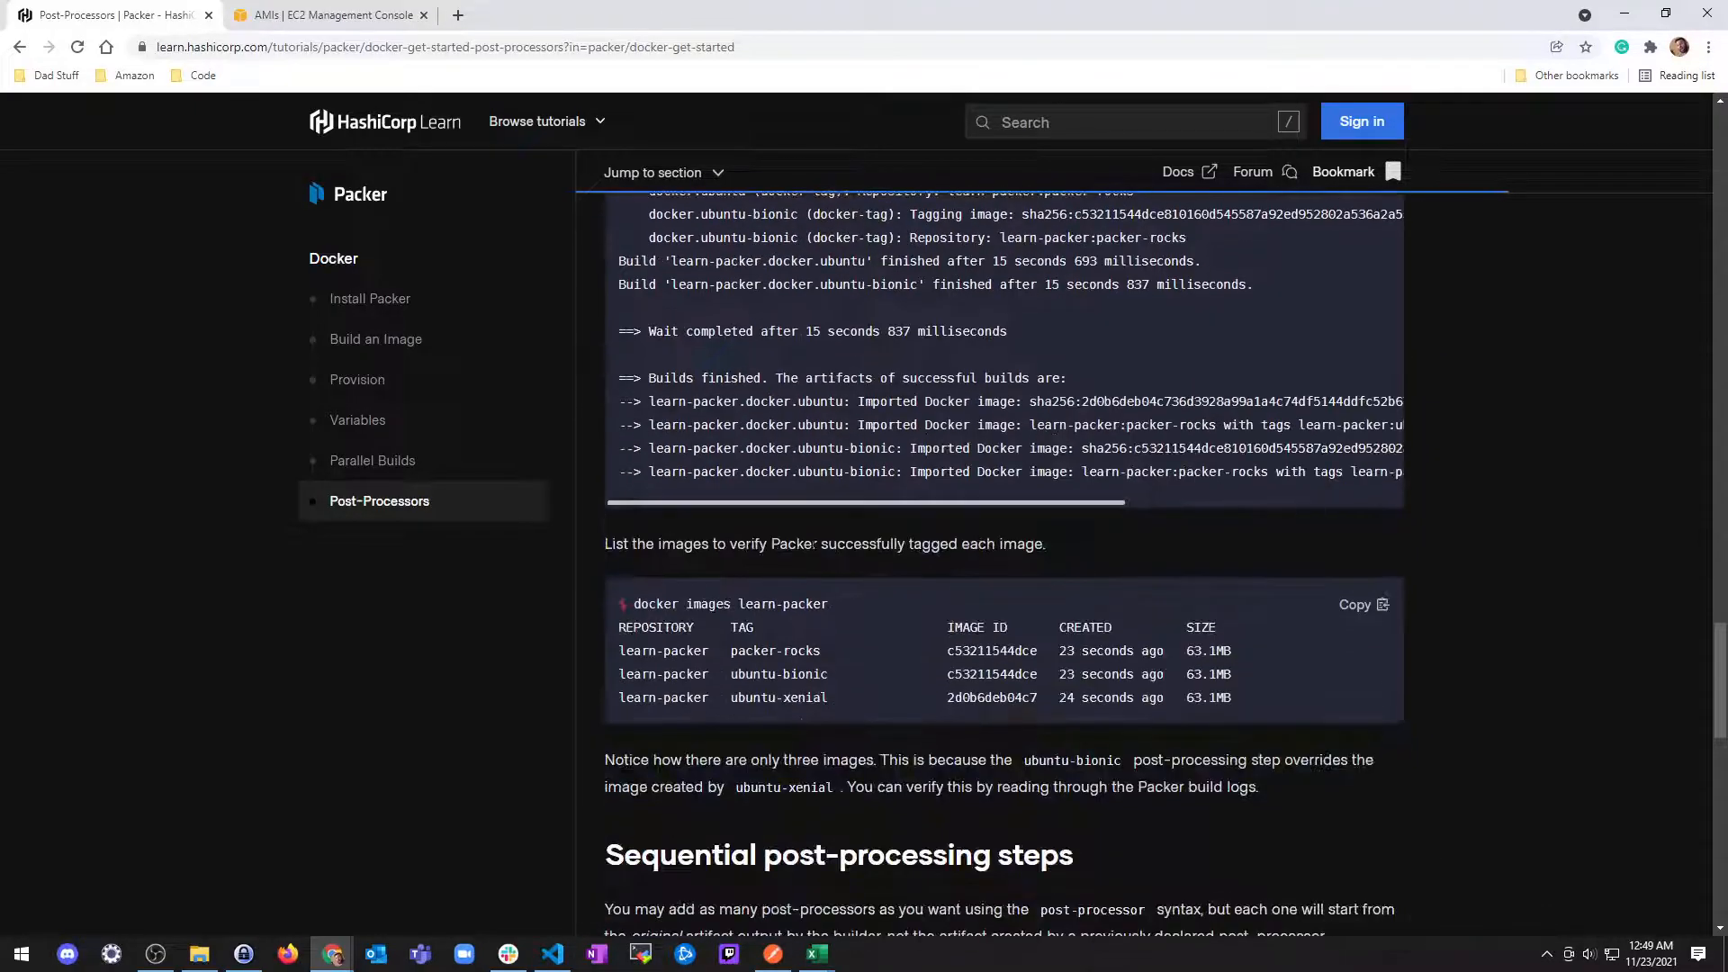